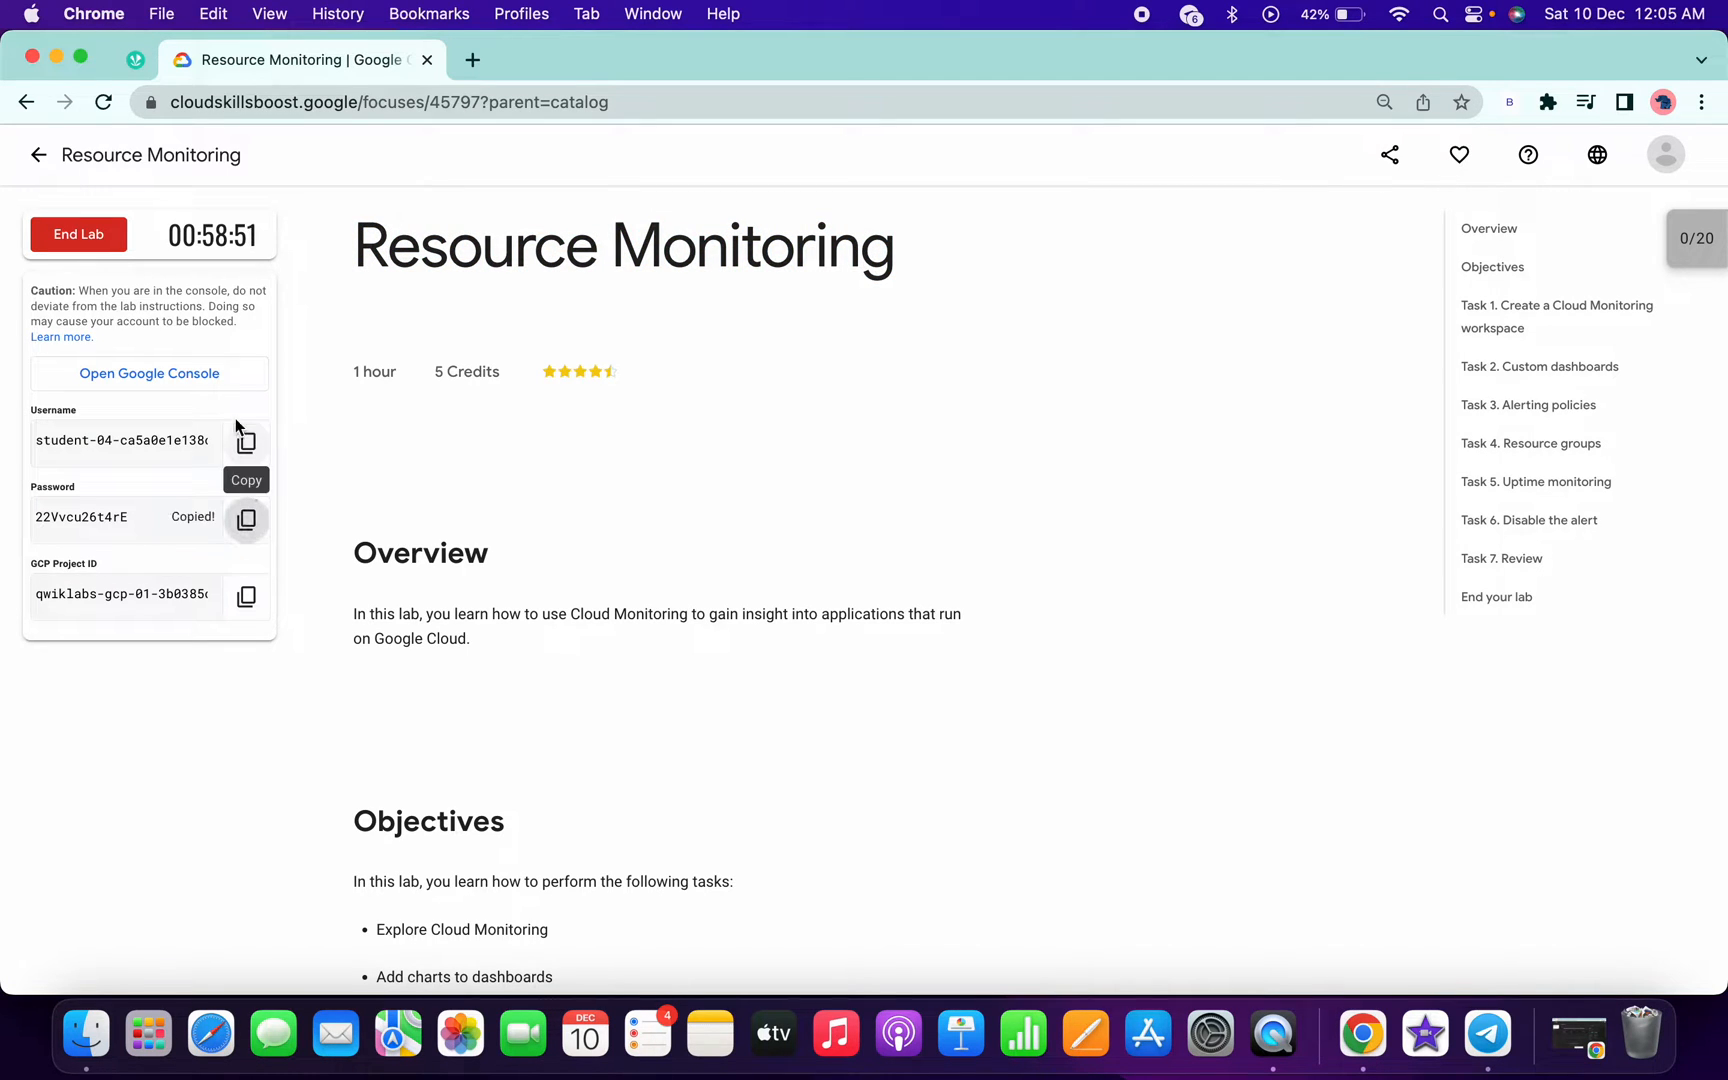
- Launch the lab's Google Cloud console link in an incognito window
{"action": "right_click", "coordinate": [148, 372]}
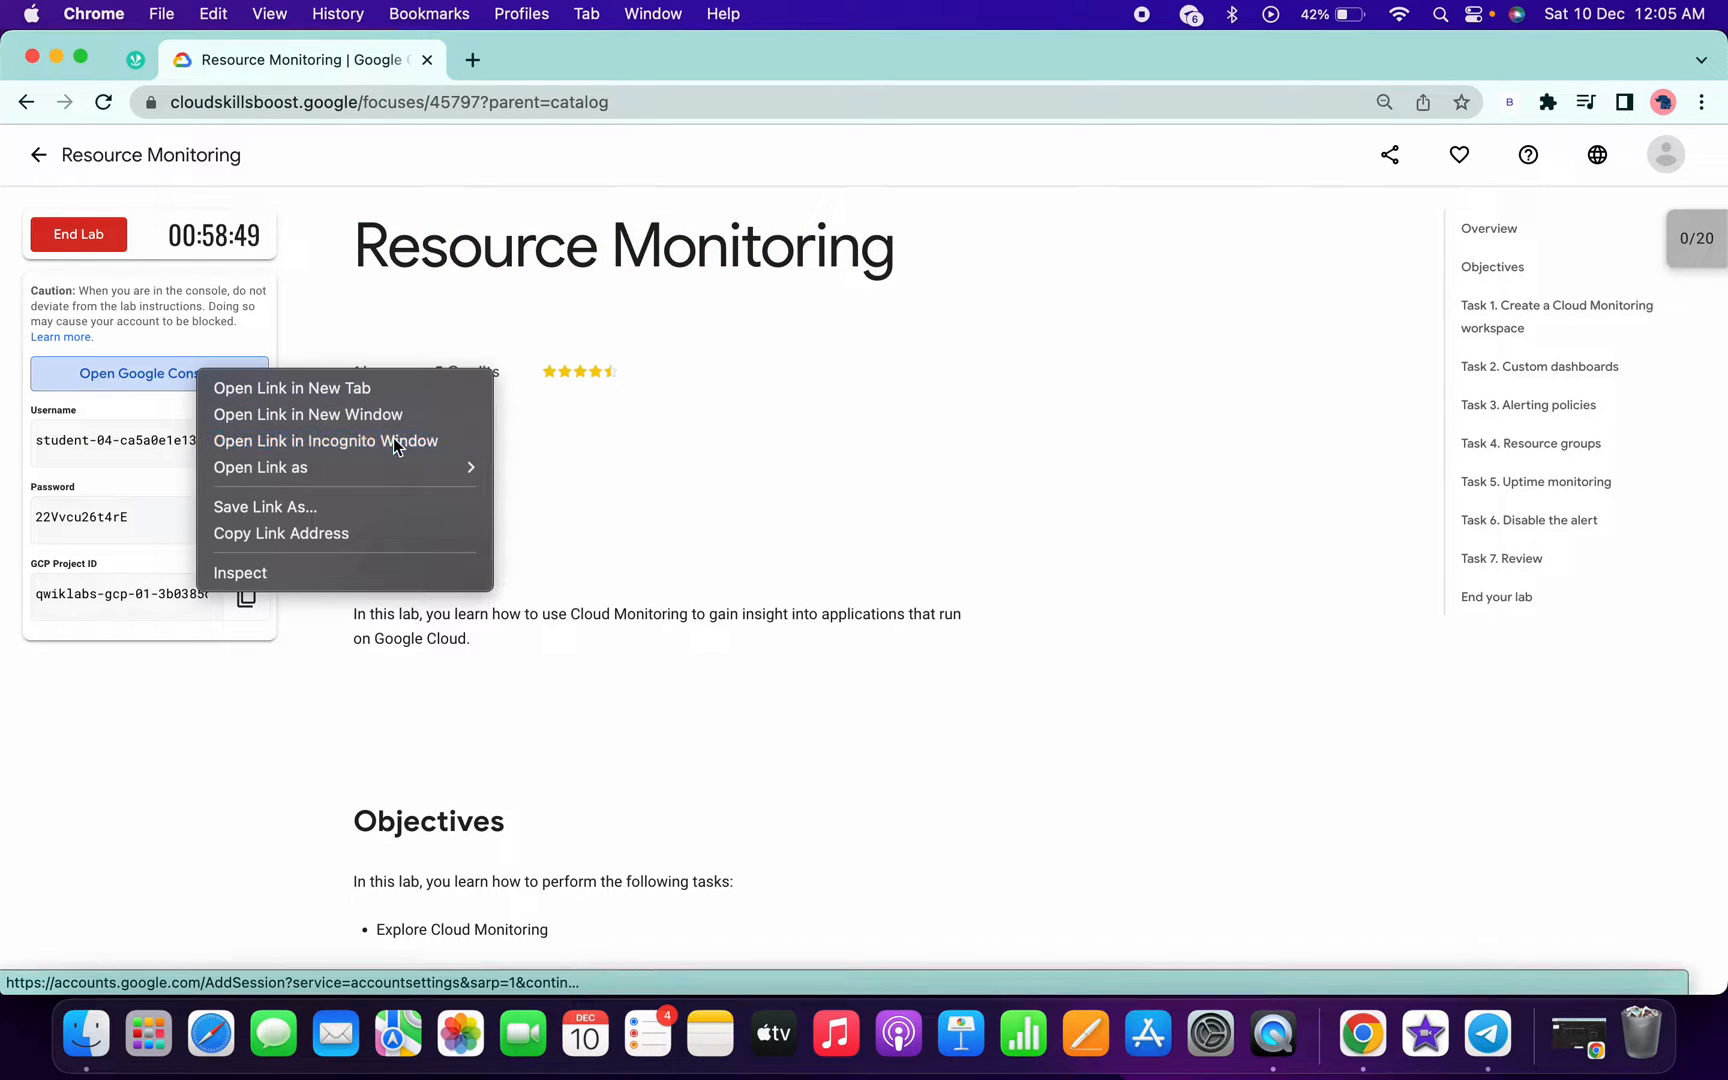
{"action": "left_click", "coordinate": [324, 440]}
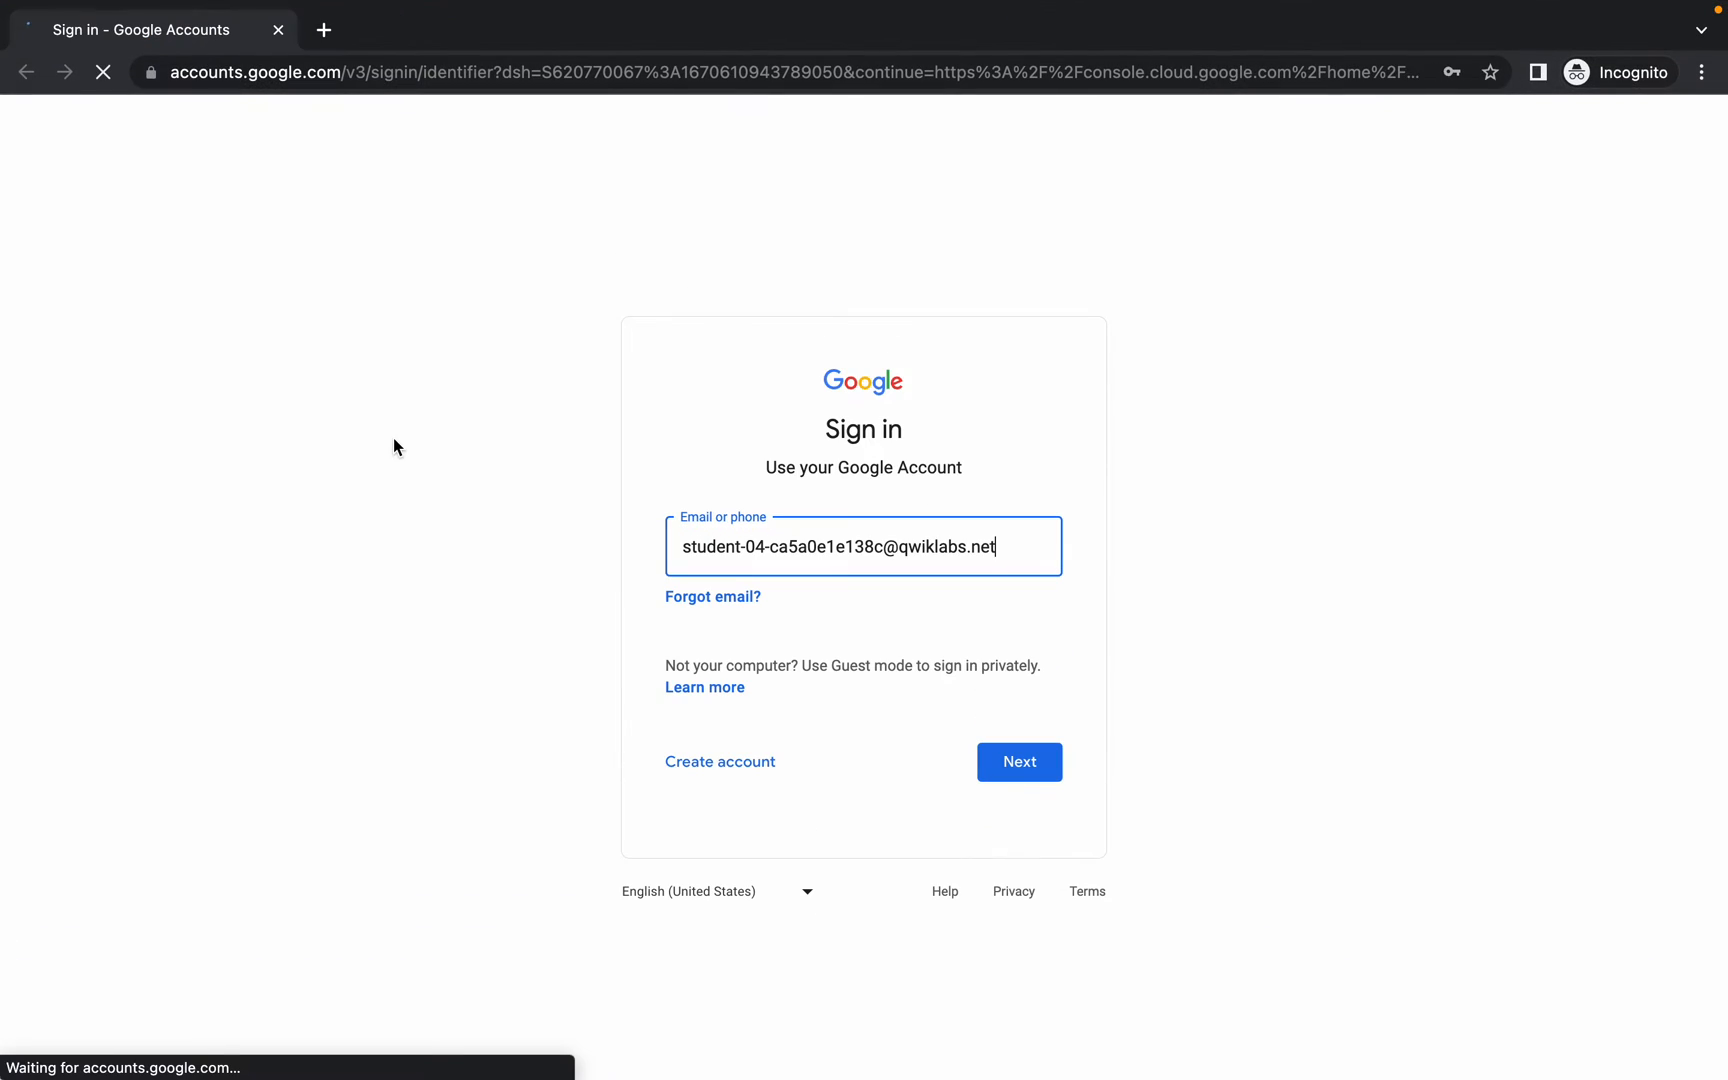
- Sign in with the lab account credentials and accept the new-account notice
{"action": "left_click", "coordinate": [1018, 762]}
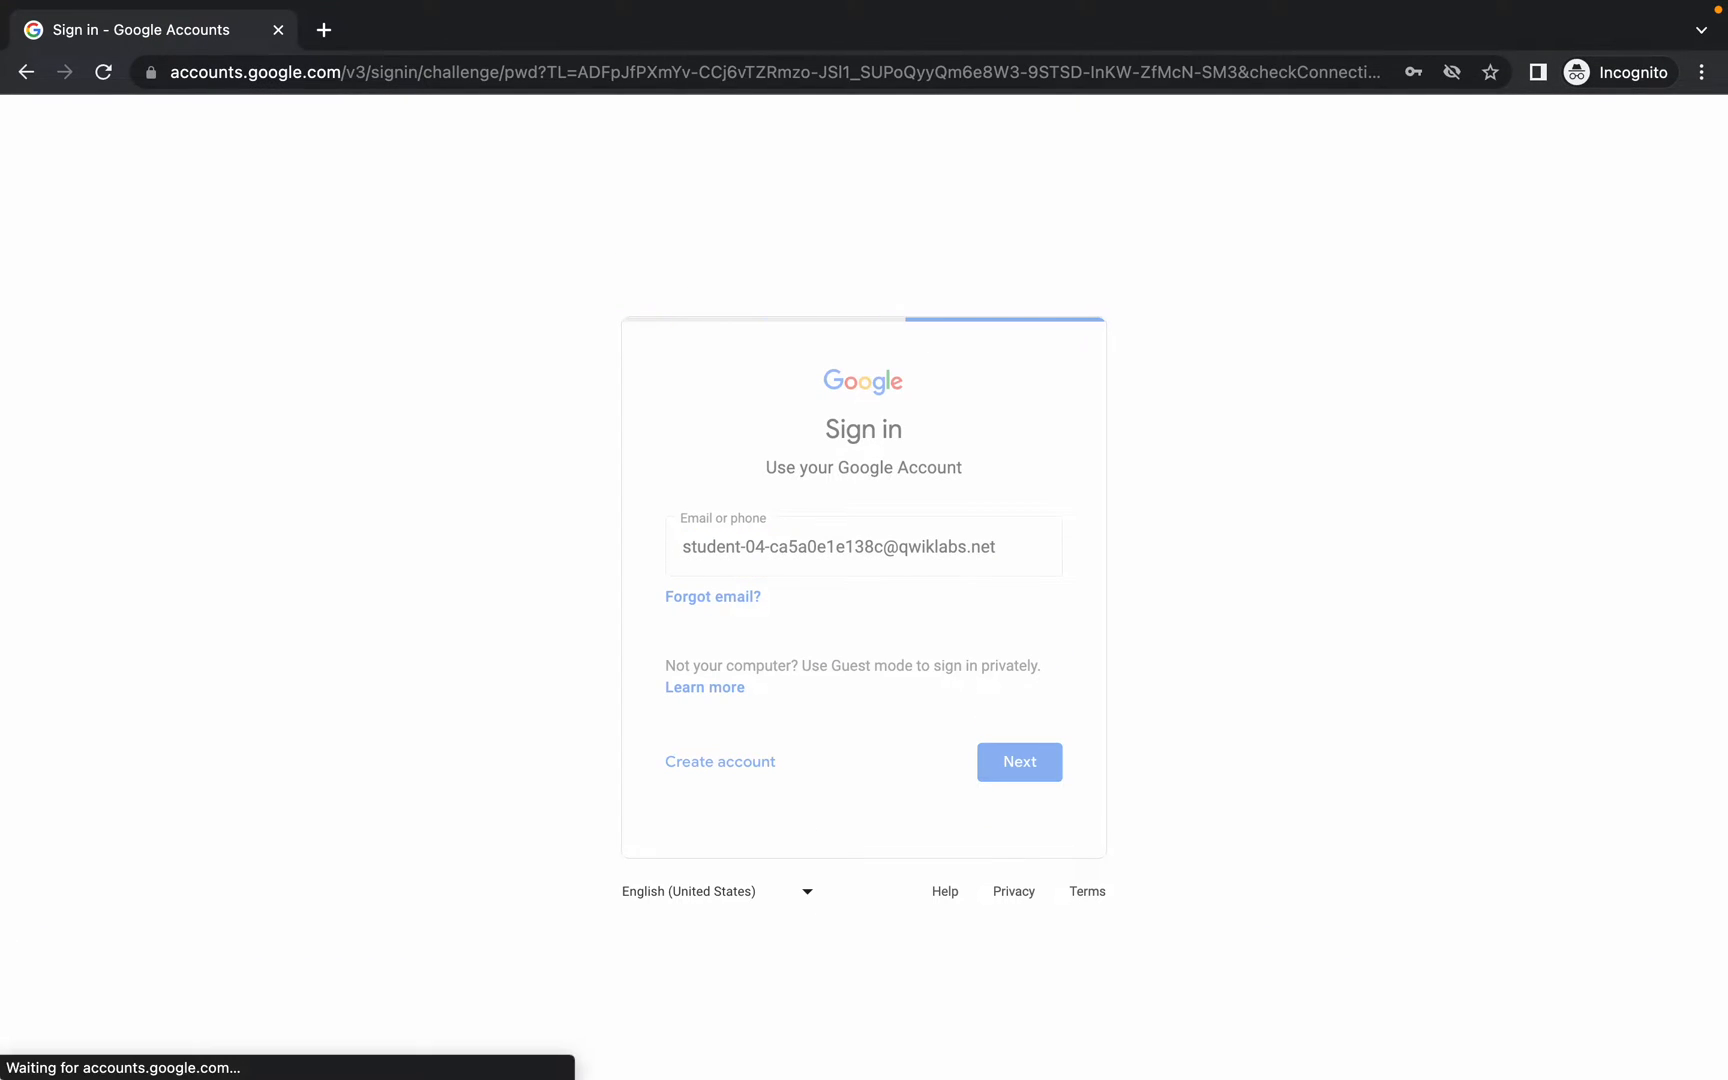
{"action": "left_click", "coordinate": [1018, 762]}
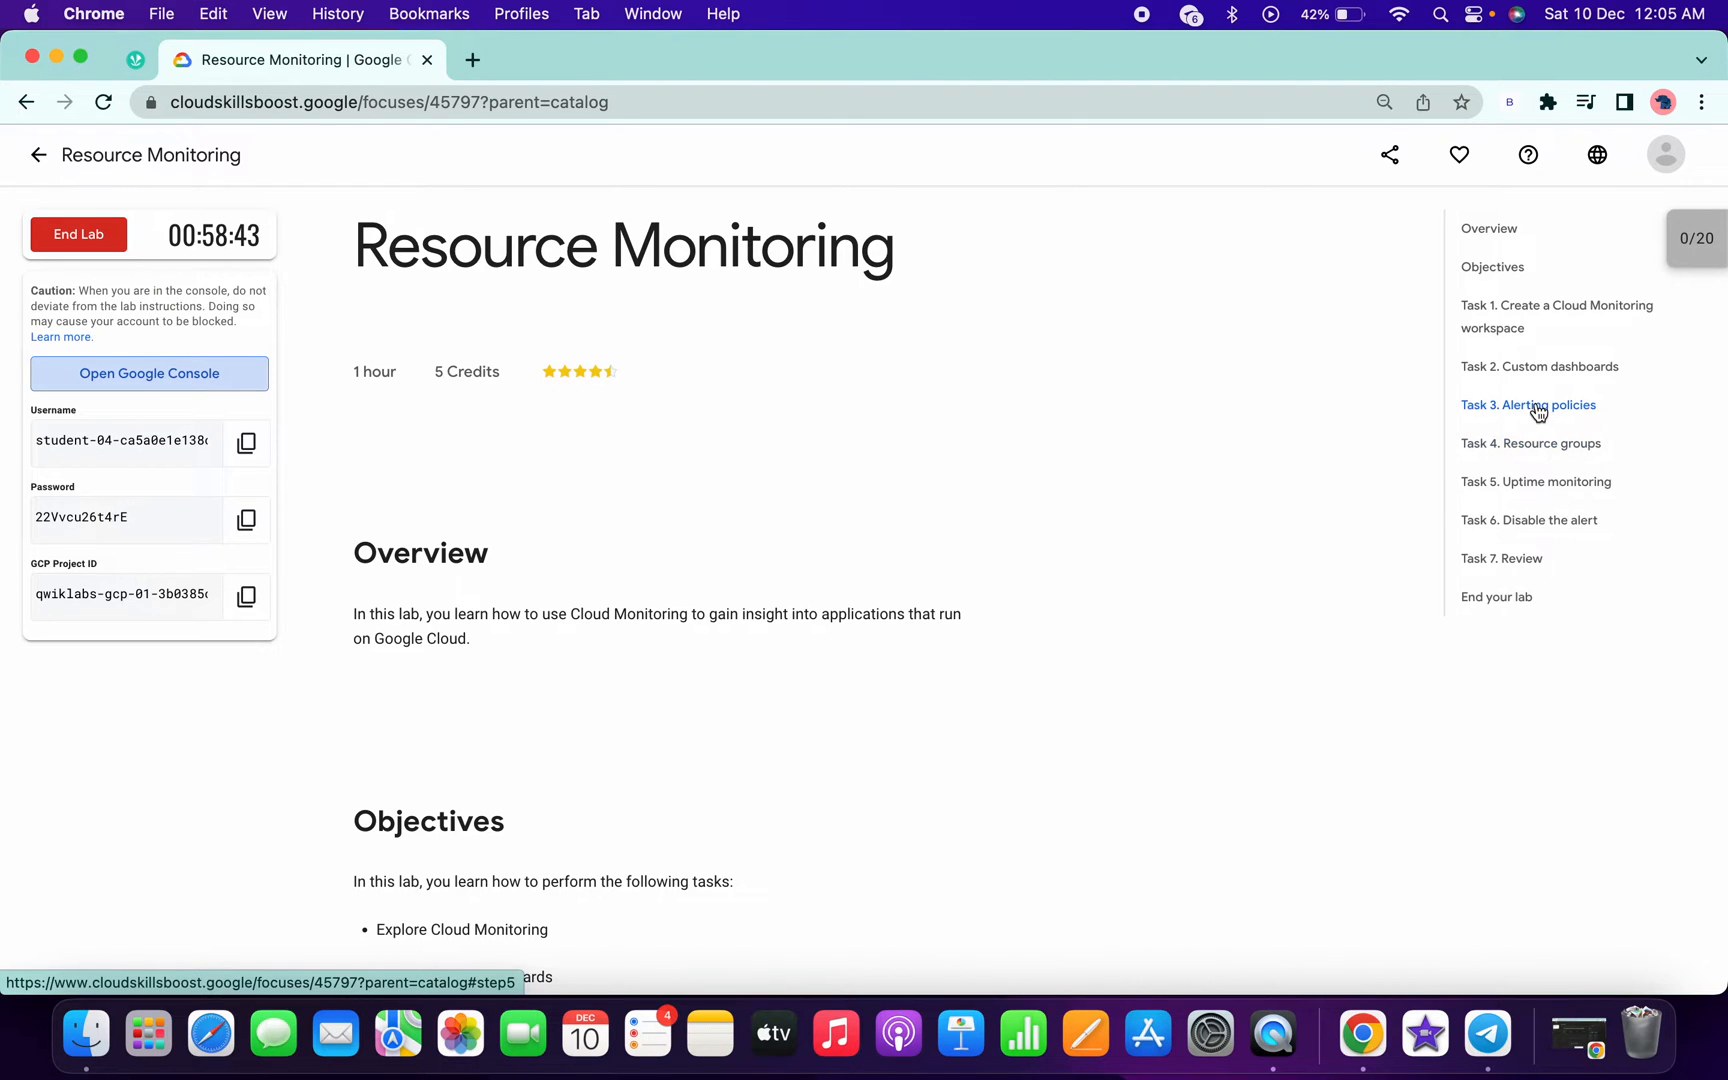
{"action": "left_click", "coordinate": [148, 374]}
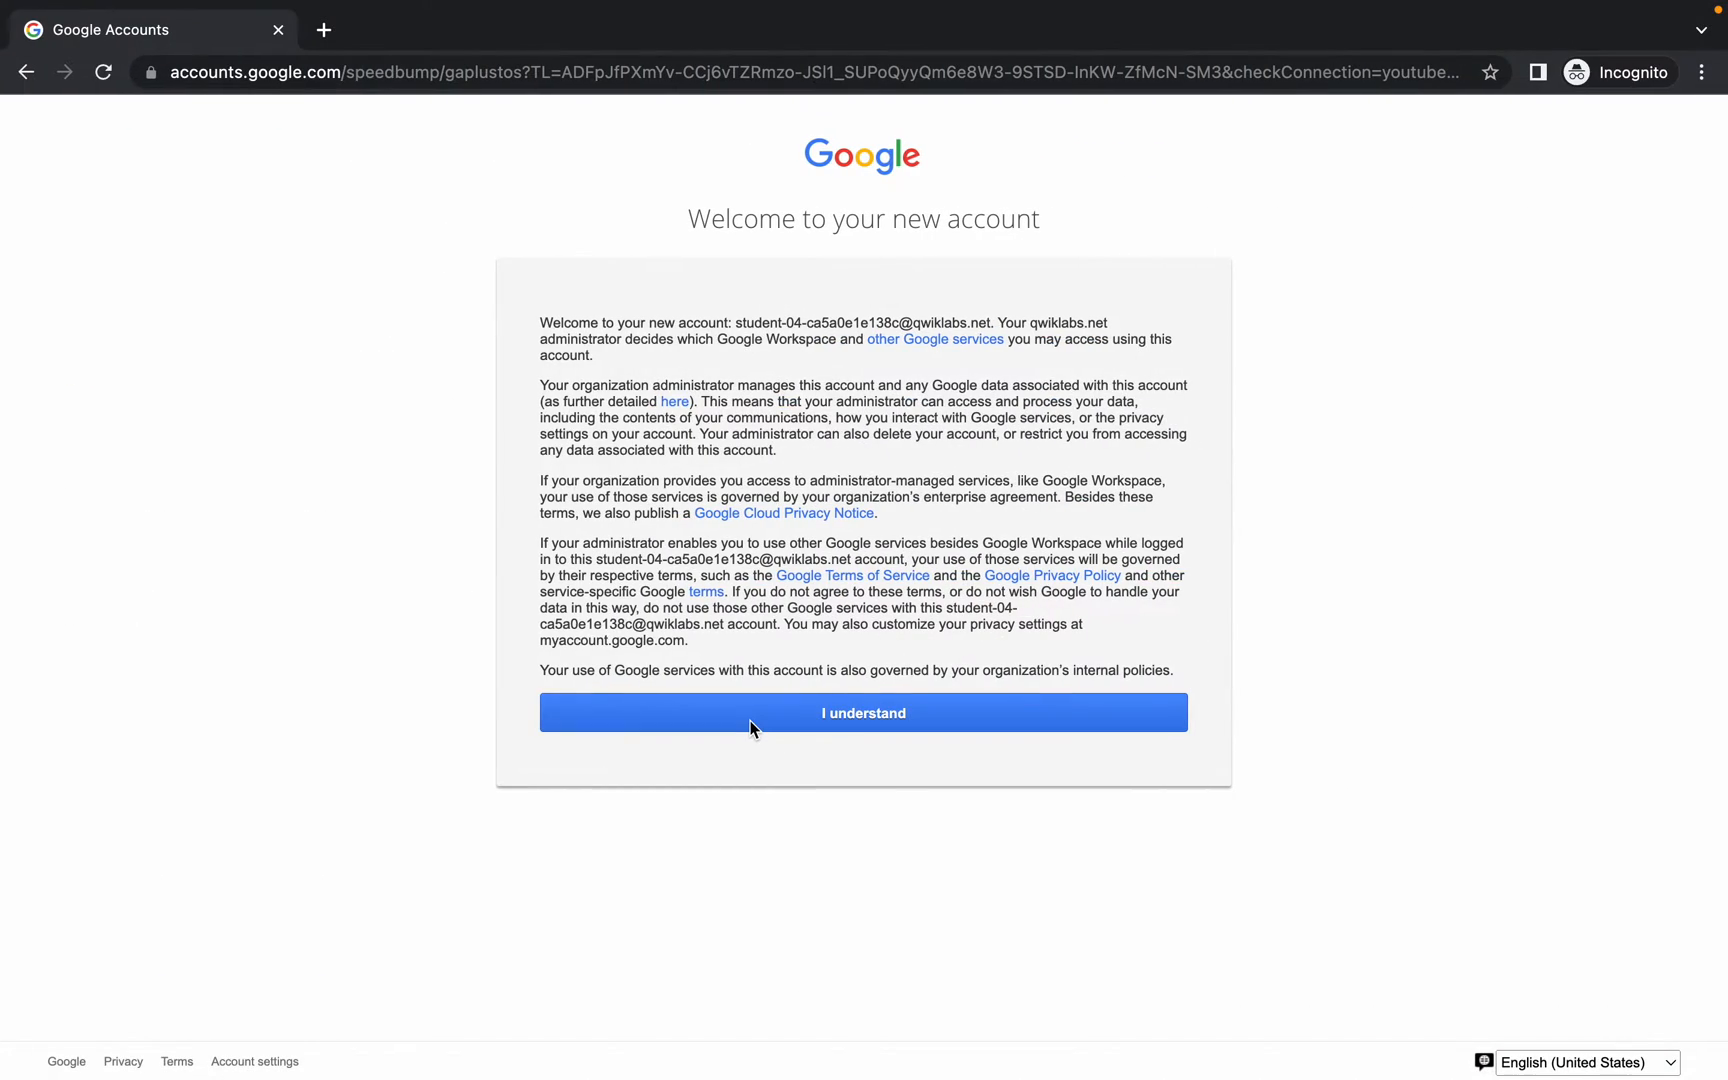
{"action": "left_click", "coordinate": [862, 712]}
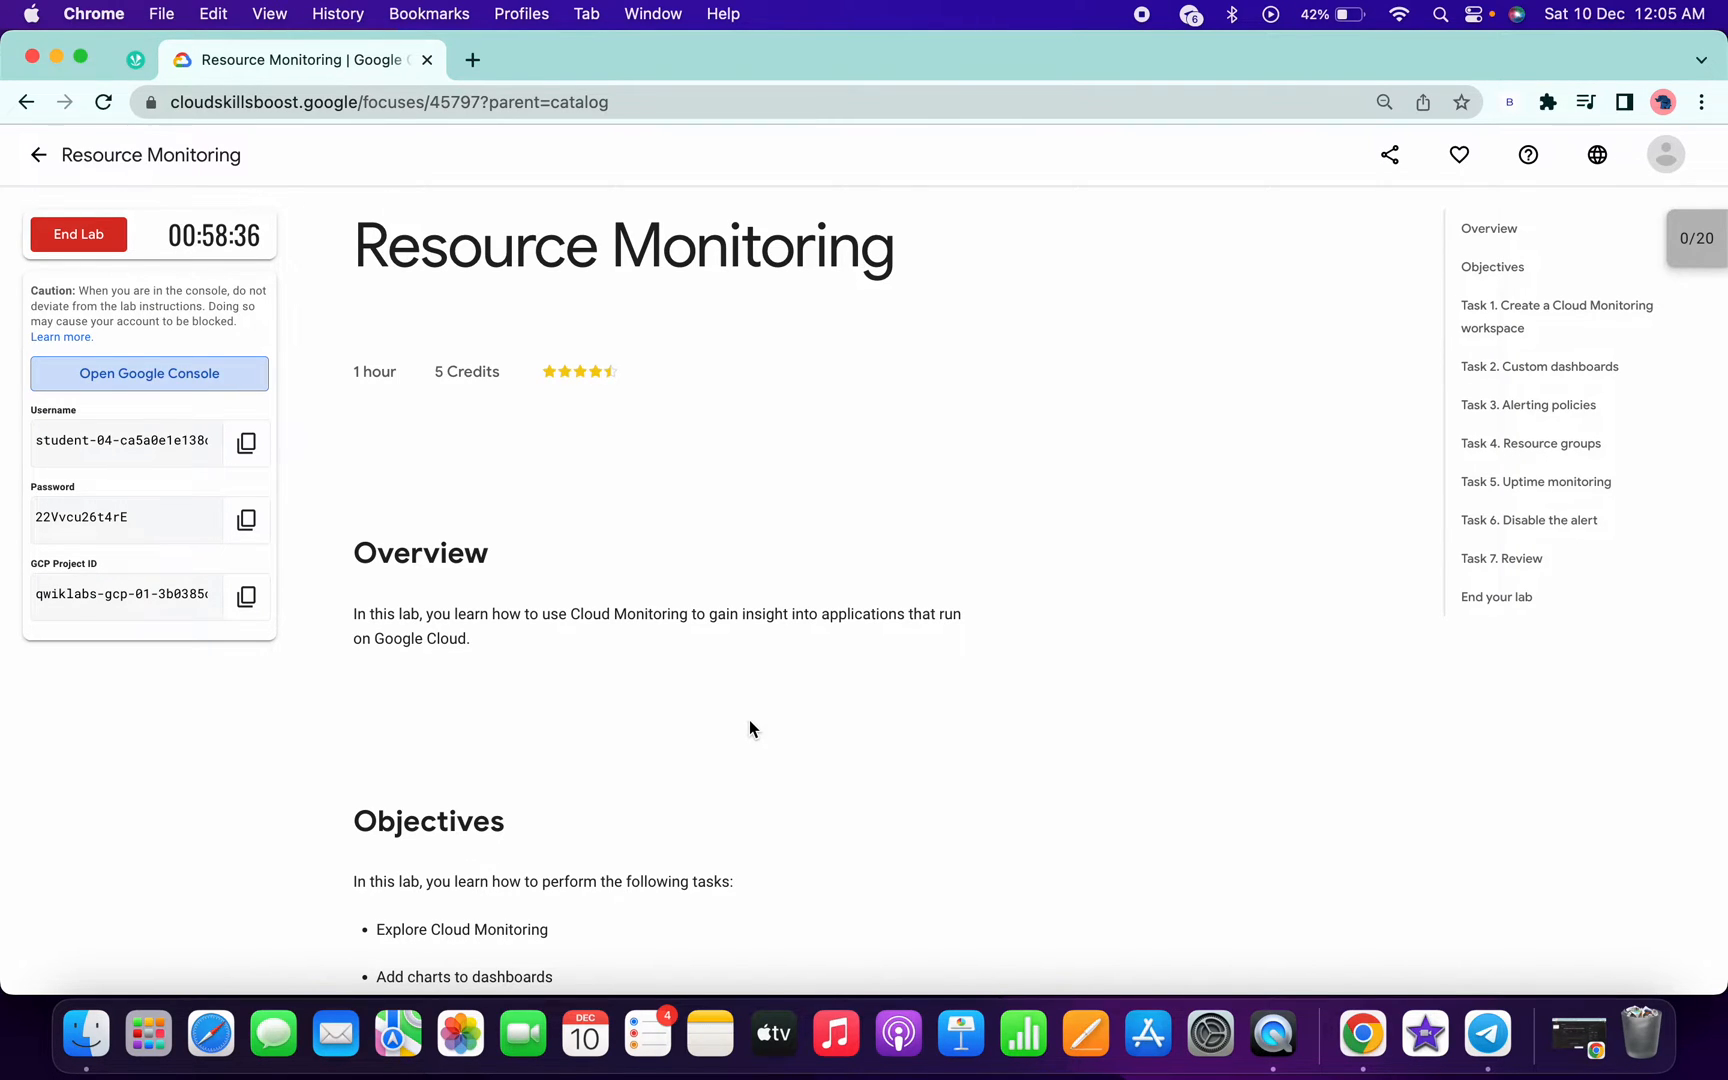
- Agree to the Terms of Service, enter the console, and search for 'monitor'
{"action": "left_click", "coordinate": [148, 372]}
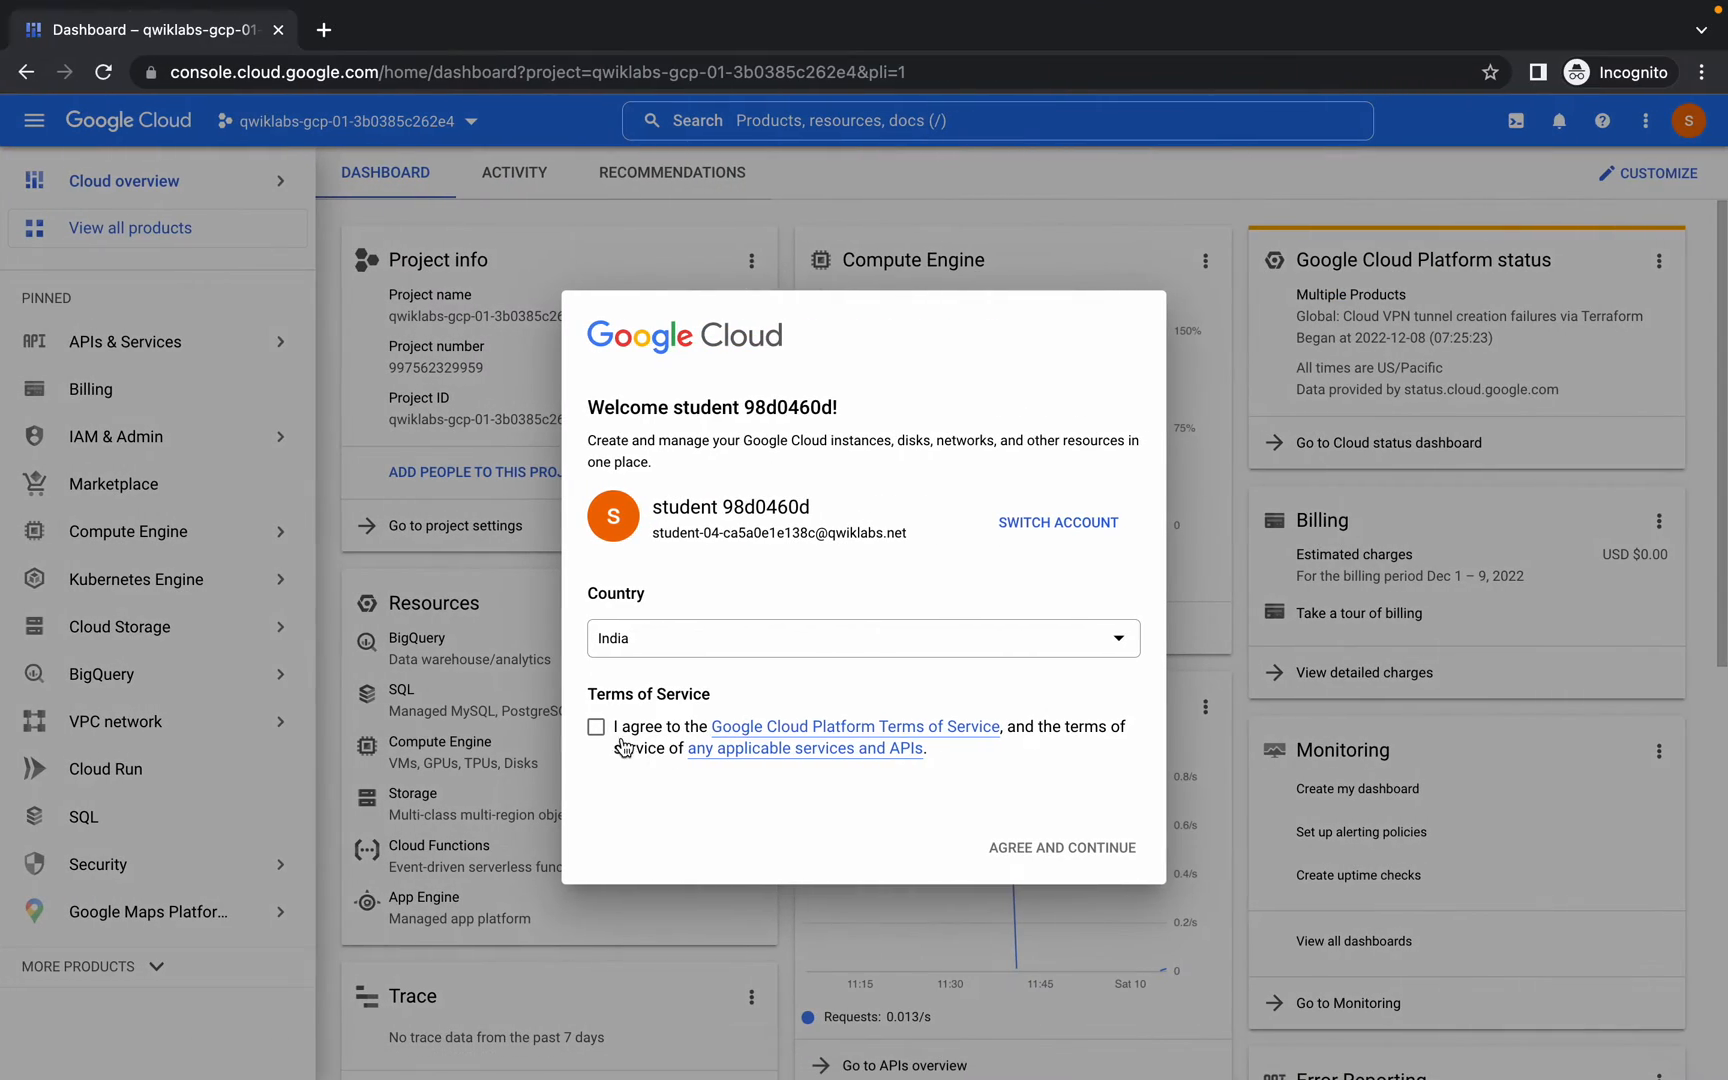
{"action": "left_click", "coordinate": [596, 726]}
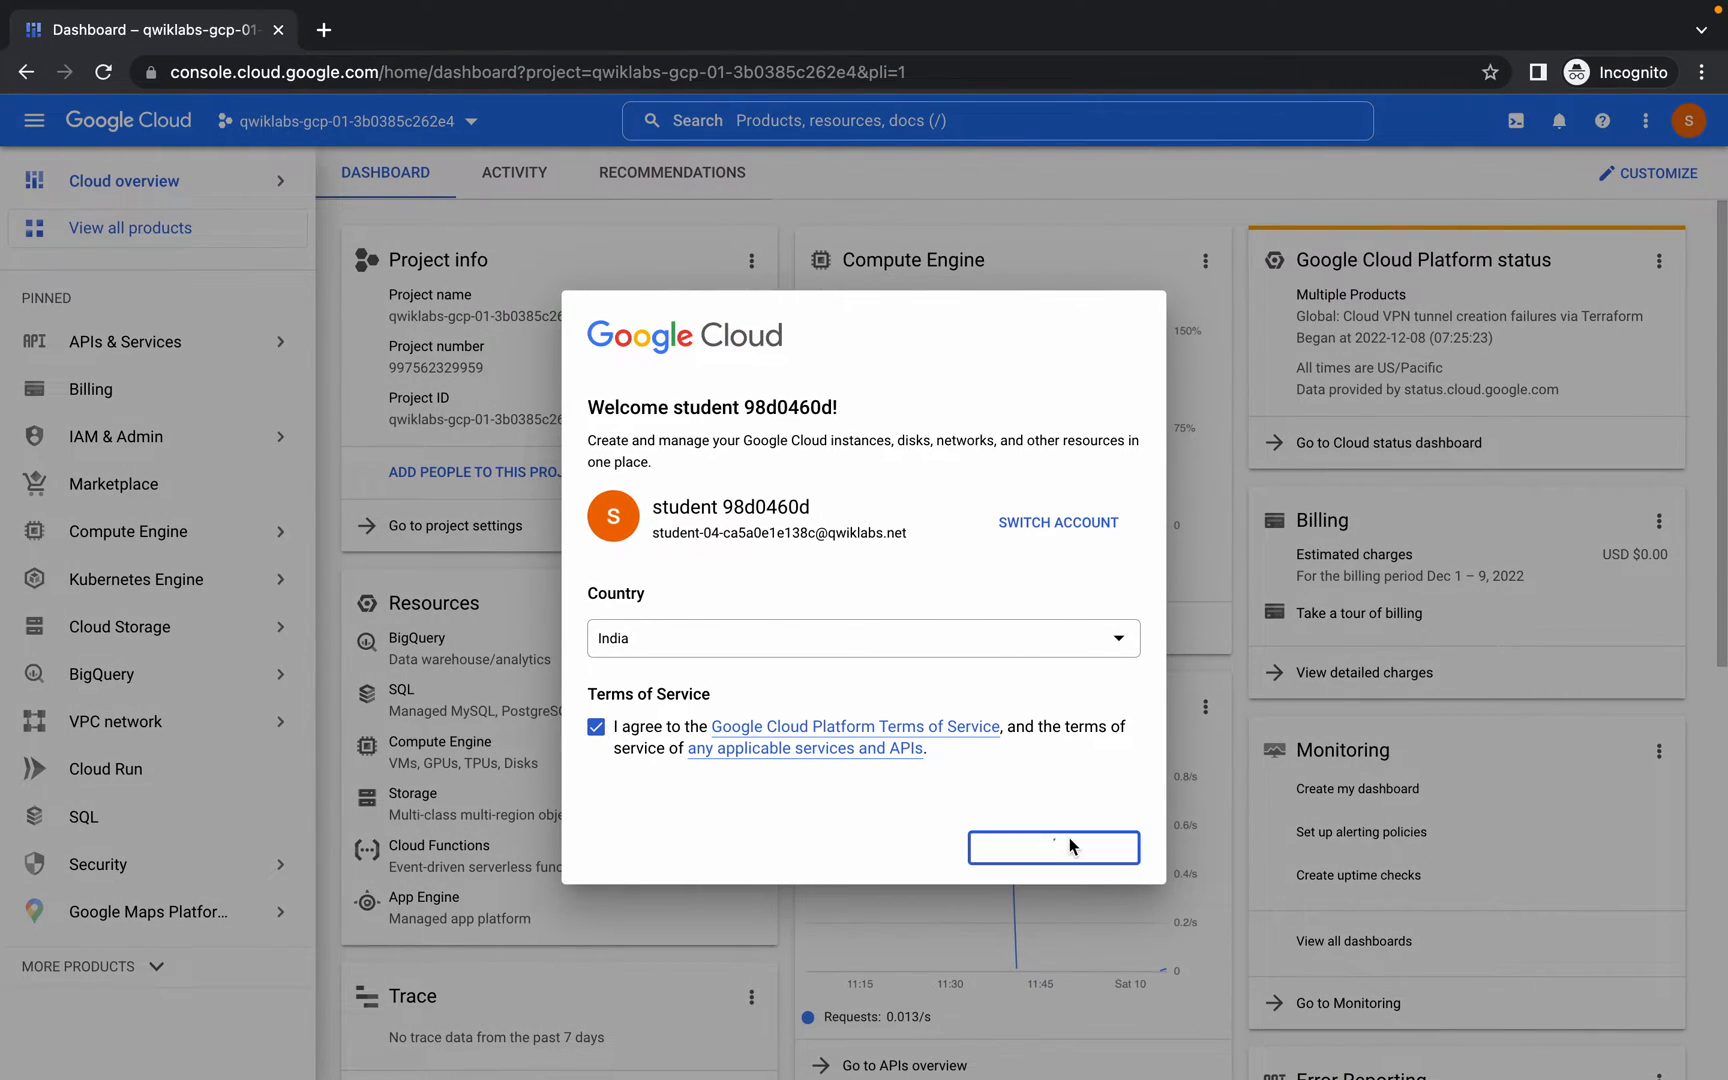
{"action": "left_click", "coordinate": [1052, 846]}
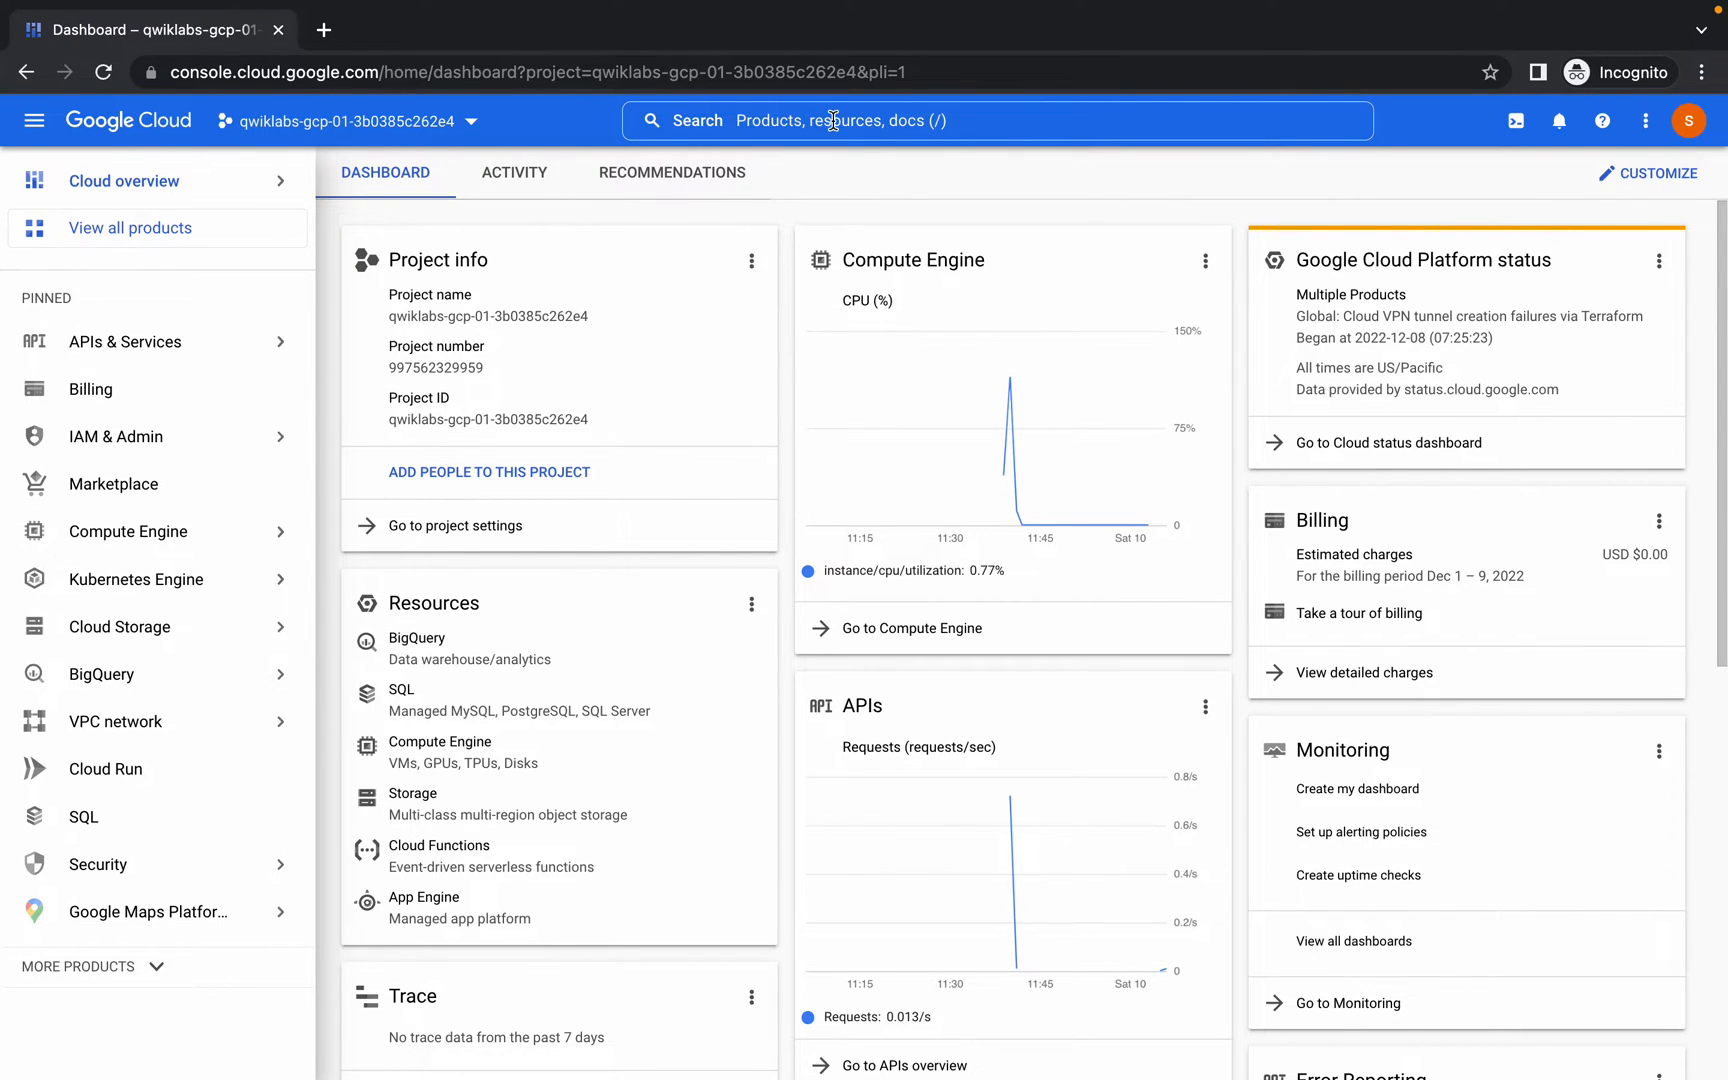
{"action": "type", "text": "monitor"}
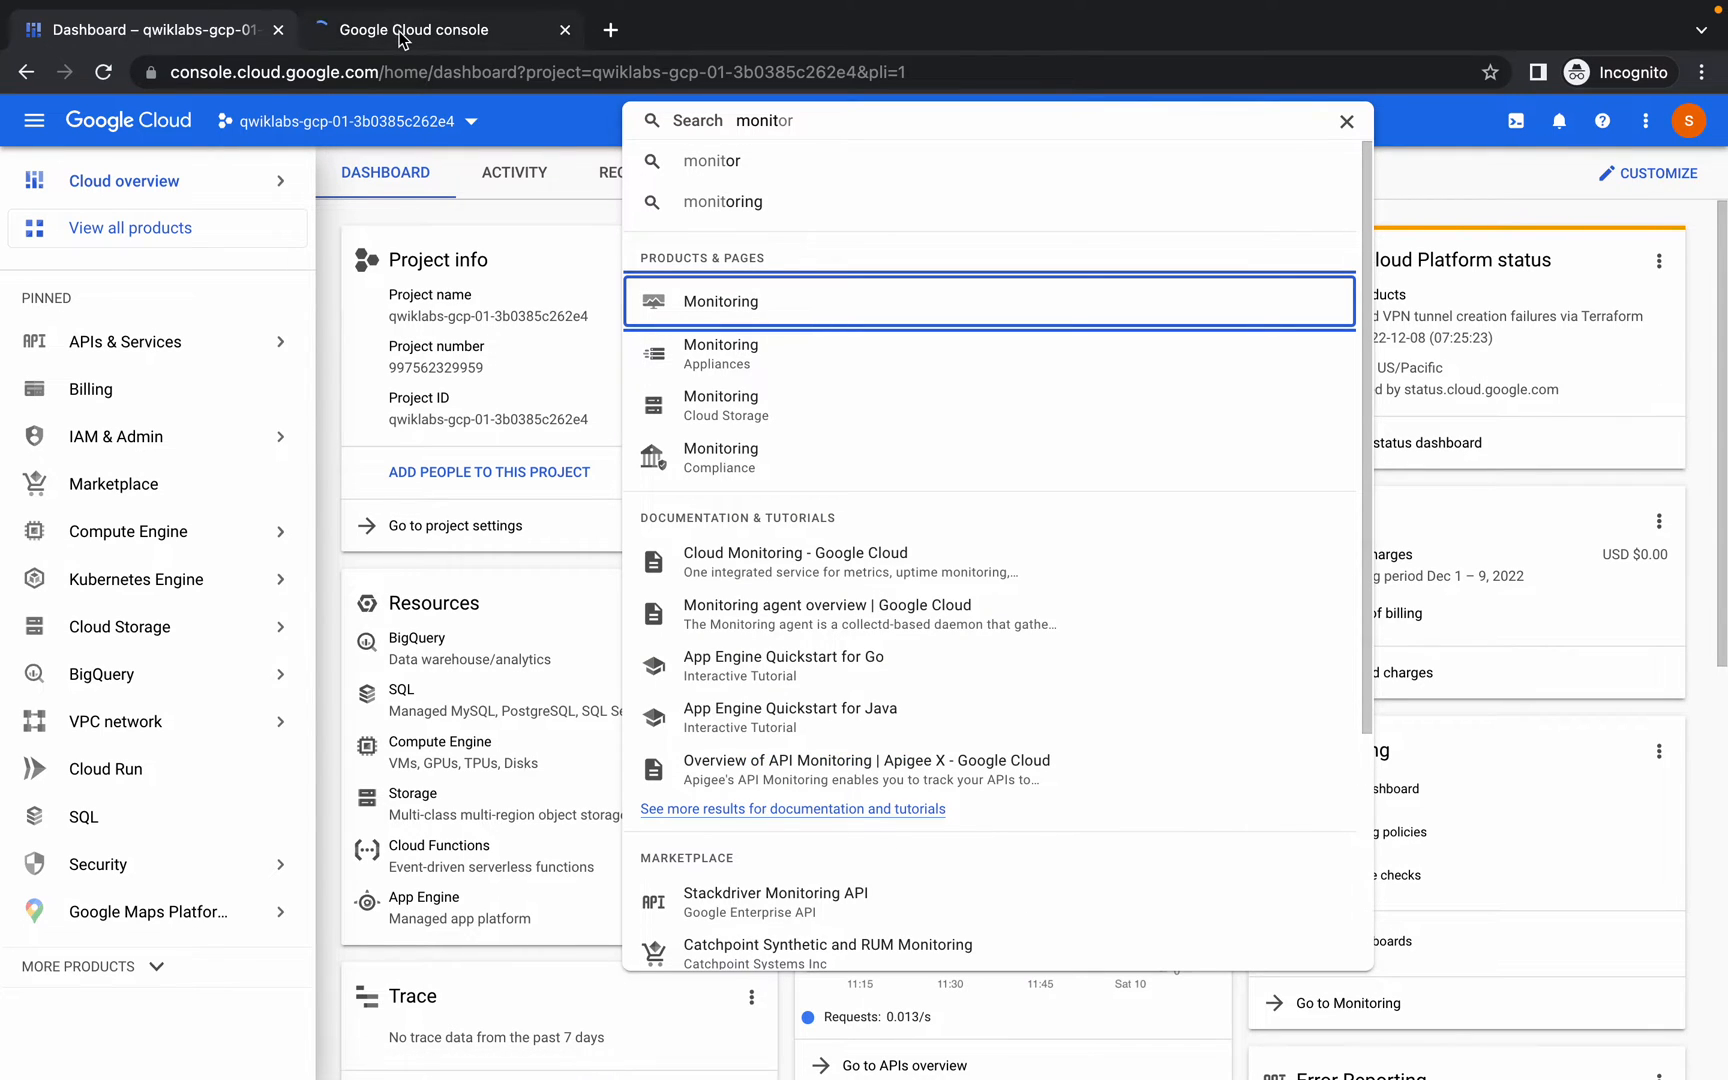
- Go to Monitoring > Dashboards and start creating a new dashboard
{"action": "left_click", "coordinate": [718, 300]}
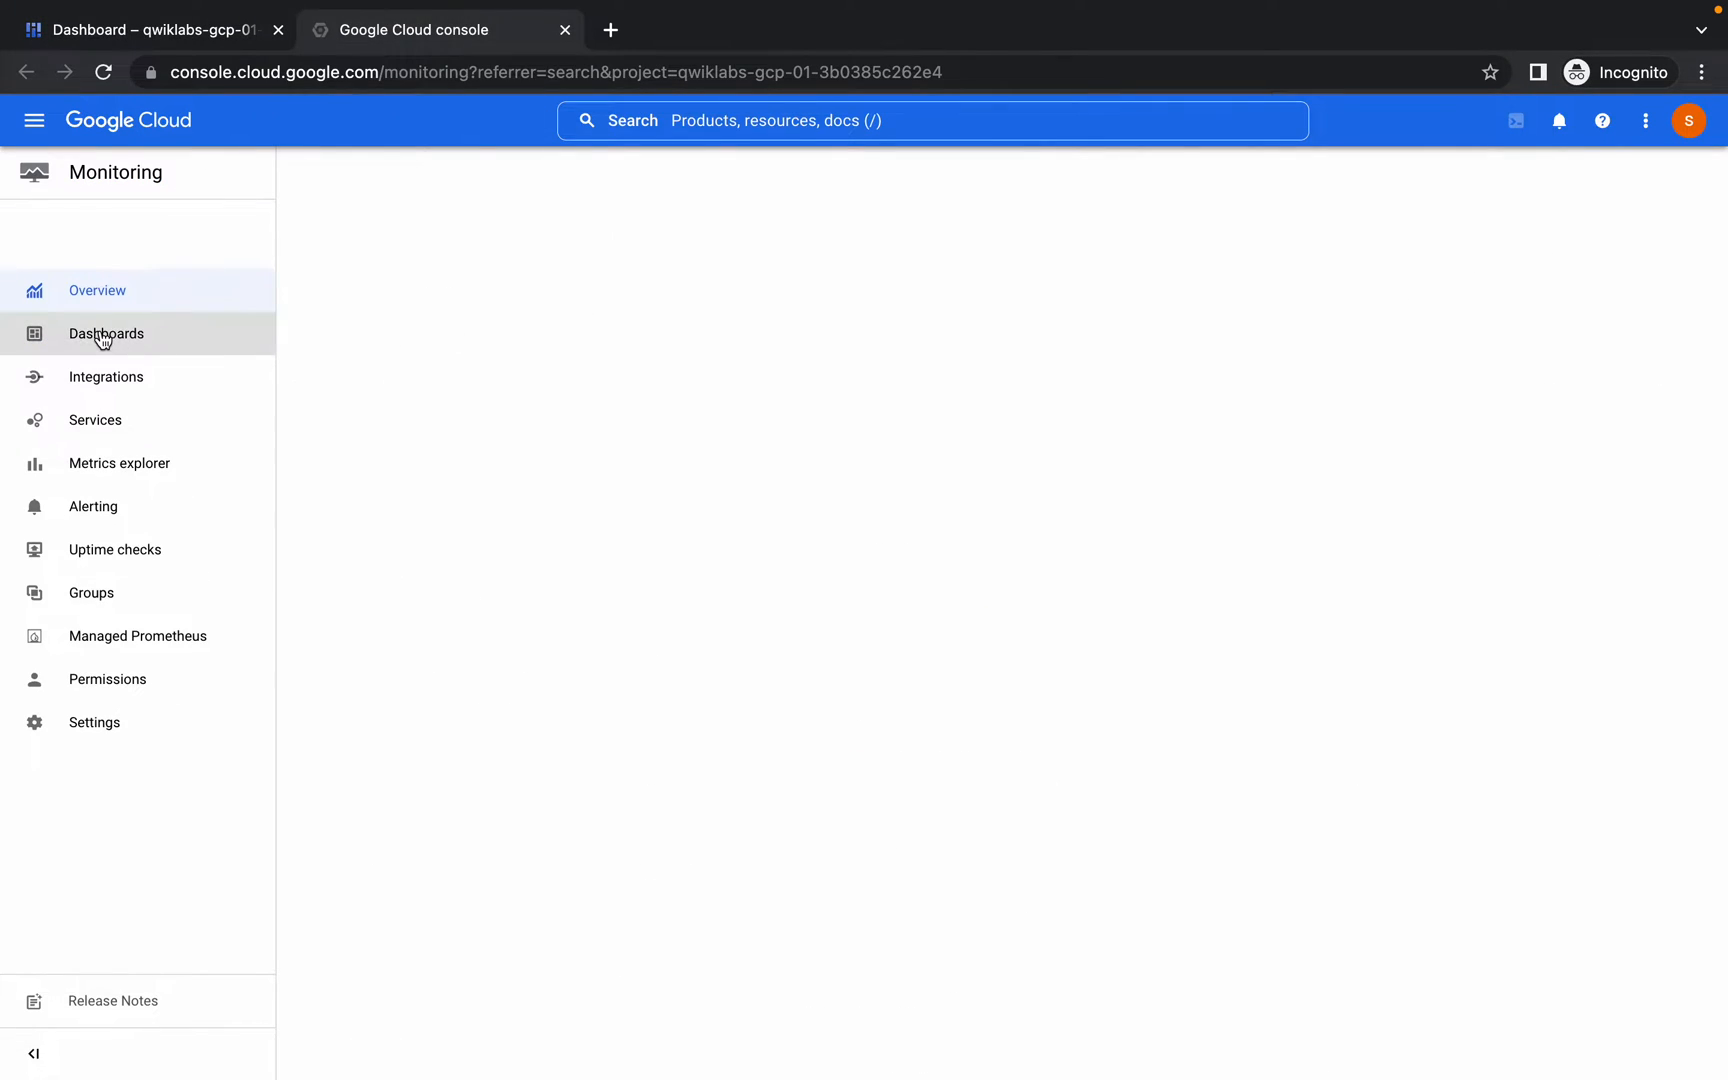
{"action": "left_click", "coordinate": [106, 332]}
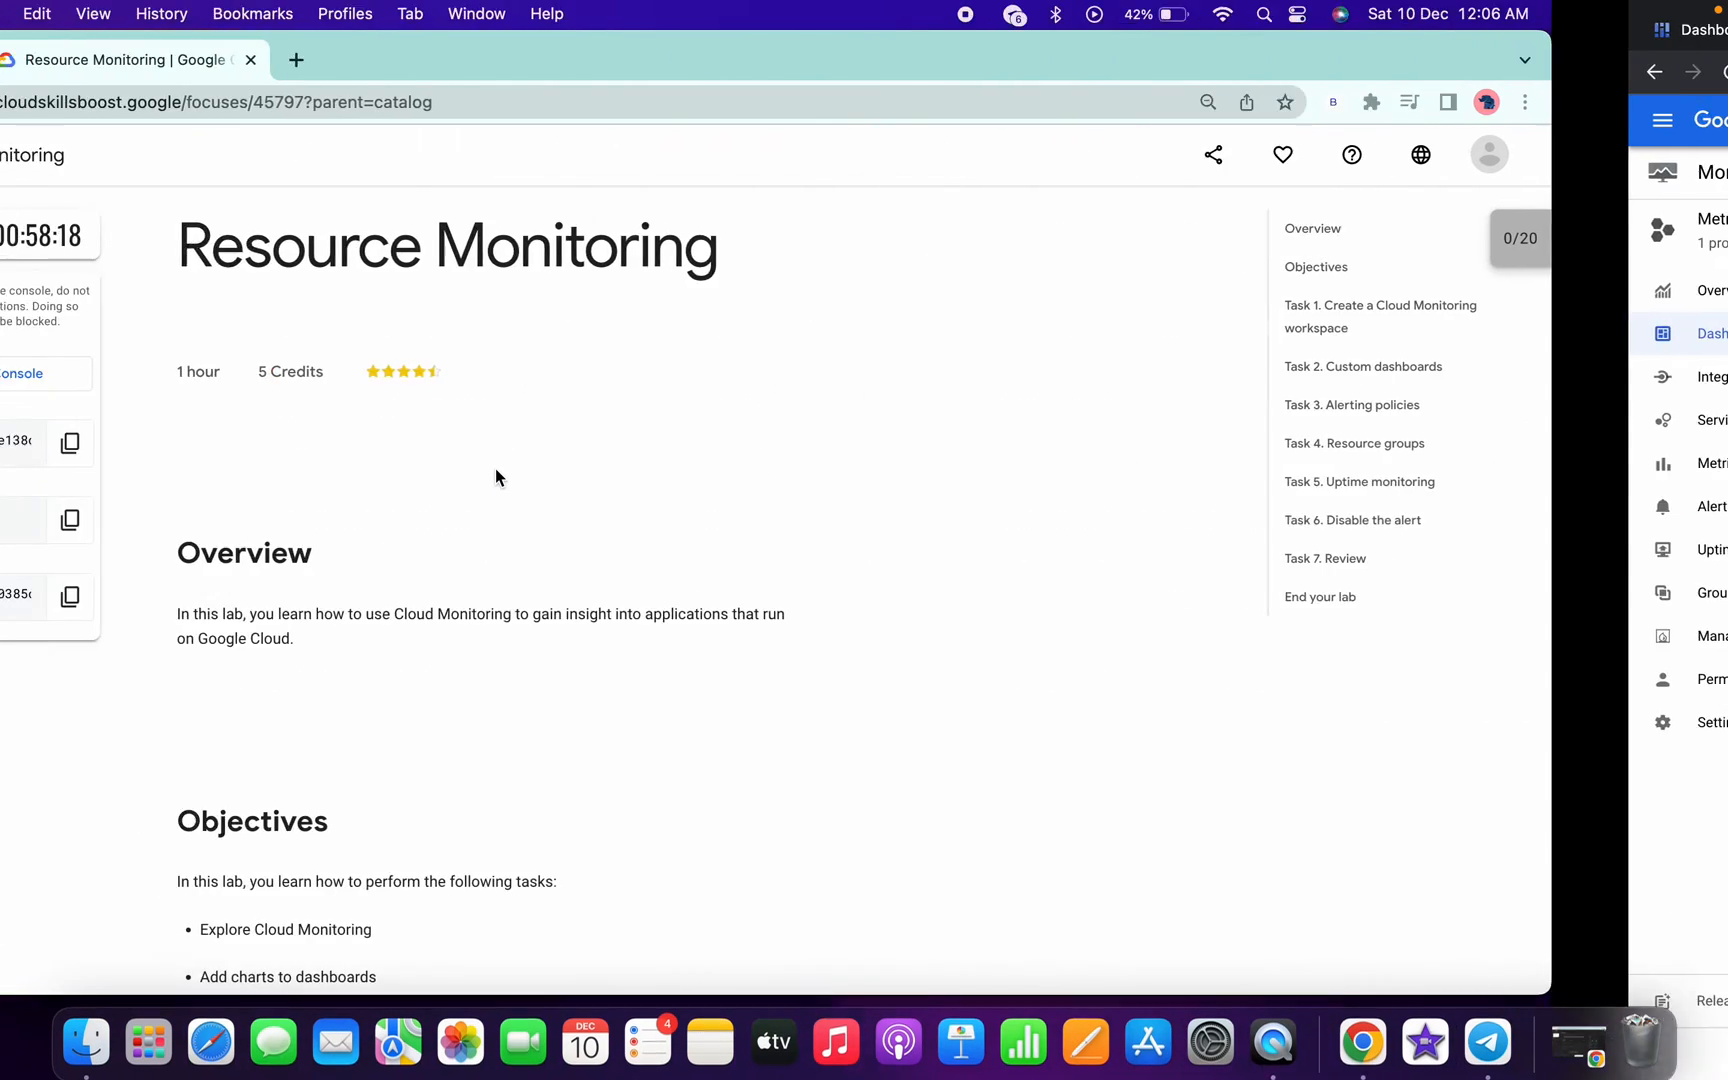
{"action": "left_click", "coordinate": [436, 30]}
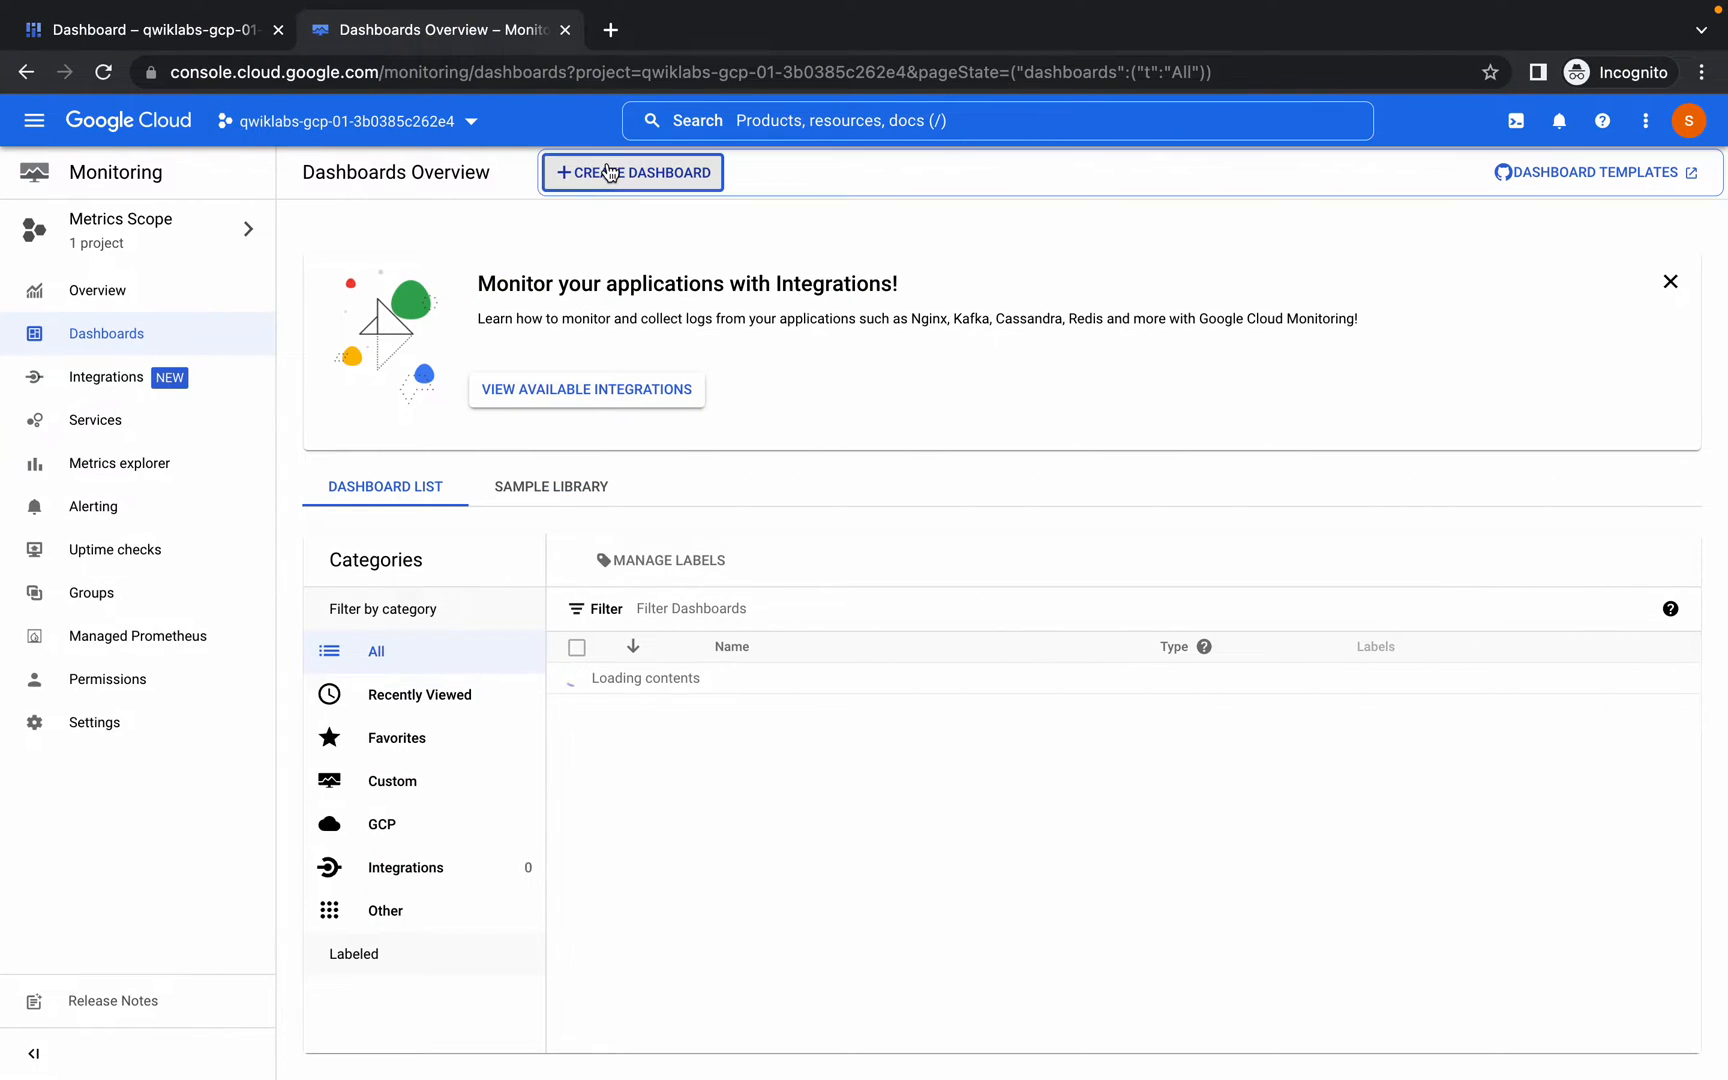
{"action": "left_click", "coordinate": [632, 172]}
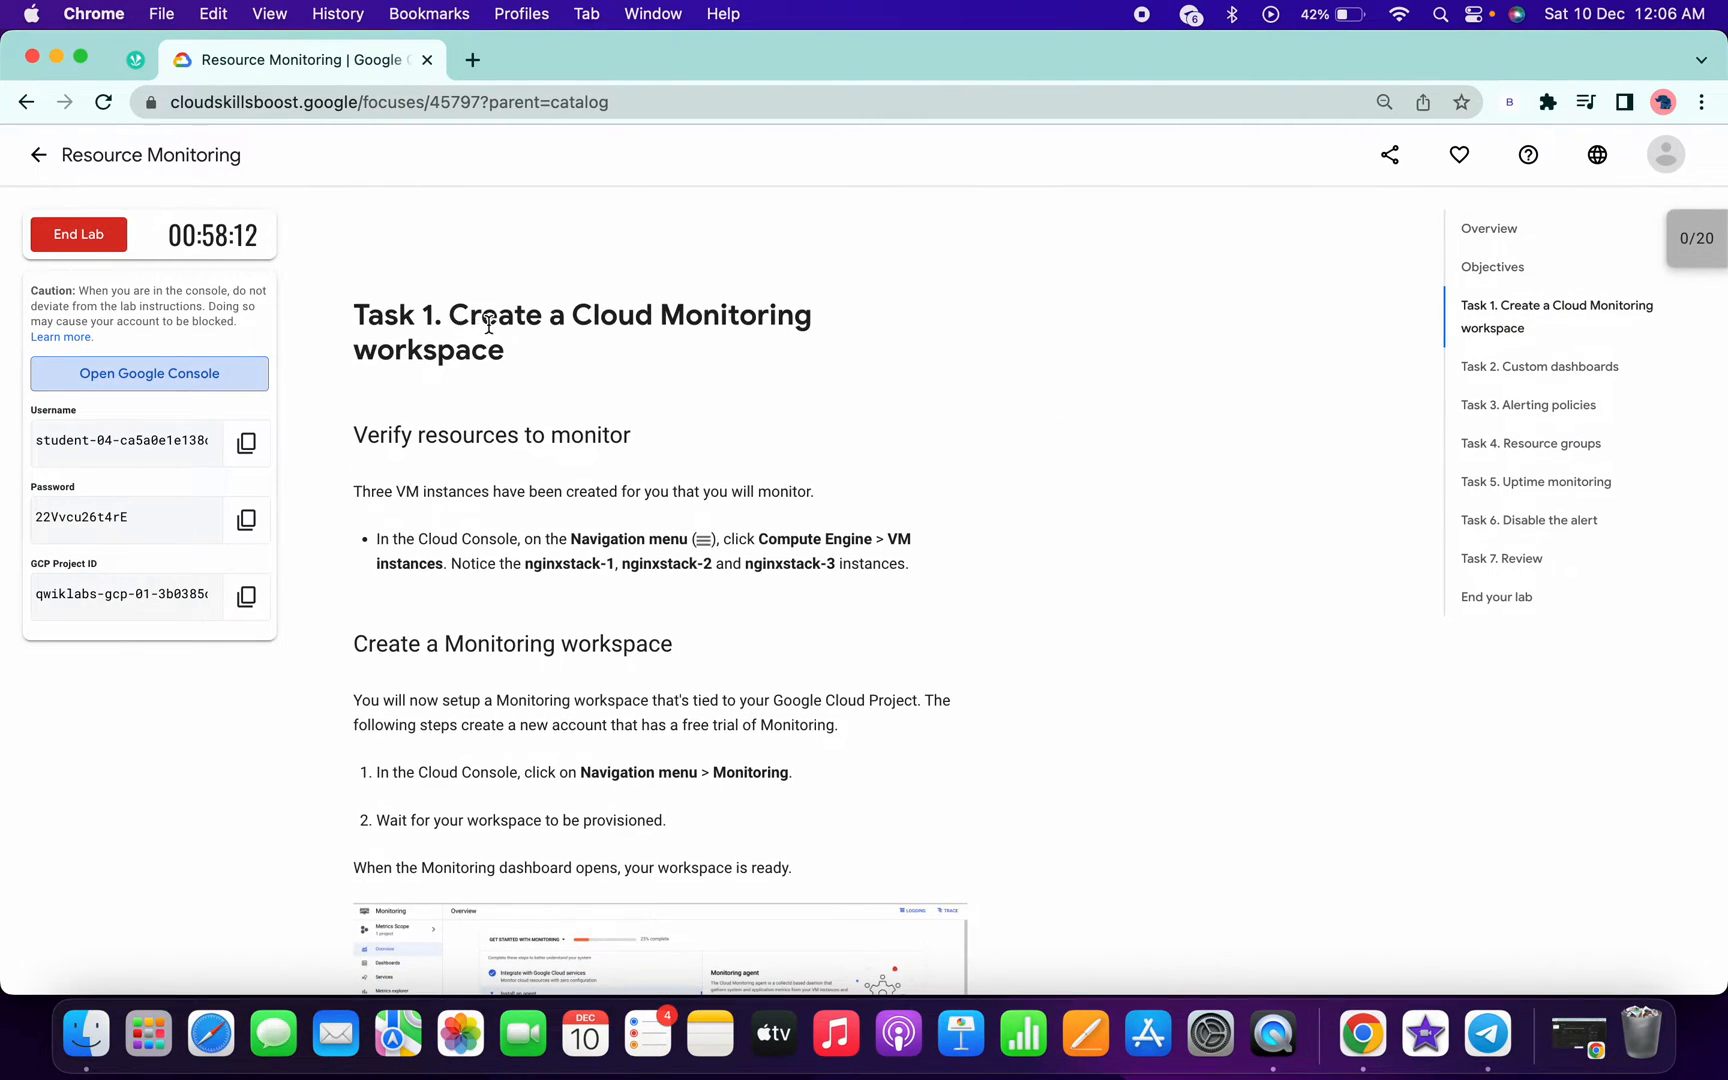
- Select the name 'My Dashboard' in the lab instructions
{"action": "scroll", "scroll_direction": "down", "scroll_amount": 3}
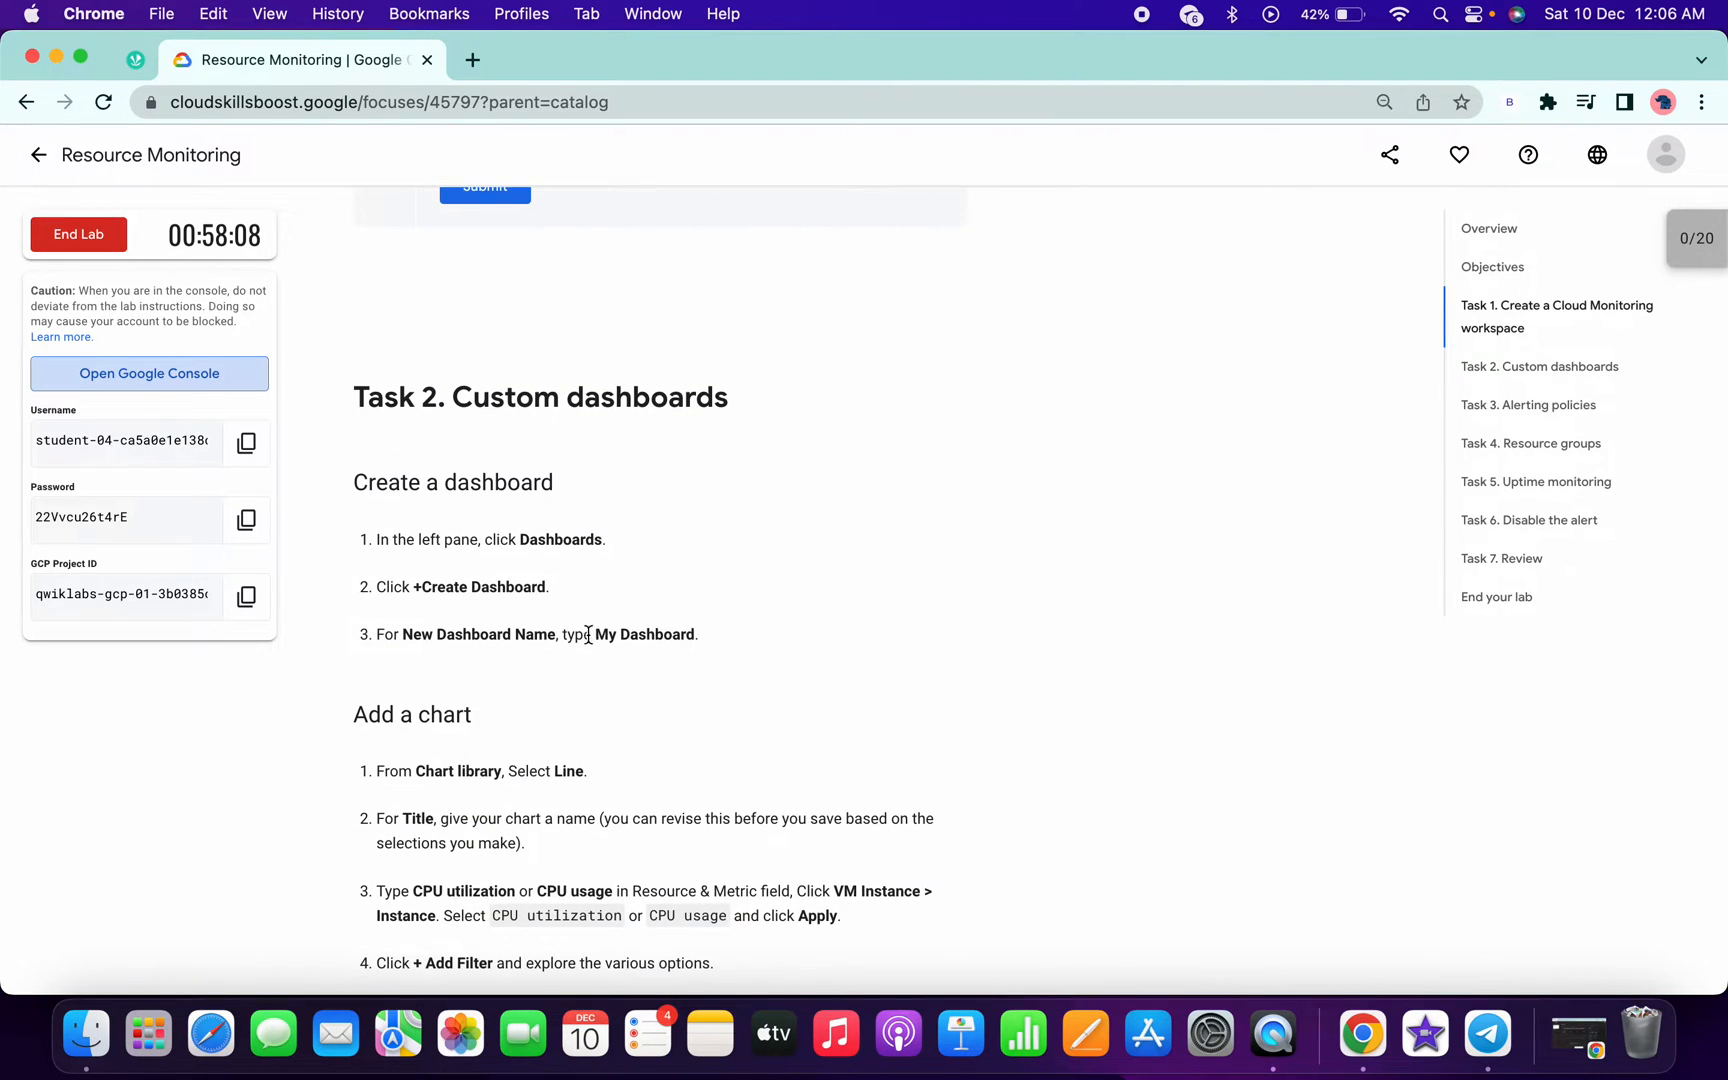
{"action": "double_click", "coordinate": [646, 634]}
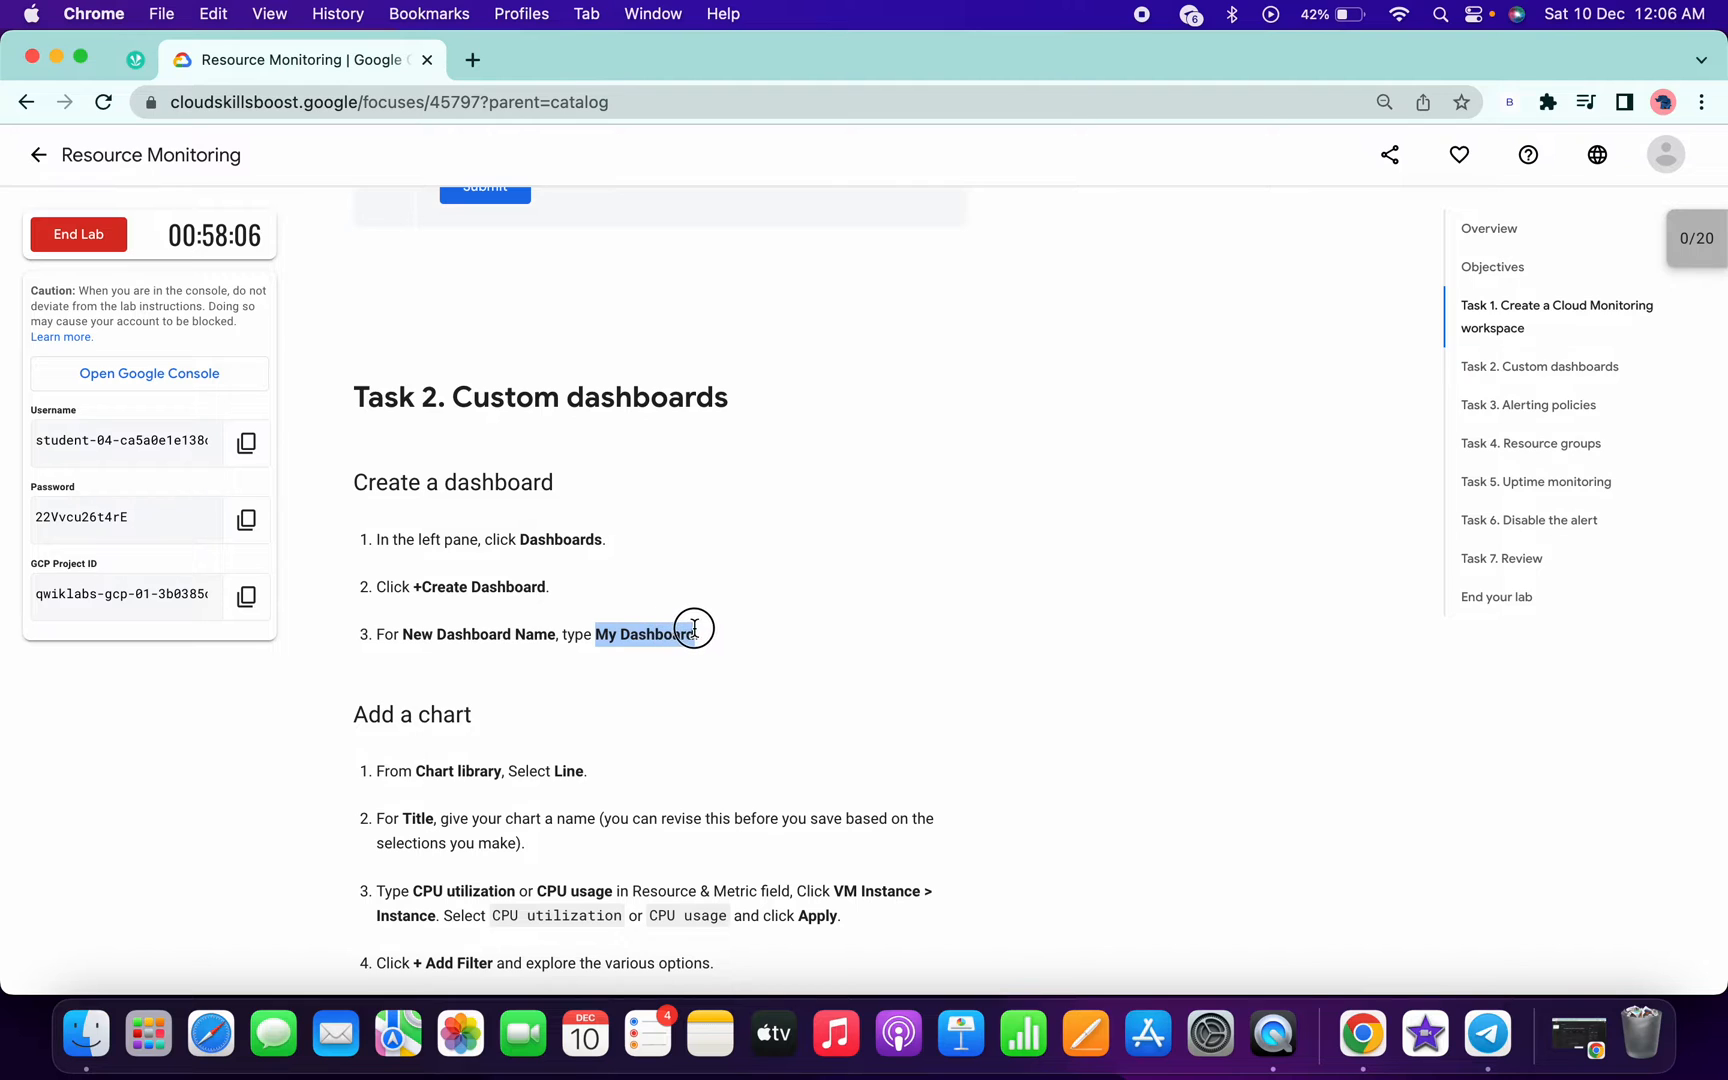
{"action": "mouse_move", "coordinate": [842, 636]}
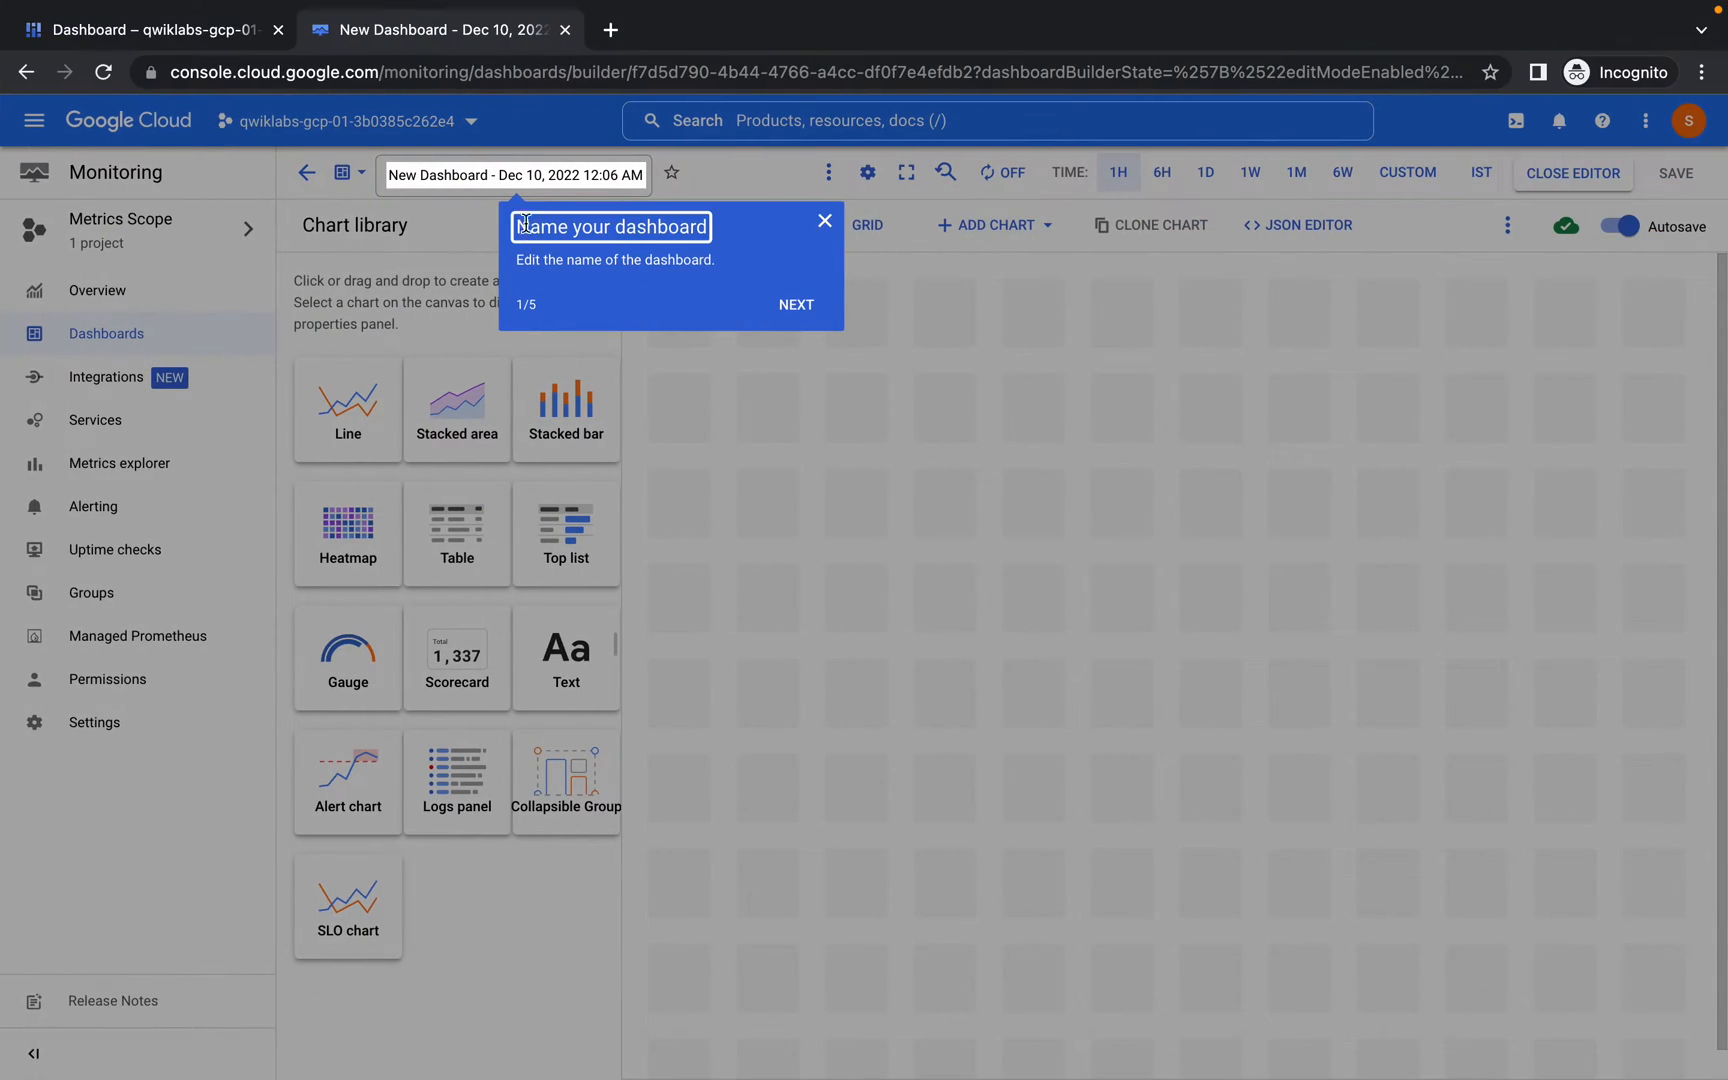
- Name the dashboard 'My Dashboard' and add a line chart, dismissing the PromQL tip
{"action": "left_click", "coordinate": [824, 220]}
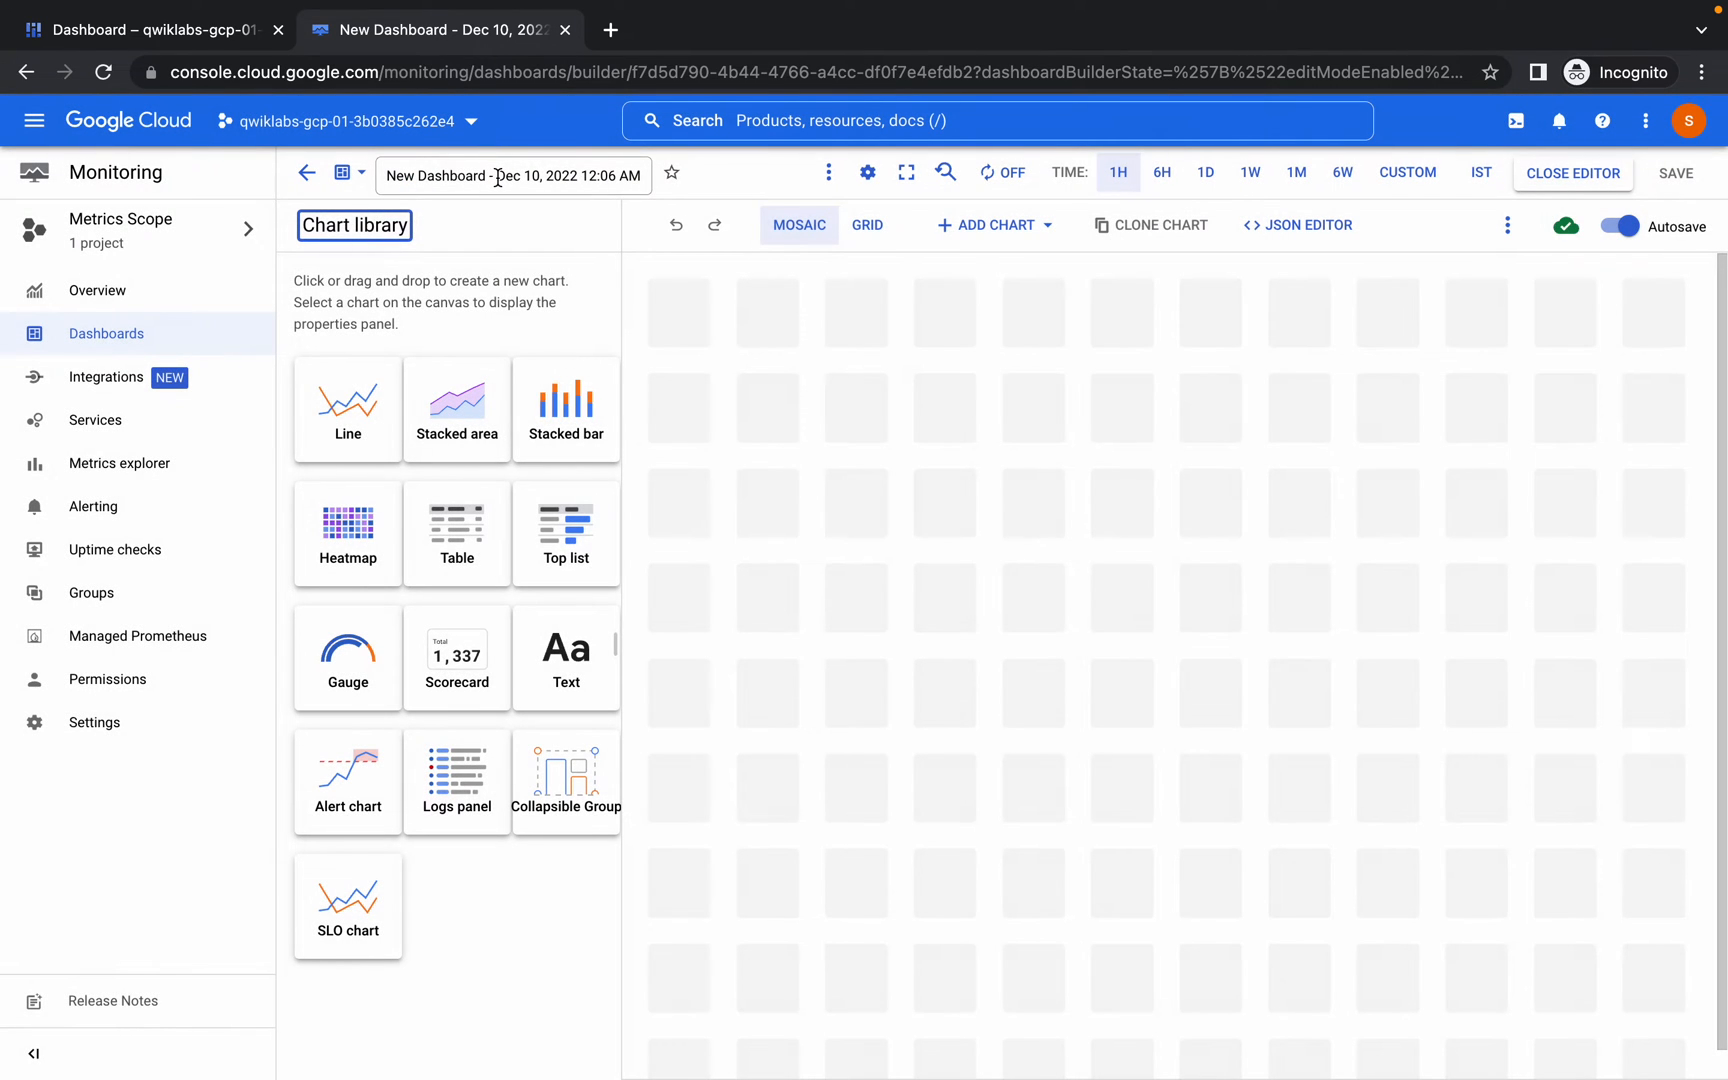
{"action": "type", "text": "My Dashboard"}
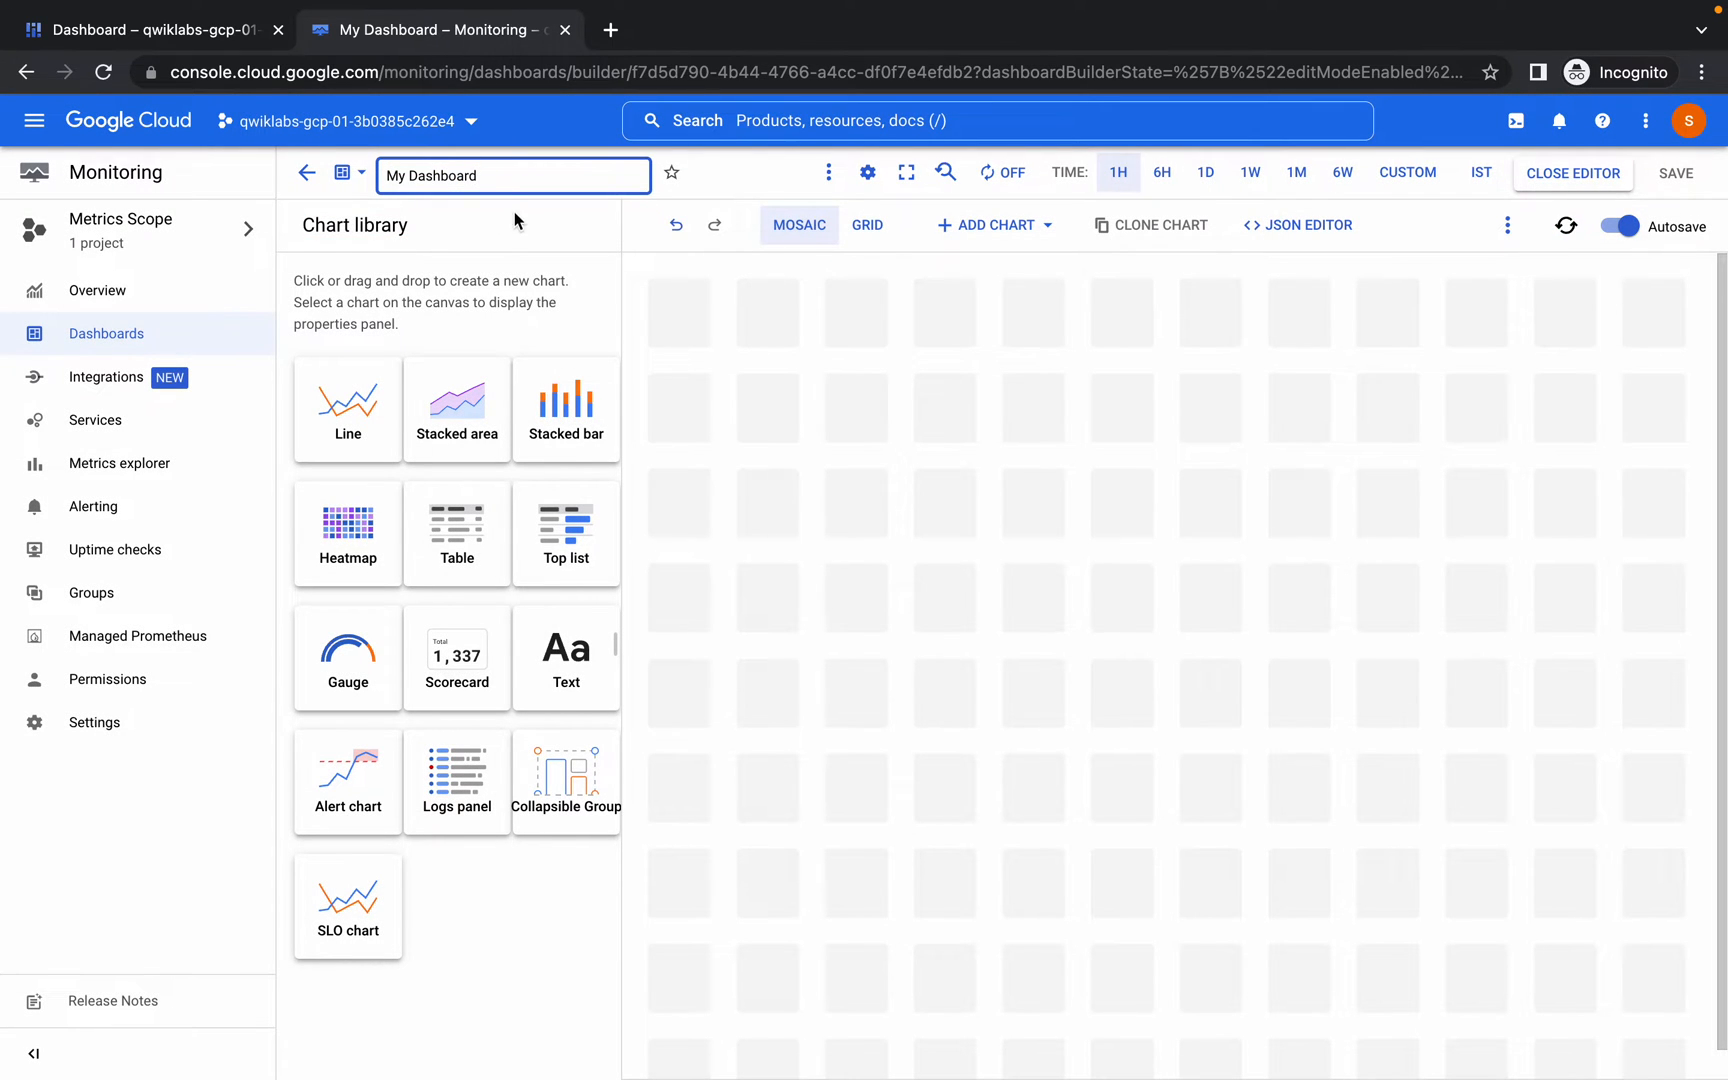
{"action": "mouse_move", "coordinate": [348, 410]}
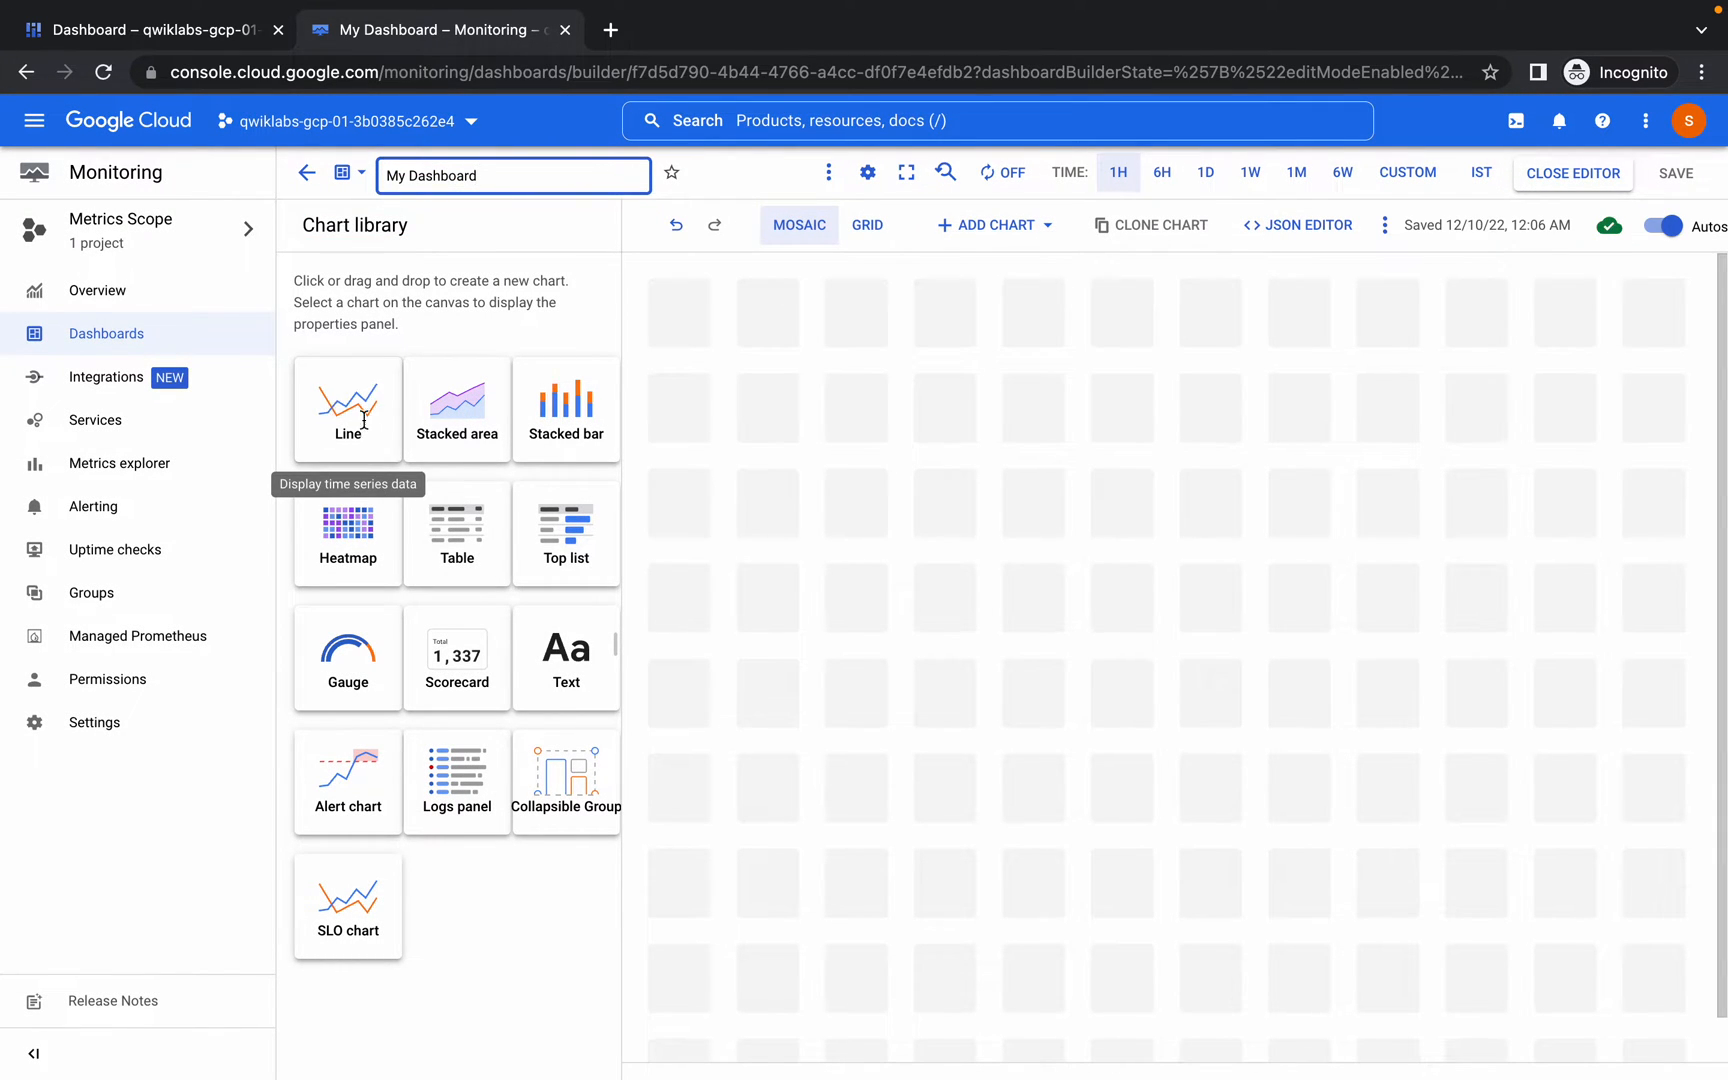
{"action": "left_click", "coordinate": [348, 400]}
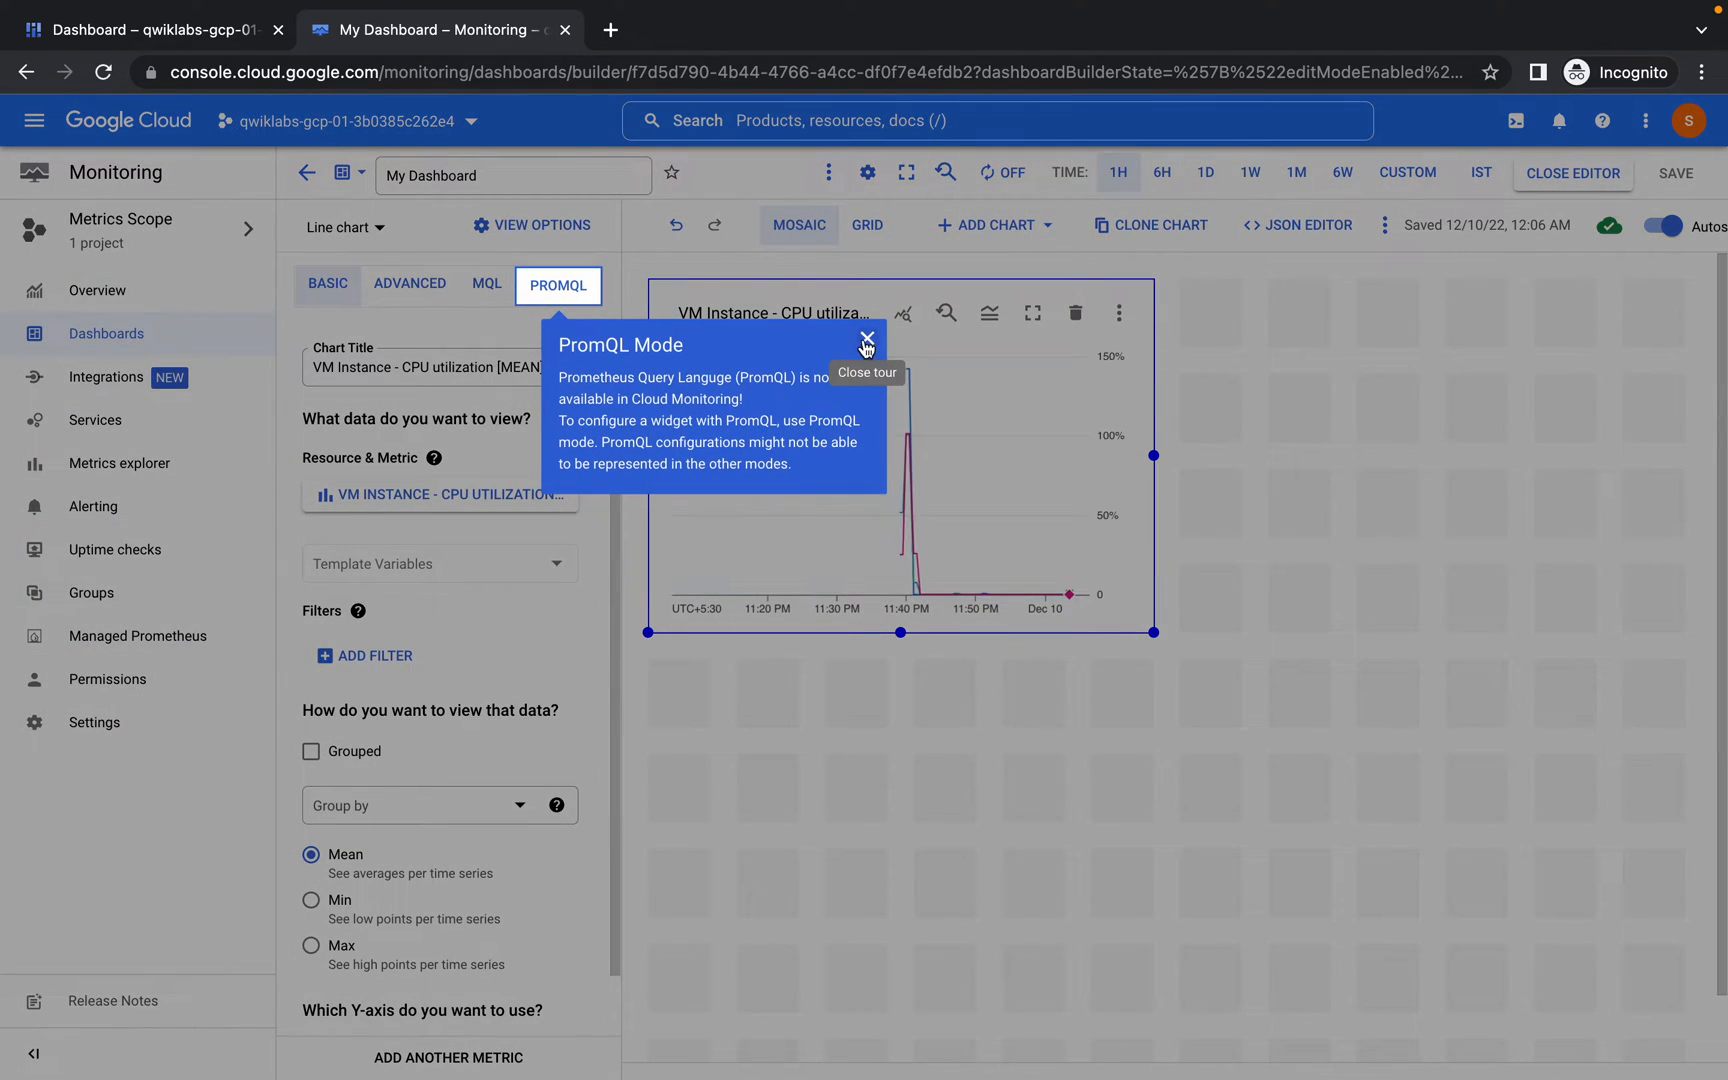
{"action": "left_click", "coordinate": [868, 340]}
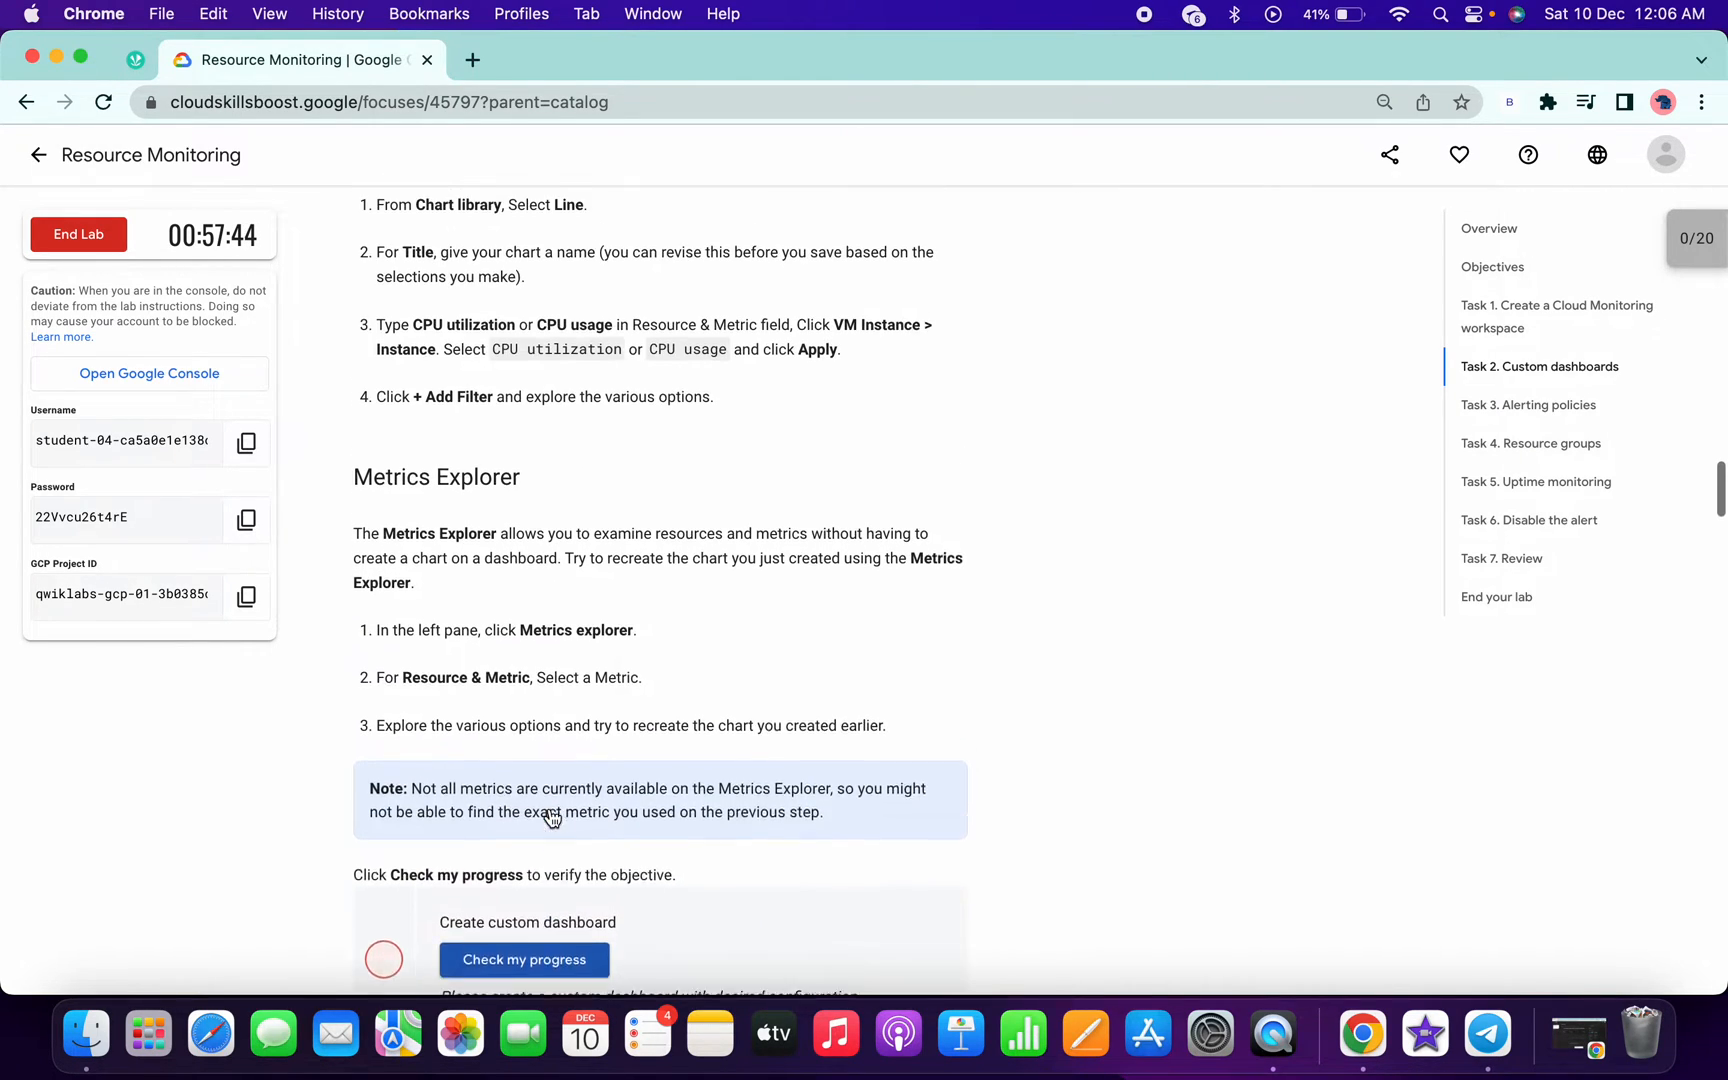
- Verify the Create custom dashboard task in the lab
{"action": "scroll", "scroll_direction": "down", "scroll_amount": 3}
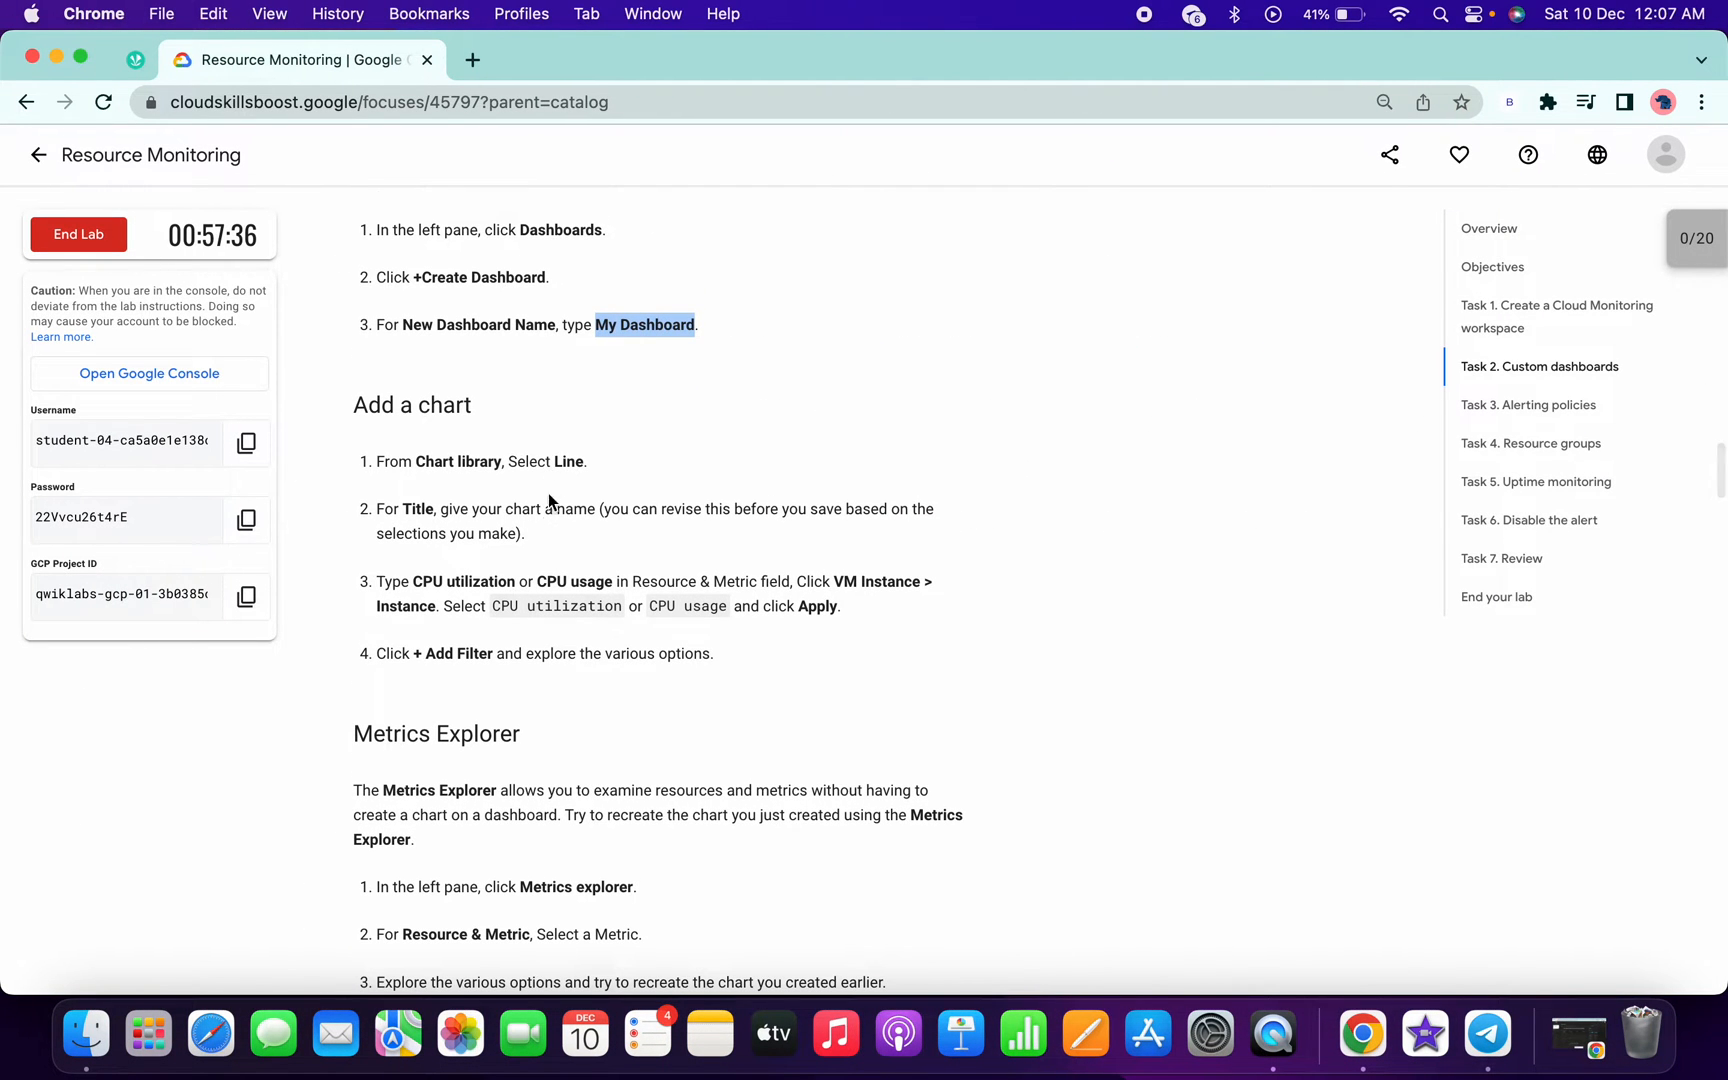
{"action": "mouse_move", "coordinate": [648, 618]}
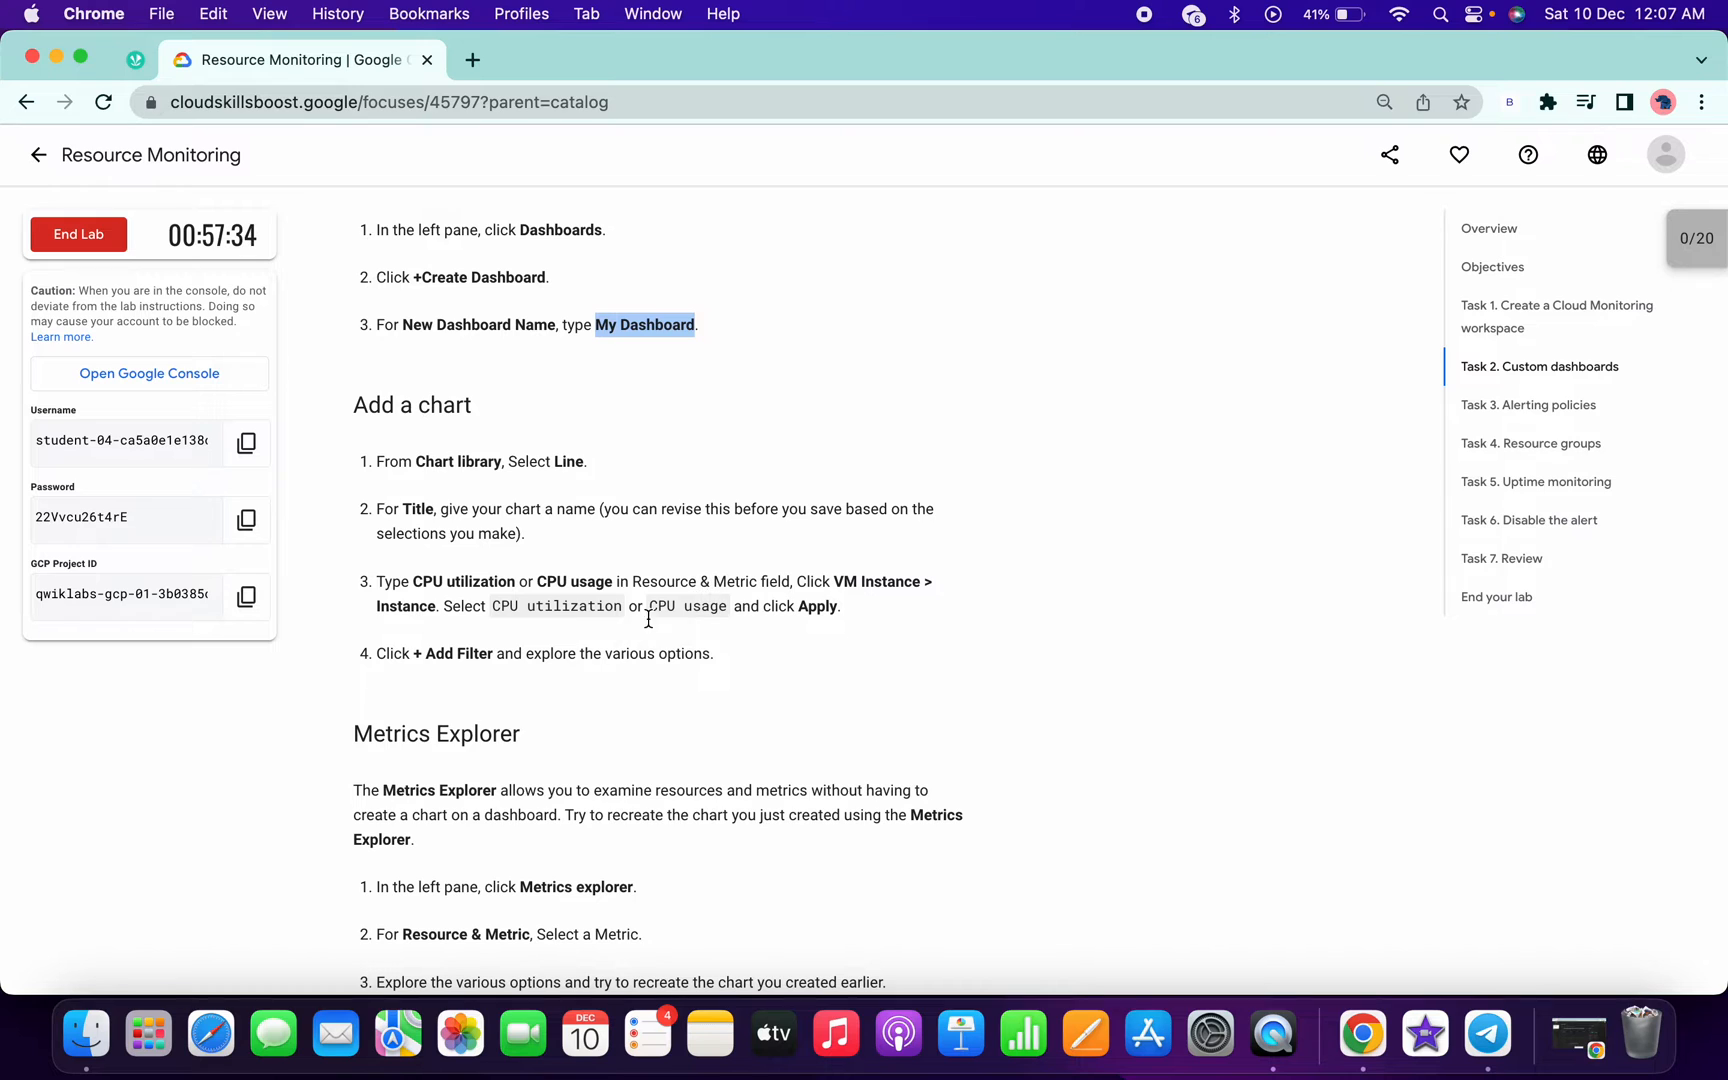
{"action": "scroll", "scroll_direction": "down", "scroll_amount": 3}
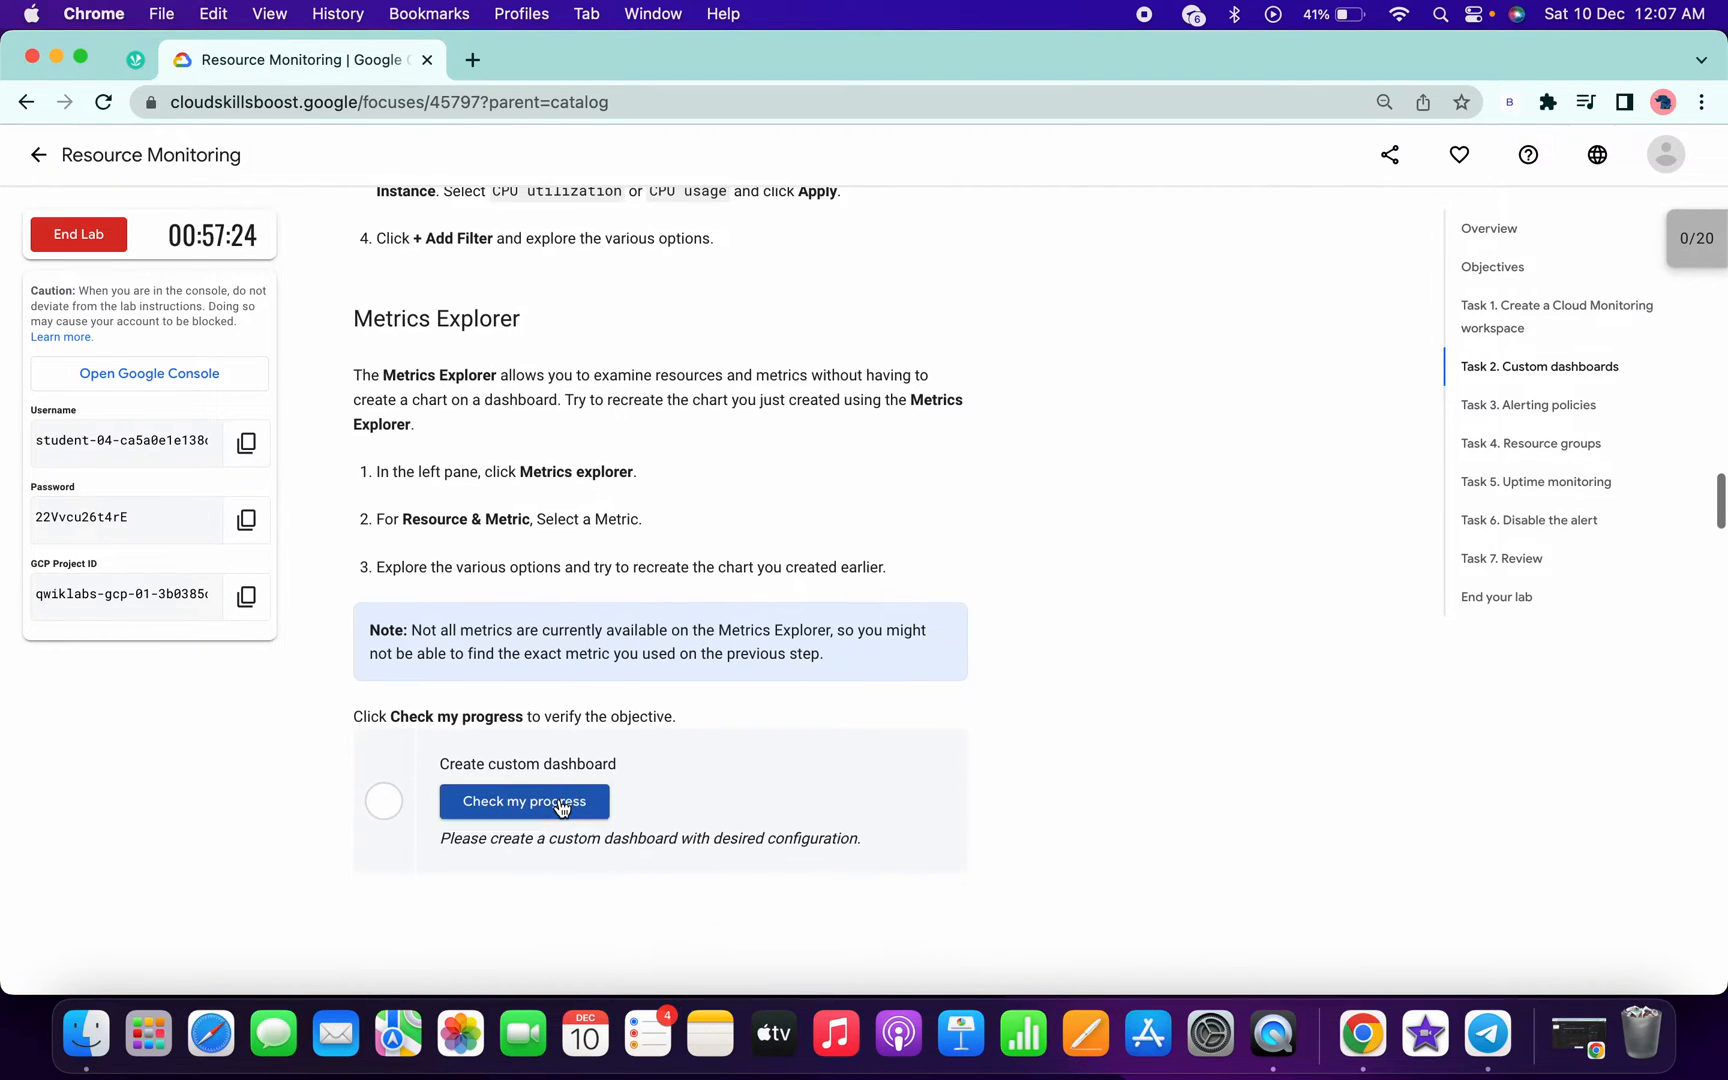
{"action": "left_click", "coordinate": [524, 802]}
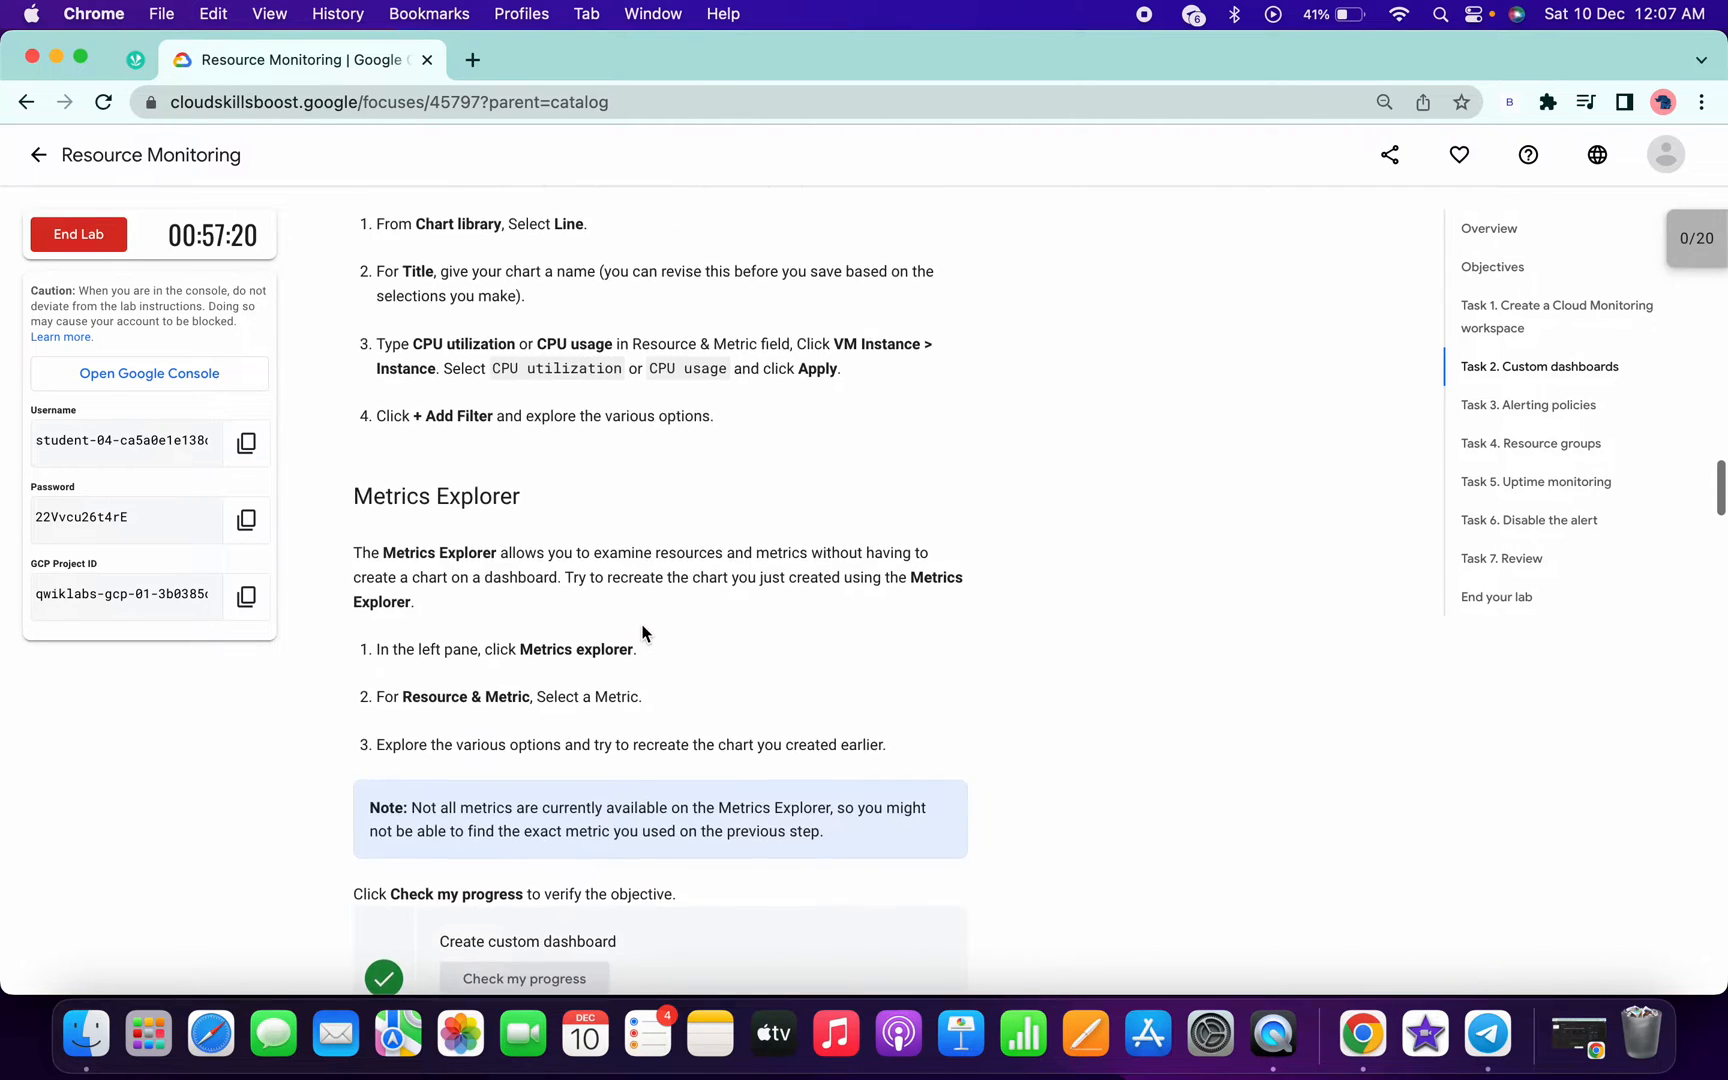
- Show the Task 3 alerting policies instructions for creating an alert's first condition
{"action": "left_click", "coordinate": [436, 30]}
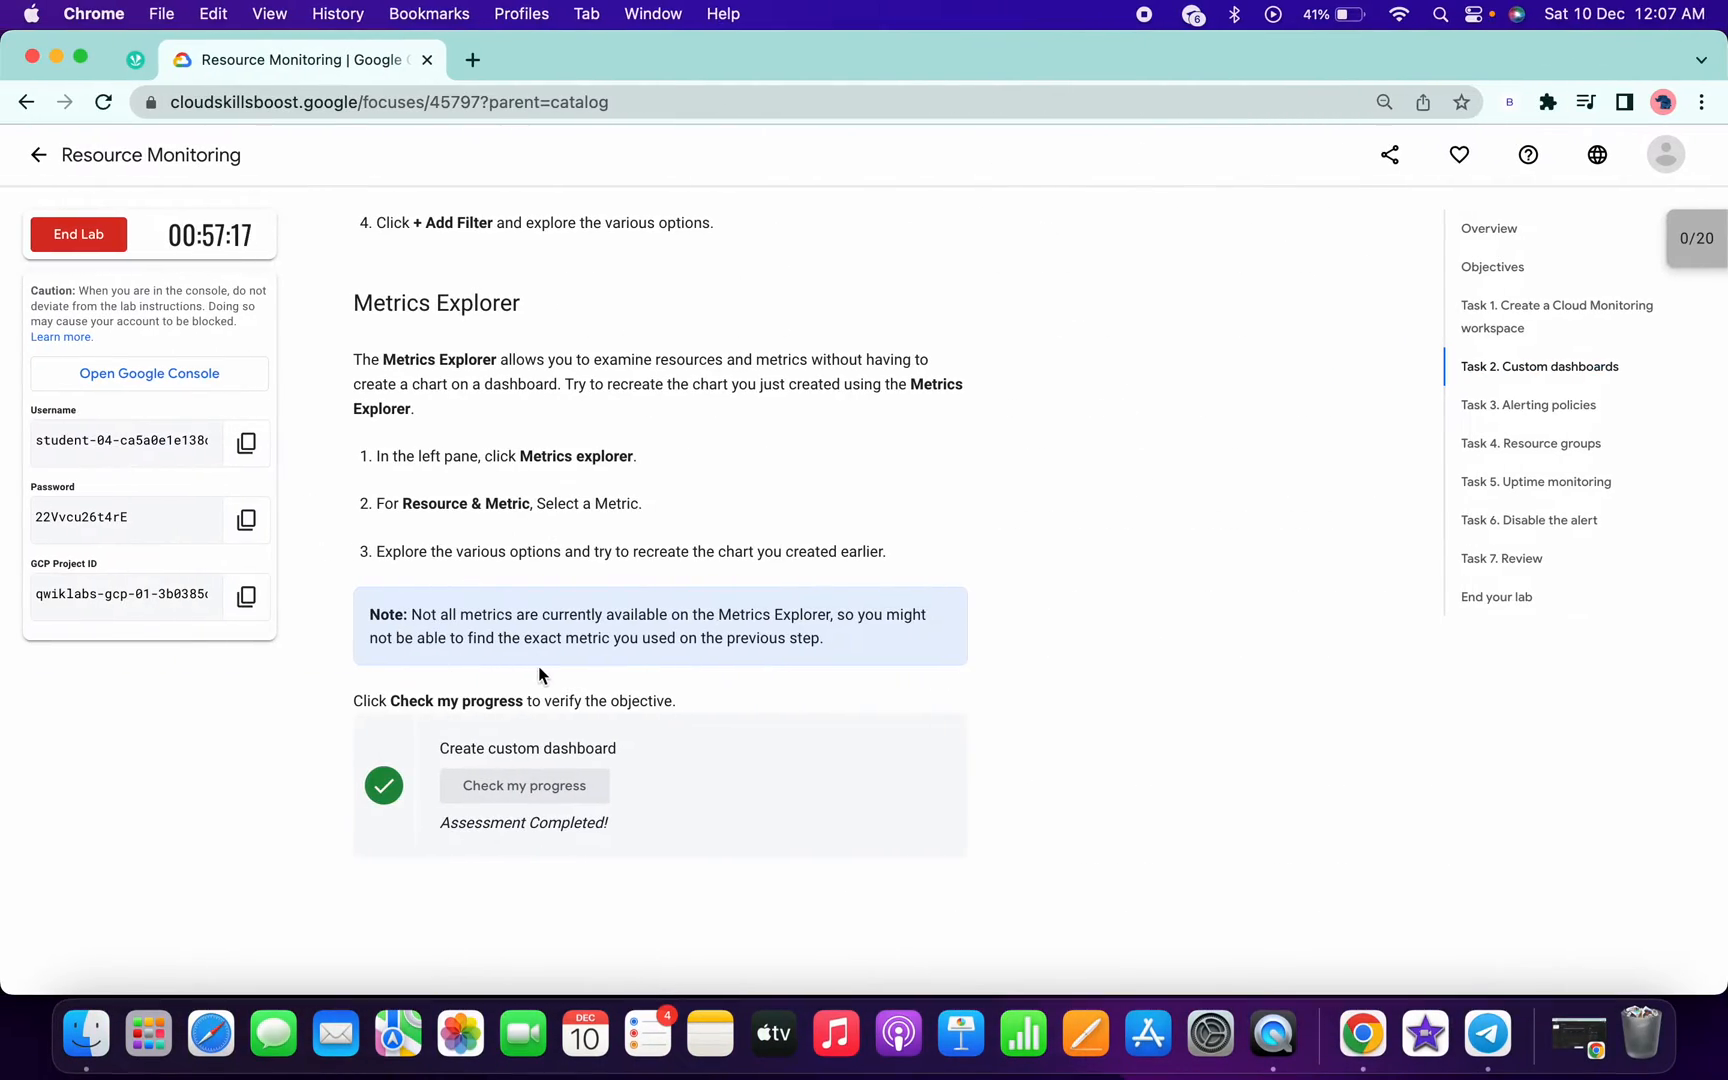
{"action": "left_click", "coordinate": [1528, 404]}
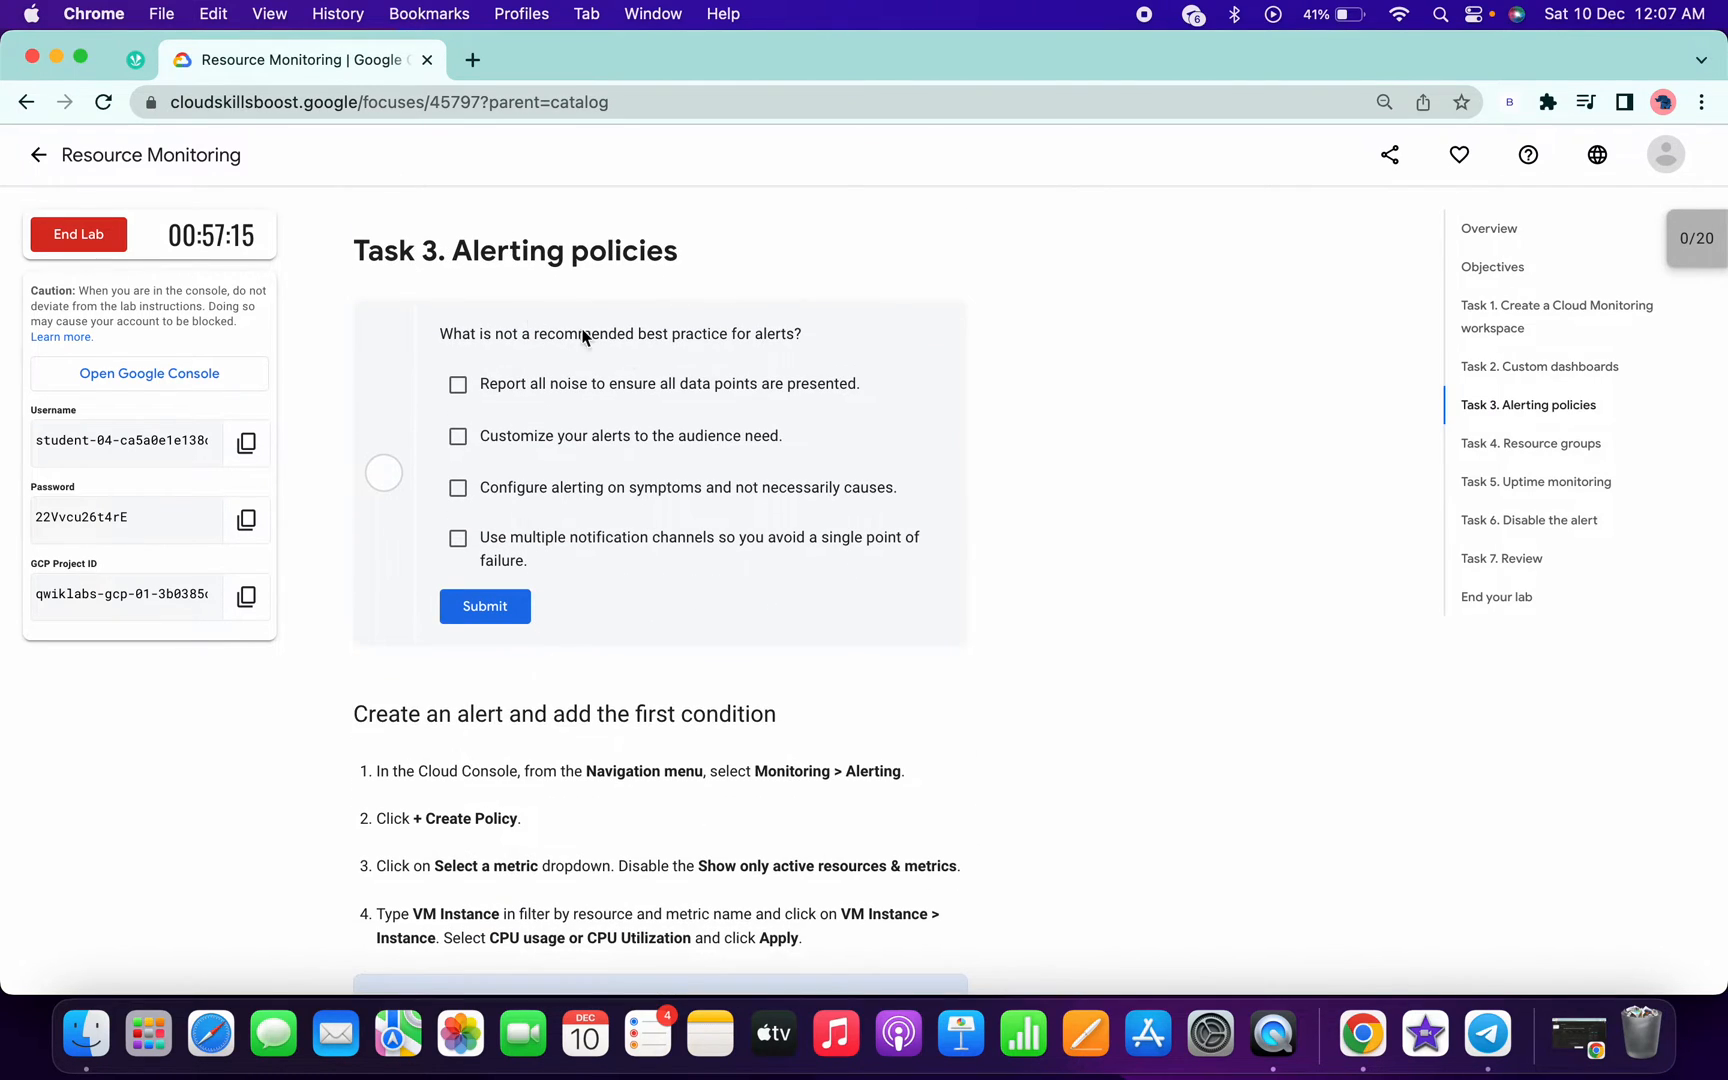
{"action": "scroll", "scroll_direction": "down", "scroll_amount": 3}
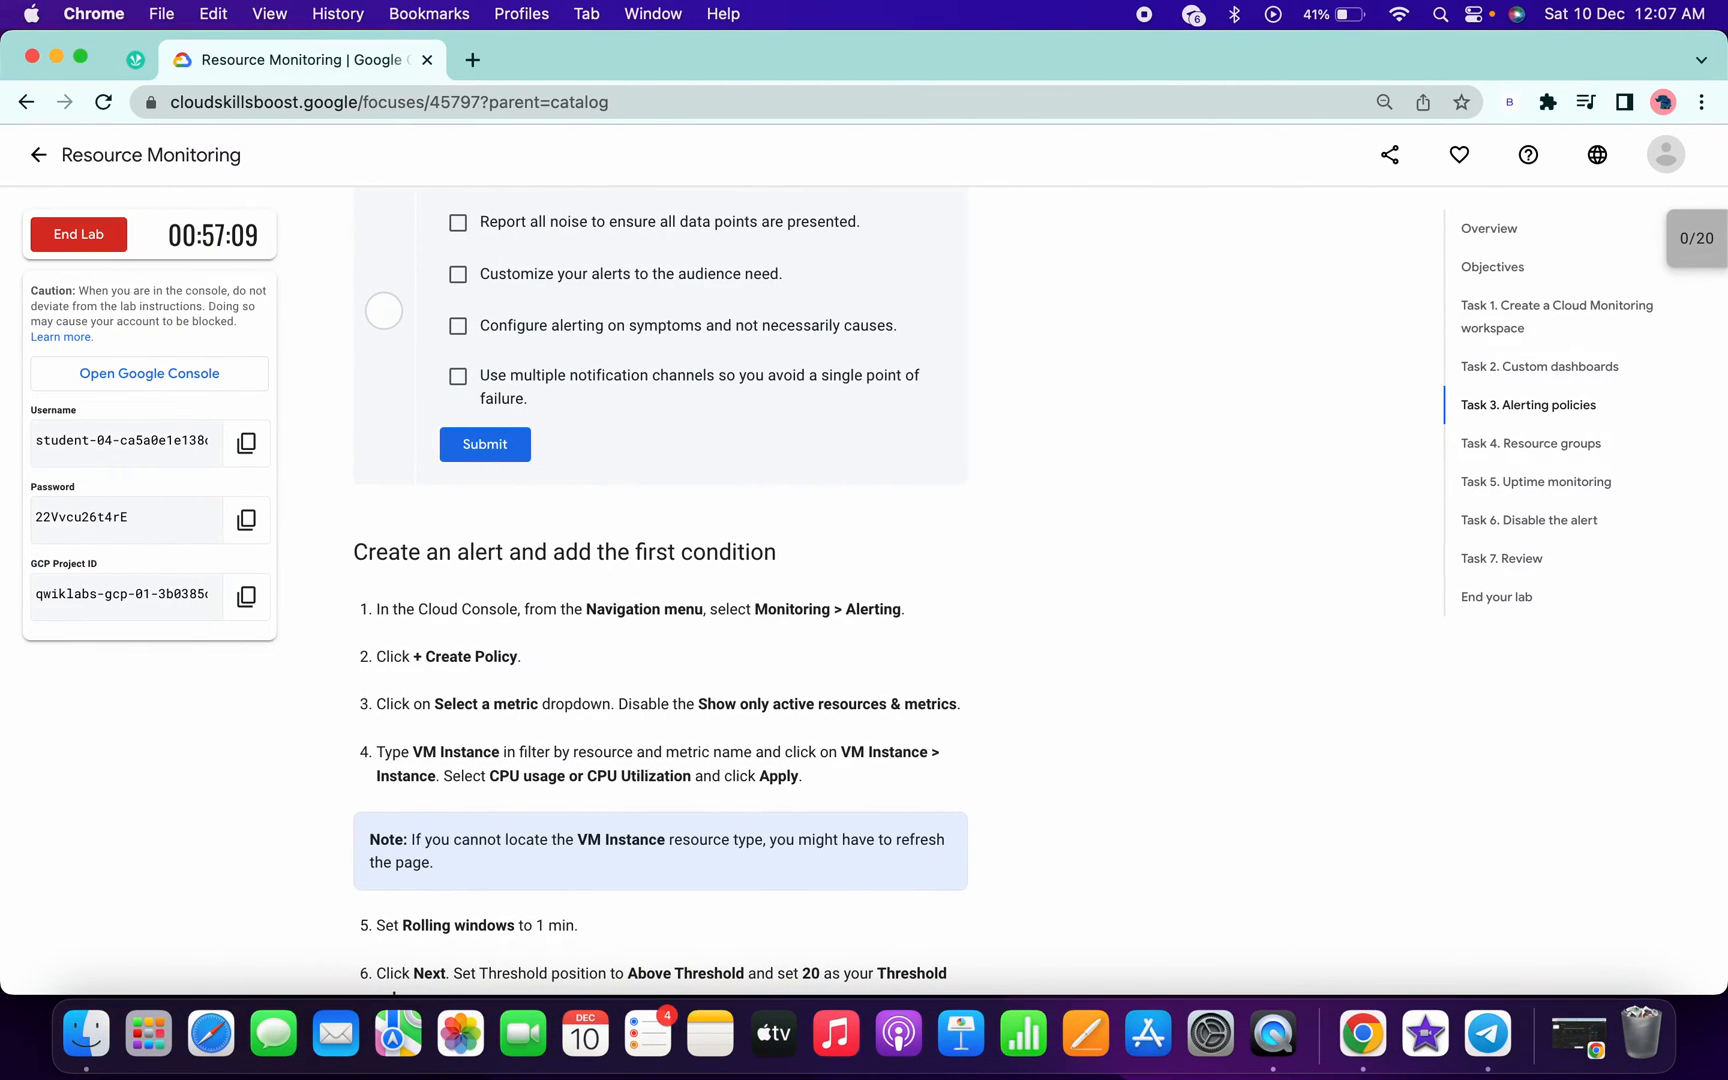
{"action": "mouse_move", "coordinate": [510, 690]}
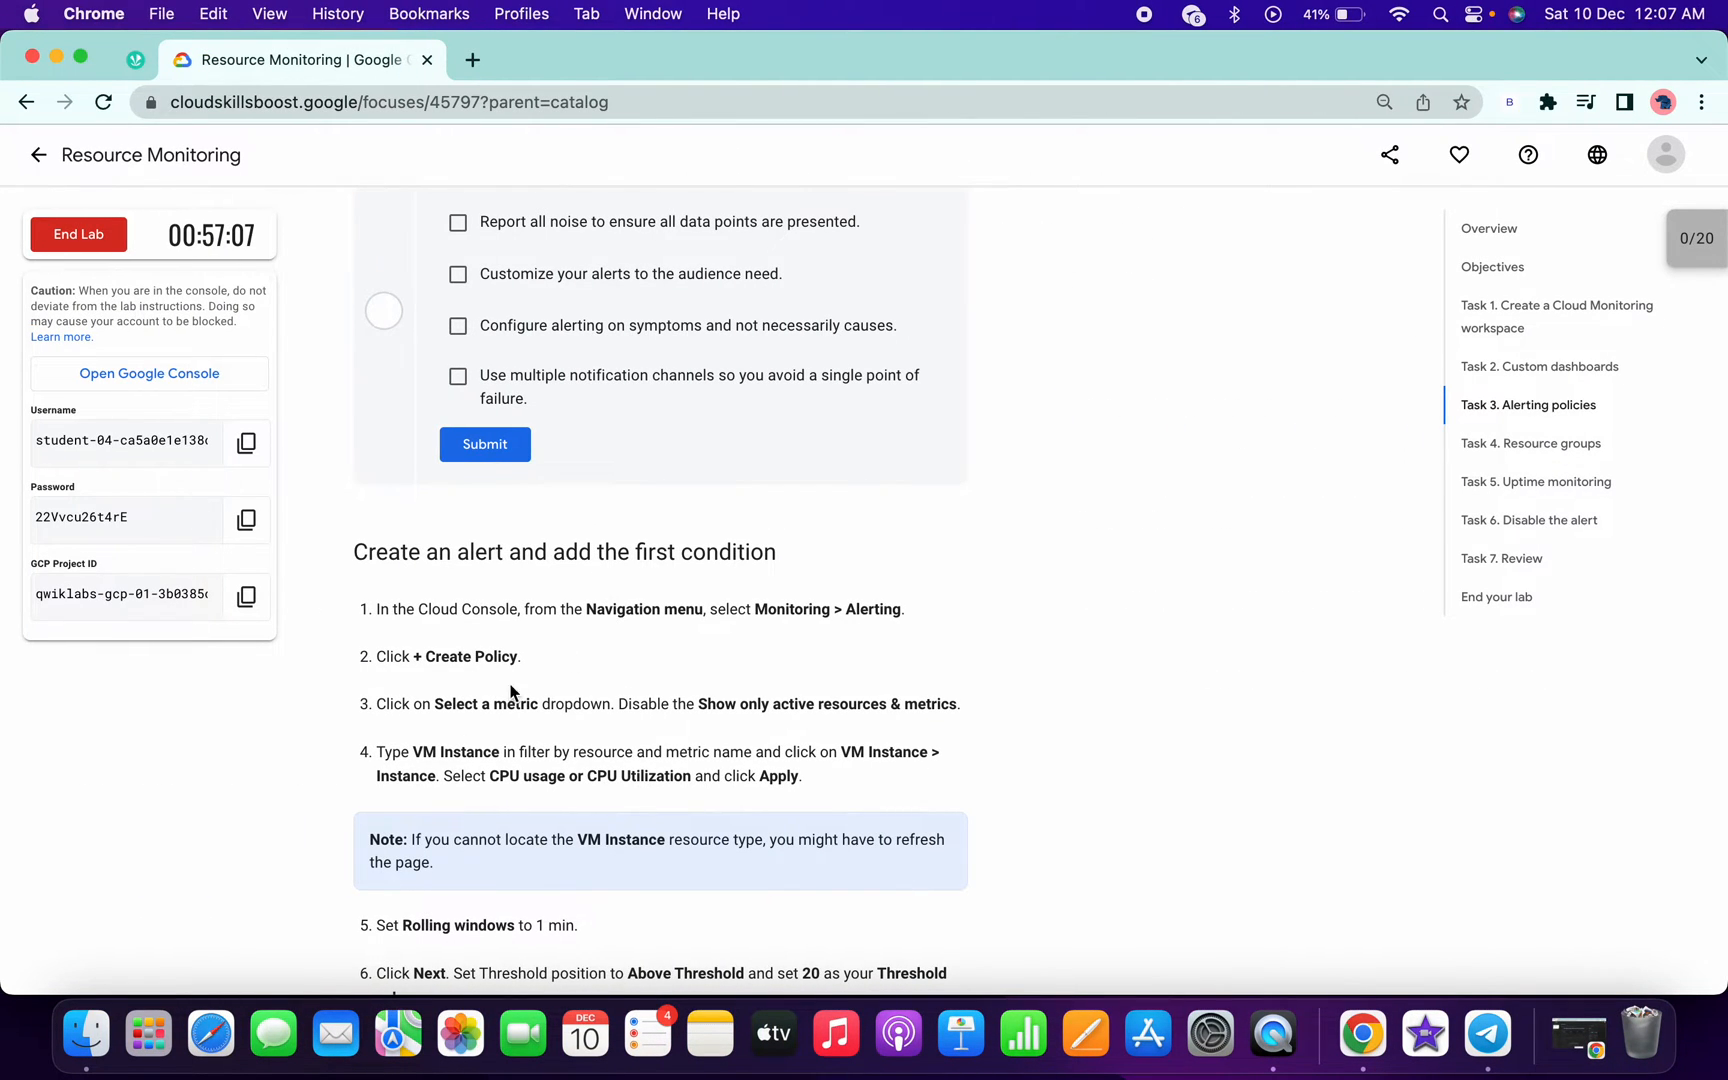
{"action": "mouse_move", "coordinate": [648, 636]}
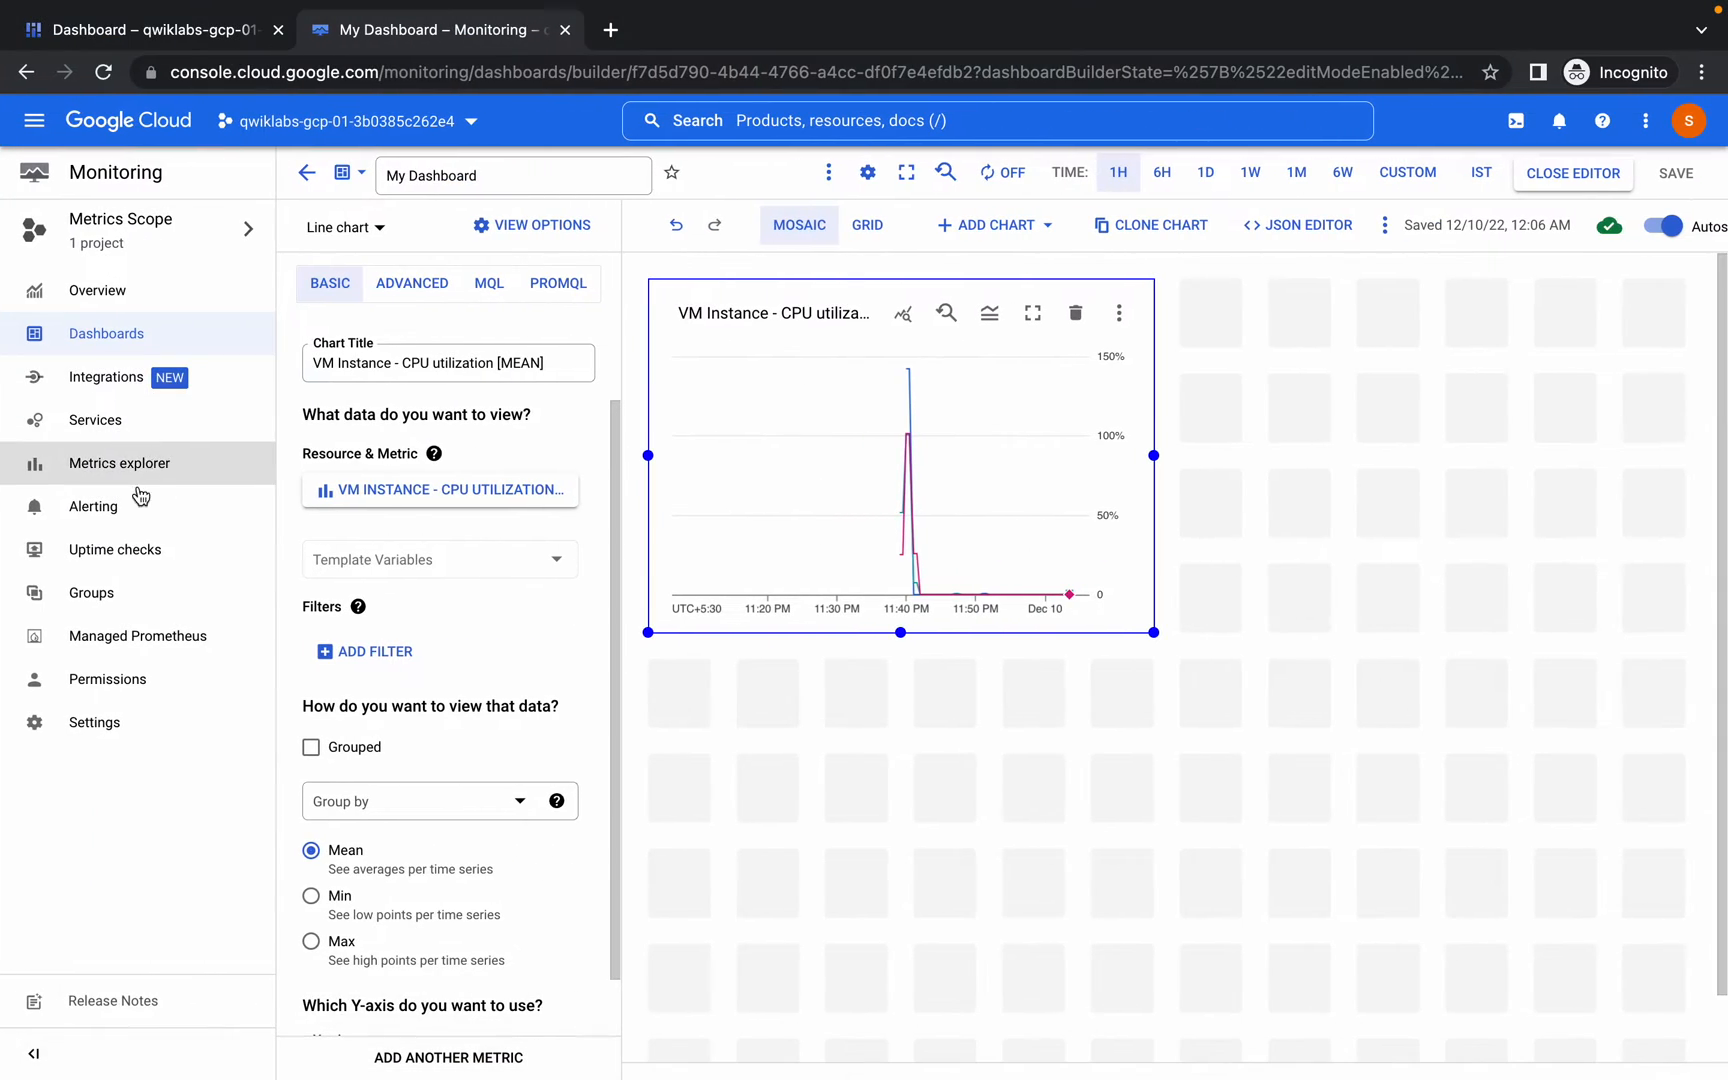
- Create a new alerting policy with VM Instance > Instance > CPU usage as the metric, including inactive resources
{"action": "left_click", "coordinate": [92, 506]}
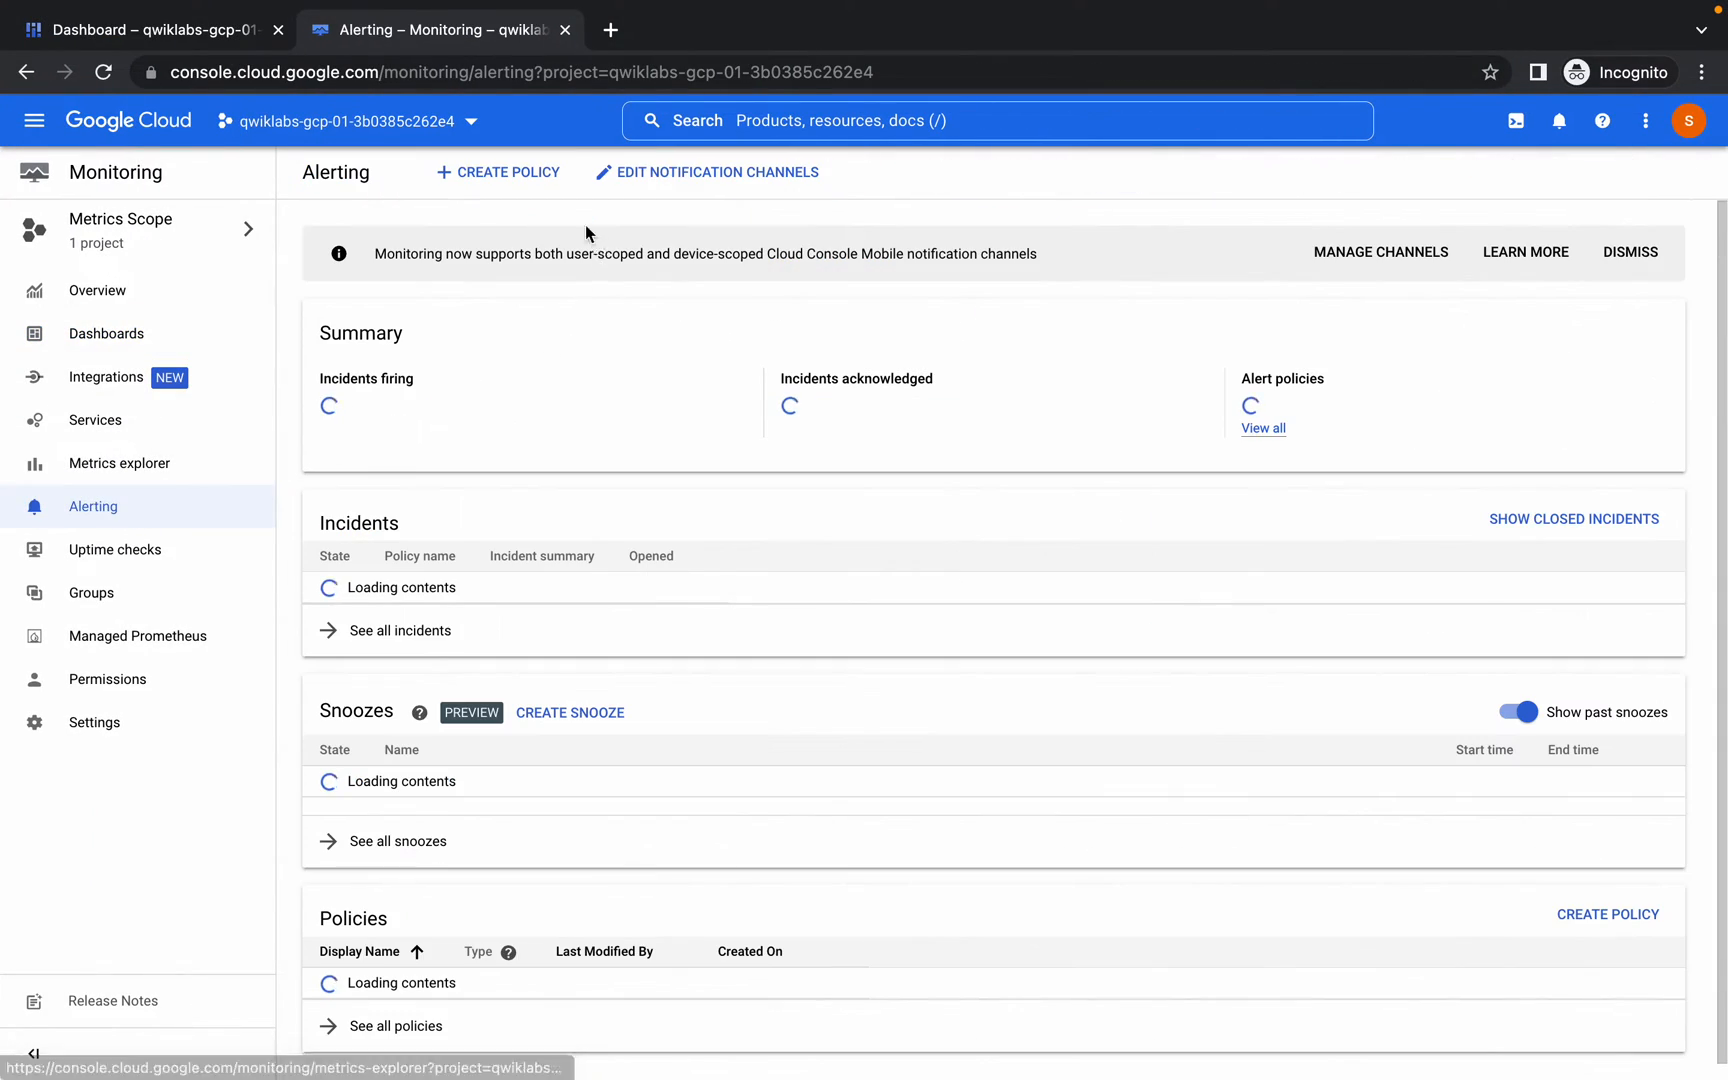
{"action": "left_click", "coordinate": [498, 172]}
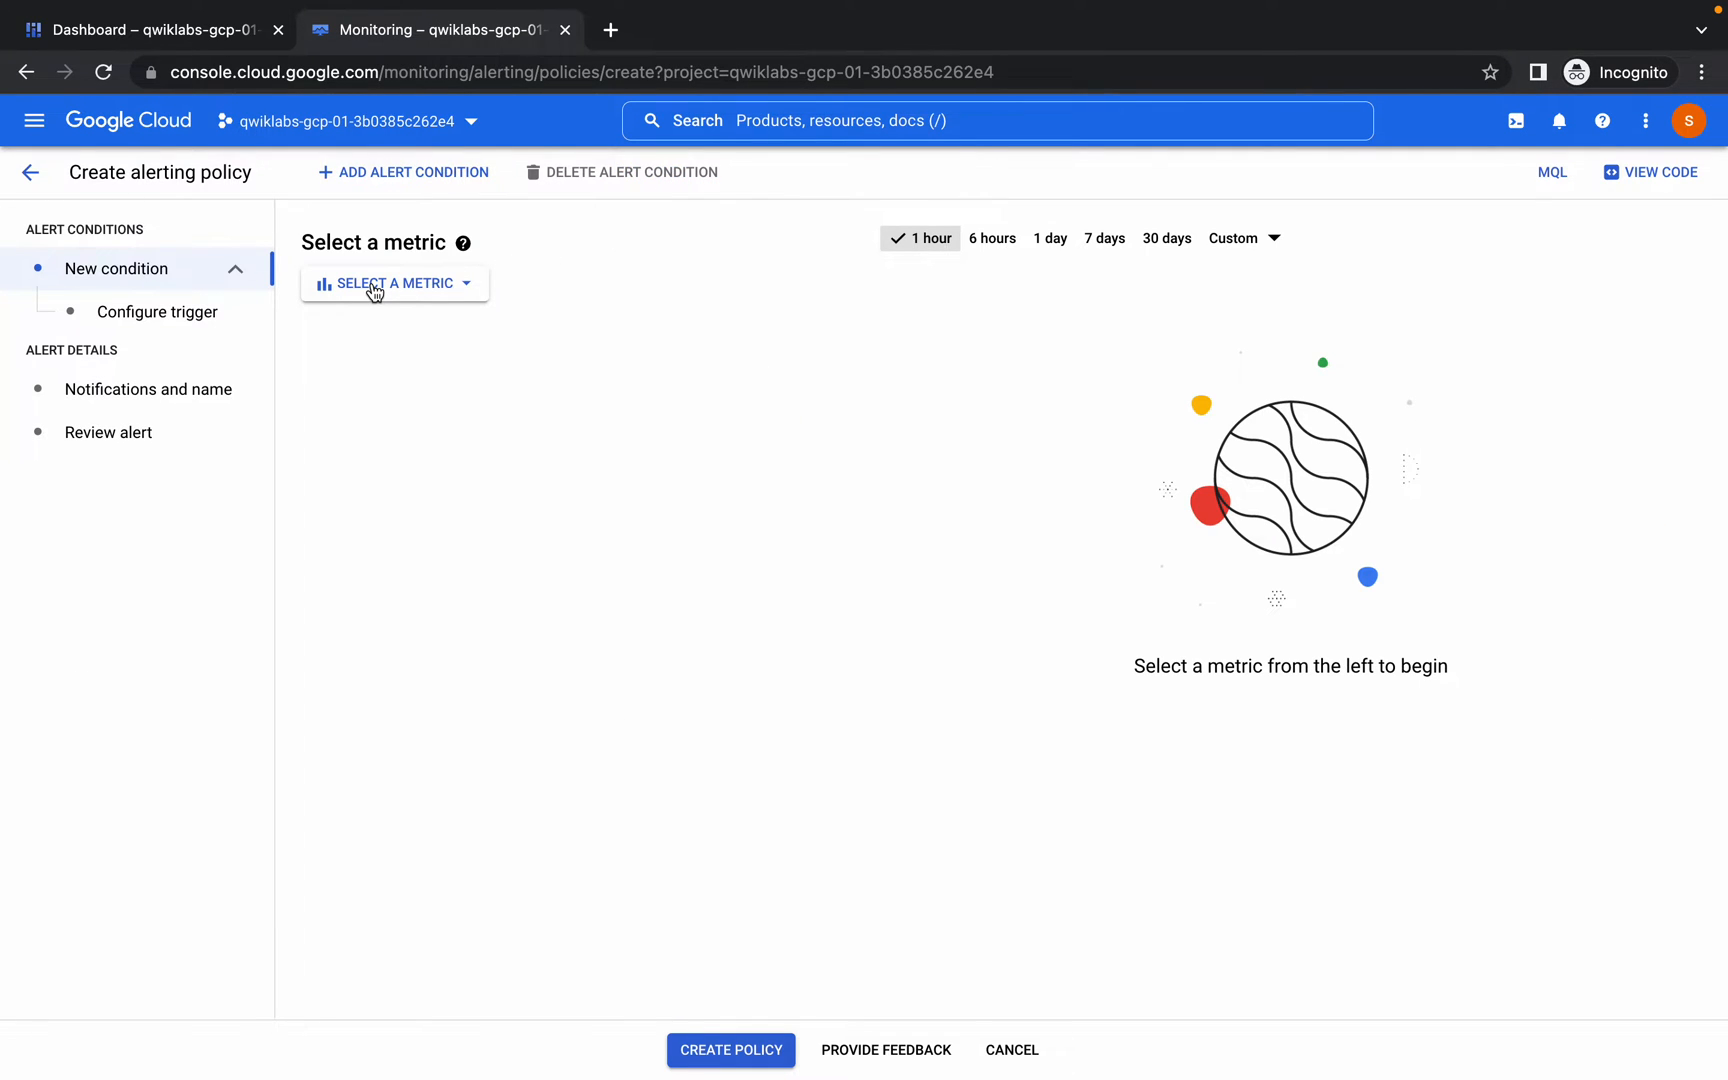
{"action": "left_click", "coordinate": [394, 284]}
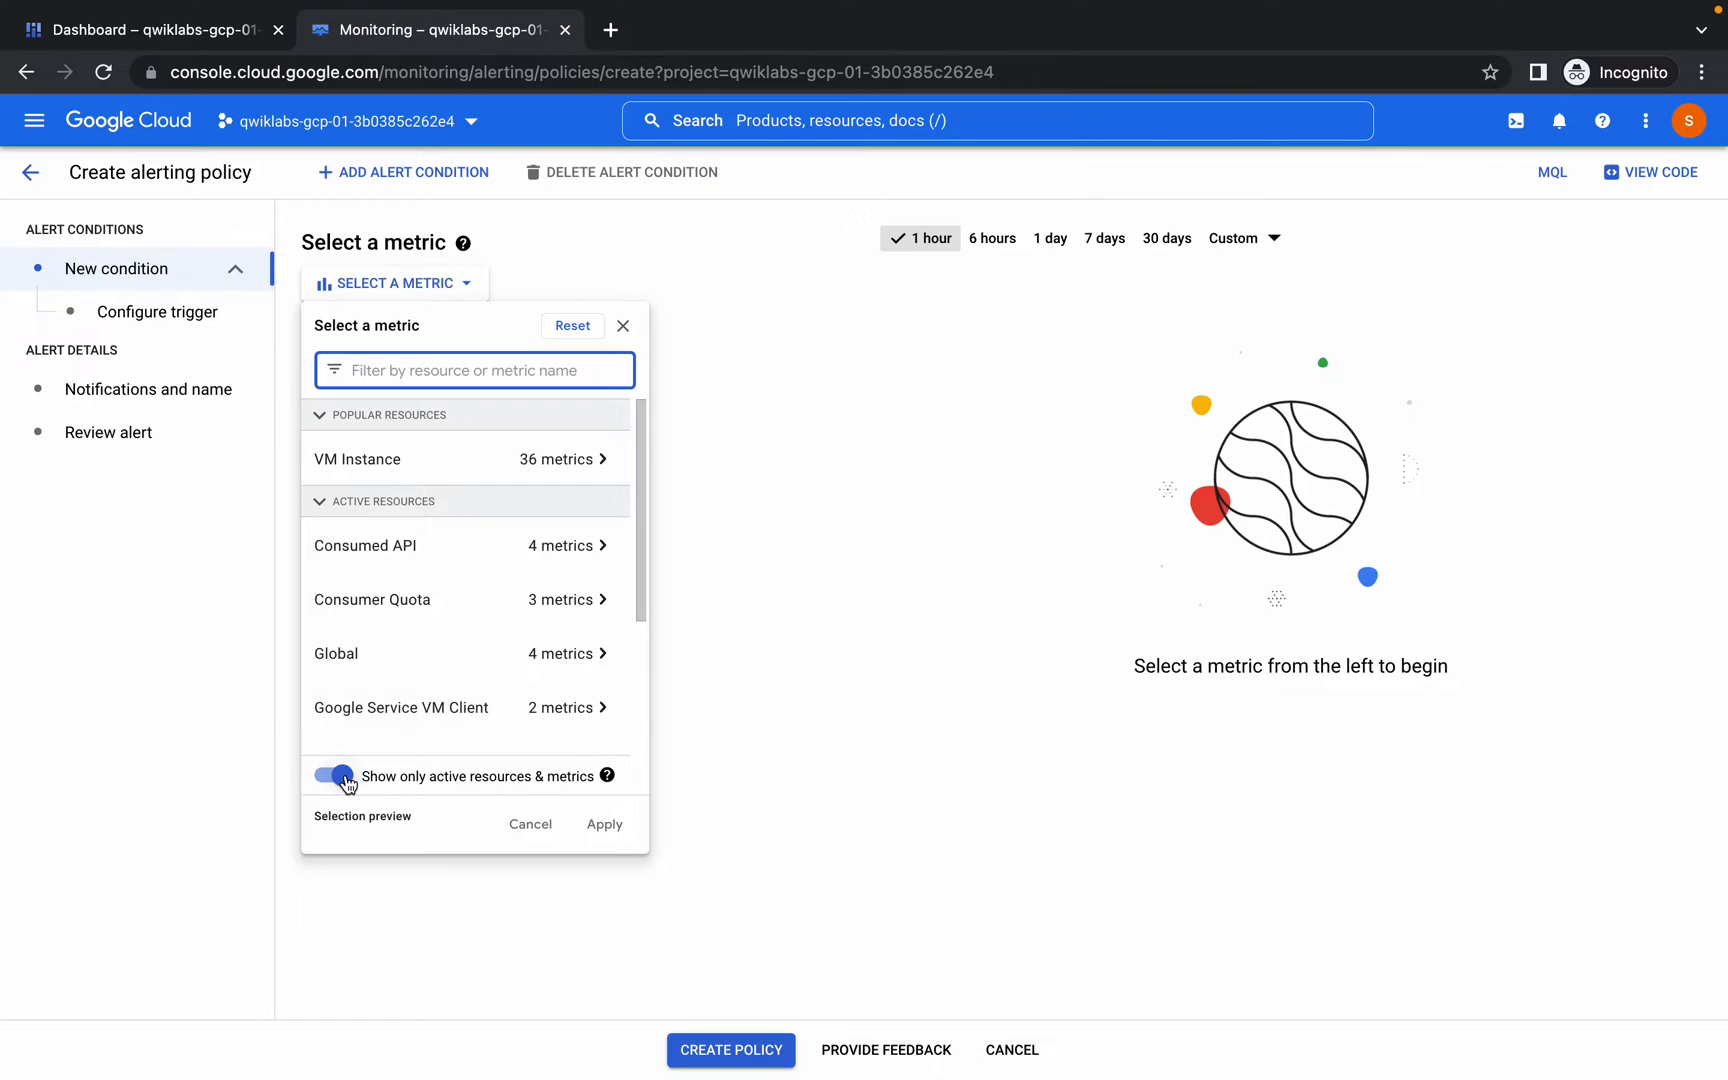
{"action": "left_click", "coordinate": [332, 776]}
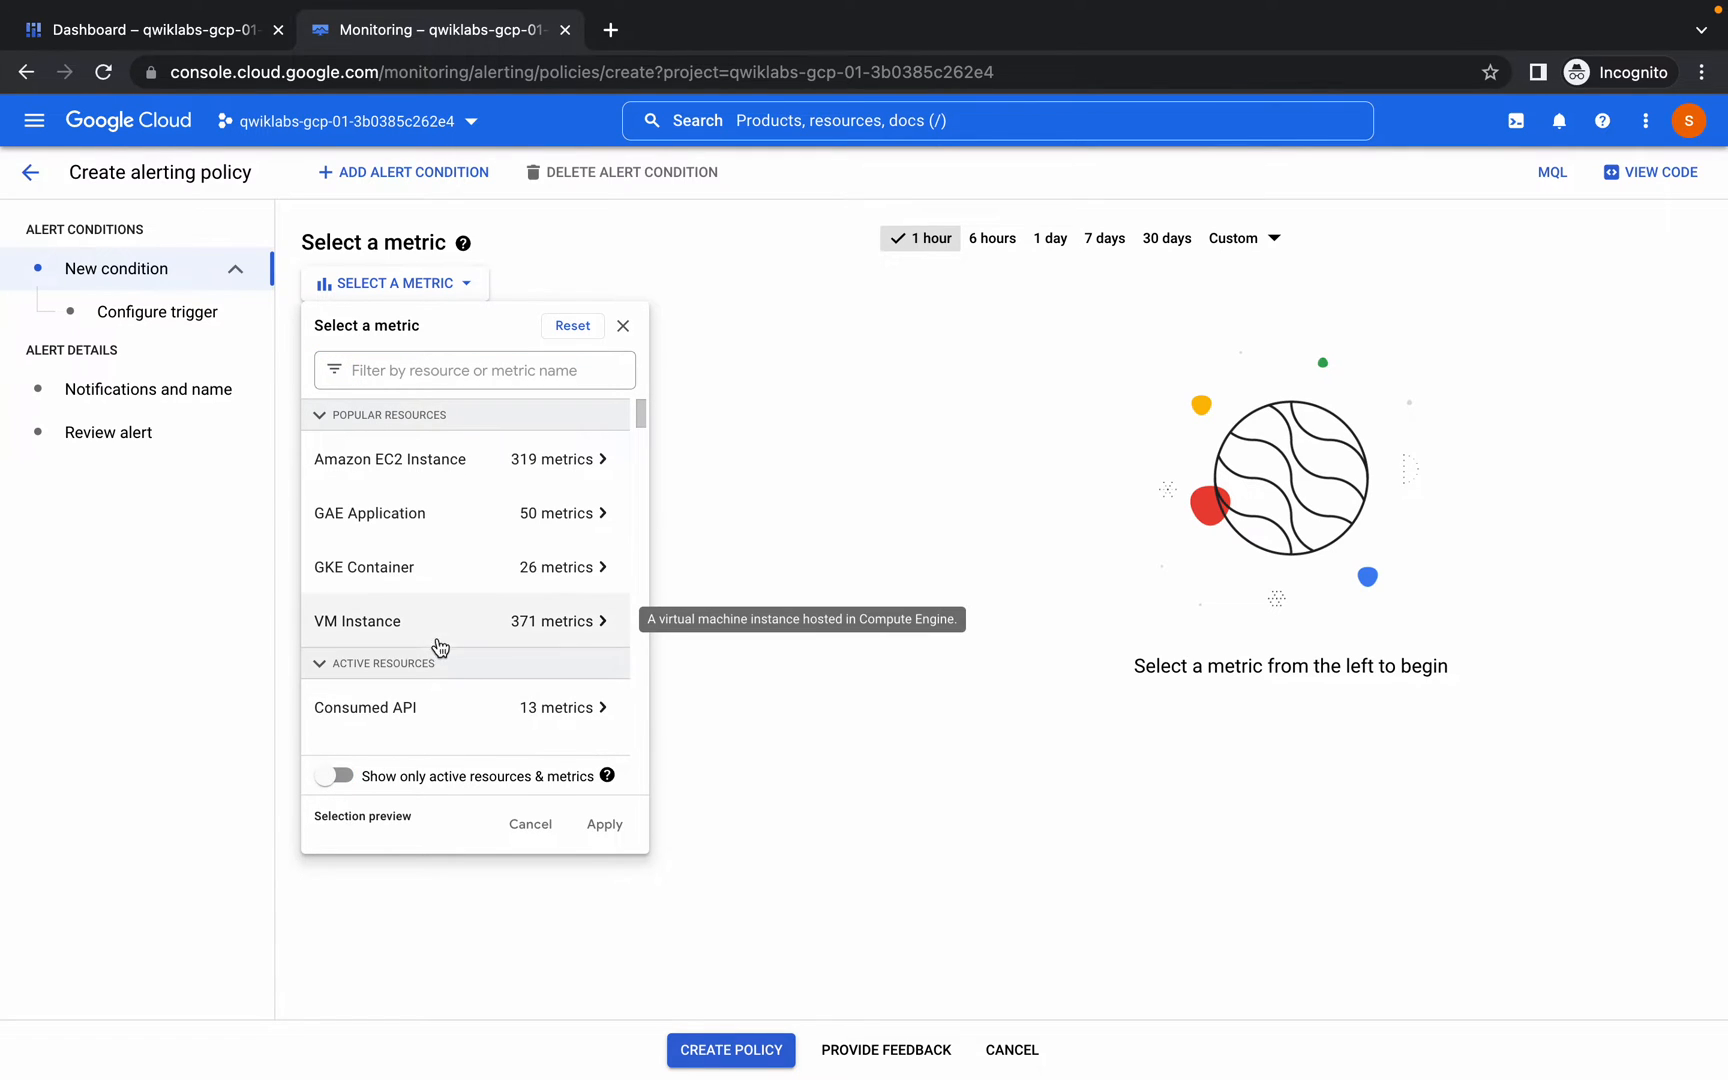
{"action": "mouse_move", "coordinate": [398, 636]}
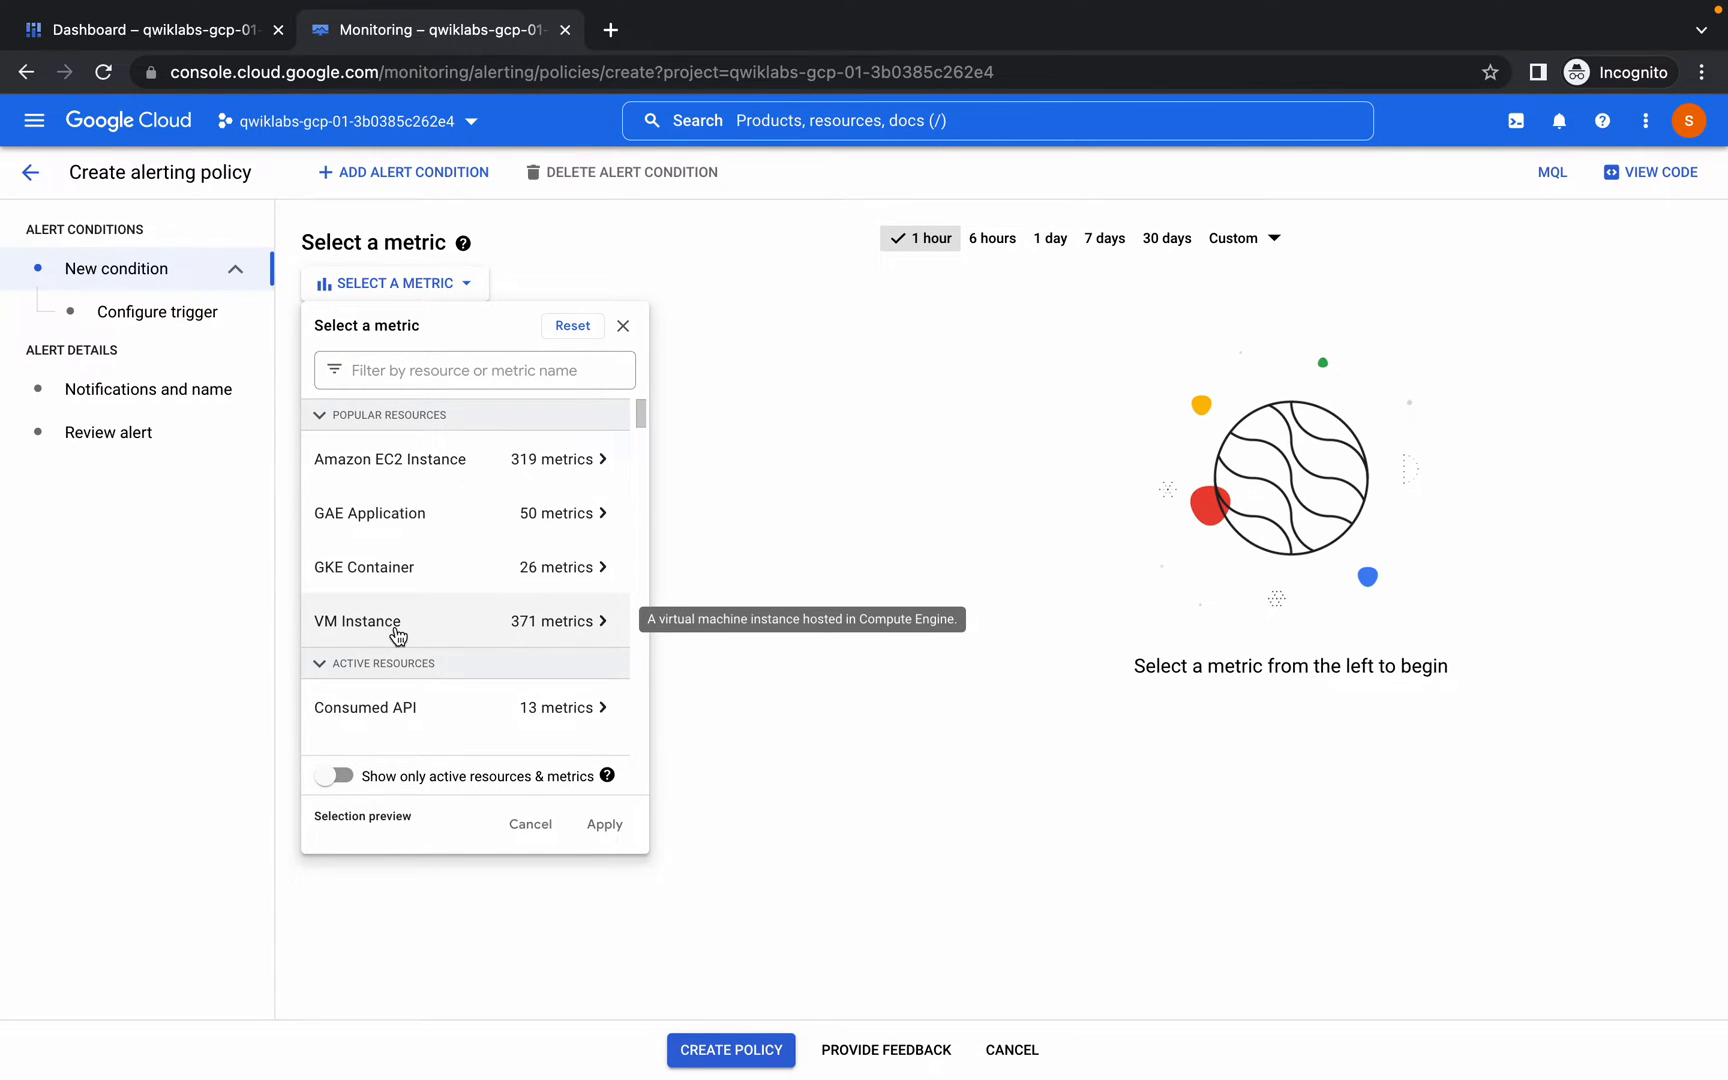
{"action": "left_click", "coordinate": [396, 620]}
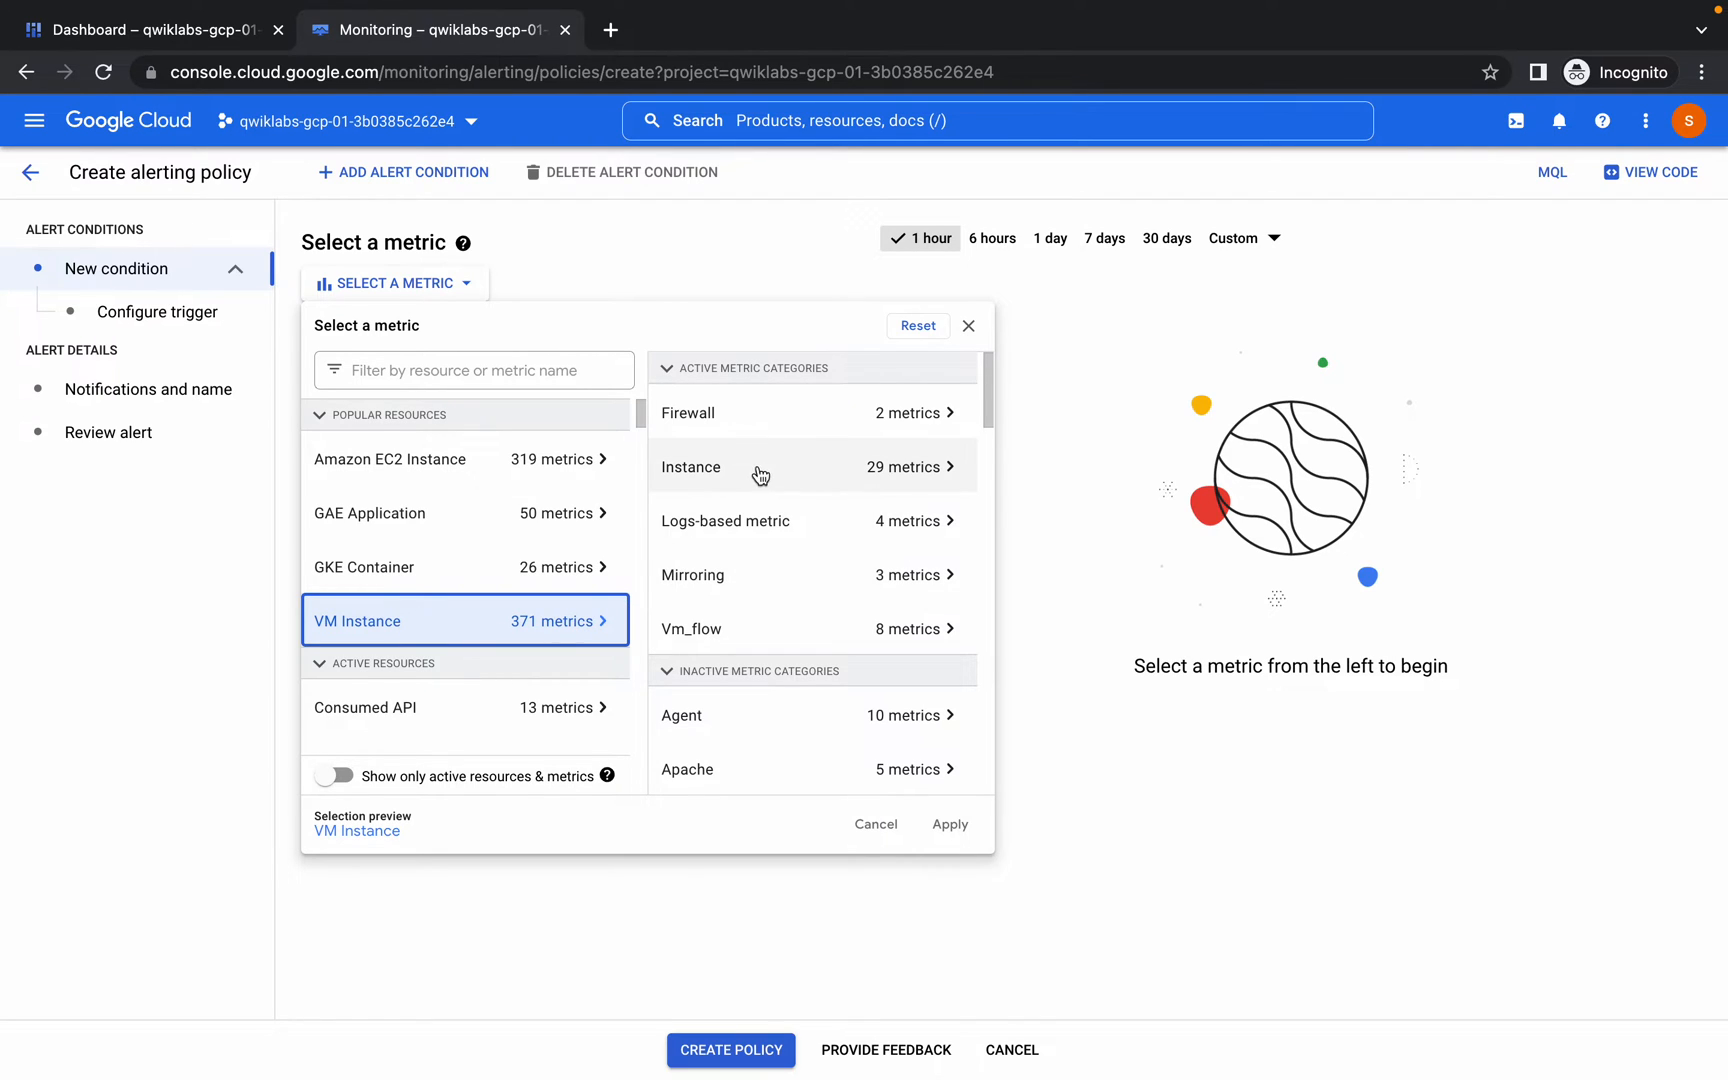
{"action": "left_click", "coordinate": [690, 466]}
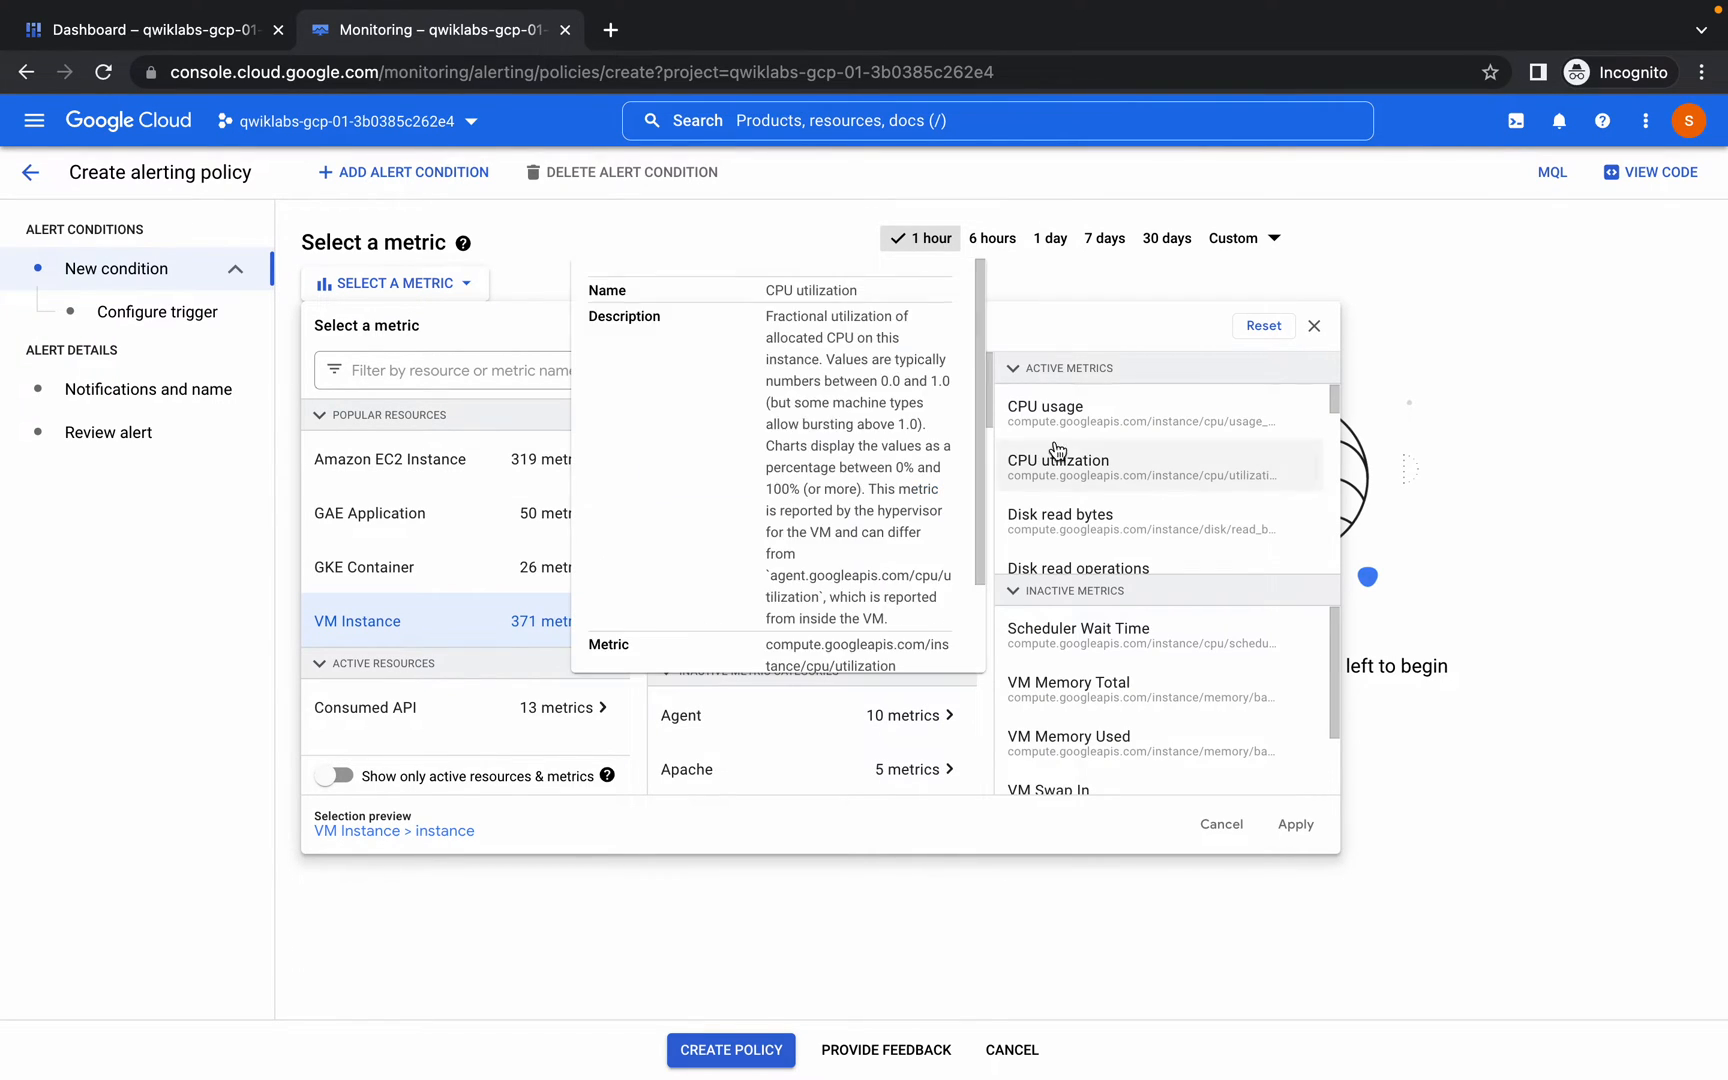
{"action": "mouse_move", "coordinate": [1044, 414]}
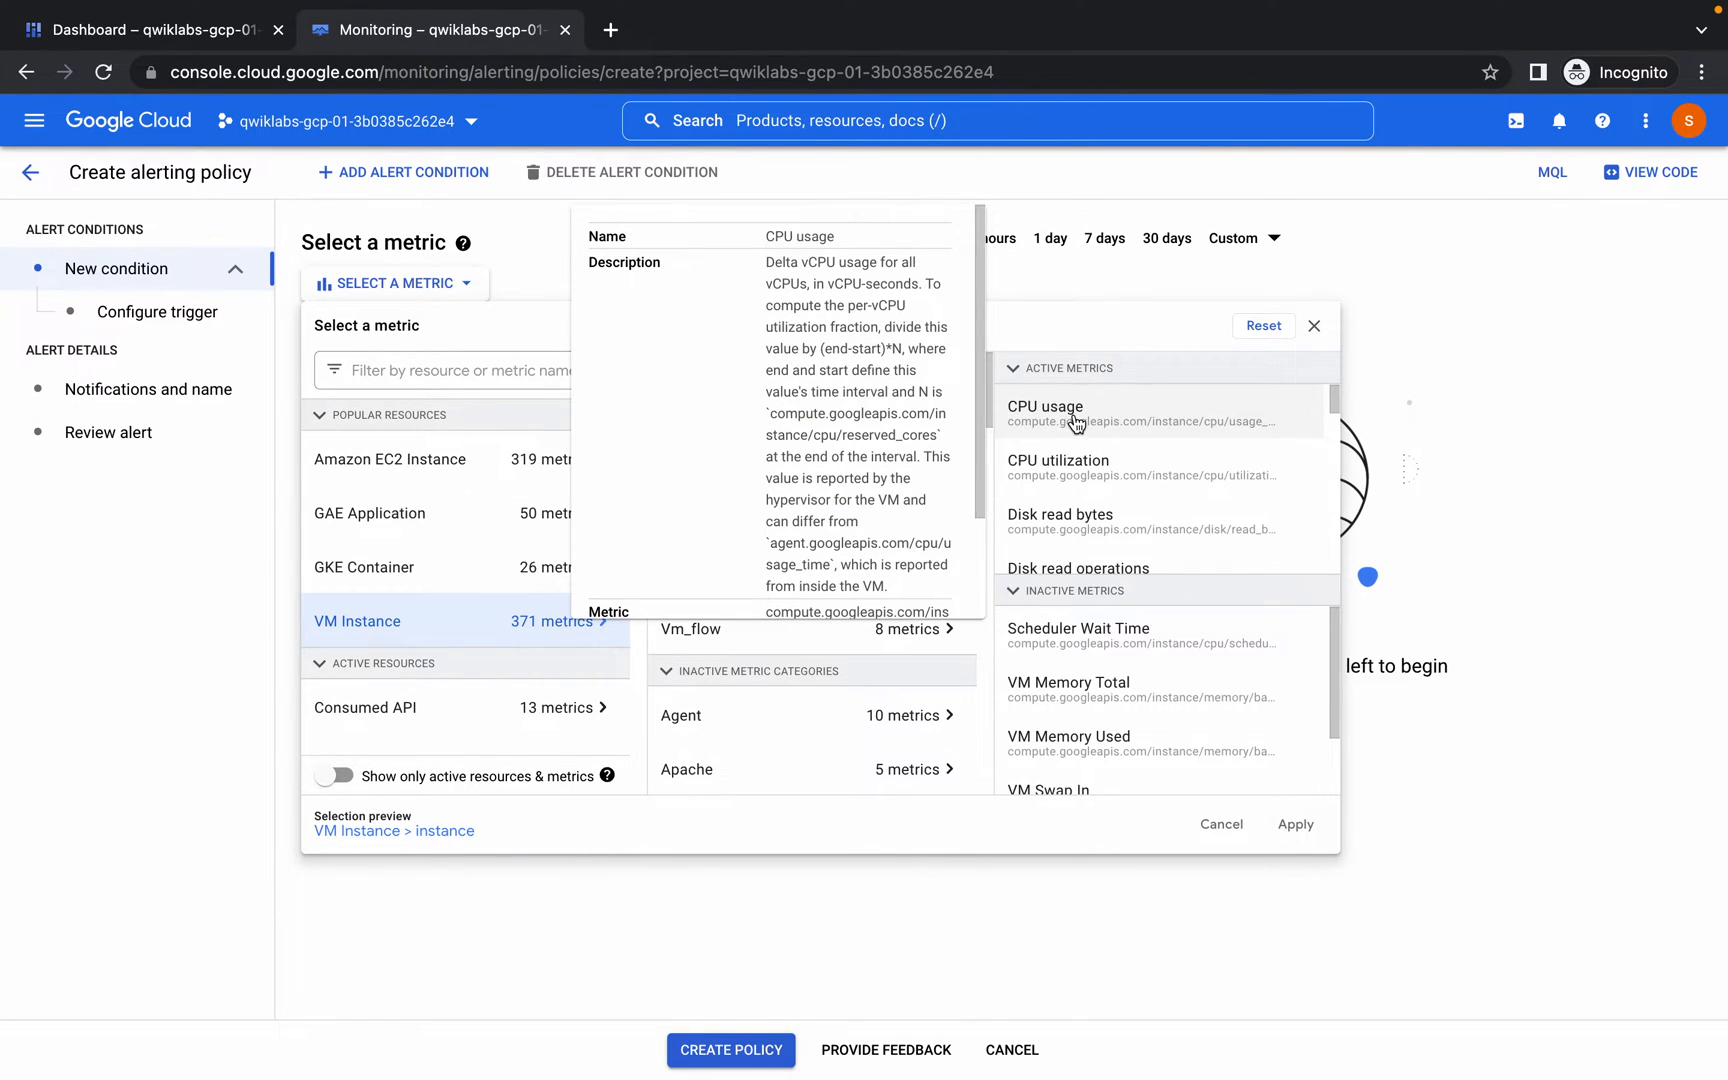
{"action": "left_click", "coordinate": [1044, 406]}
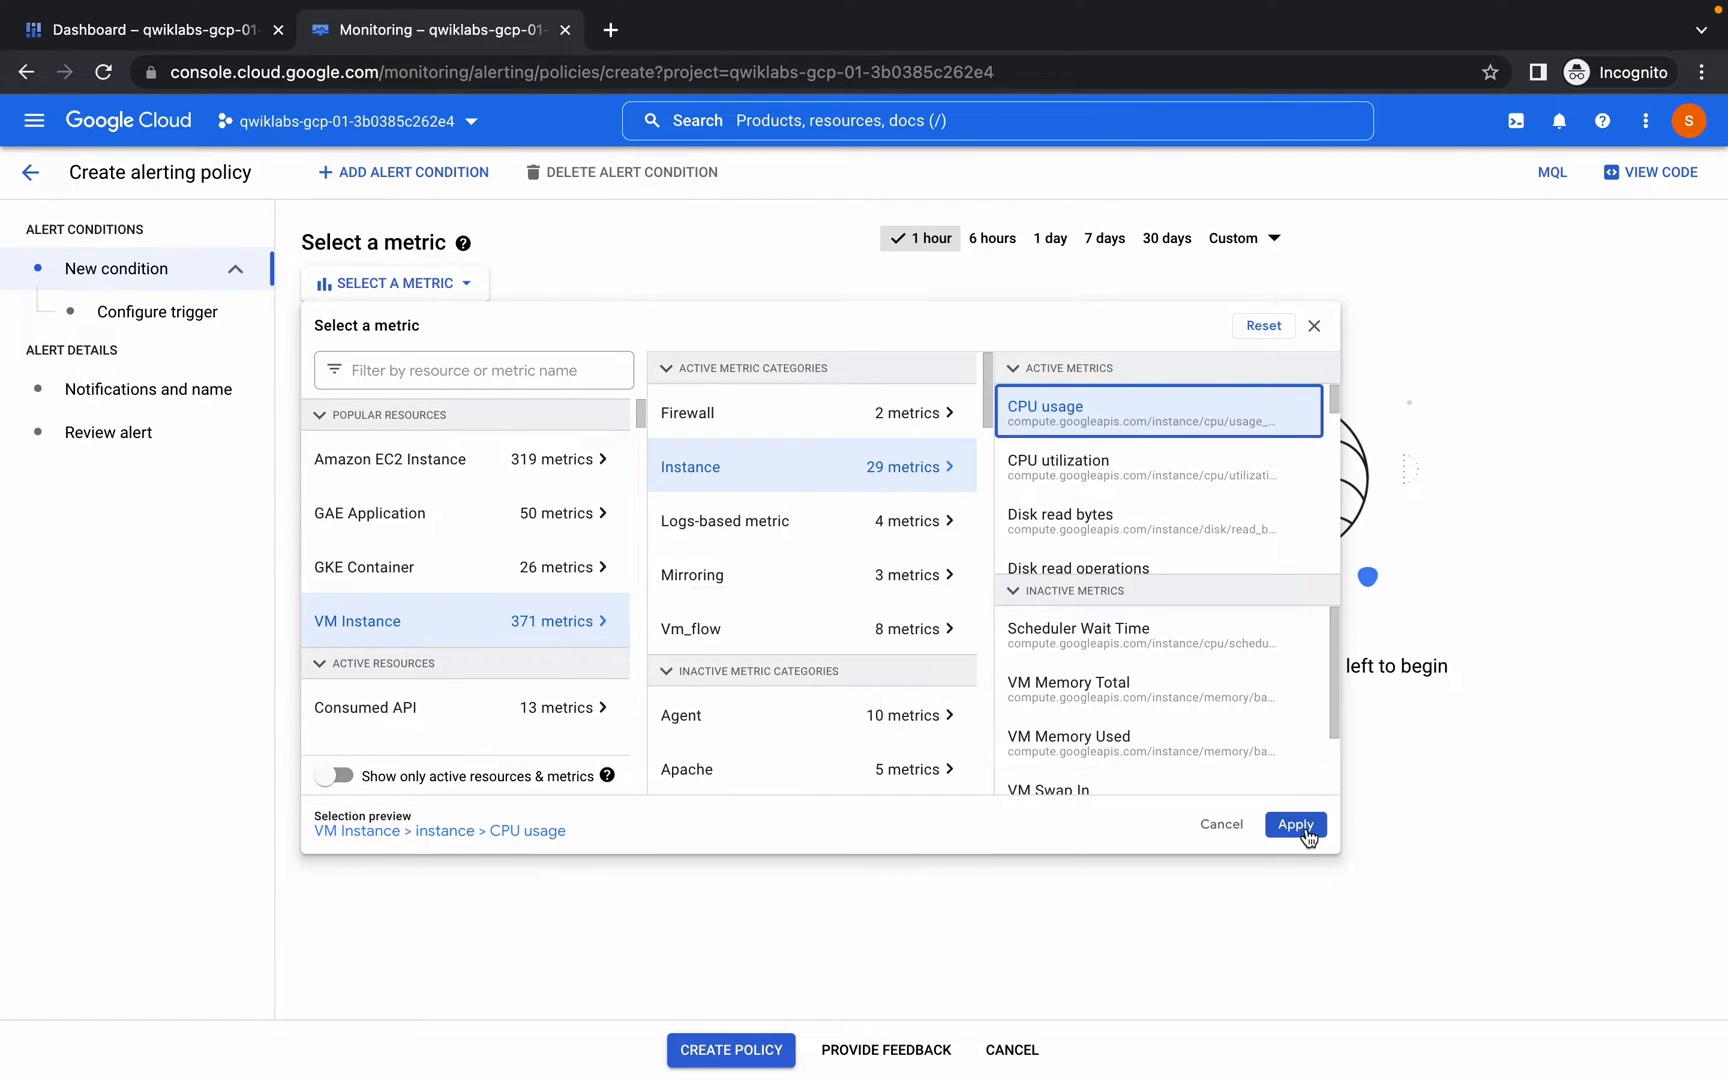
{"action": "left_click", "coordinate": [1294, 824]}
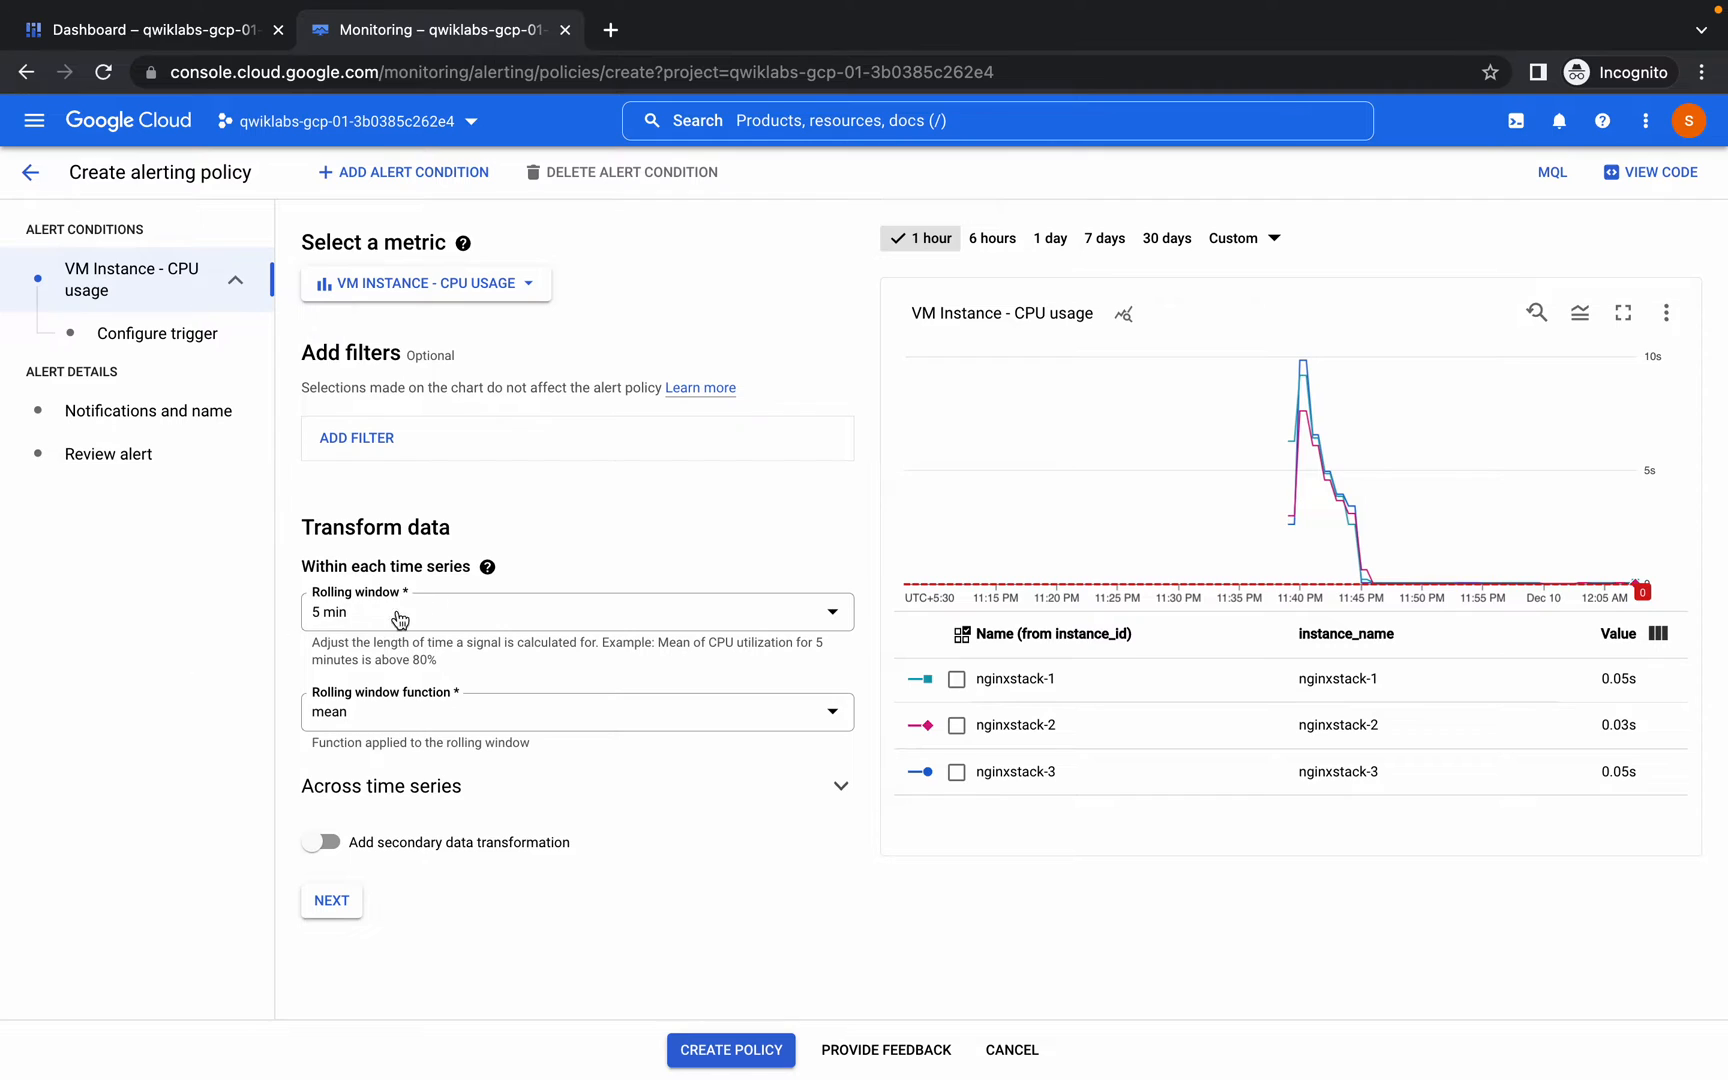
- Set the condition's rolling window to 1 minute
{"action": "left_click", "coordinate": [576, 612]}
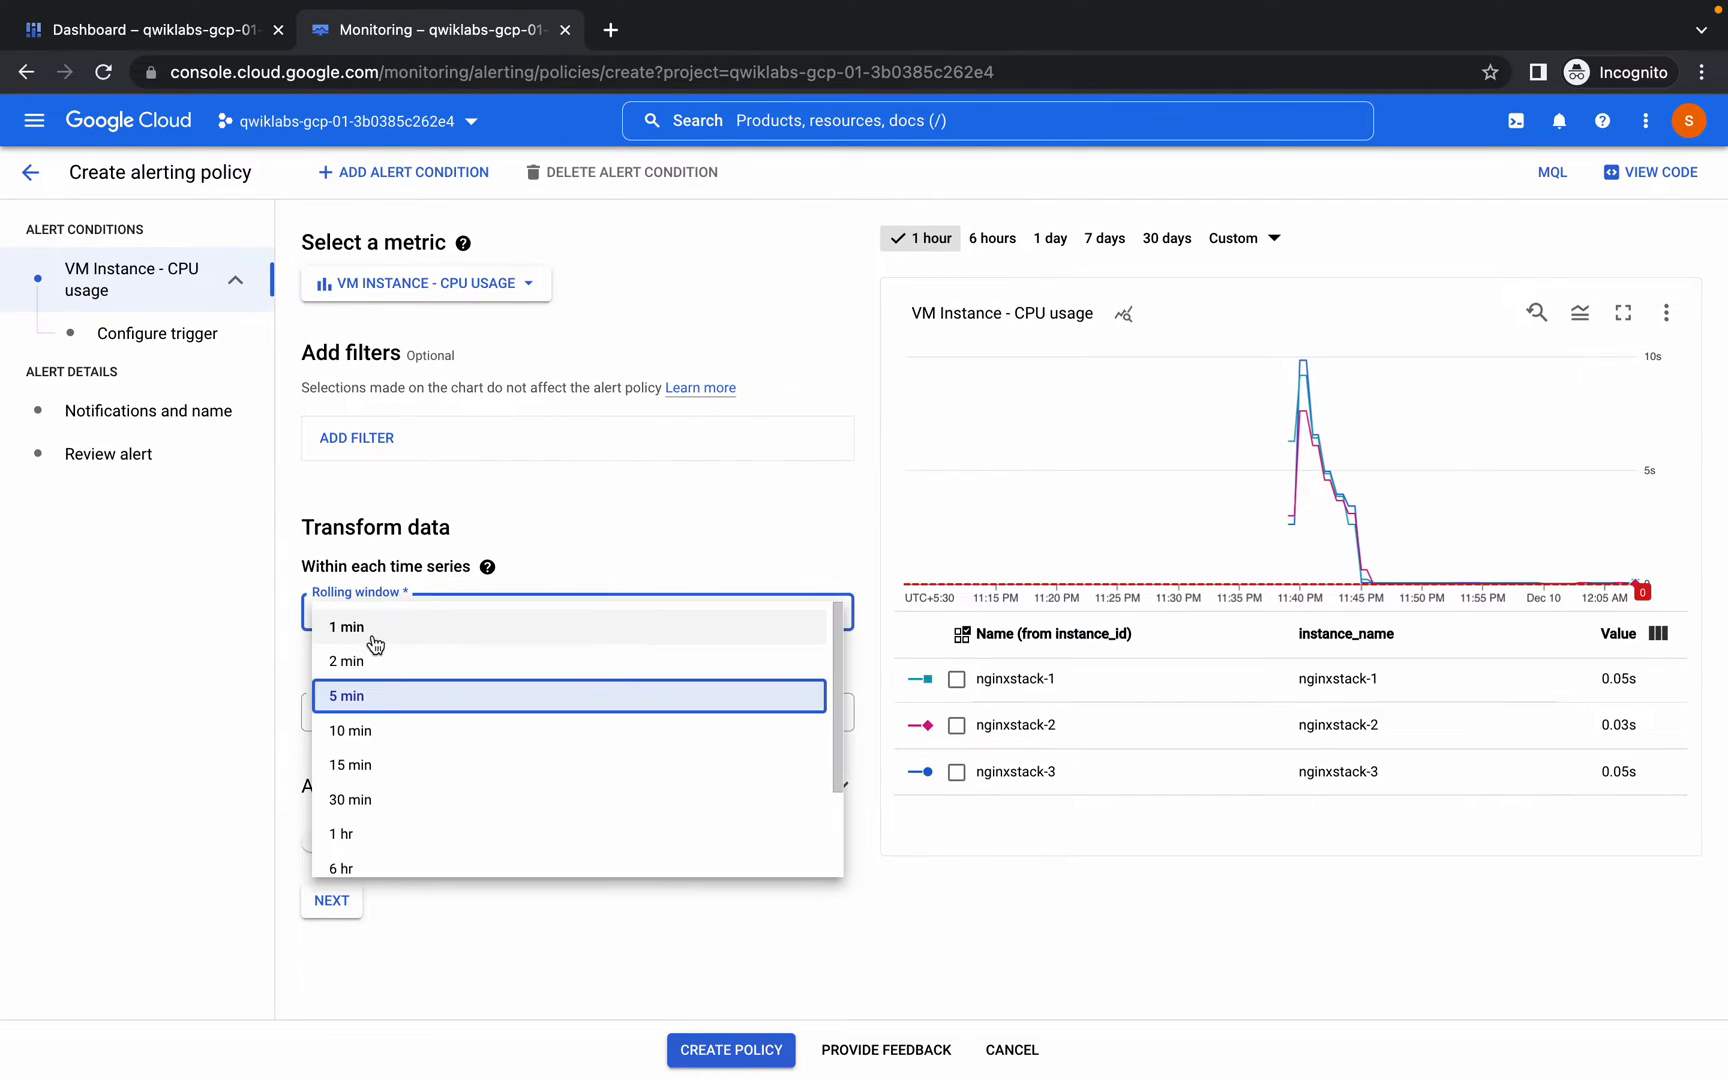
{"action": "left_click", "coordinate": [346, 628]}
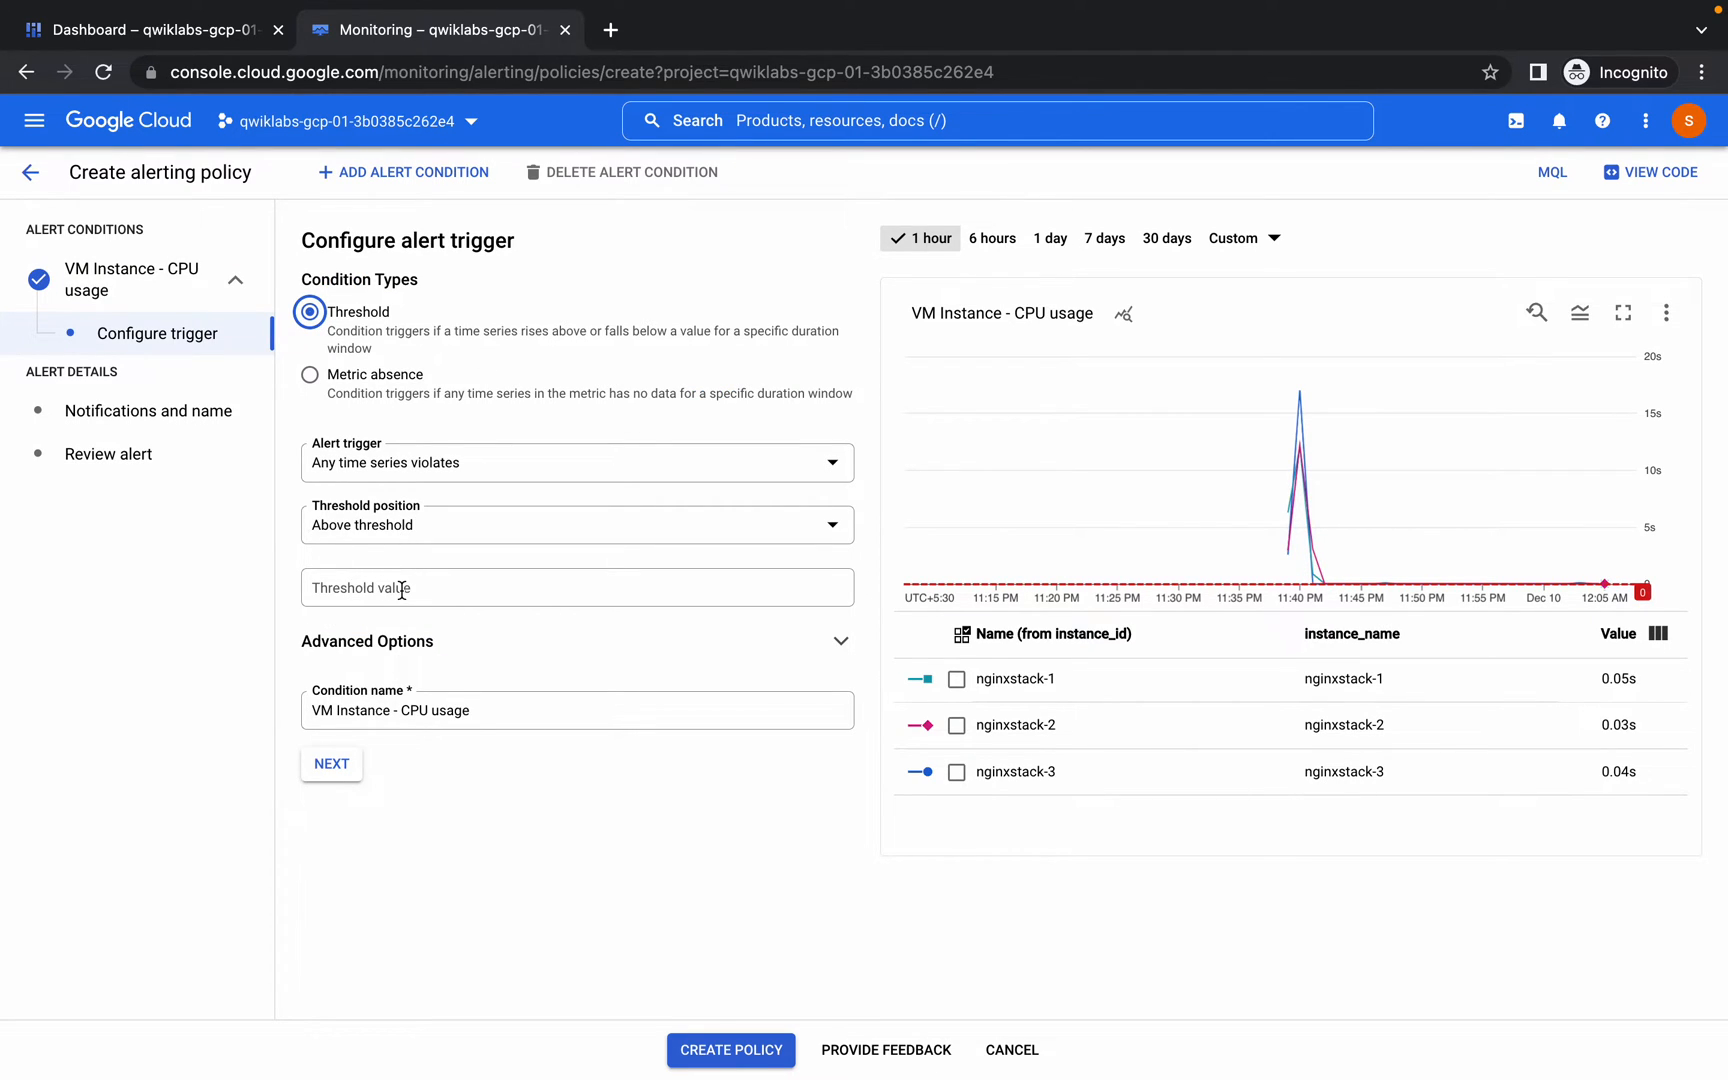
- Set the threshold value to 20 and continue to notifications
{"action": "left_click", "coordinate": [576, 586]}
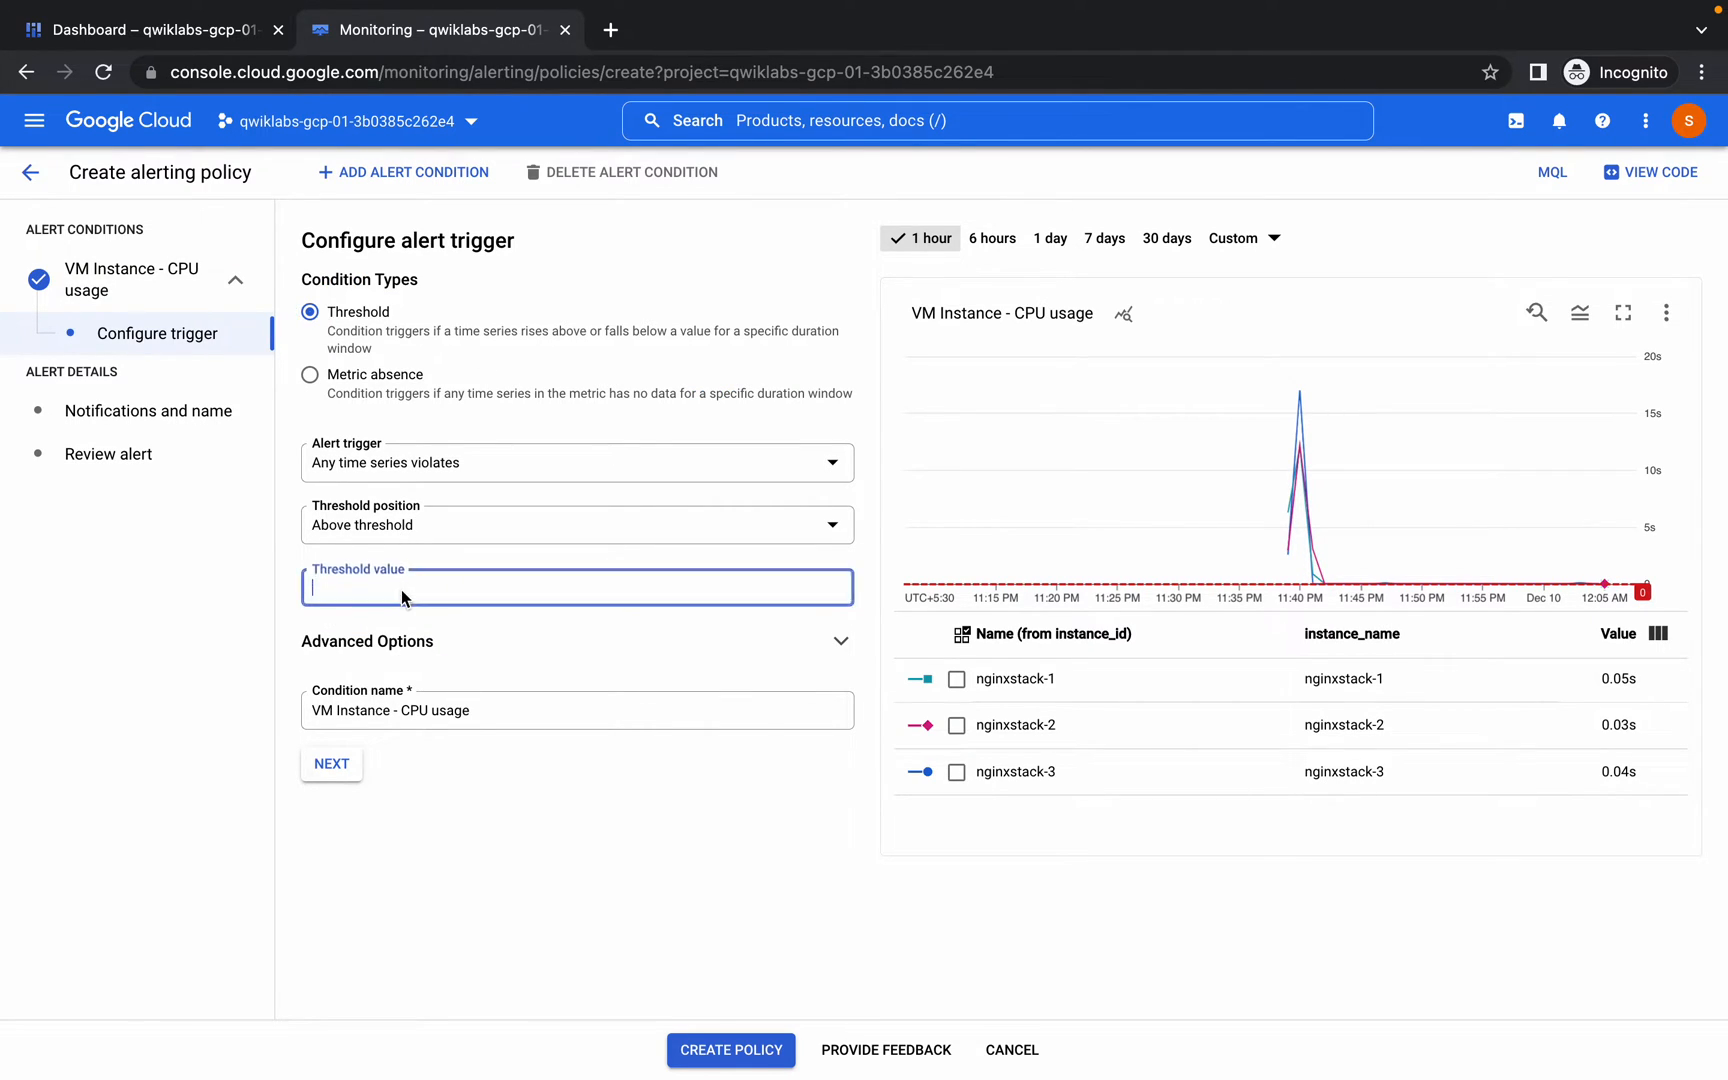
{"action": "type", "text": "20"}
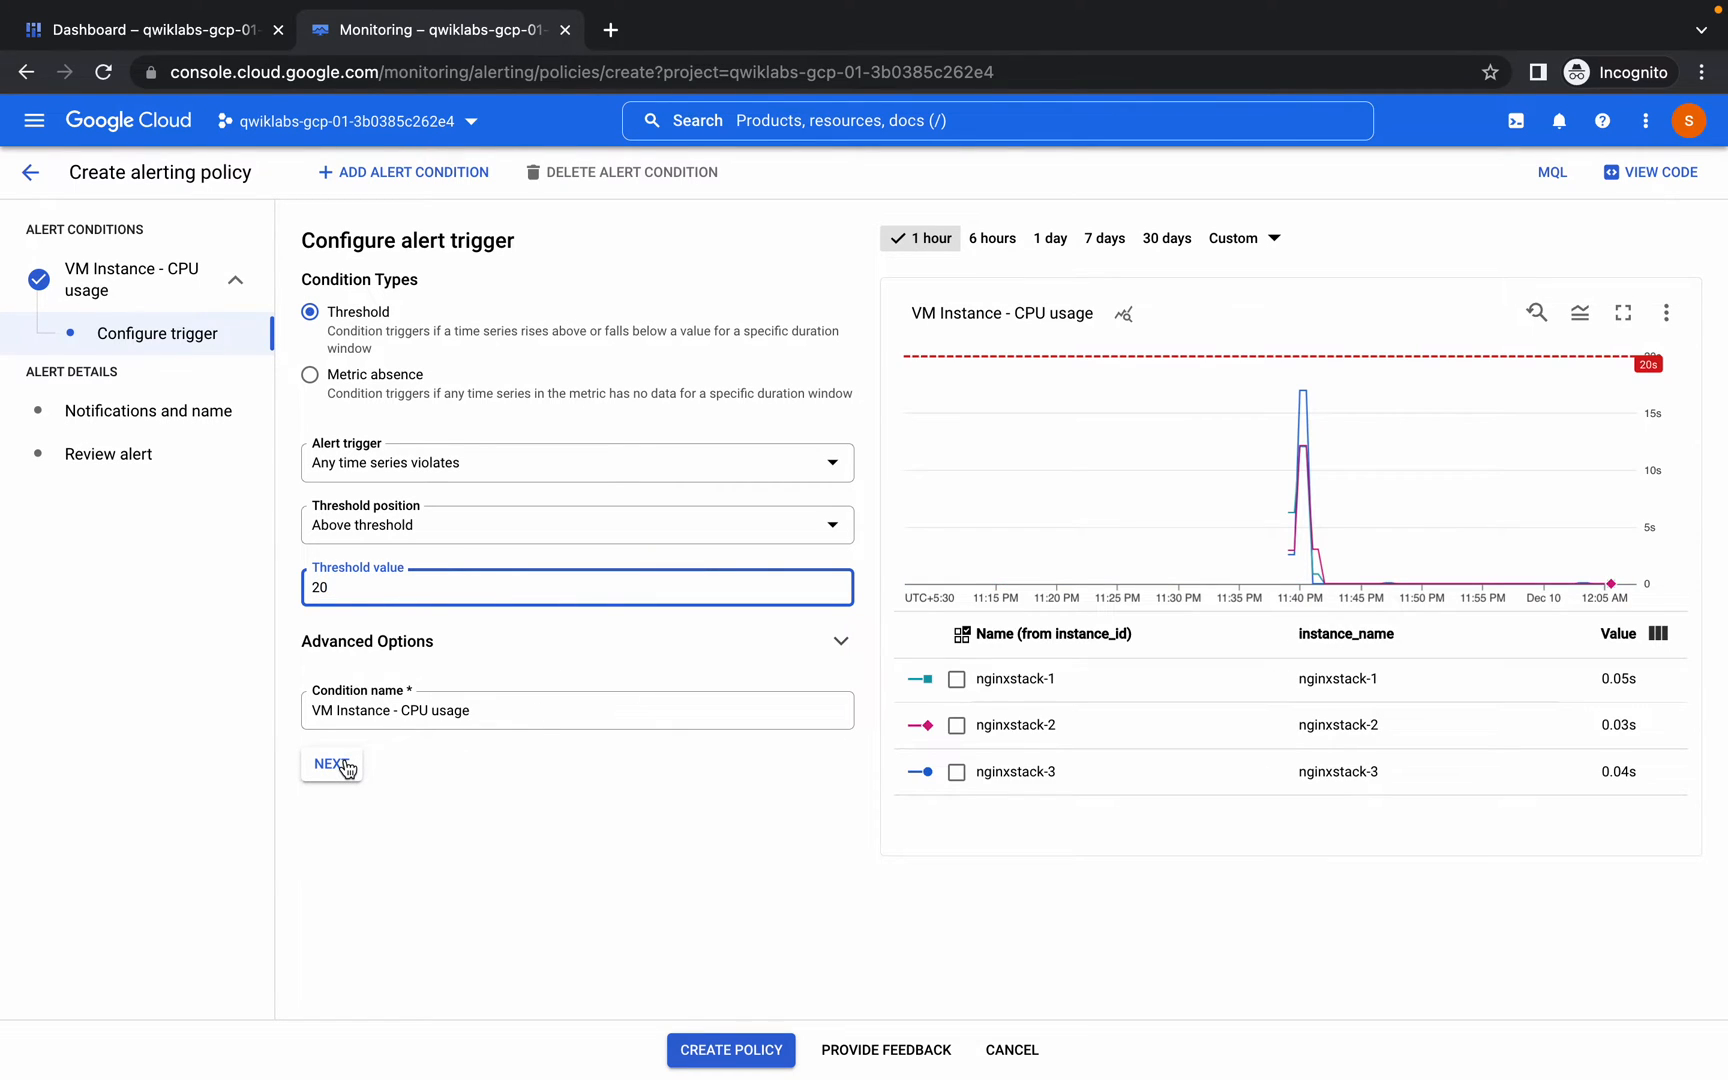
{"action": "left_click", "coordinate": [330, 764]}
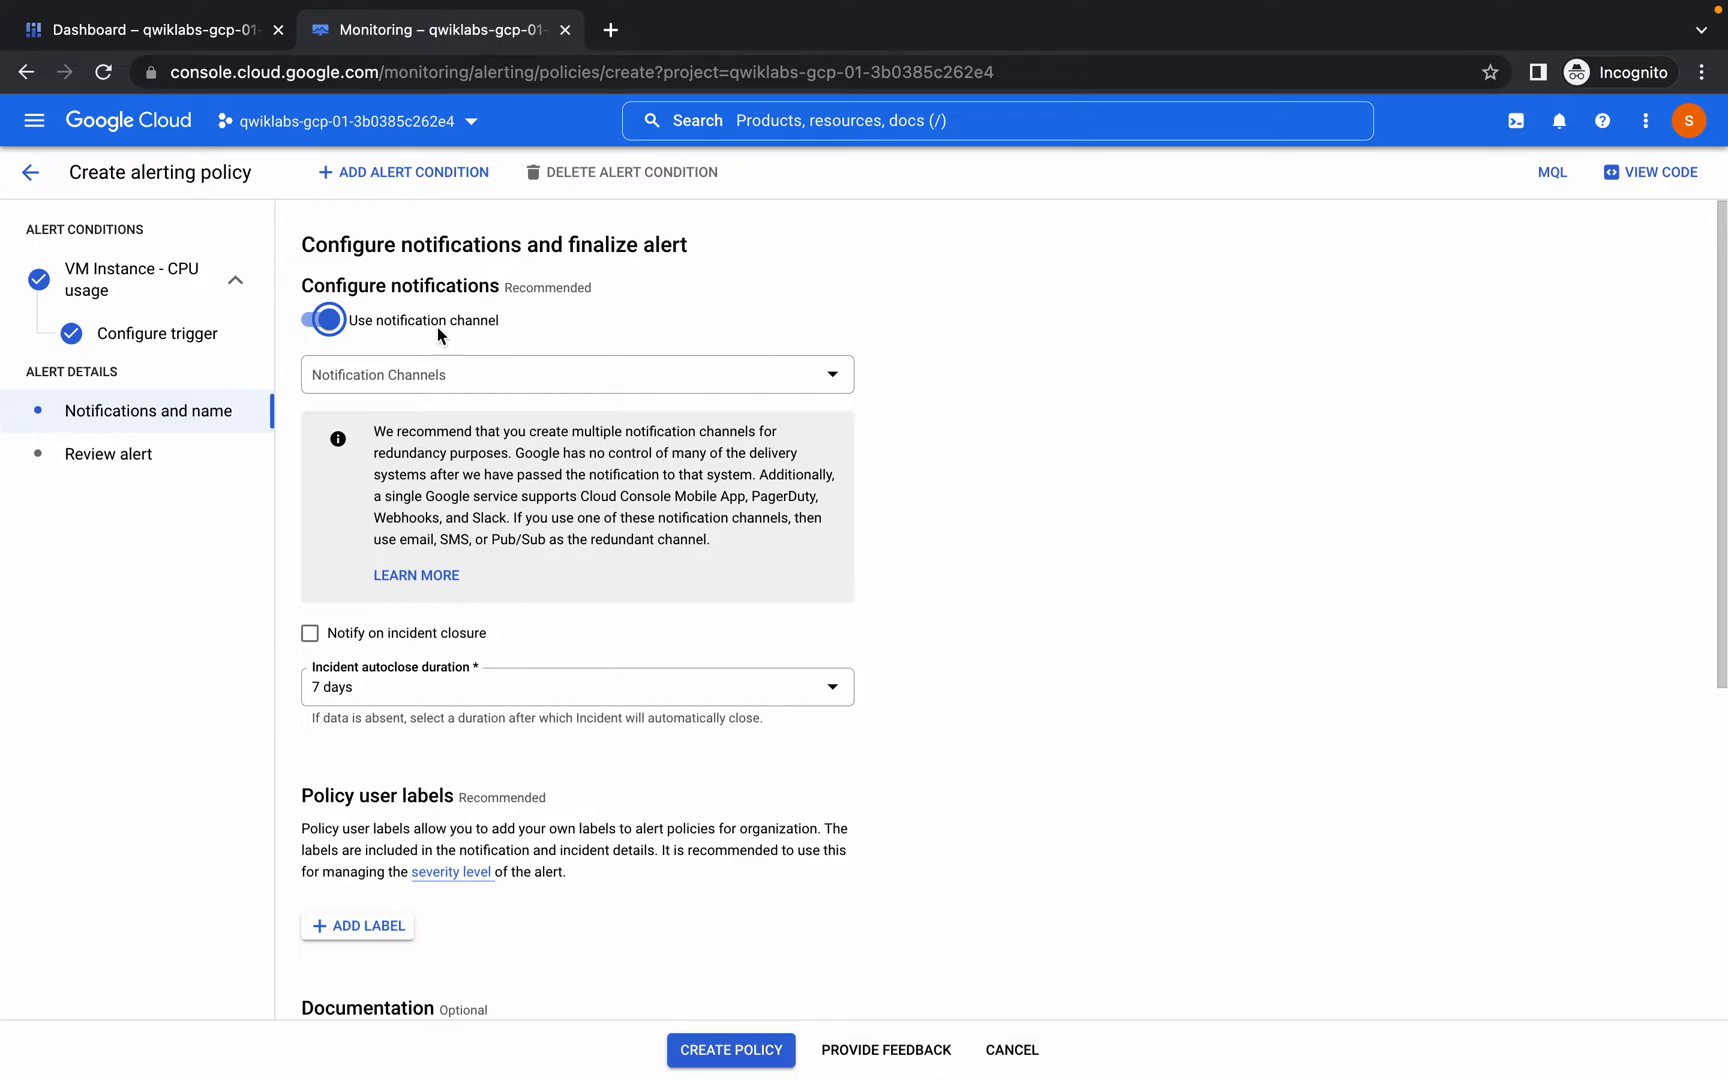
{"action": "mouse_move", "coordinate": [364, 186]}
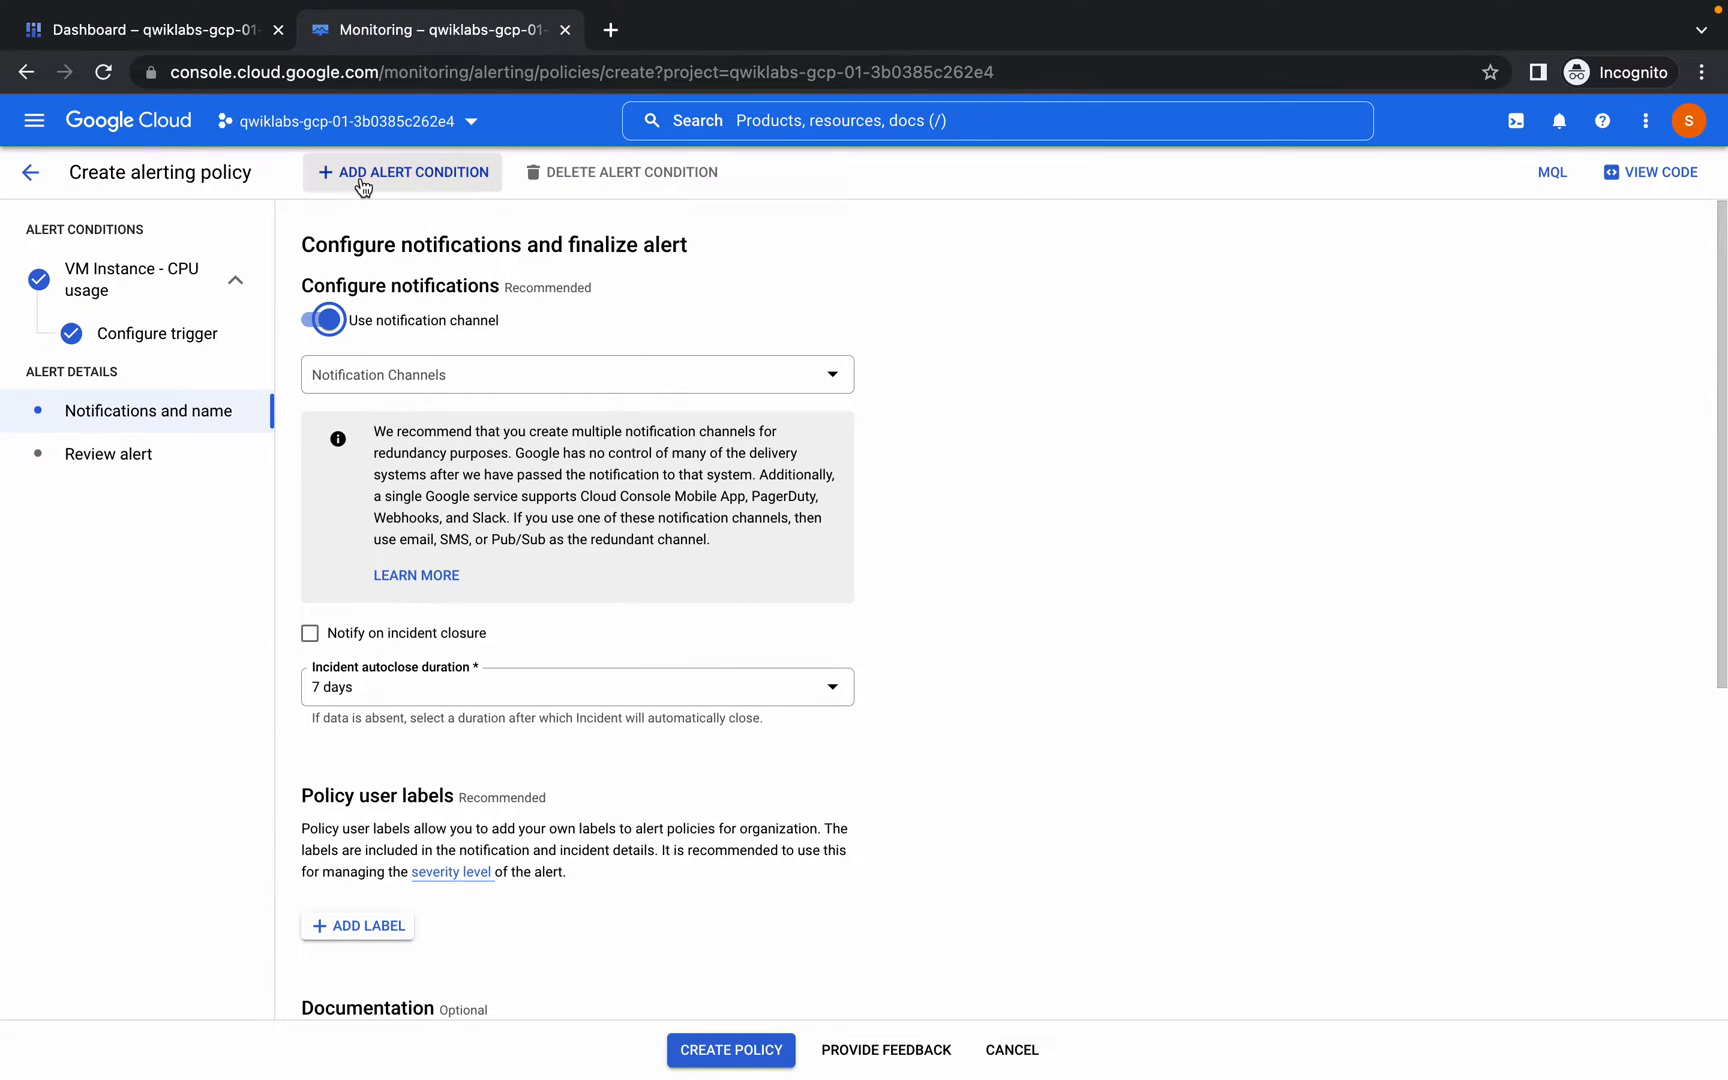
{"action": "mouse_move", "coordinate": [426, 180]}
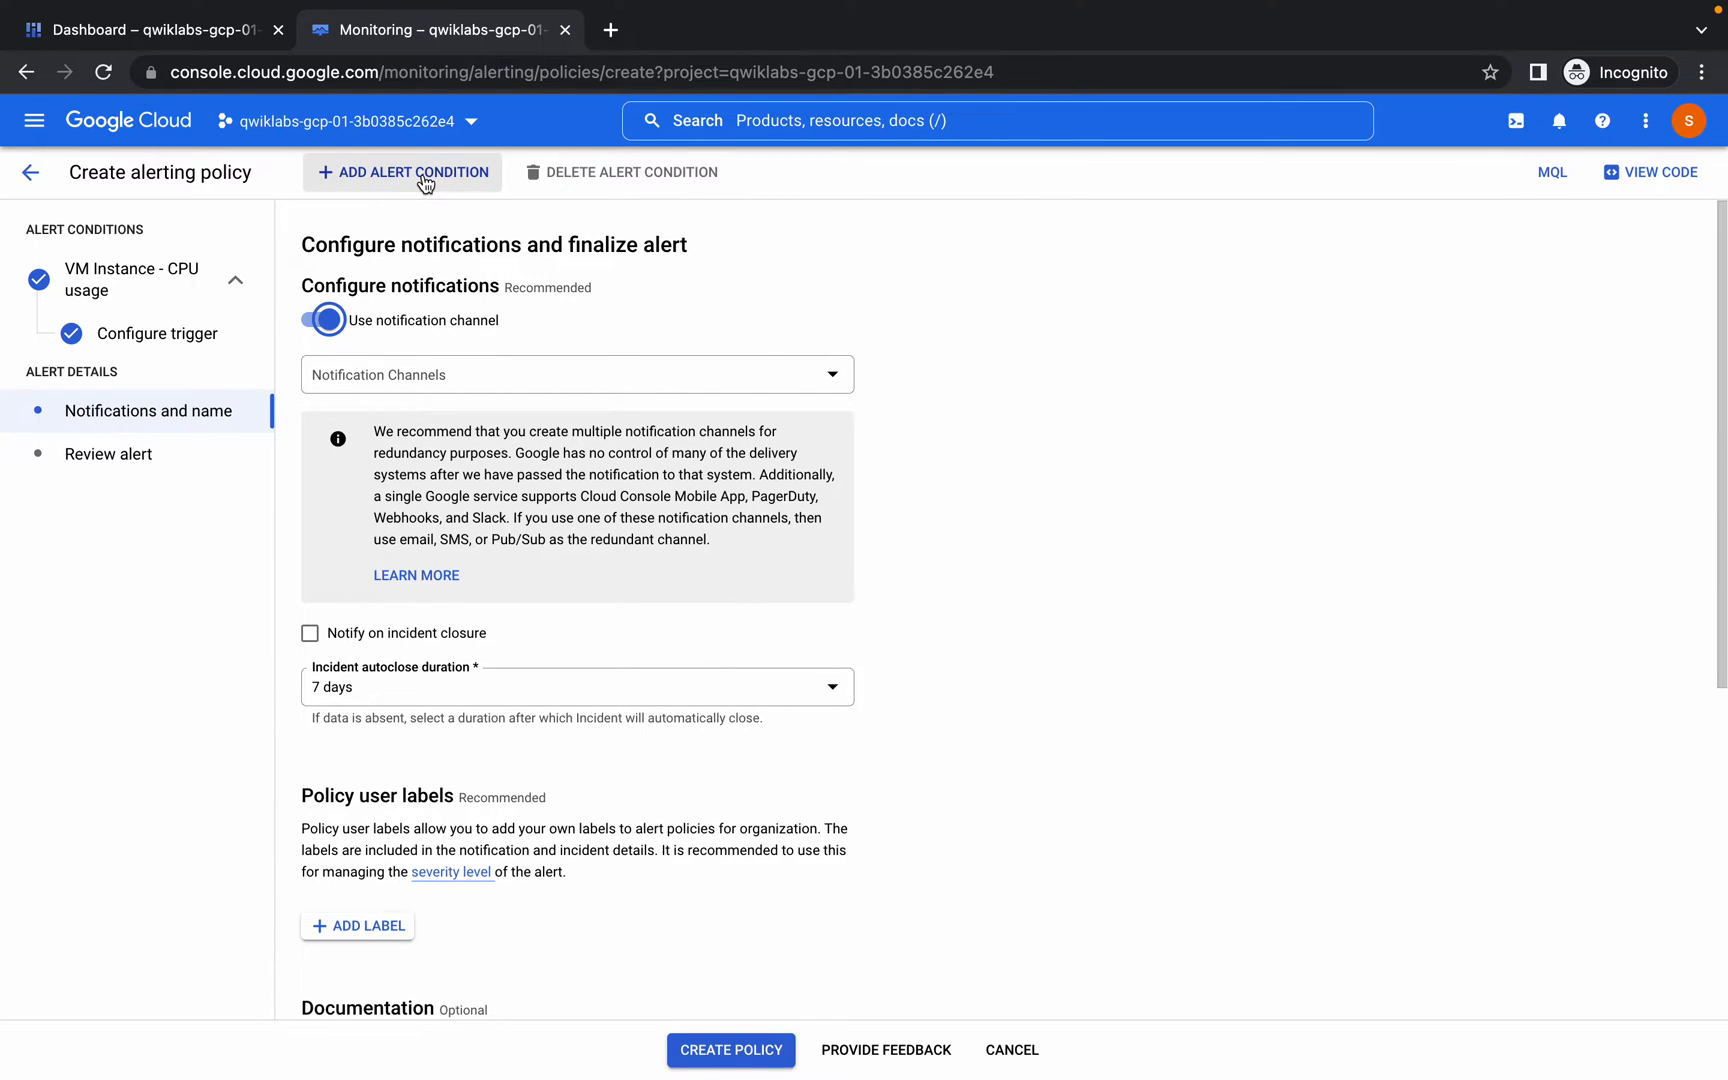
- Add a second condition on the VM Instance CPU usage metric, including inactive resources
{"action": "left_click", "coordinate": [402, 172]}
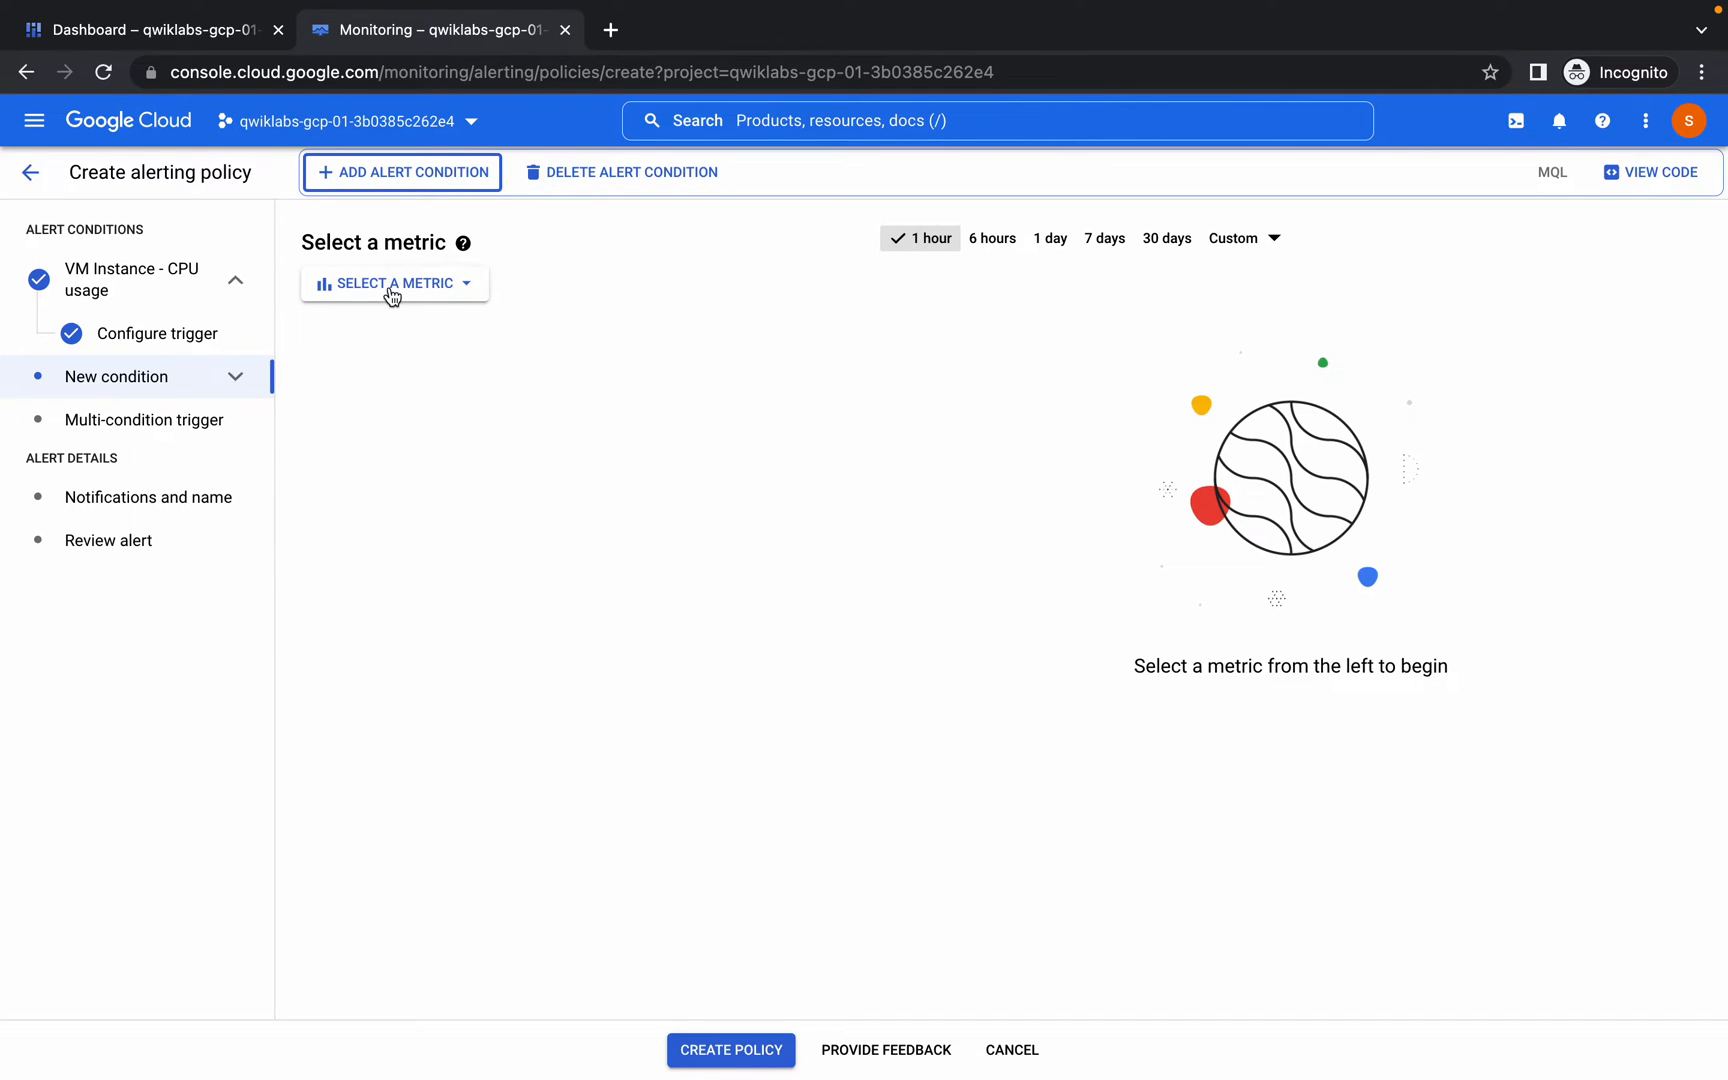
{"action": "left_click", "coordinate": [394, 284]}
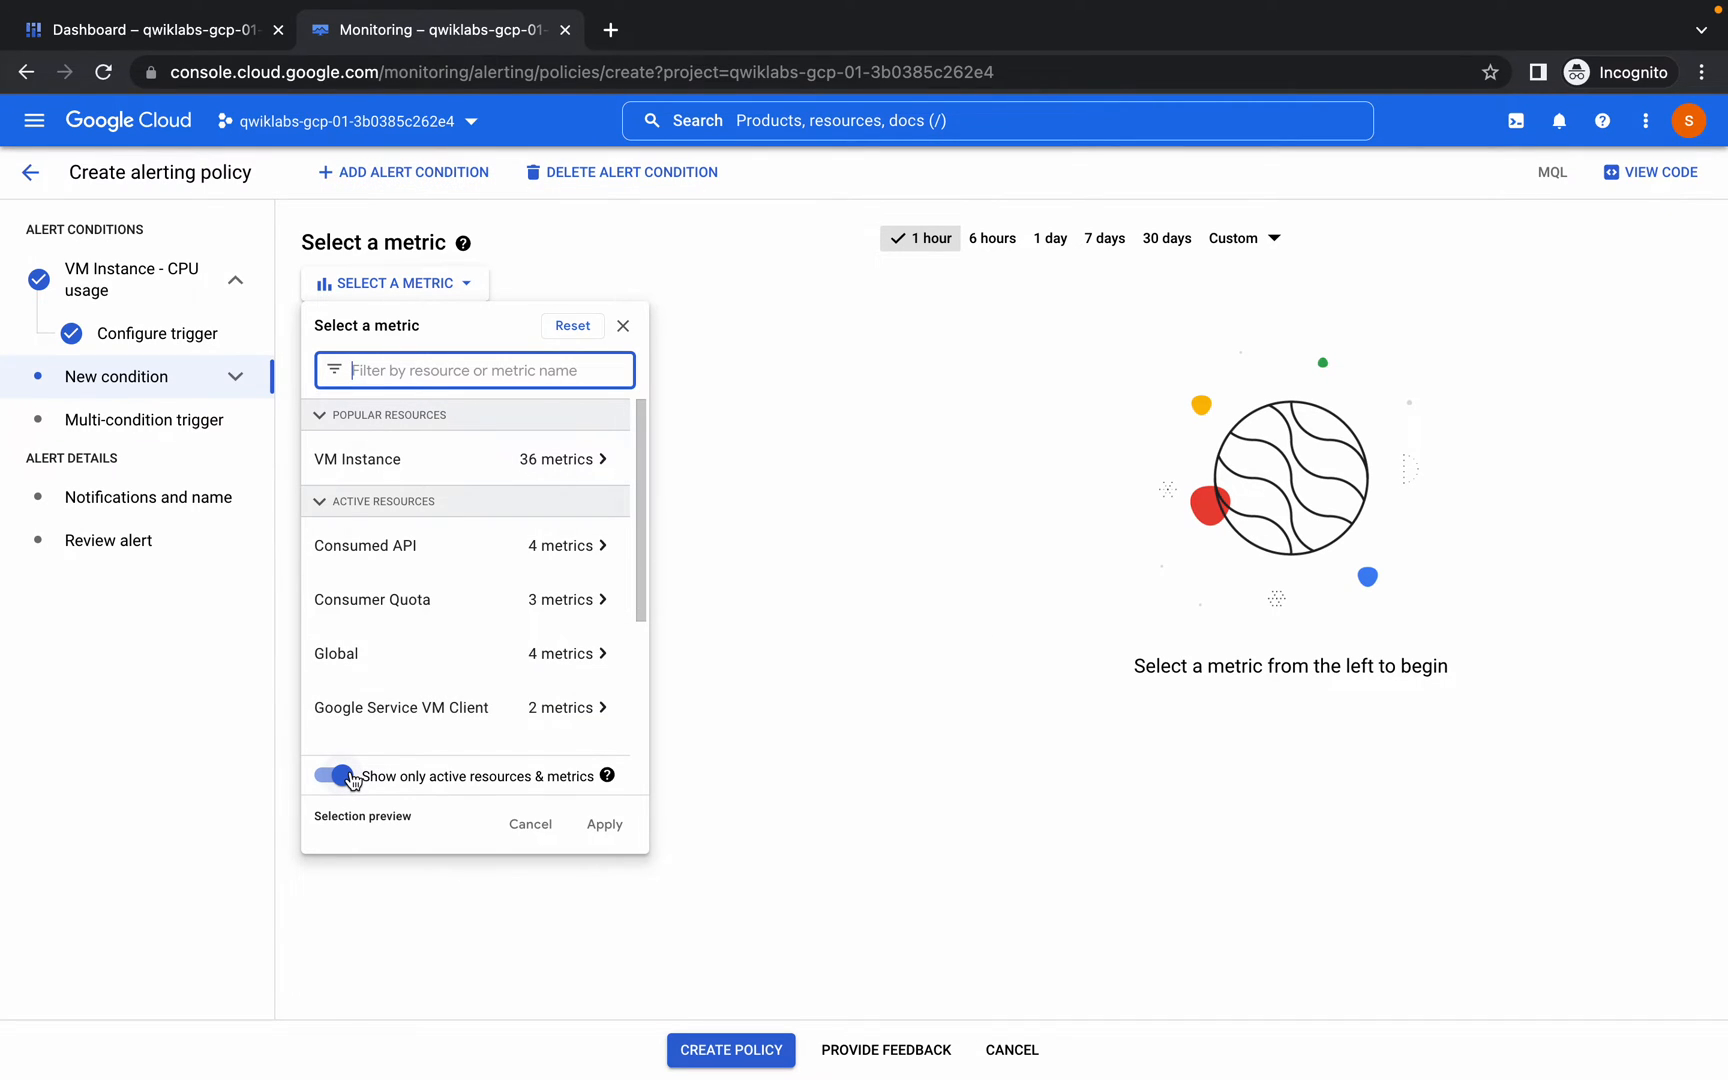
{"action": "left_click", "coordinate": [330, 776]}
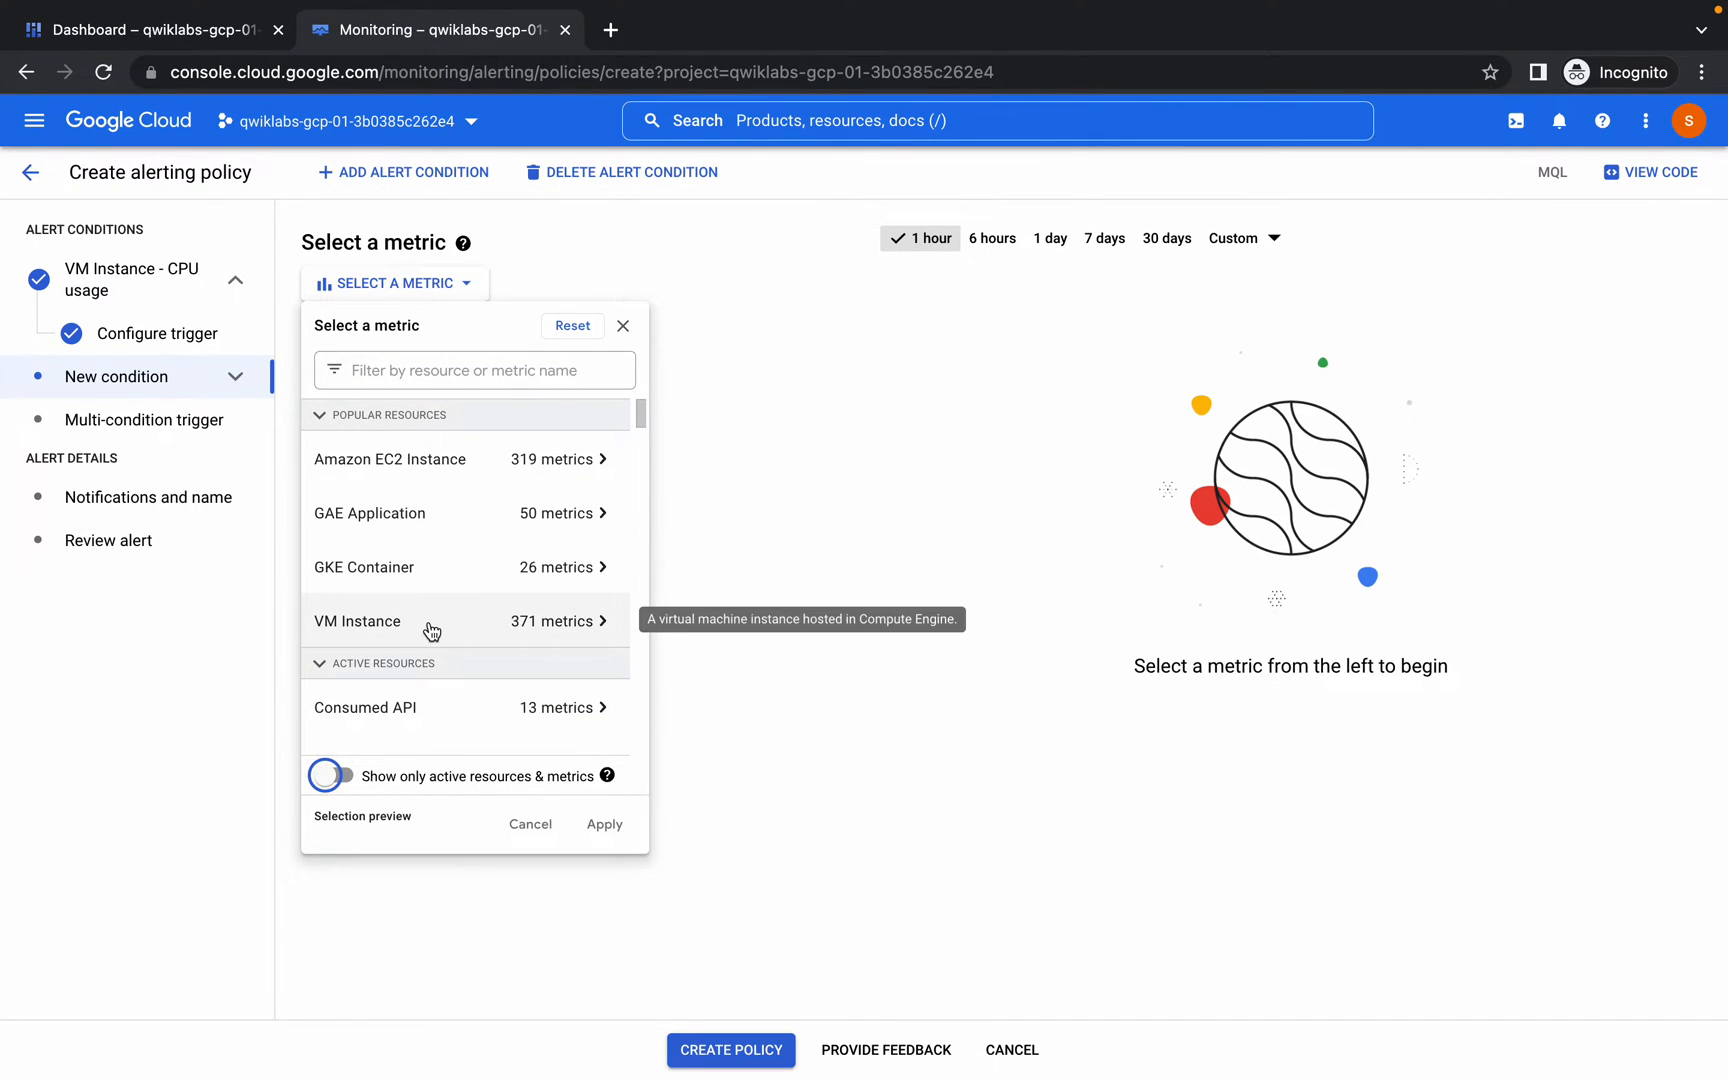
{"action": "left_click", "coordinate": [358, 620]}
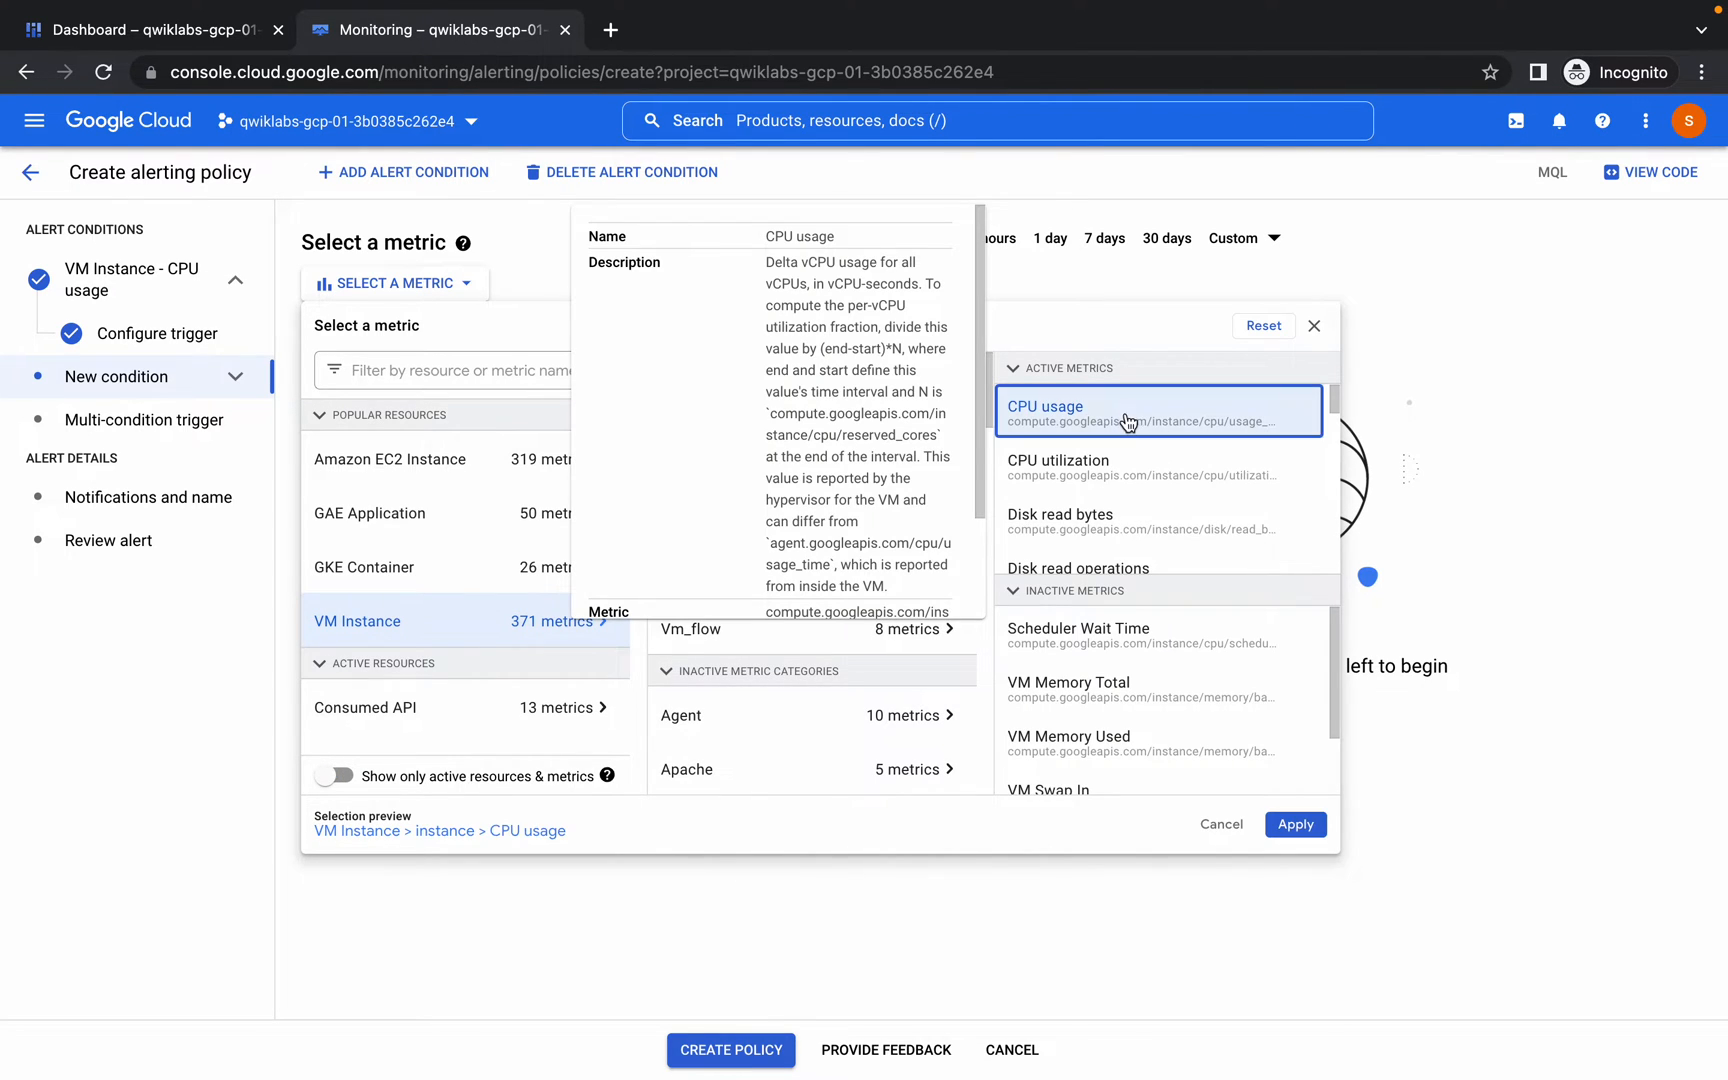
{"action": "left_click", "coordinate": [1294, 824]}
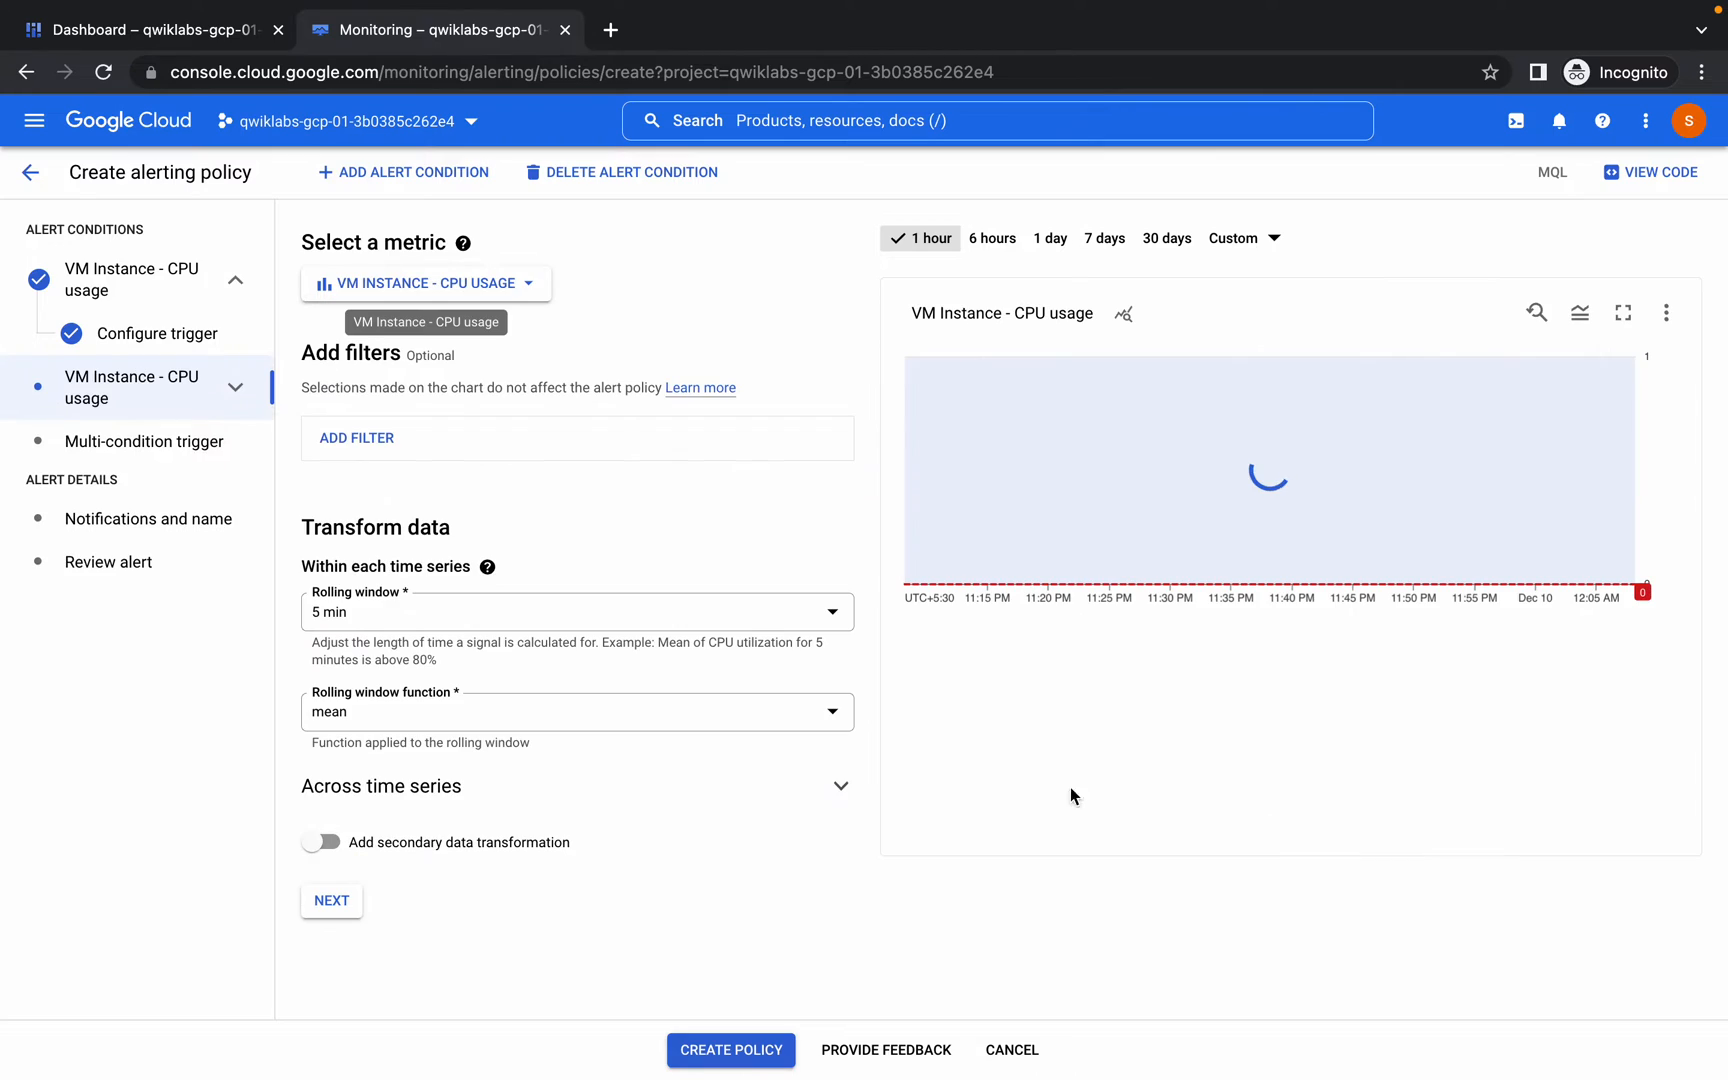
- Set the second condition's rolling window to 1 minute and move to its threshold field
{"action": "left_click", "coordinate": [576, 612]}
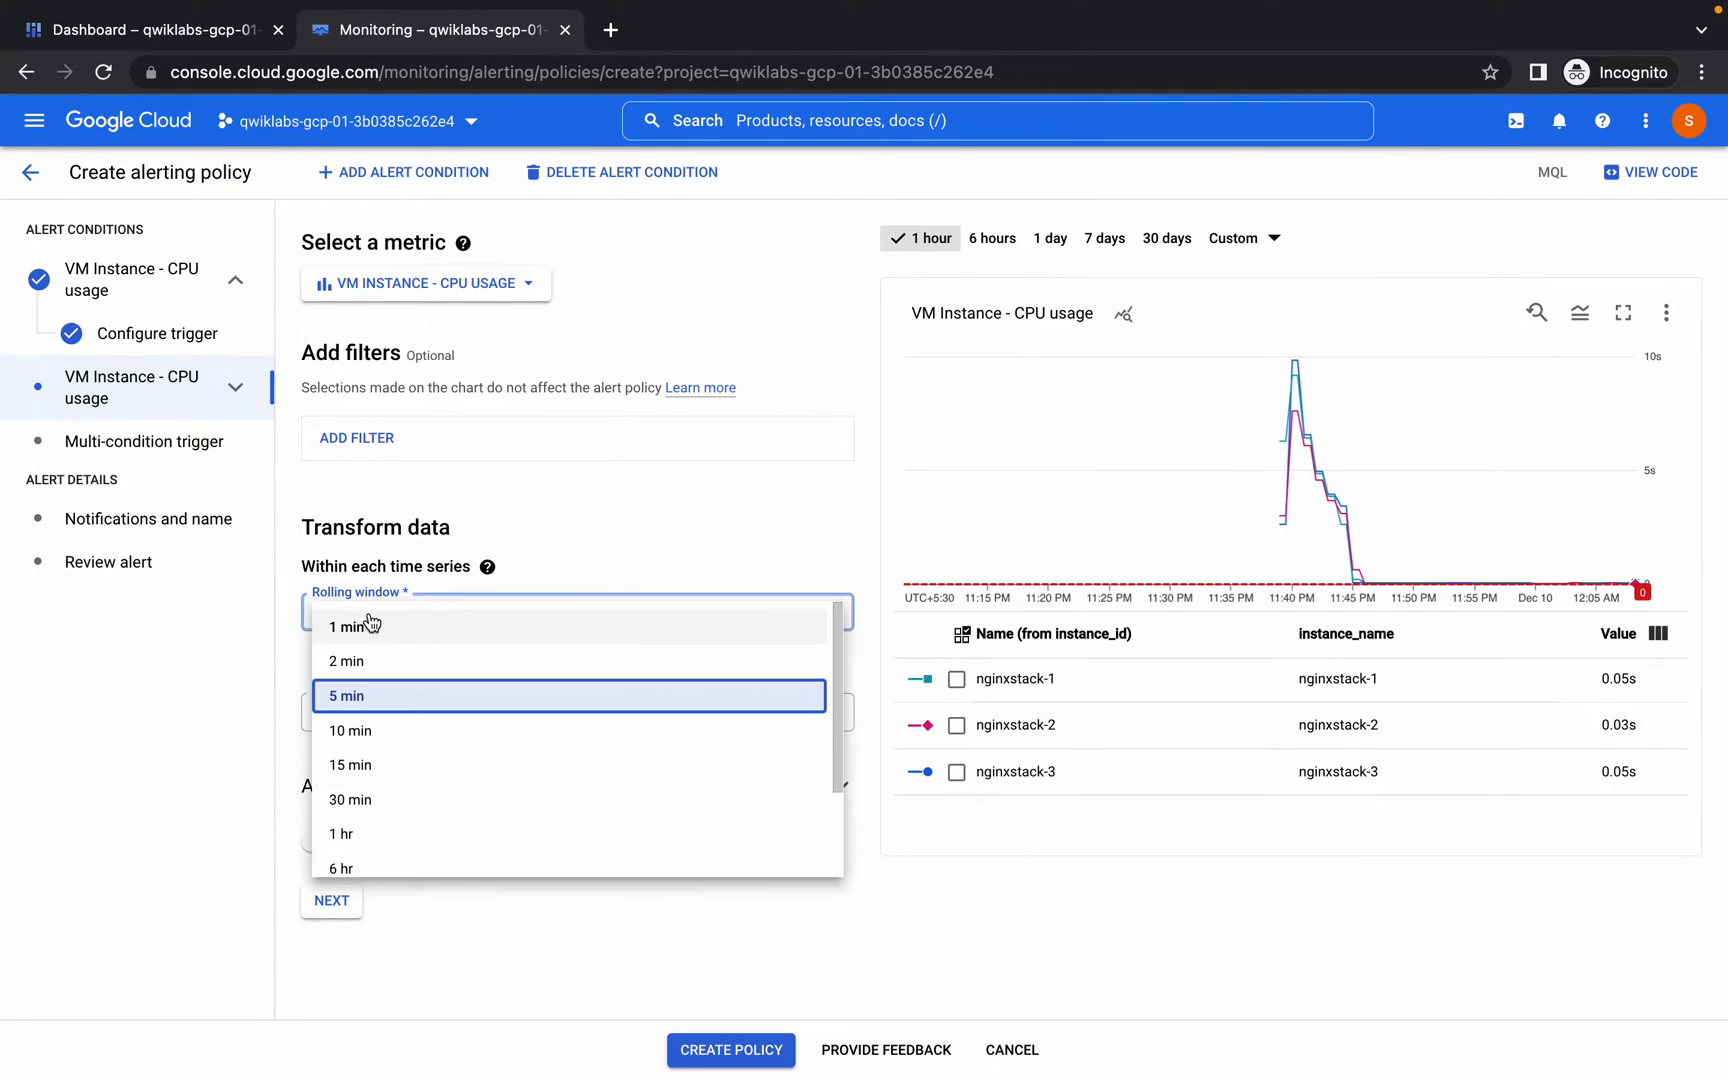
{"action": "left_click", "coordinate": [348, 626]}
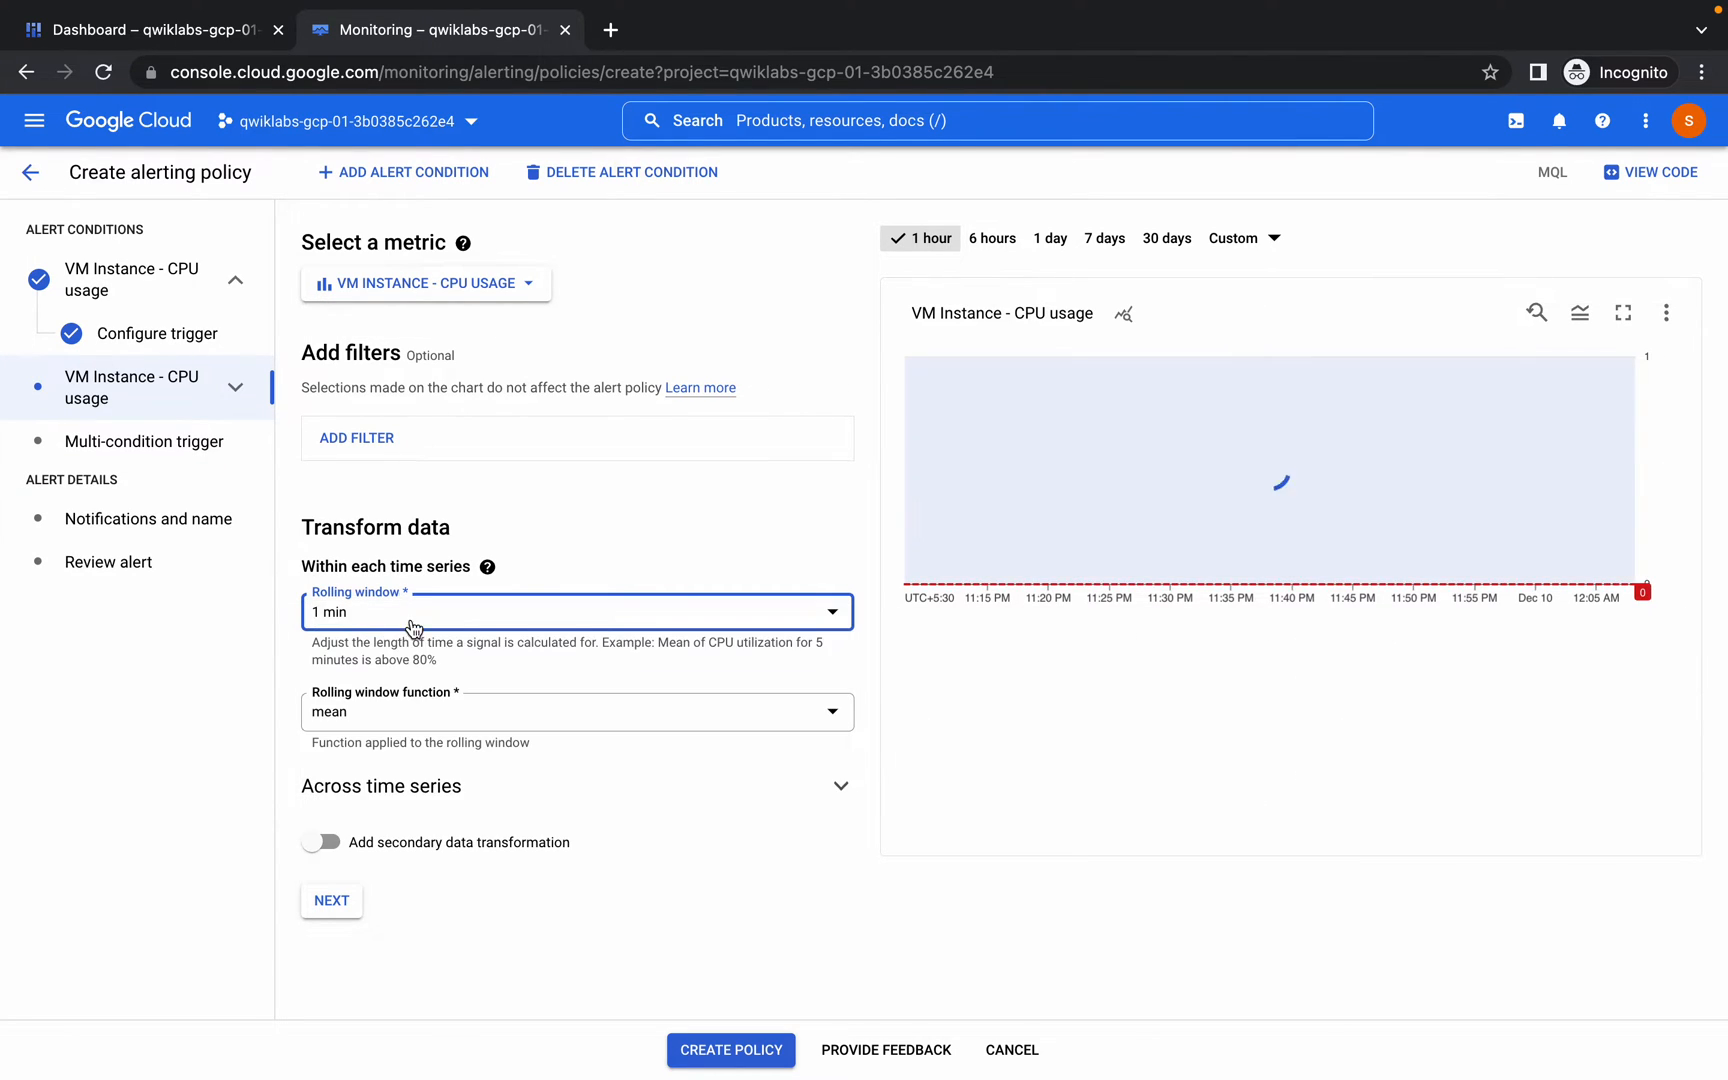
{"action": "left_click", "coordinate": [330, 900]}
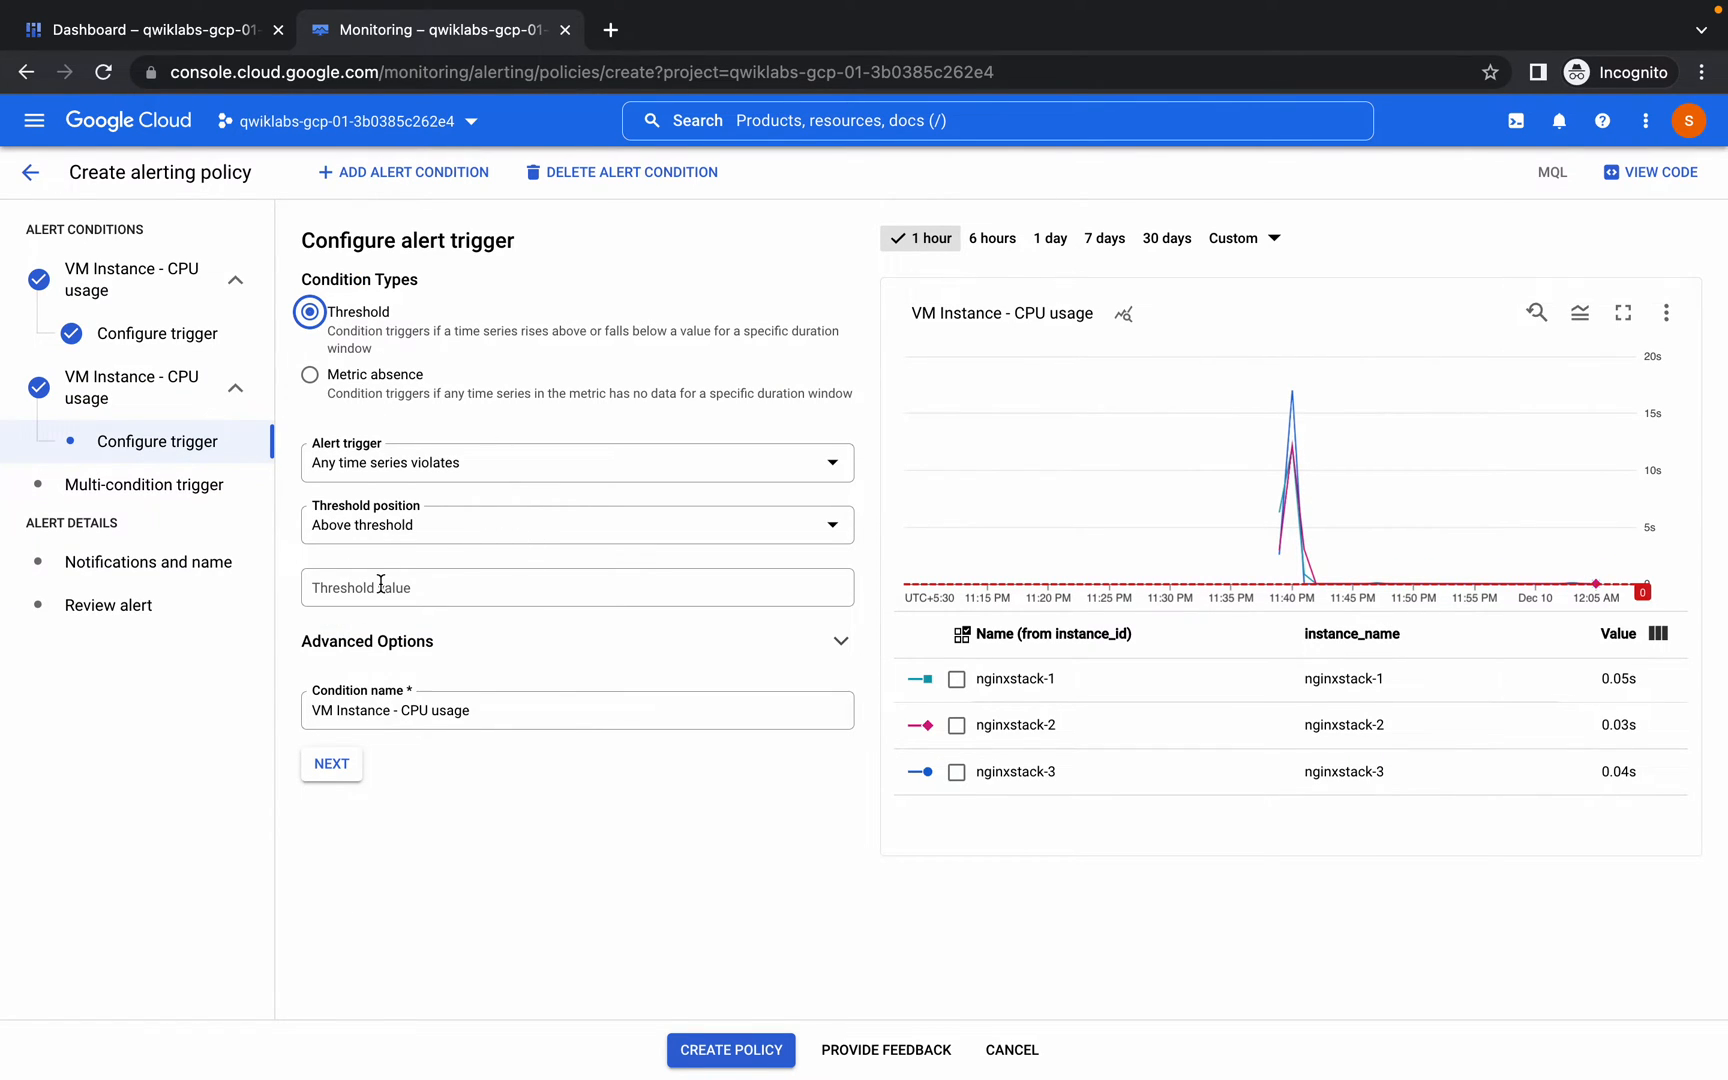
- Set the second threshold to 20, require all conditions to be met, and continue to notifications
{"action": "type", "text": "20"}
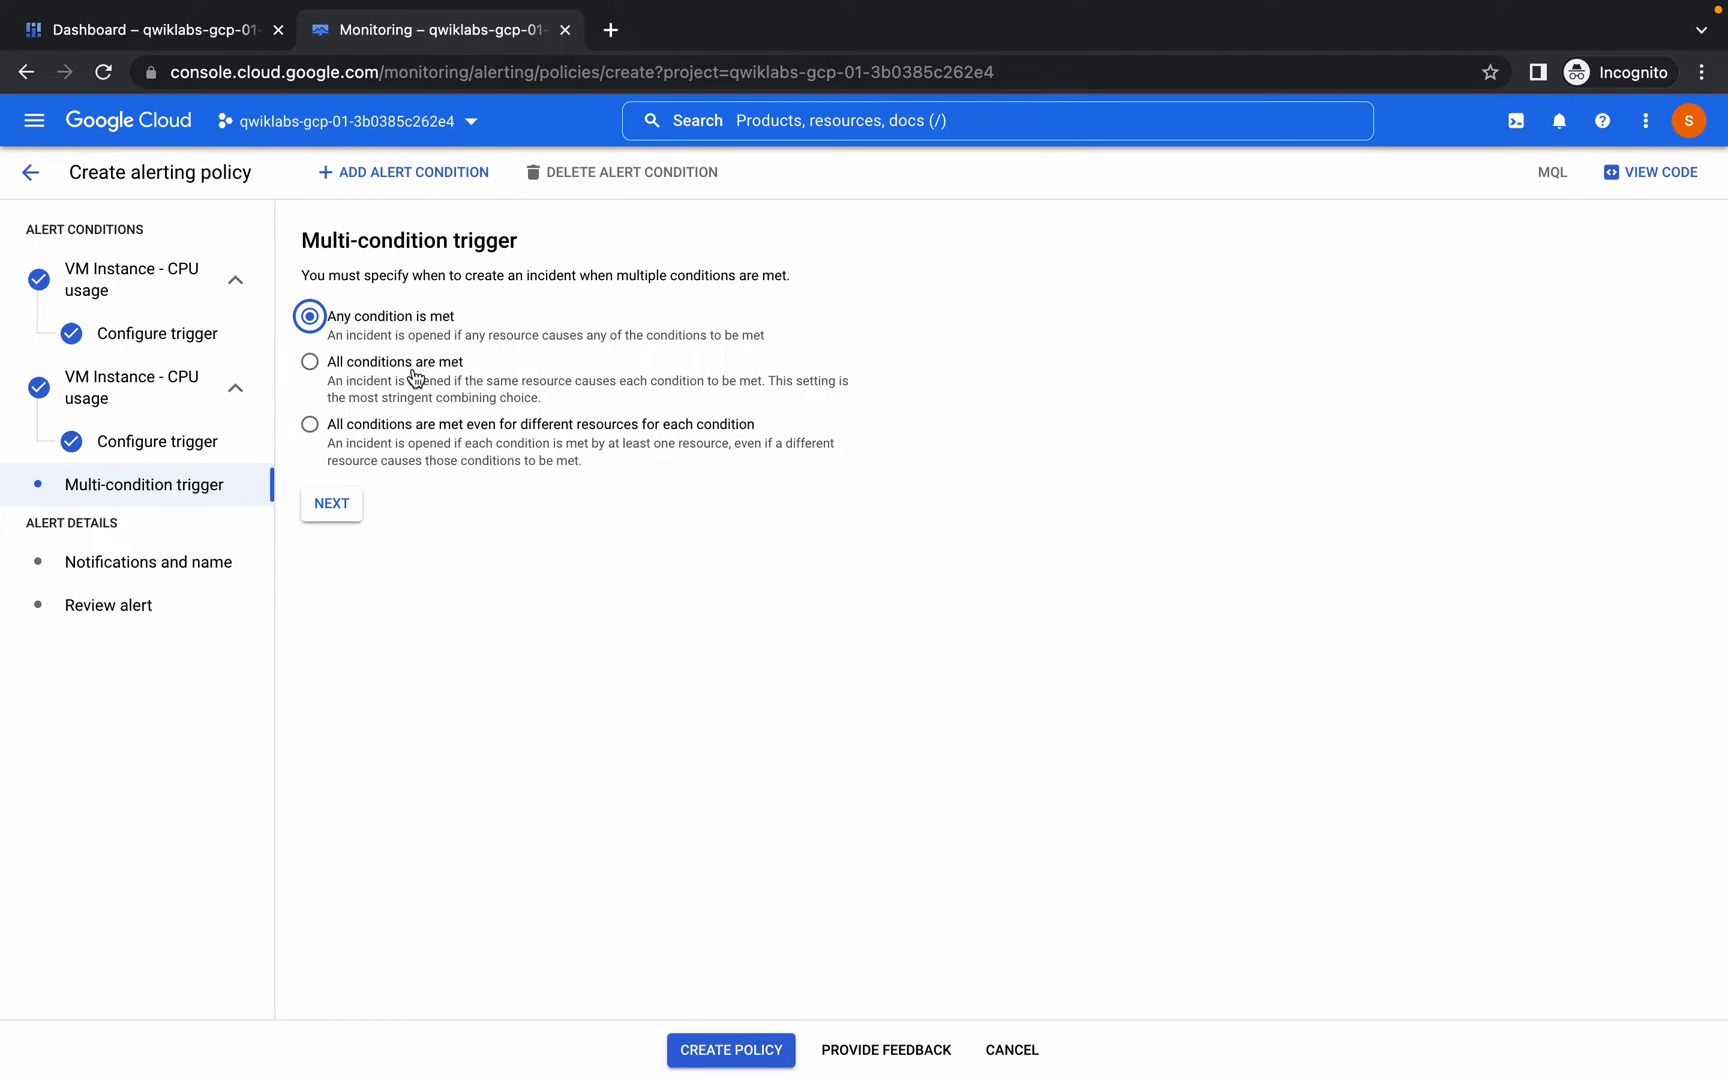
{"action": "left_click", "coordinate": [310, 362]}
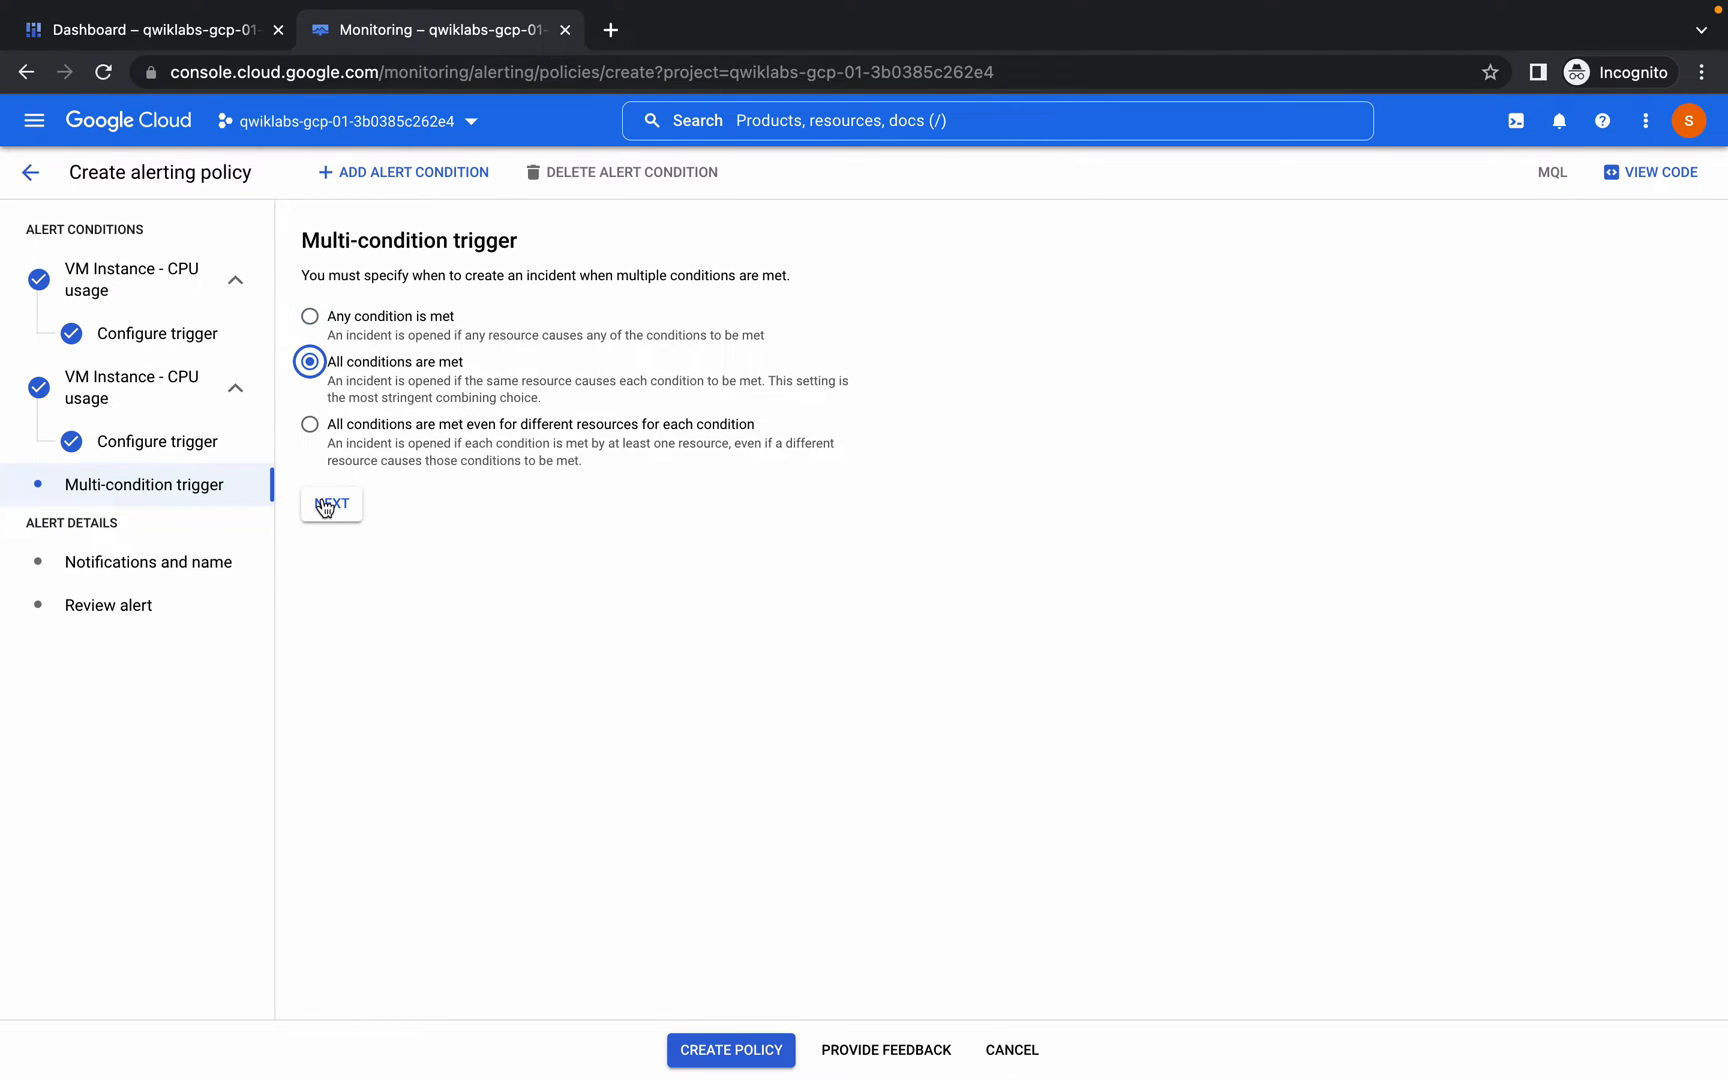
{"action": "left_click", "coordinate": [330, 504]}
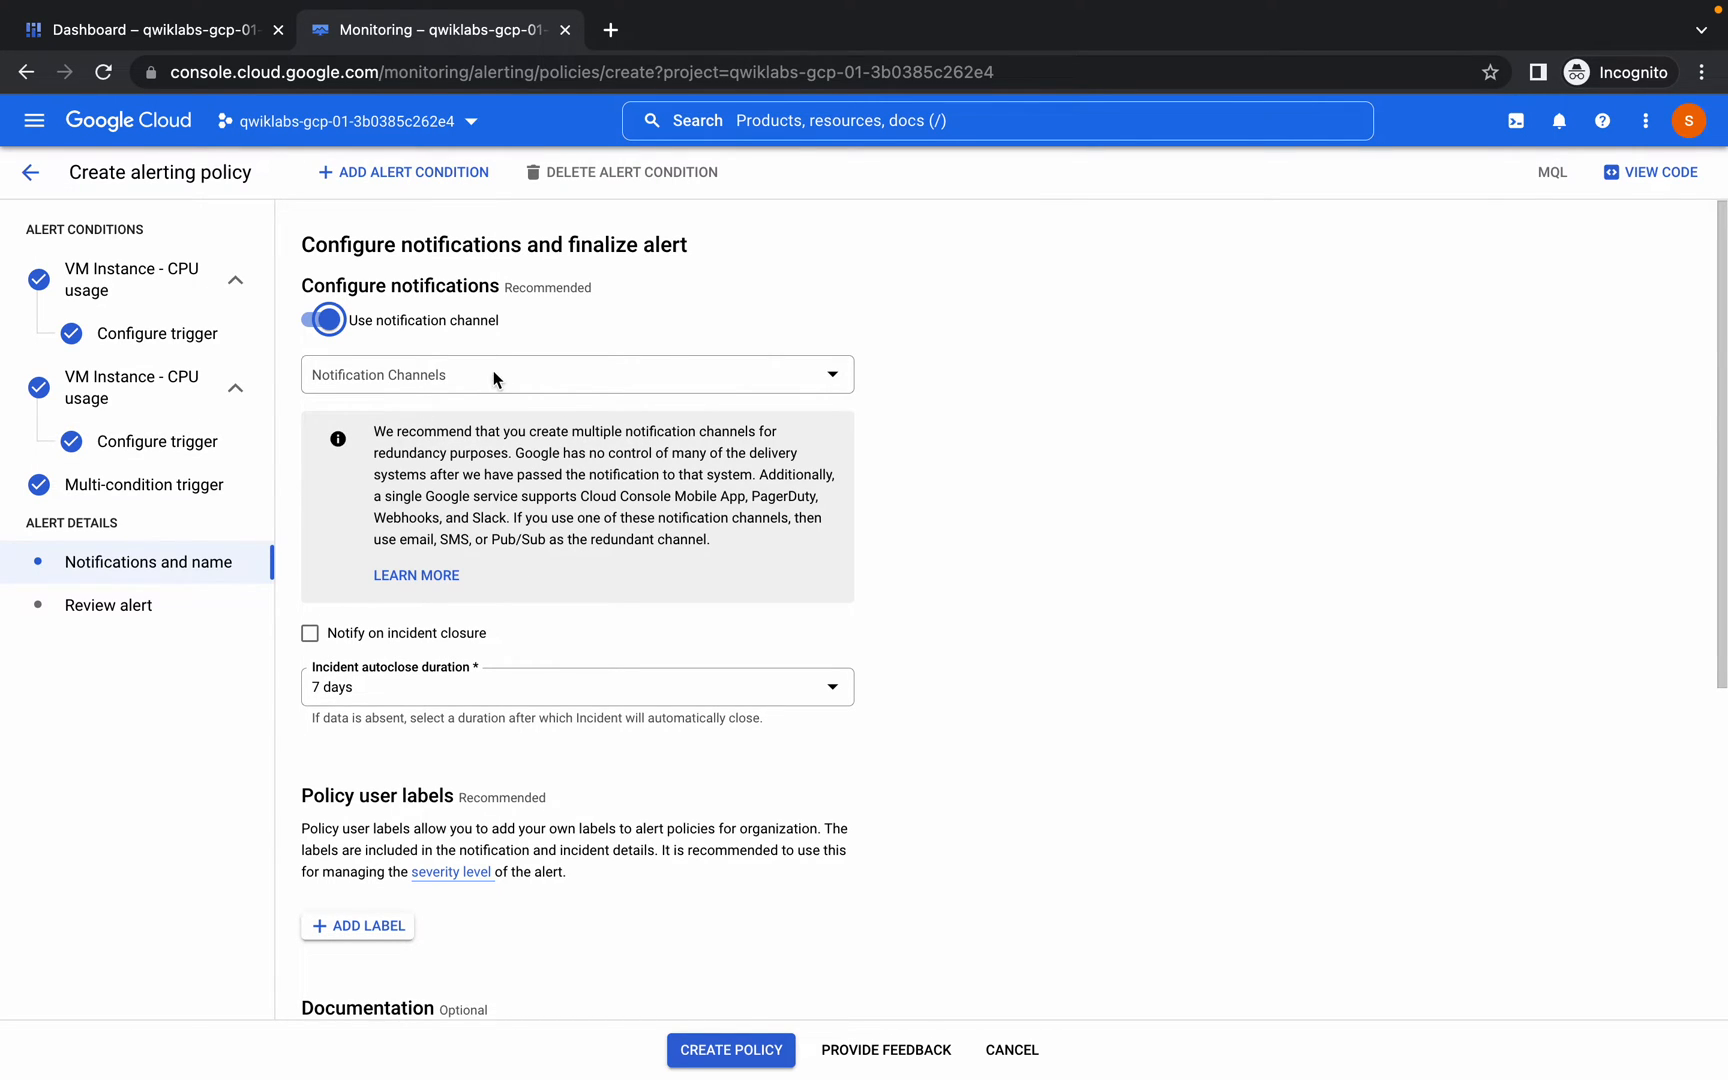
- From the empty Notification Channels dropdown, go to Manage Notification Channels in a new tab
{"action": "left_click", "coordinate": [576, 374]}
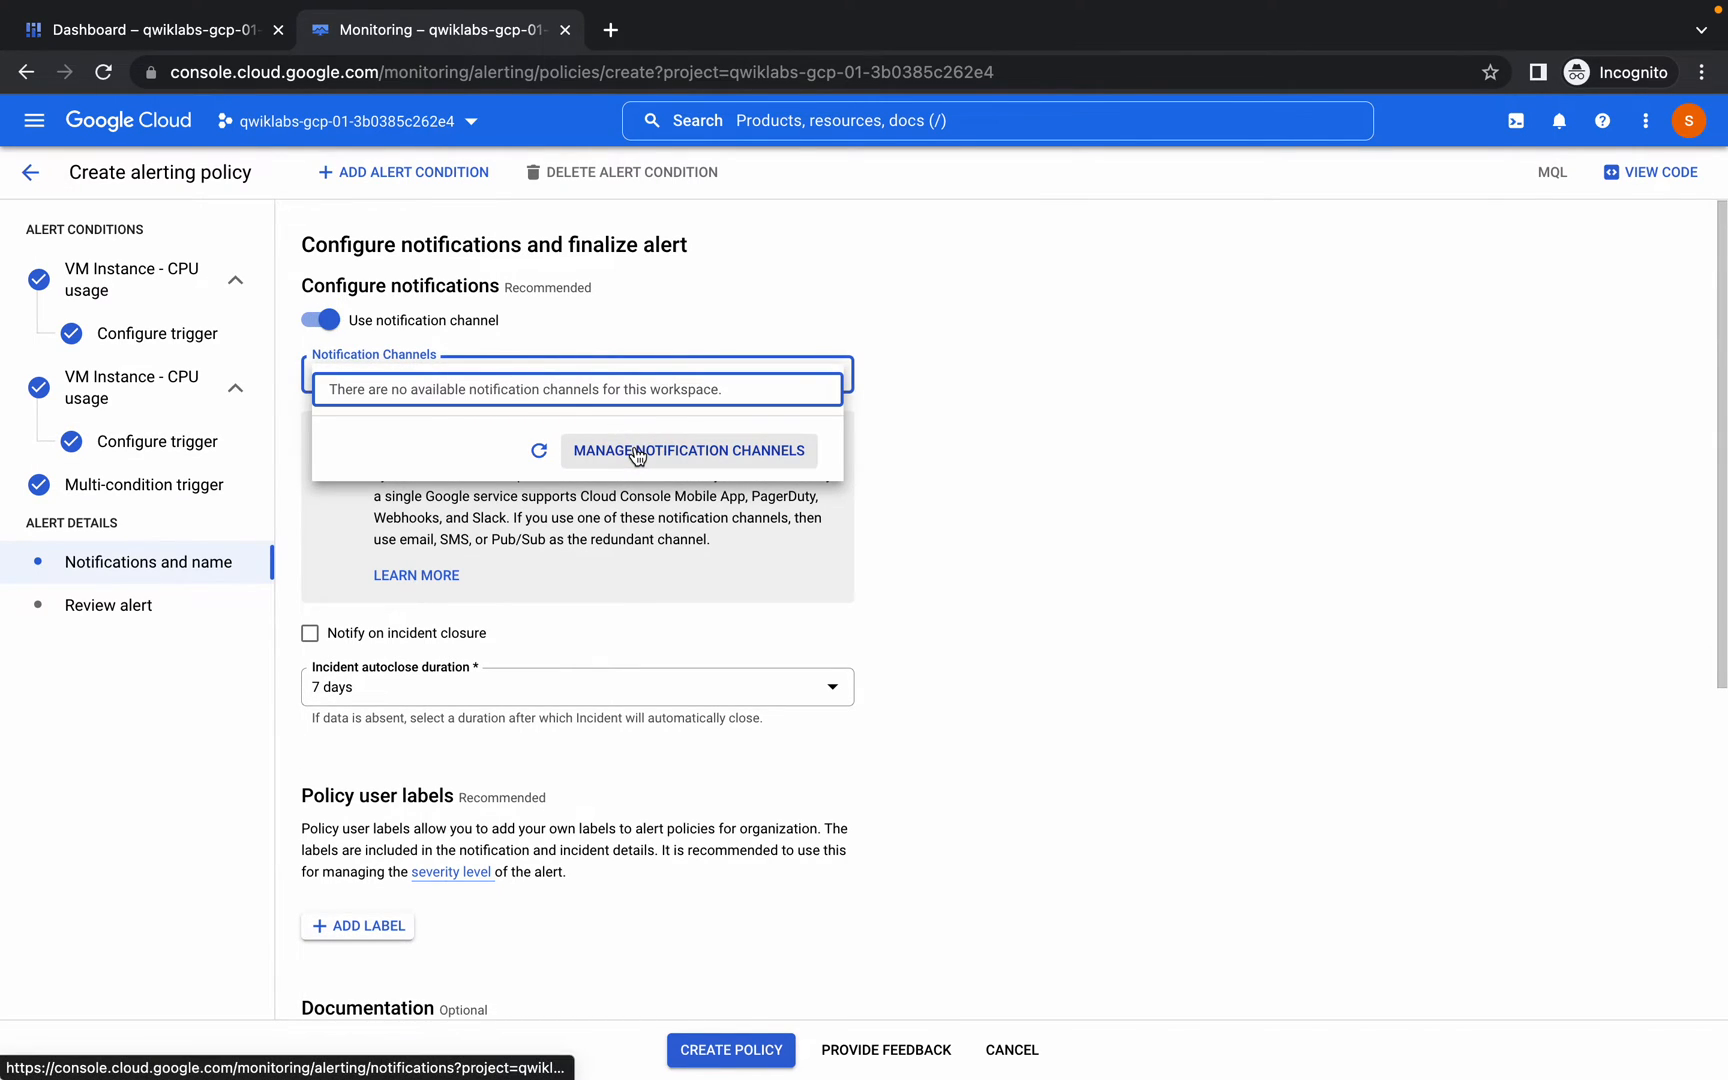
{"action": "left_click", "coordinate": [688, 450]}
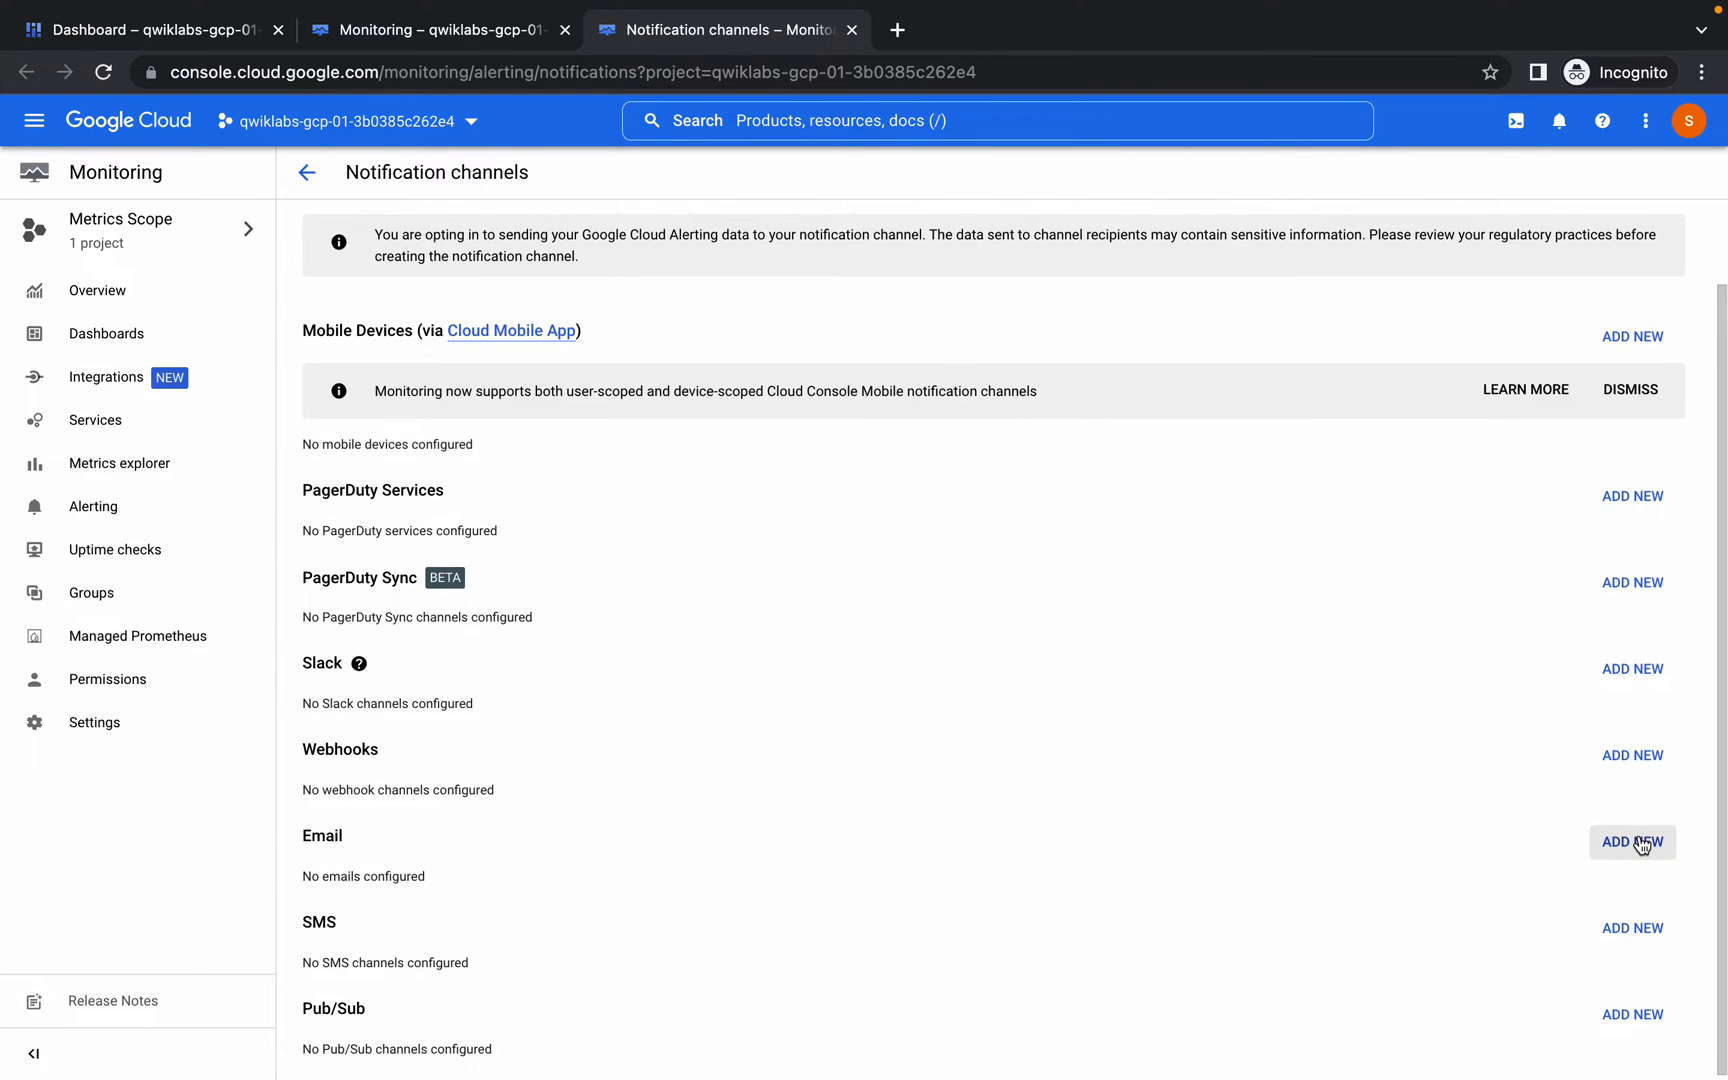
- Add a new email channel for the student address with display name 'student' and save it
{"action": "left_click", "coordinate": [1632, 842]}
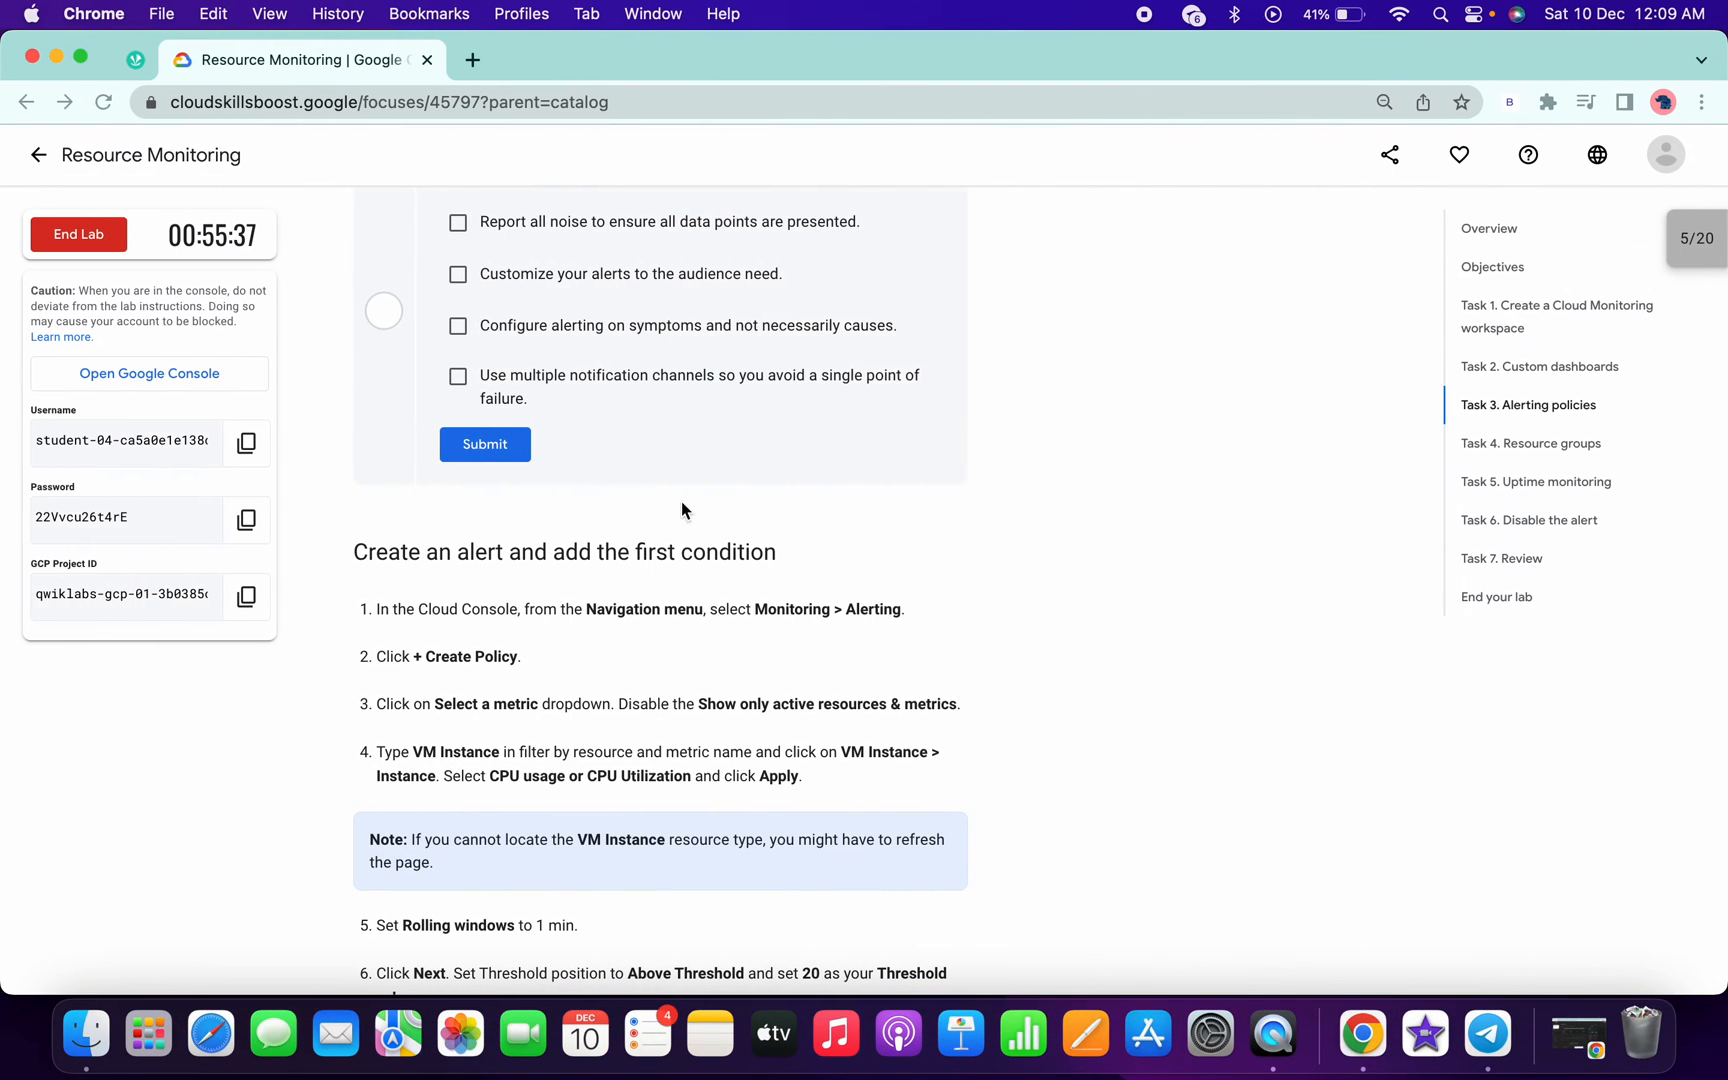
{"action": "left_click", "coordinate": [246, 442]}
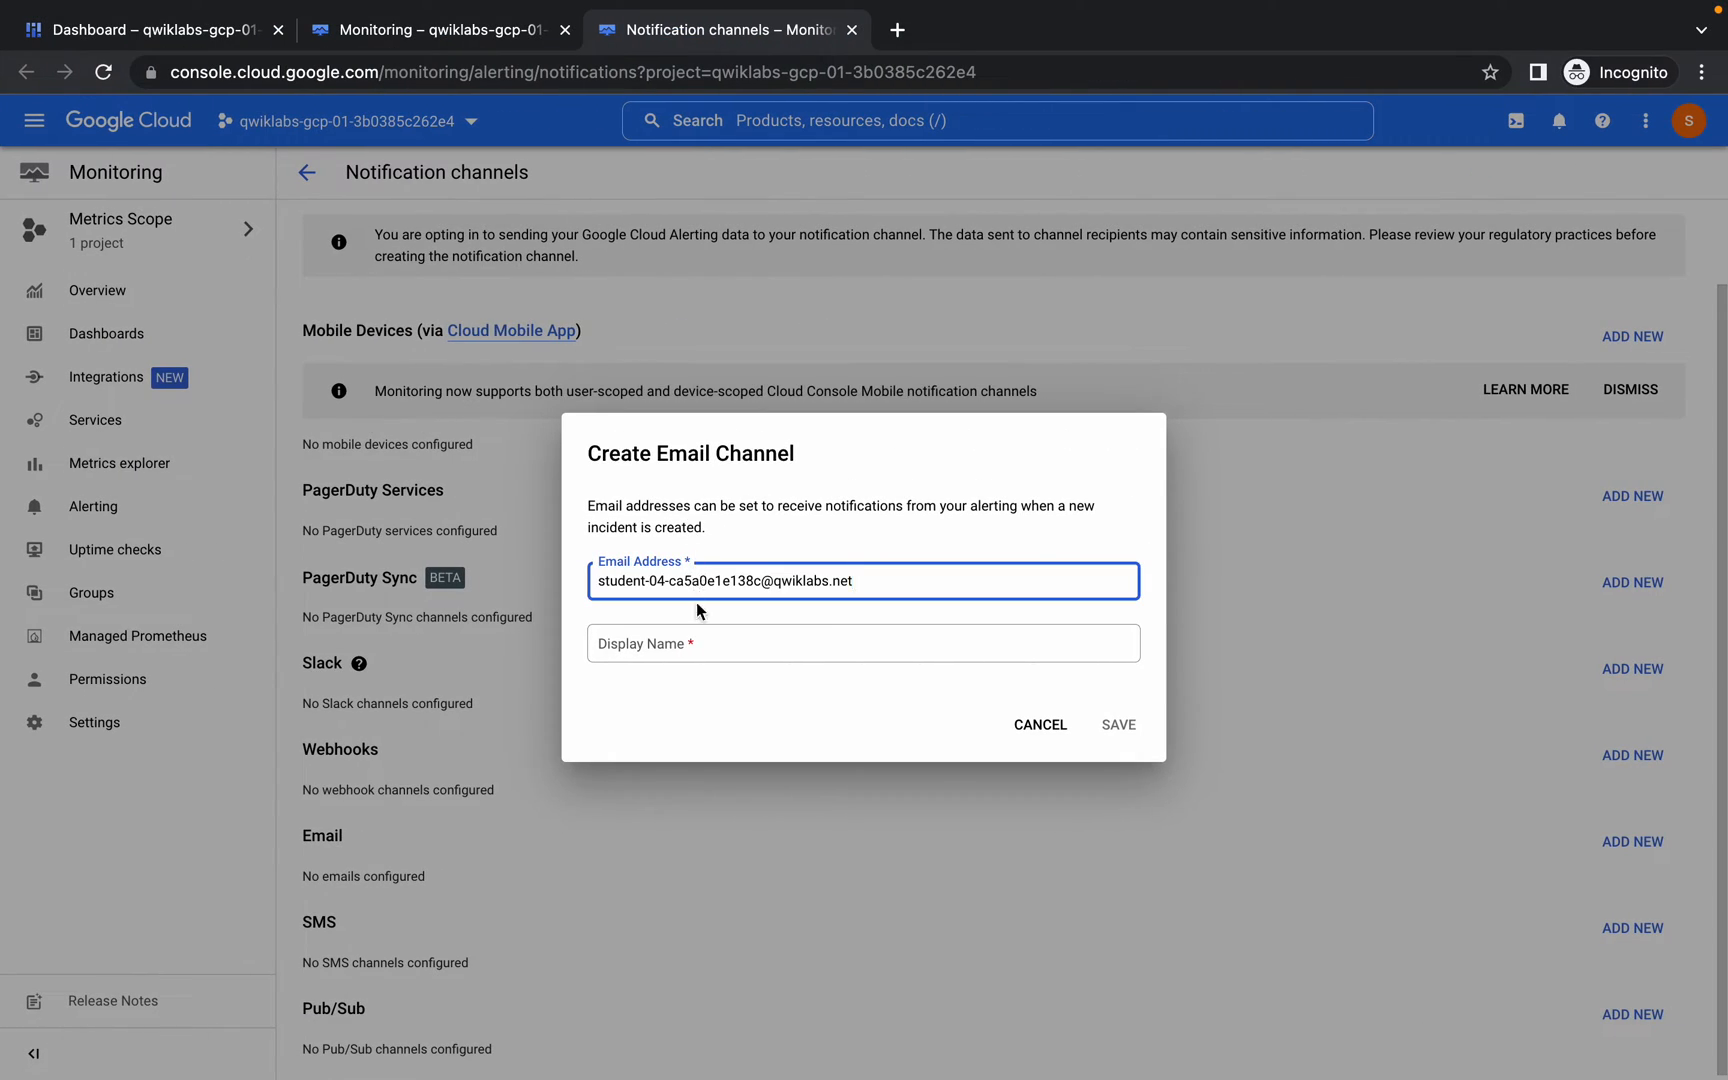
{"action": "left_click", "coordinate": [862, 642]}
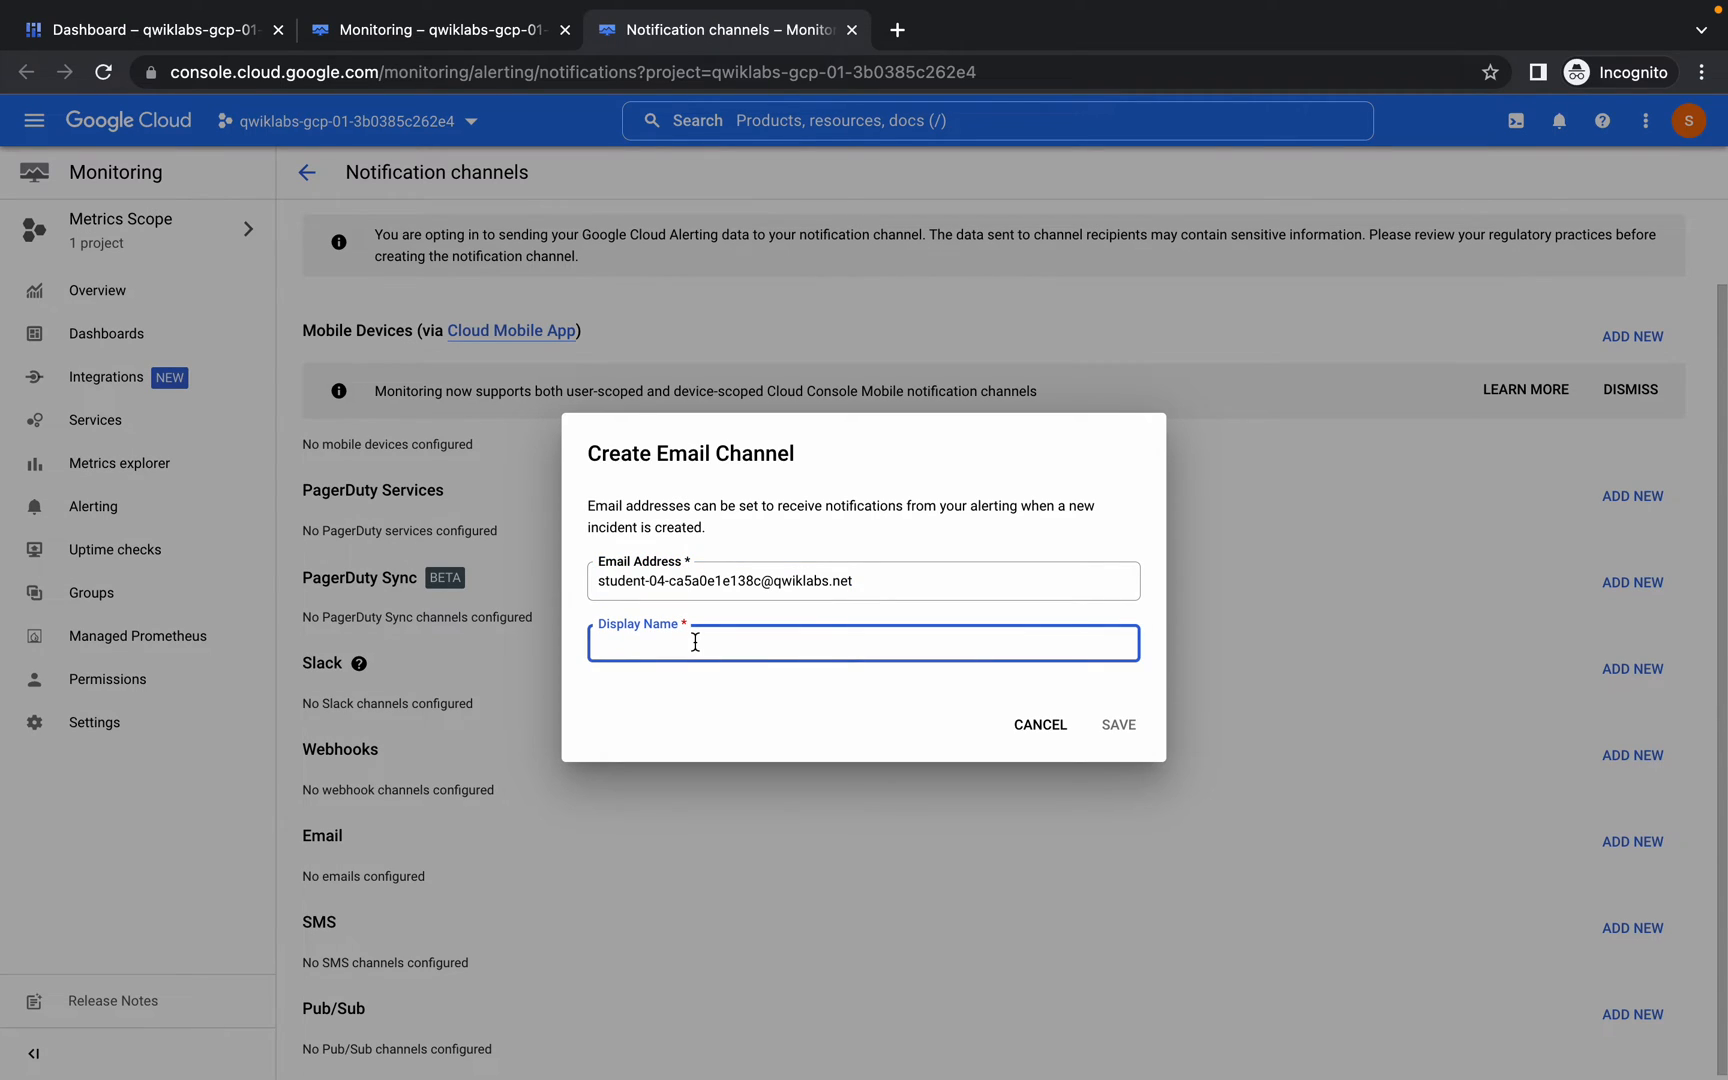
{"action": "type", "text": "stru"}
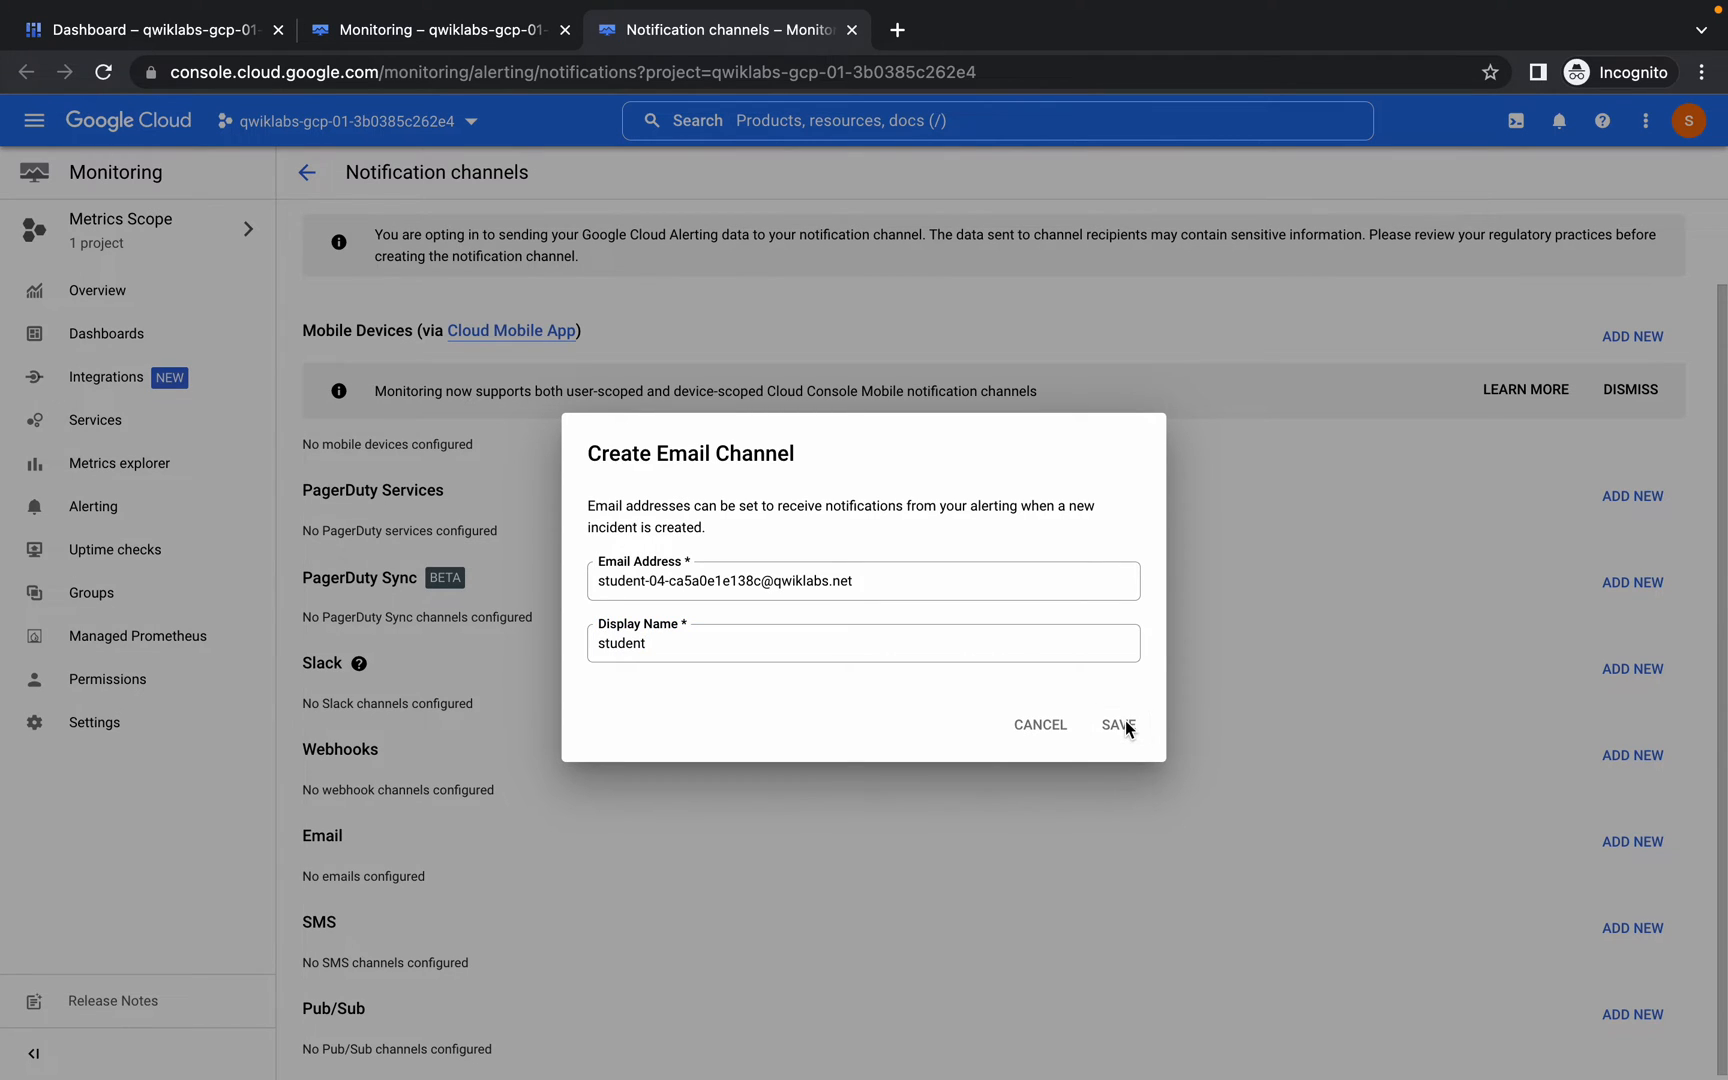
{"action": "left_click", "coordinate": [1116, 724]}
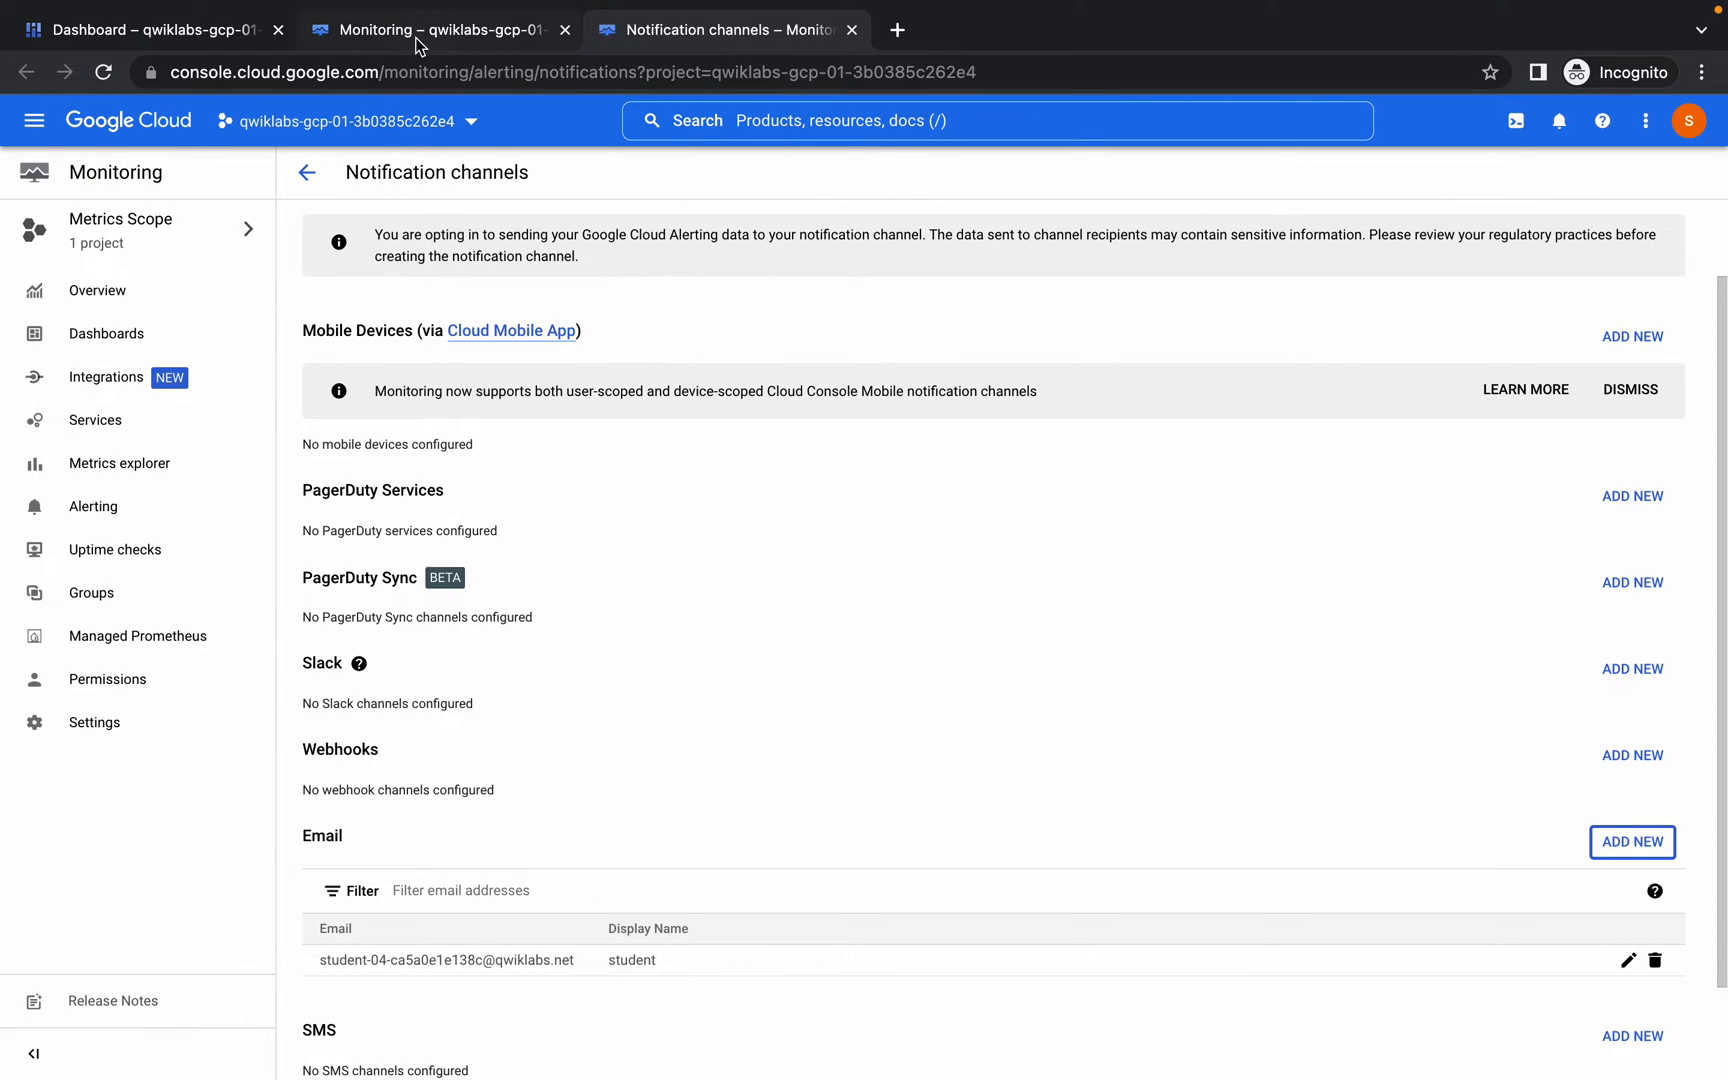
- Refresh the policy's channel list and select the 'student' email channel for notifications
{"action": "left_click", "coordinate": [436, 30]}
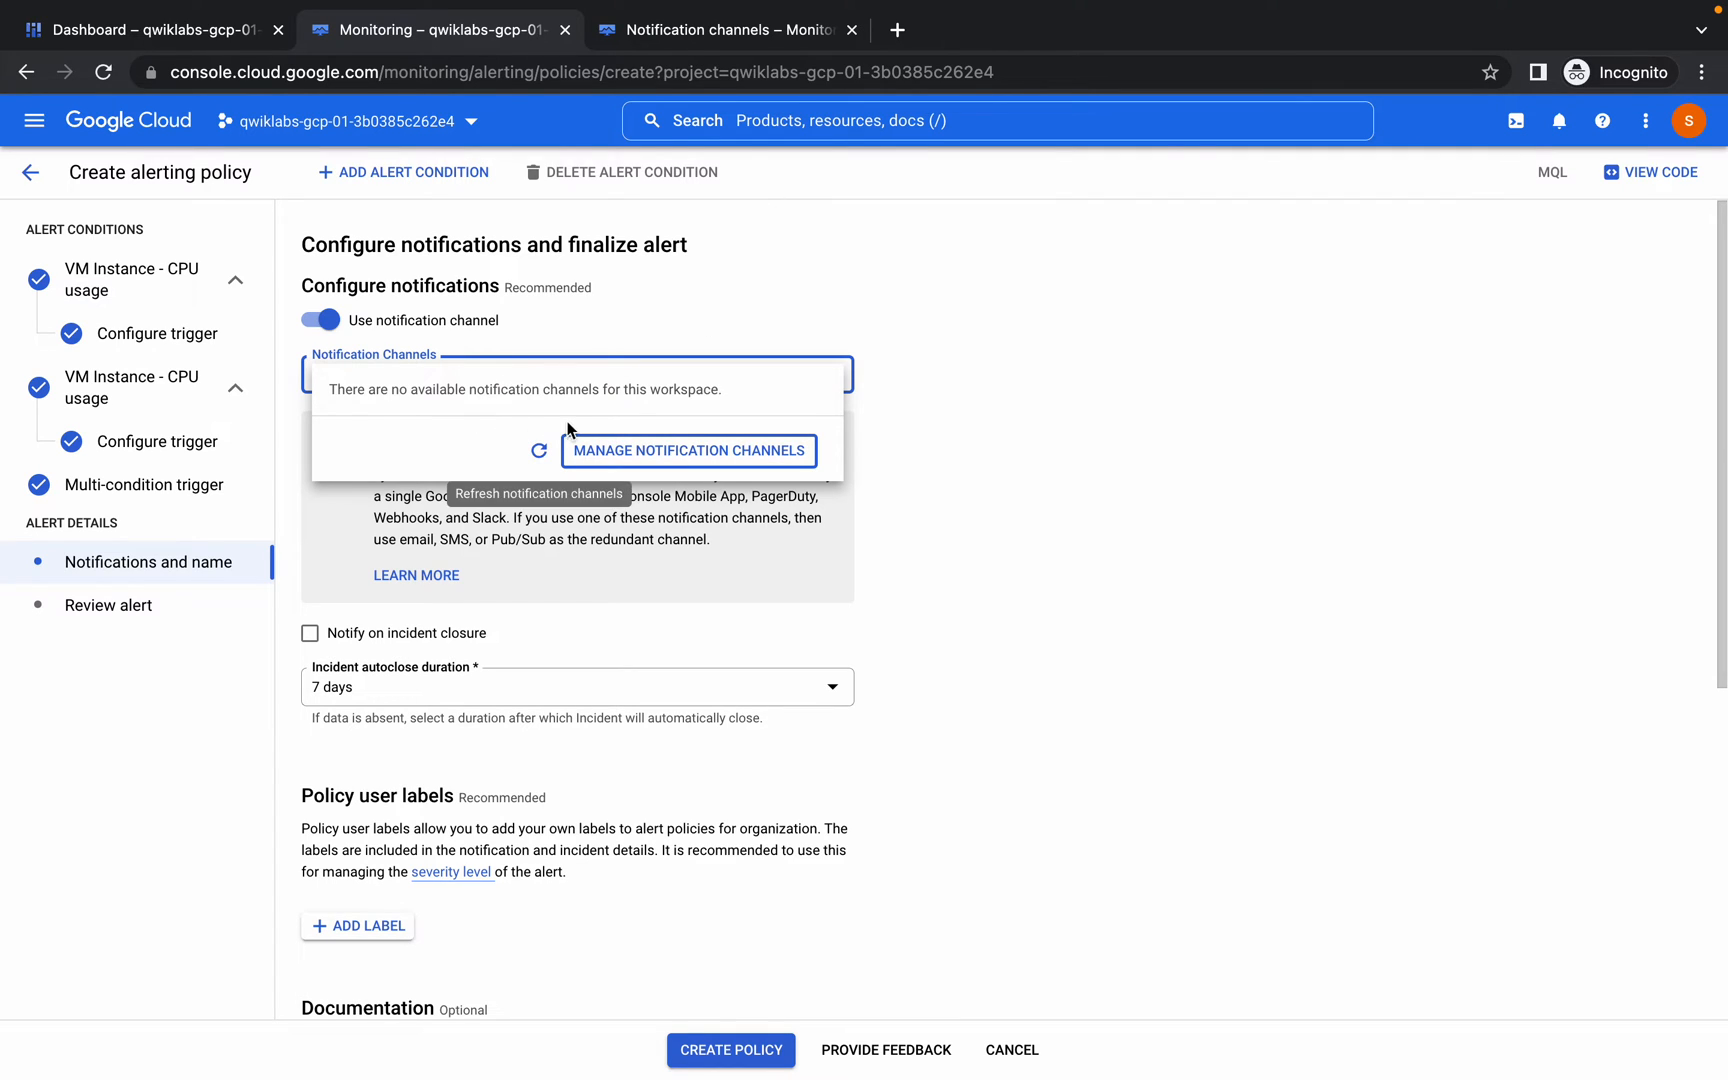
{"action": "left_click", "coordinate": [538, 450]}
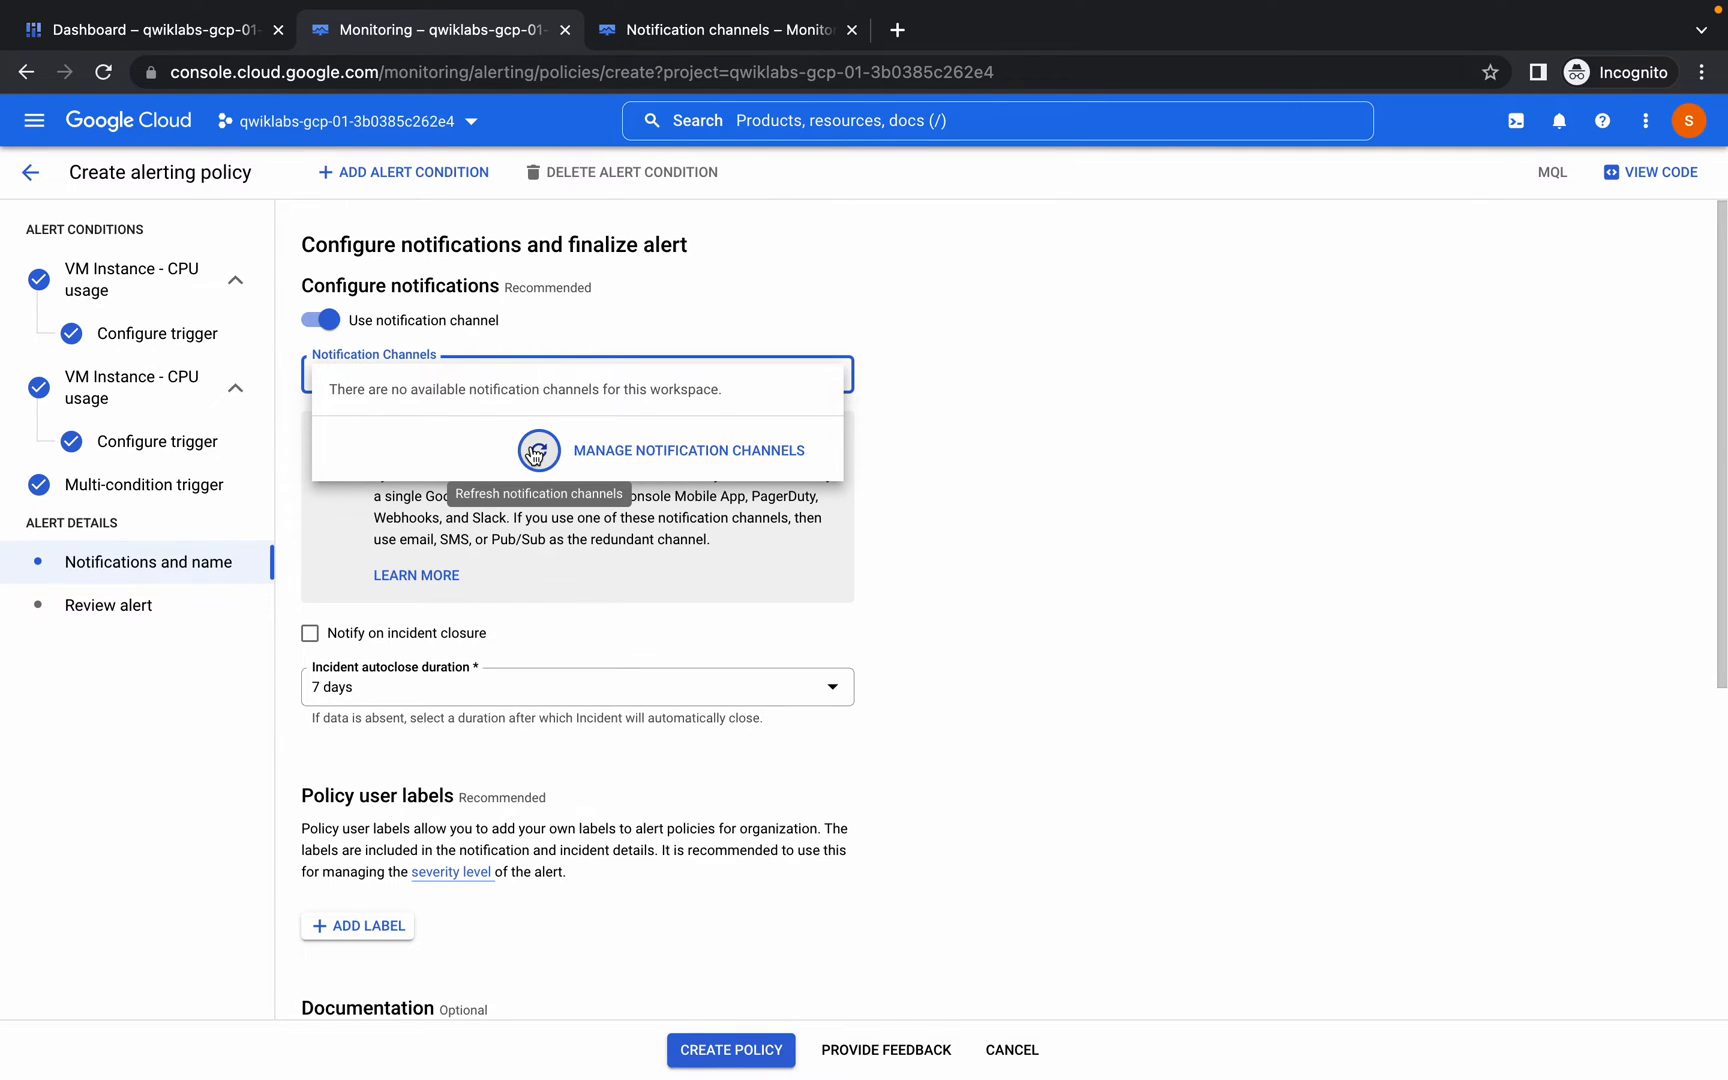
{"action": "left_click", "coordinate": [538, 450]}
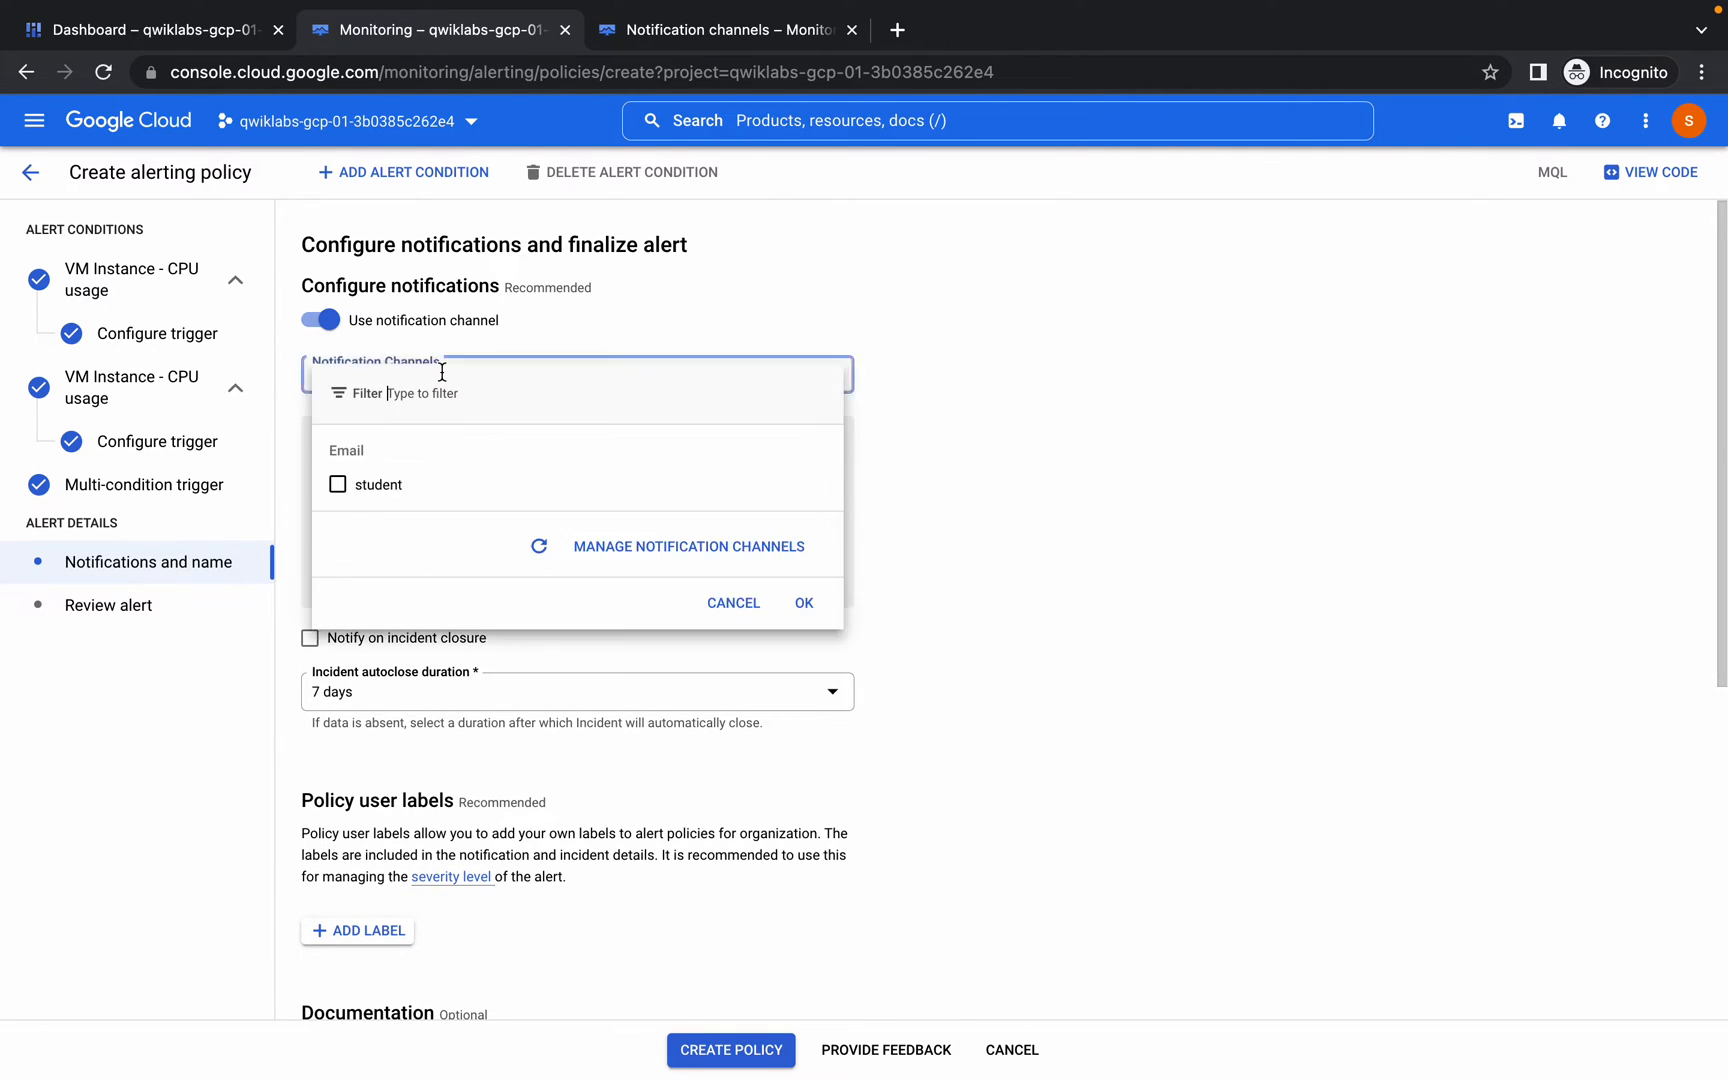
{"action": "left_click", "coordinate": [338, 484]}
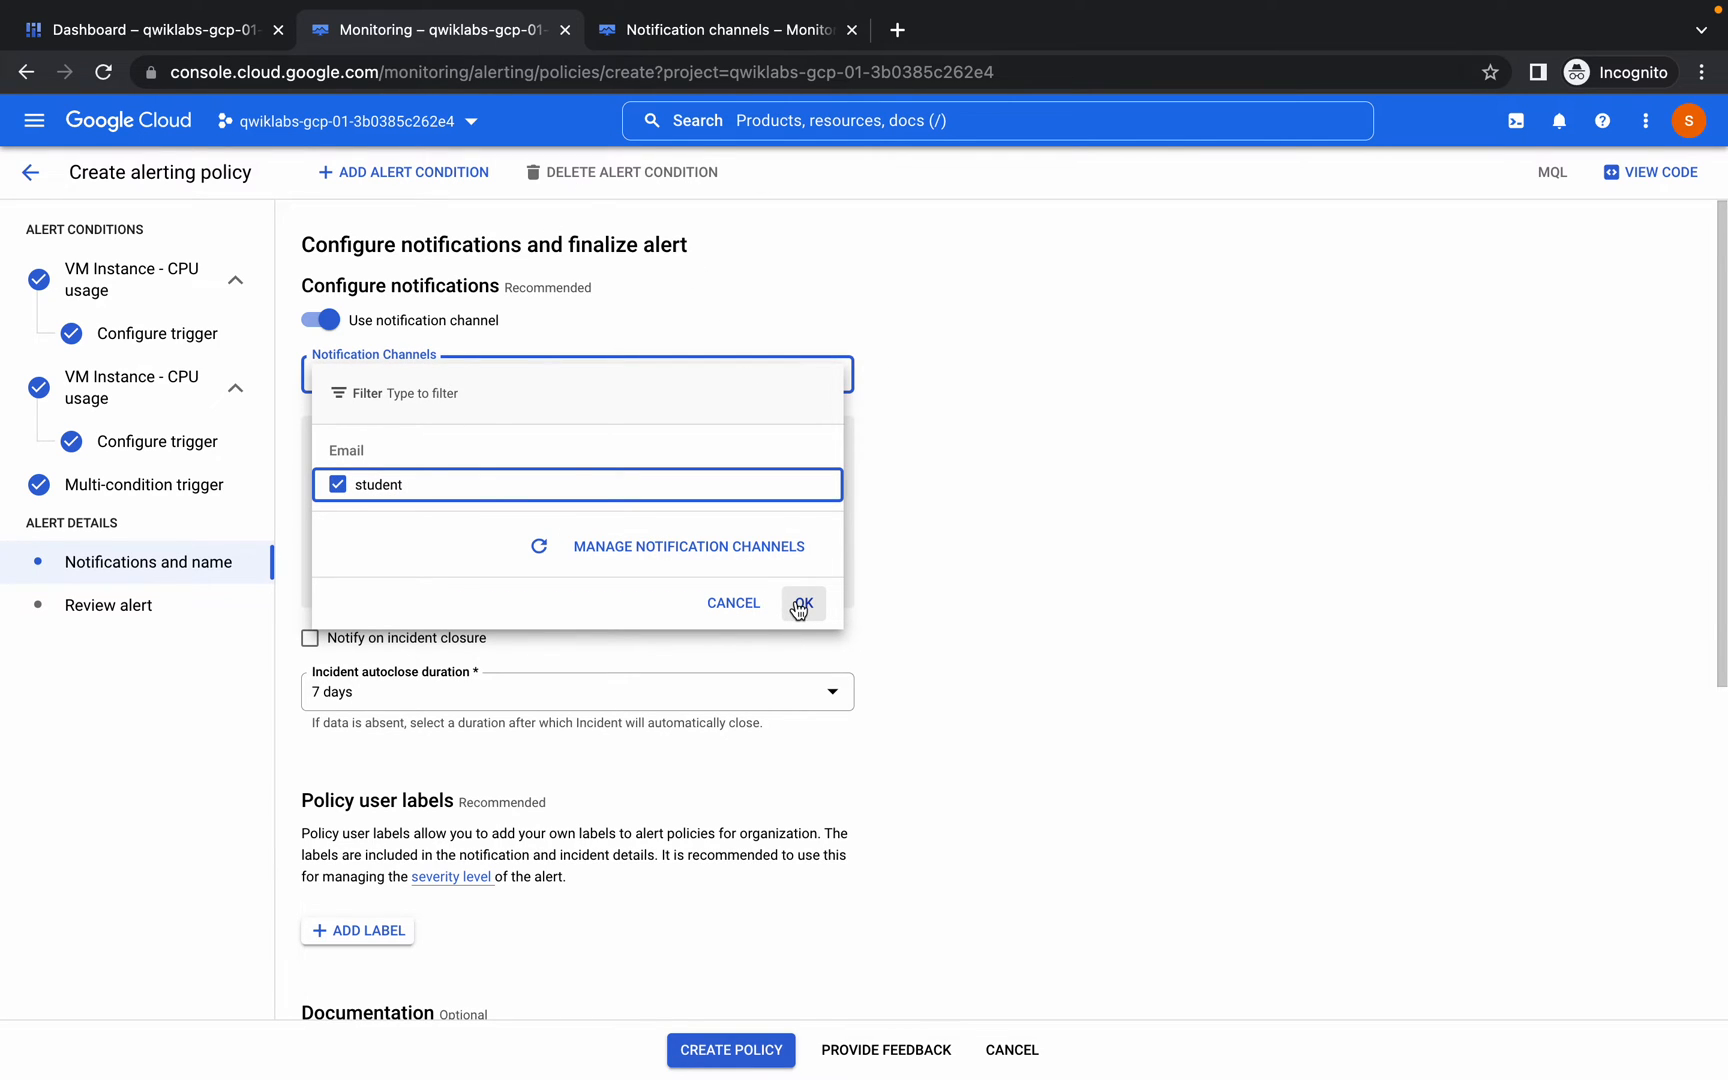
{"action": "left_click", "coordinate": [802, 602]}
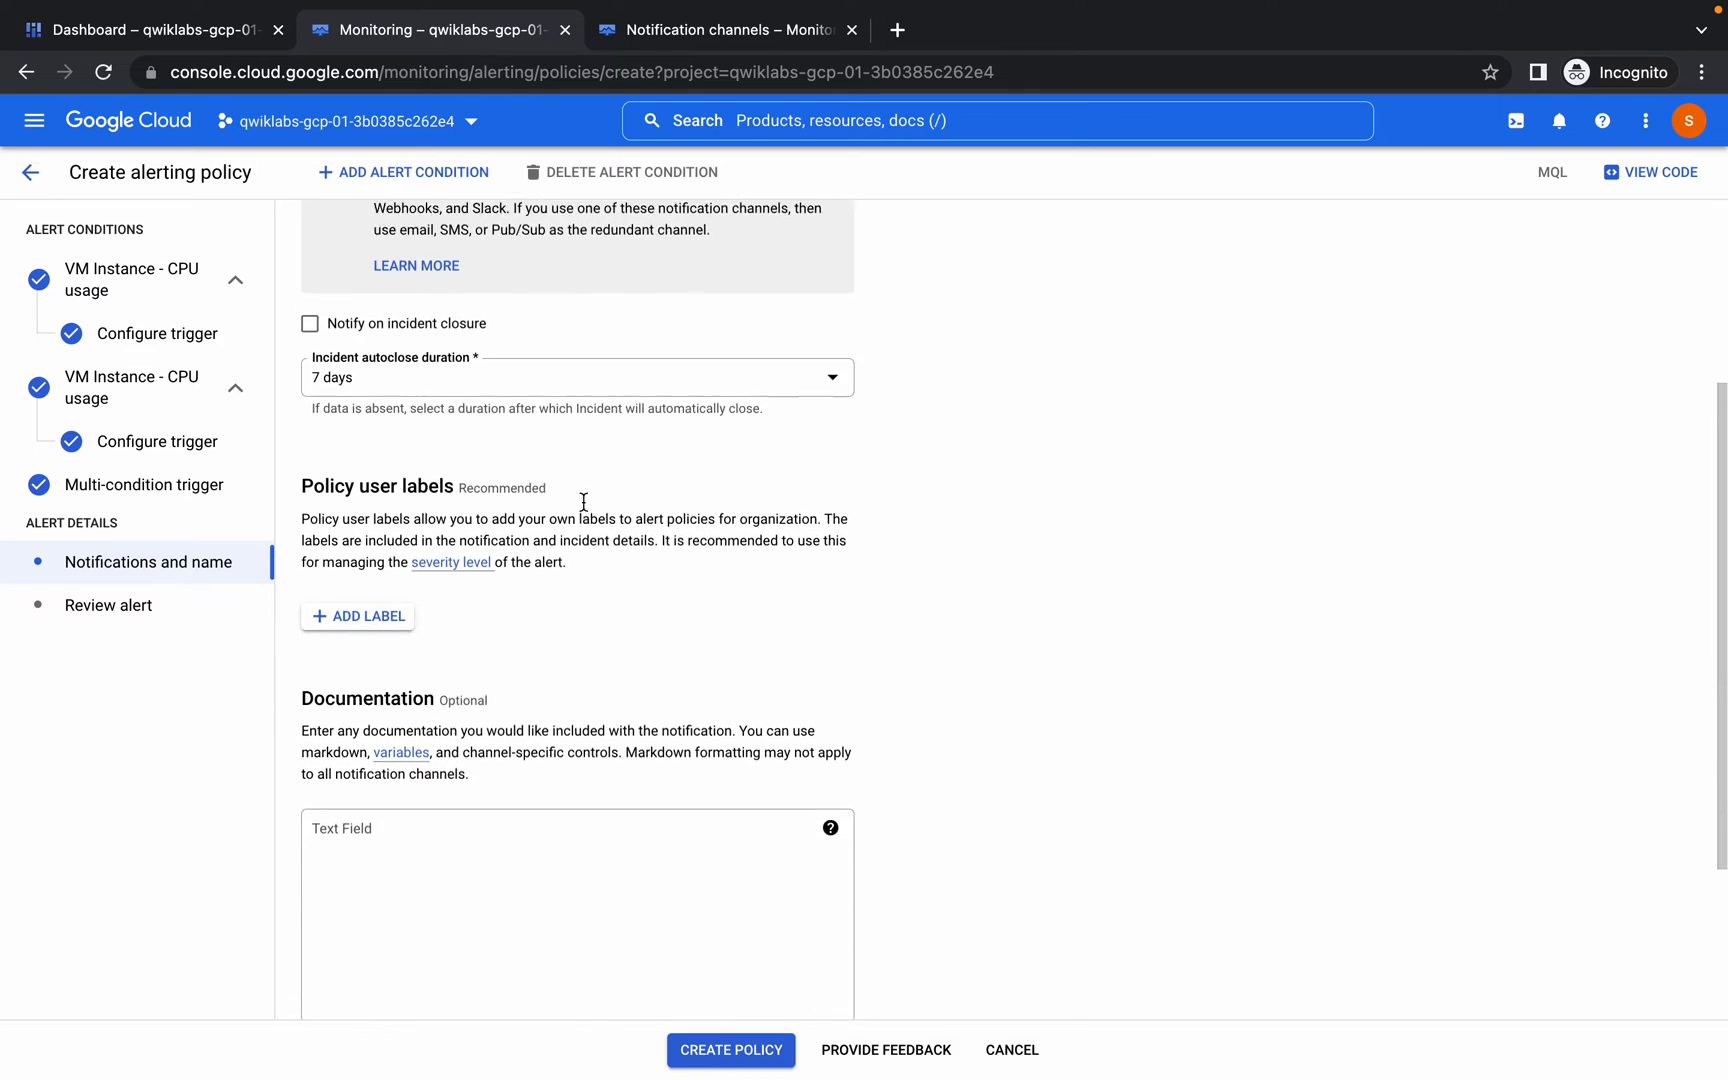
- Name the alert policy 'alert', review it and create the policy
{"action": "scroll", "scroll_direction": "down", "scroll_amount": 3}
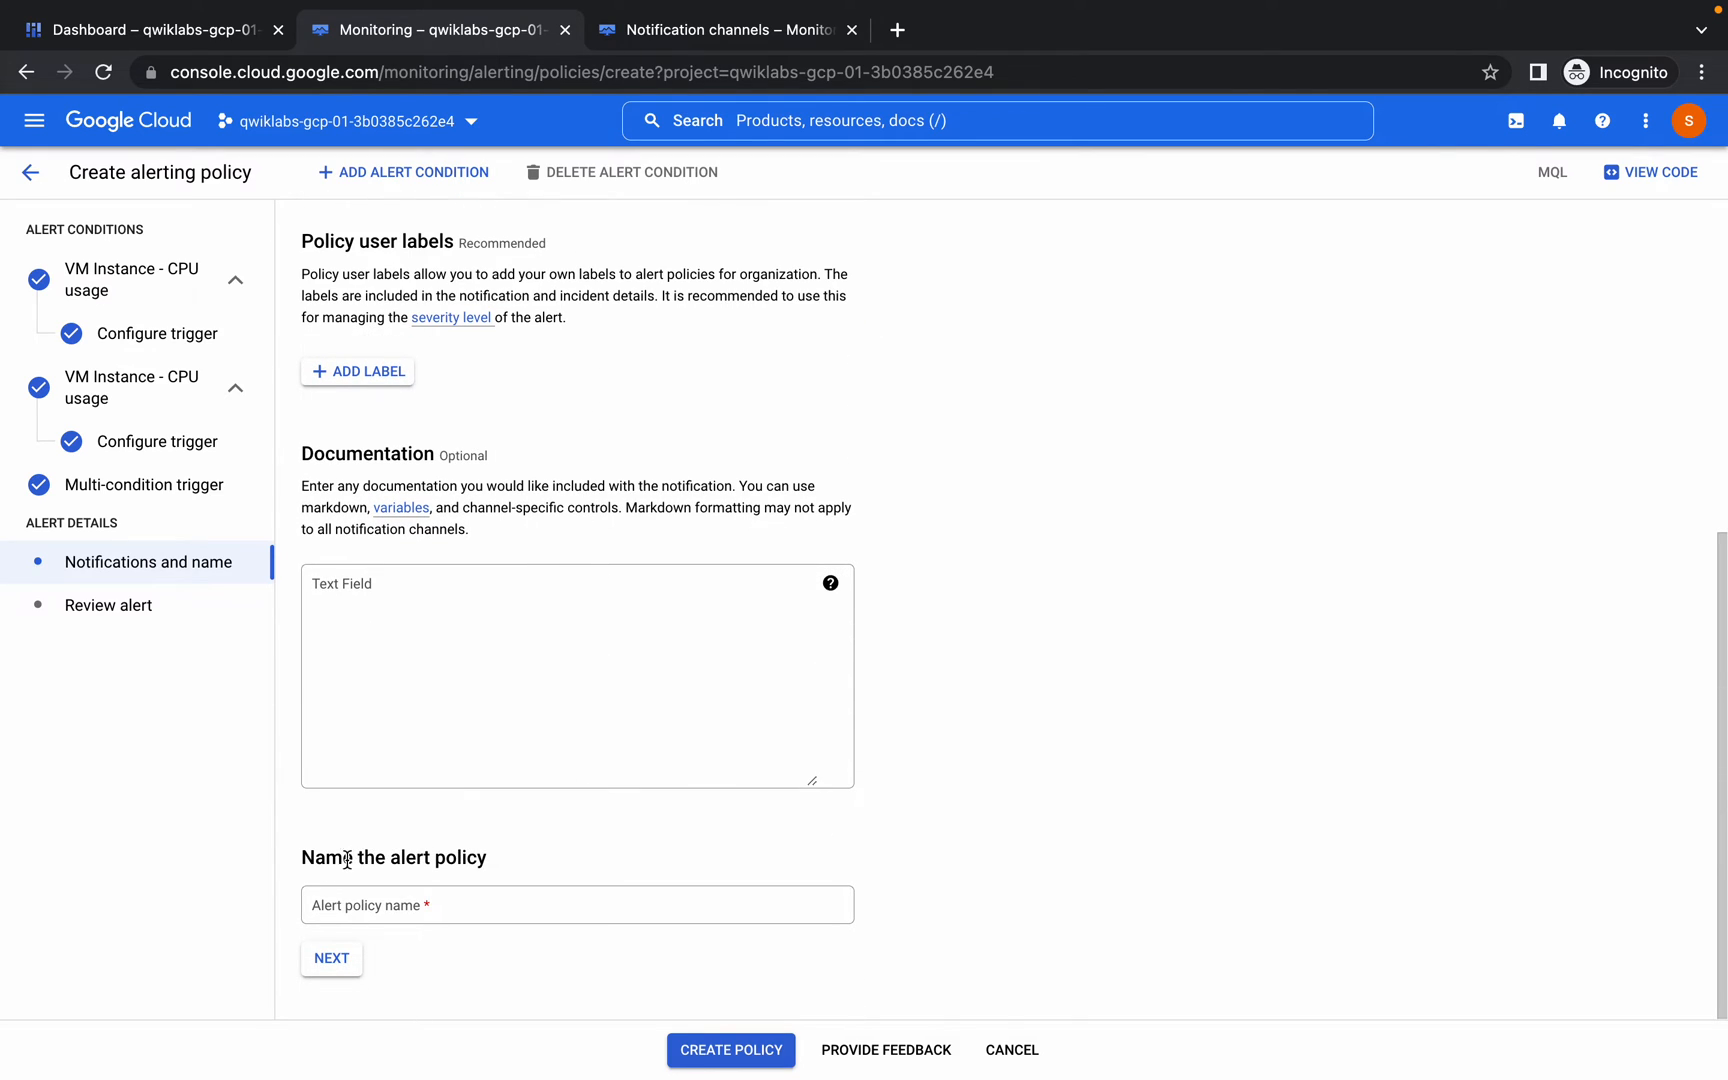
{"action": "left_click", "coordinate": [576, 904]}
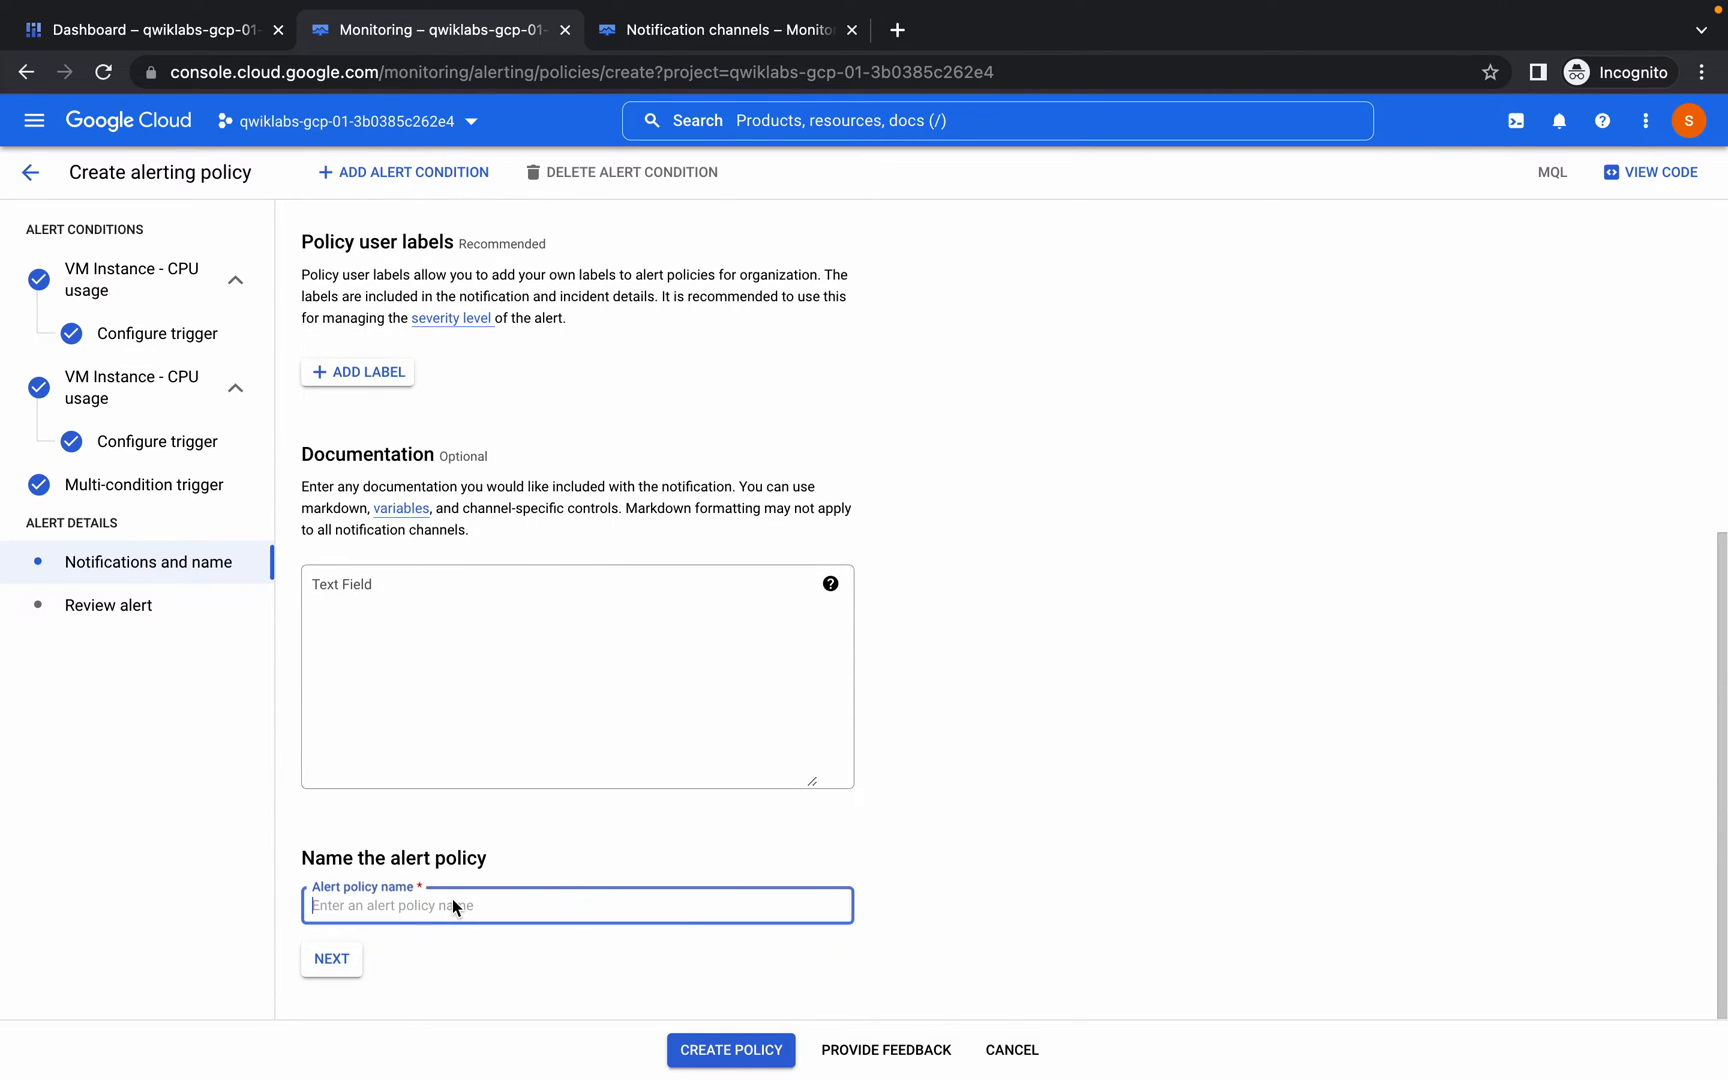
{"action": "type", "text": "aler"}
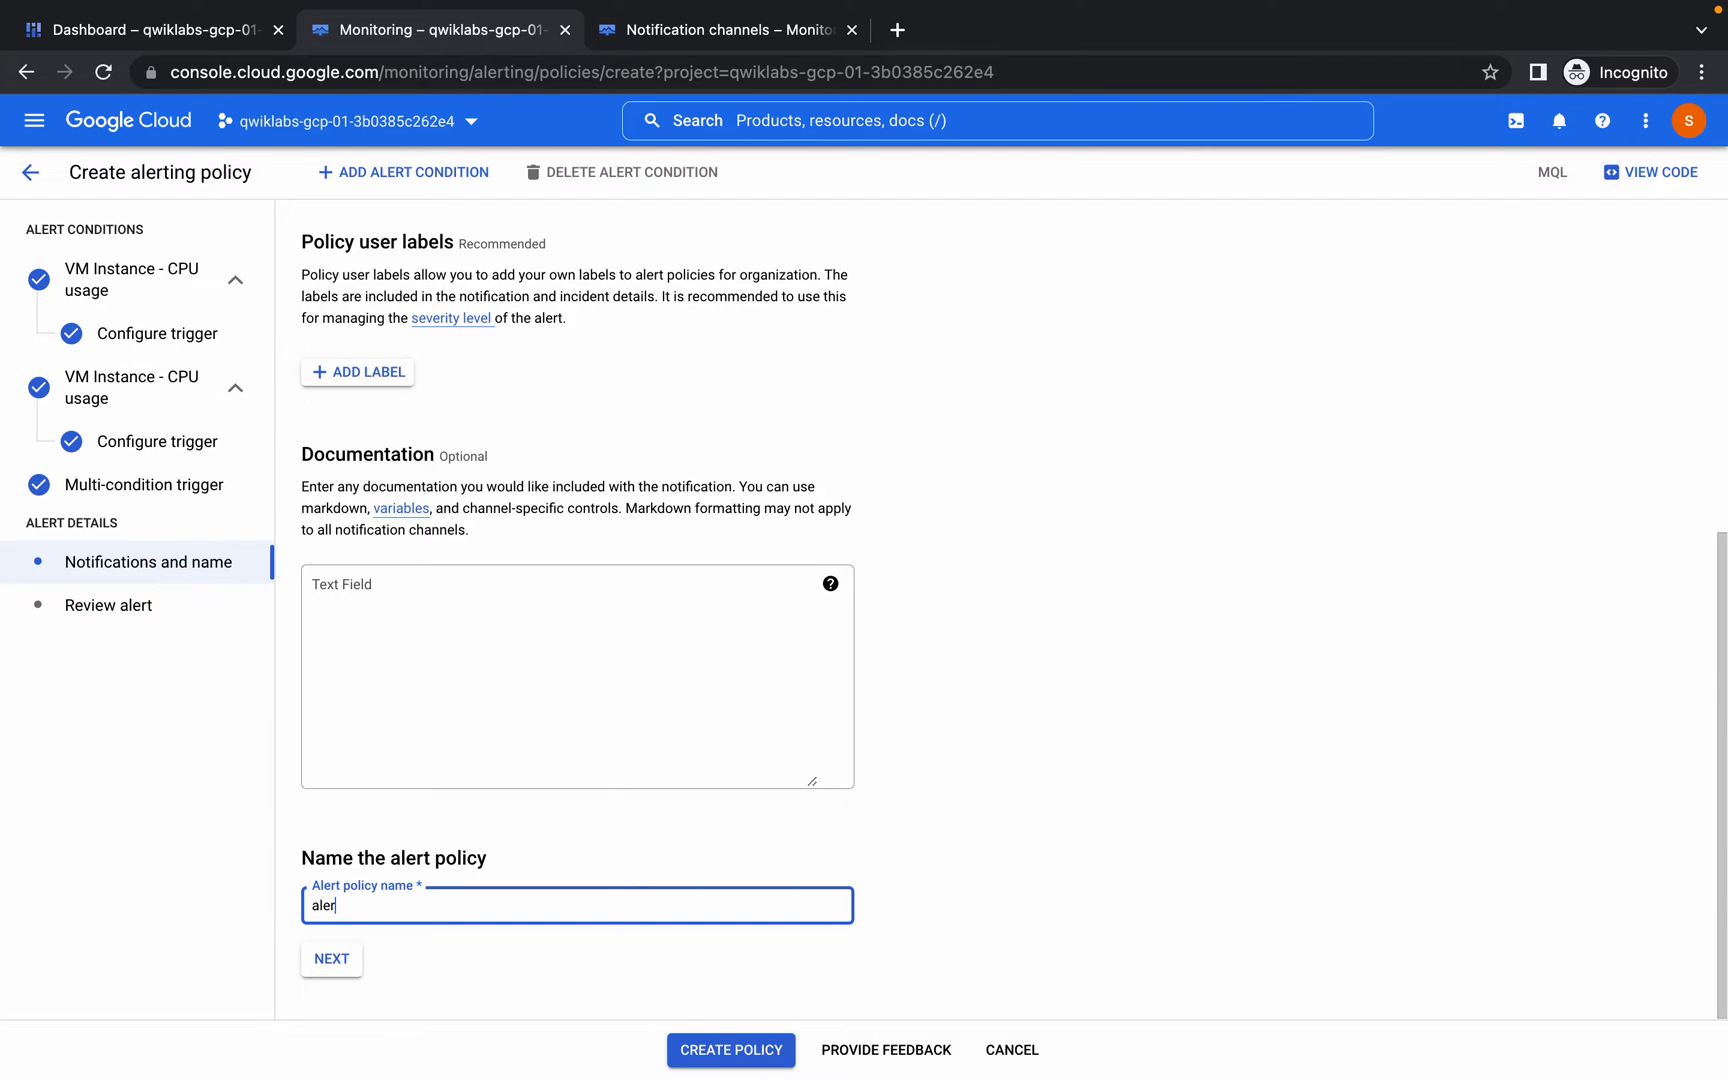
{"action": "type", "text": "t"}
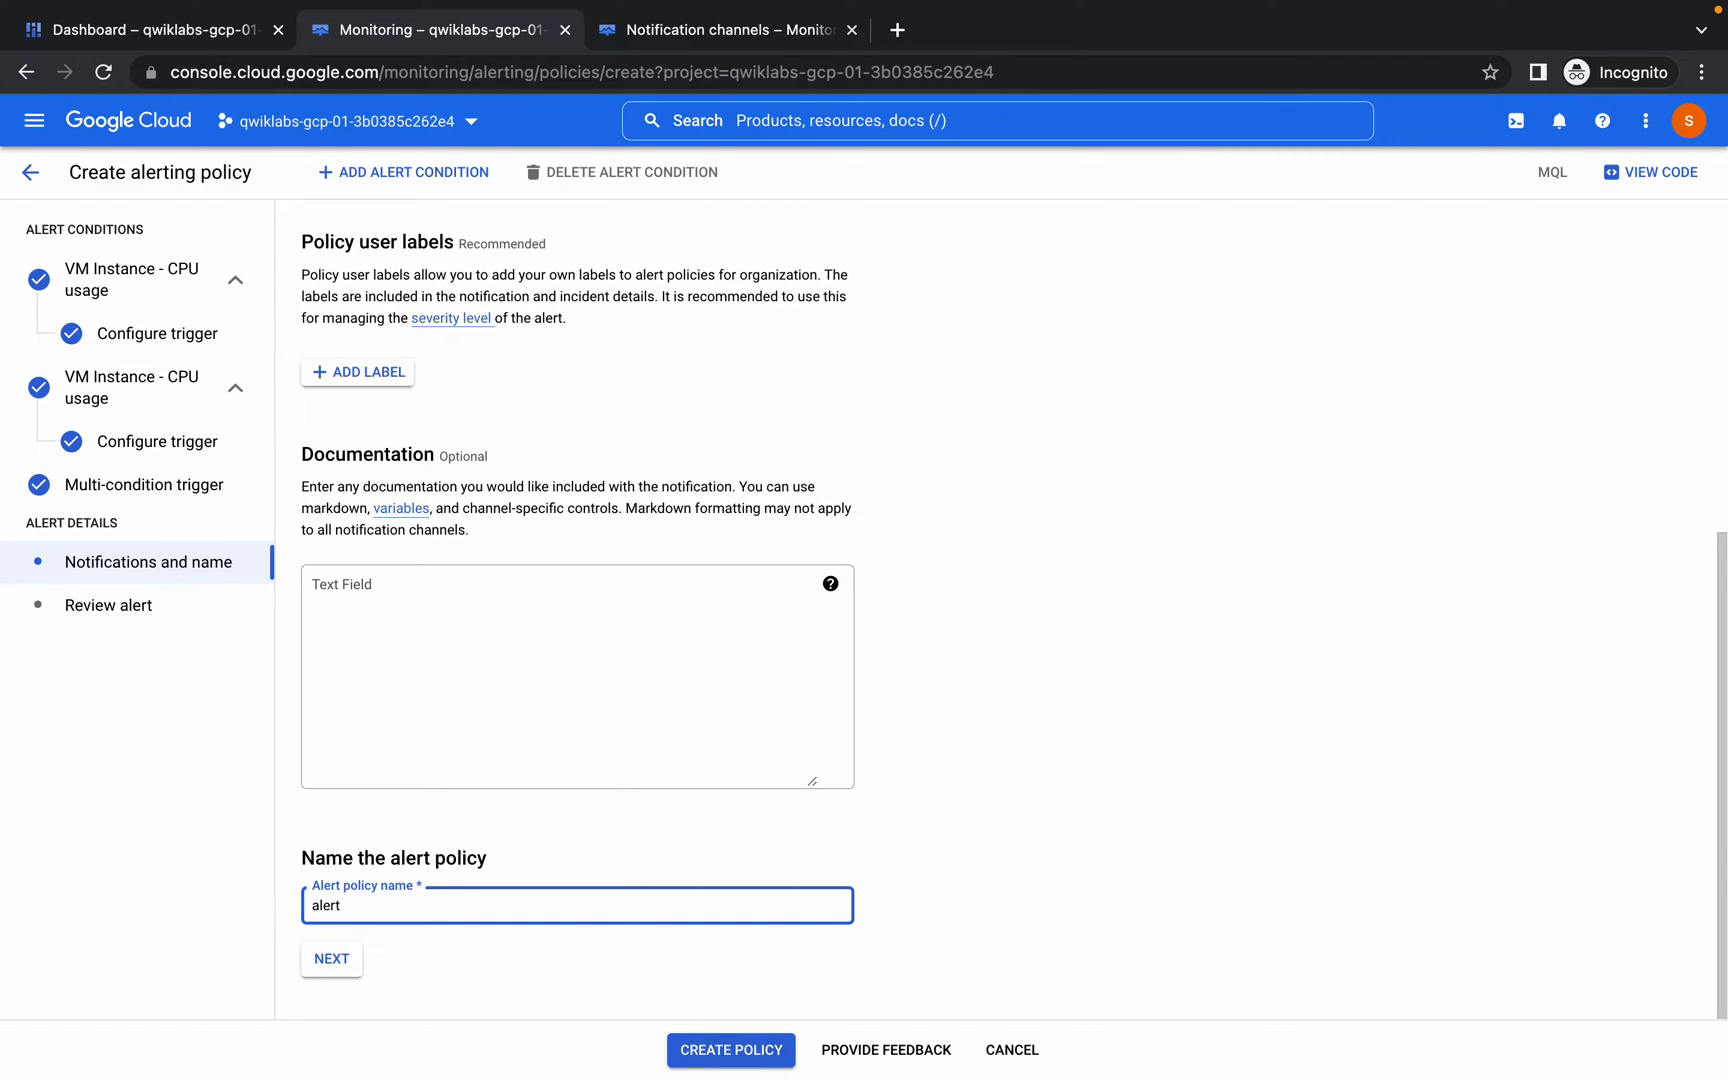
{"action": "left_click", "coordinate": [330, 958]}
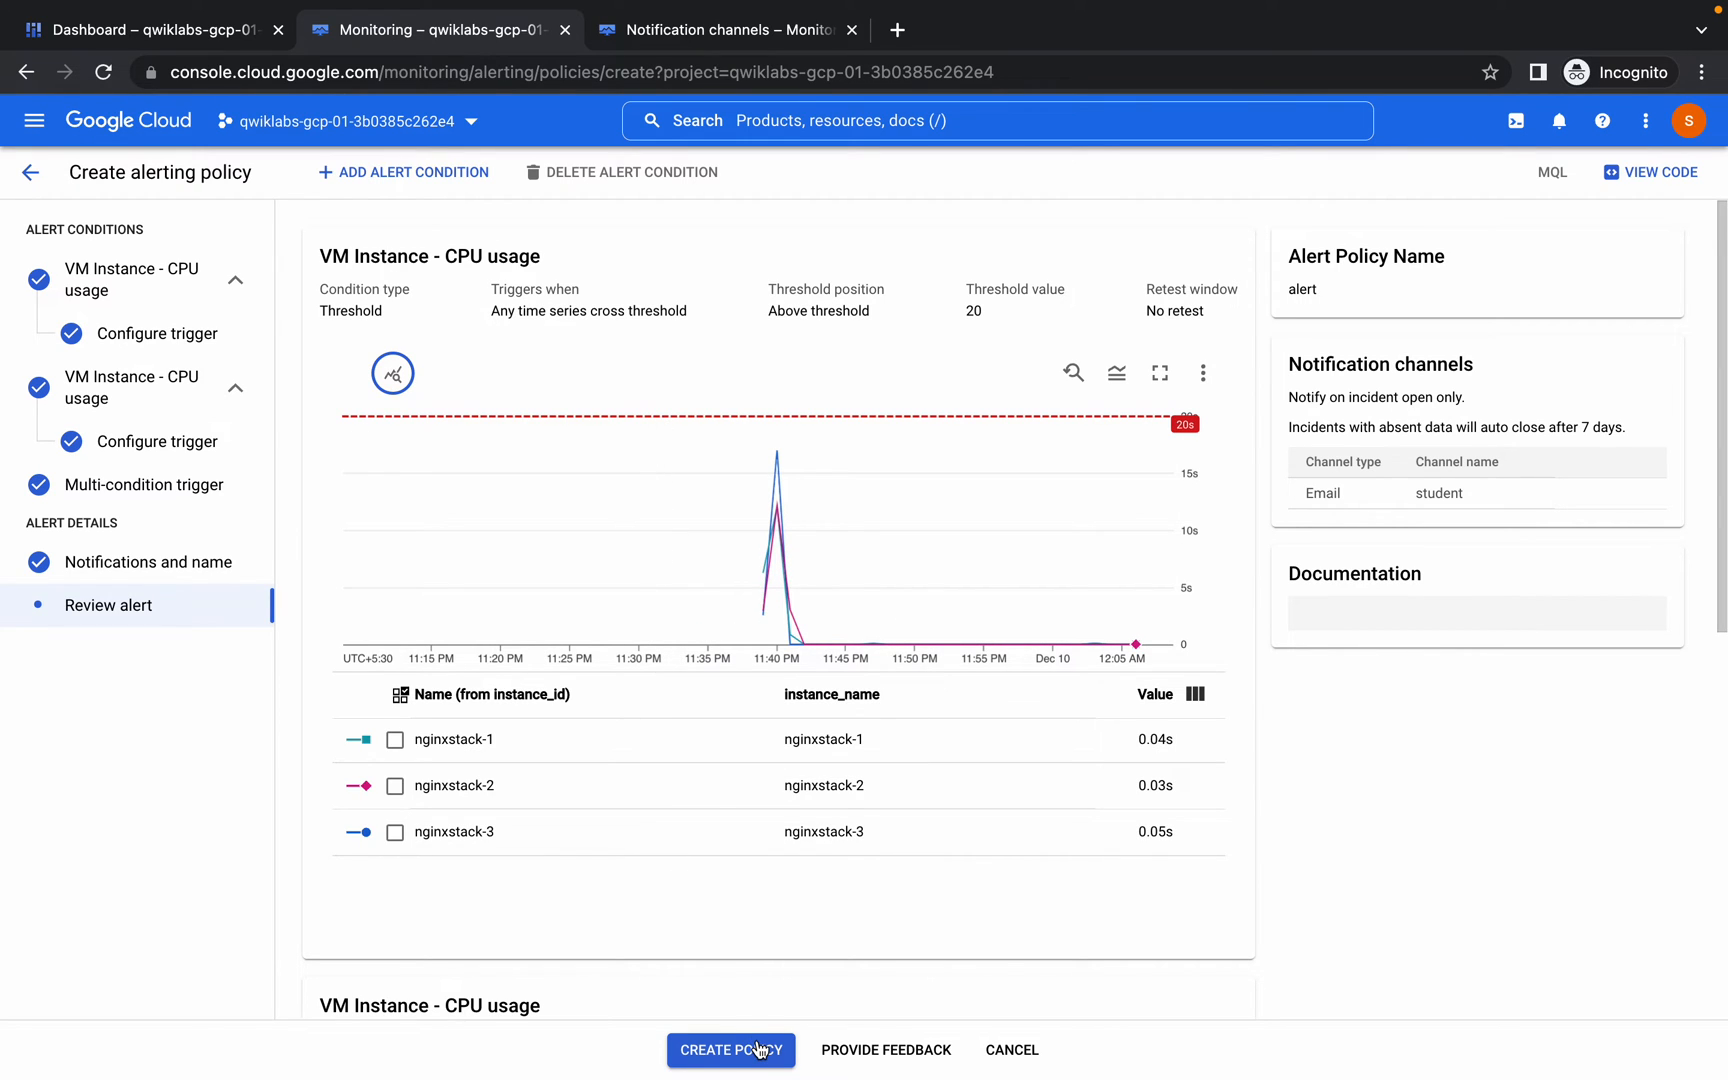
{"action": "left_click", "coordinate": [730, 1050]}
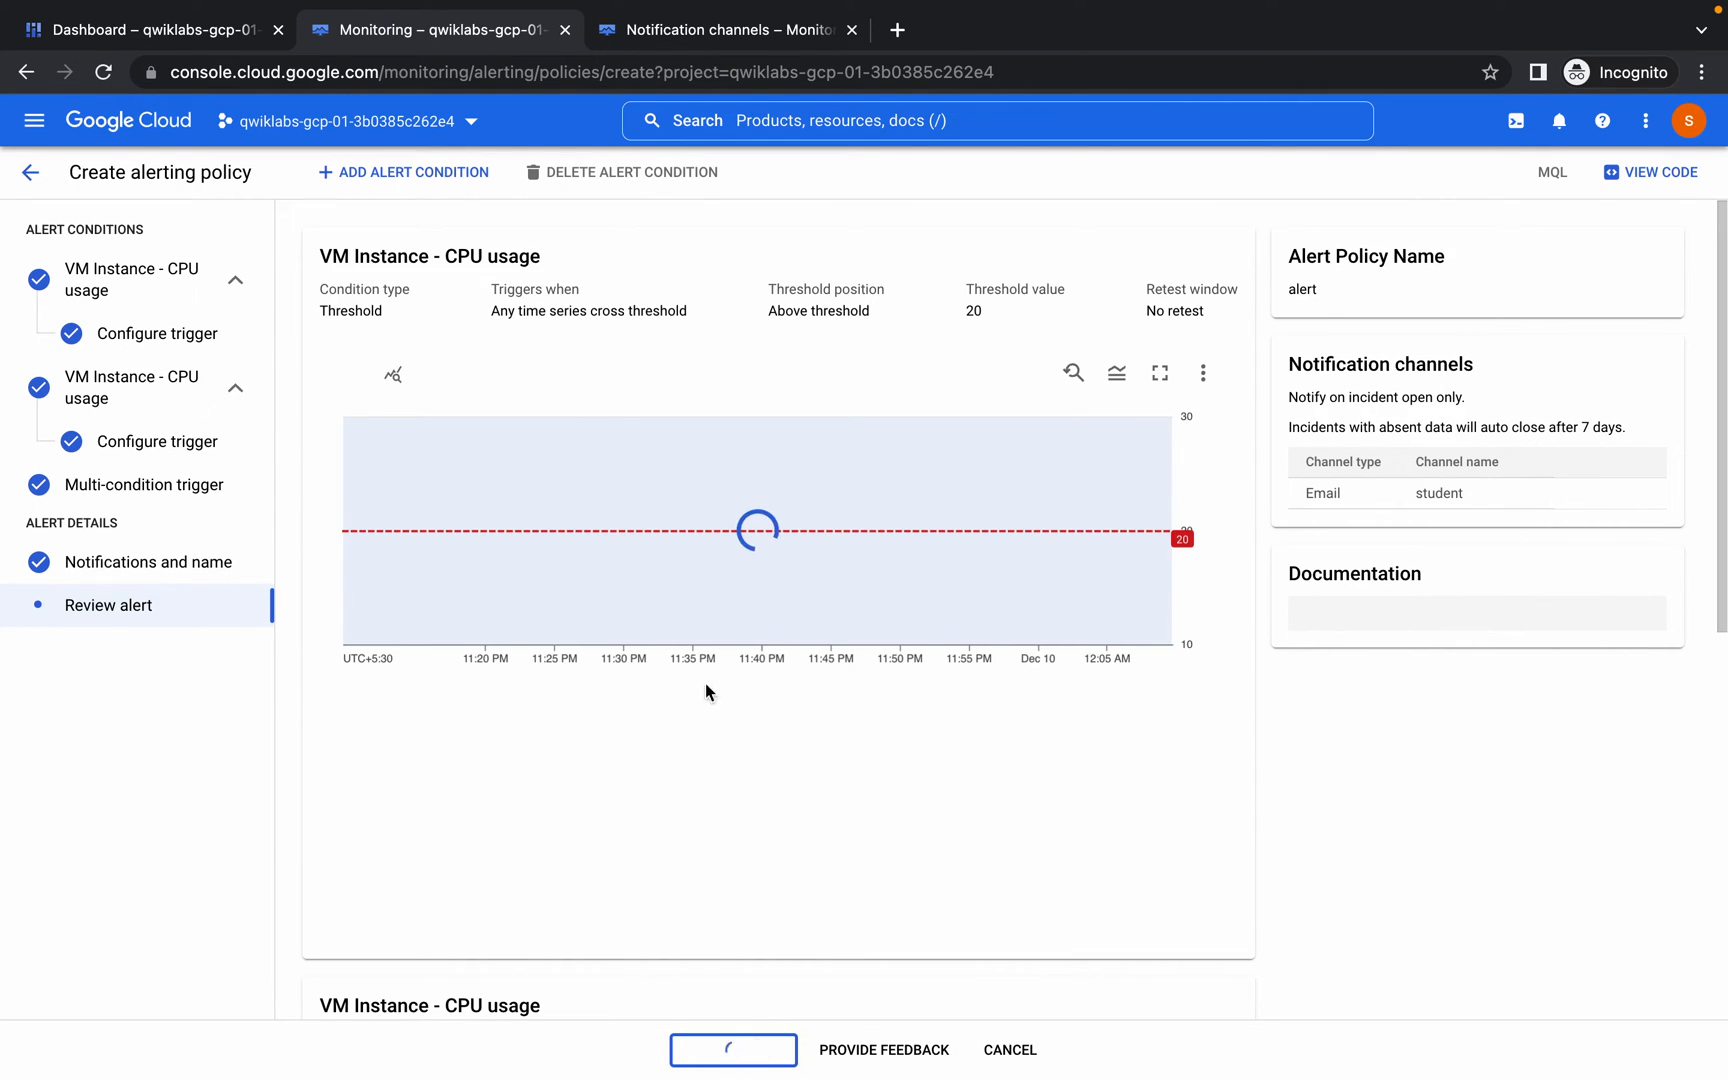
{"action": "left_click", "coordinate": [730, 1050]}
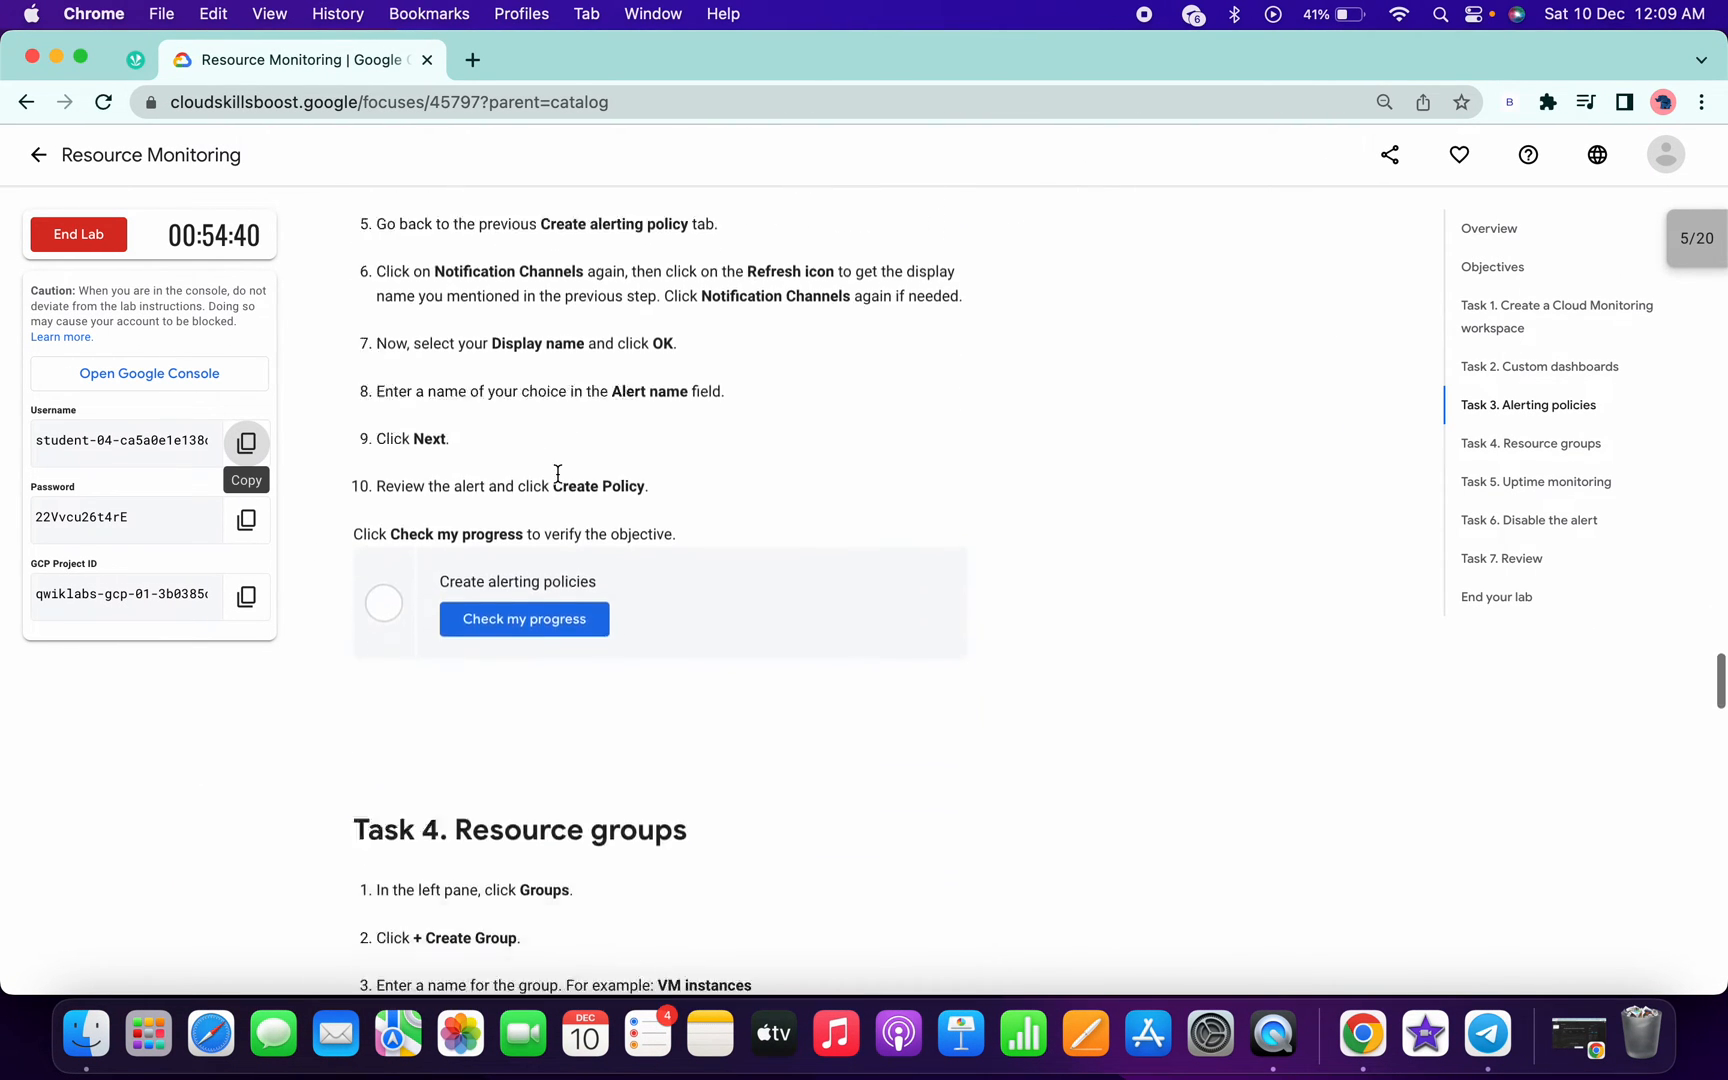
- Run the Create alerting policies progress check and move on to Task 4, Resource groups
{"action": "left_click", "coordinate": [524, 618]}
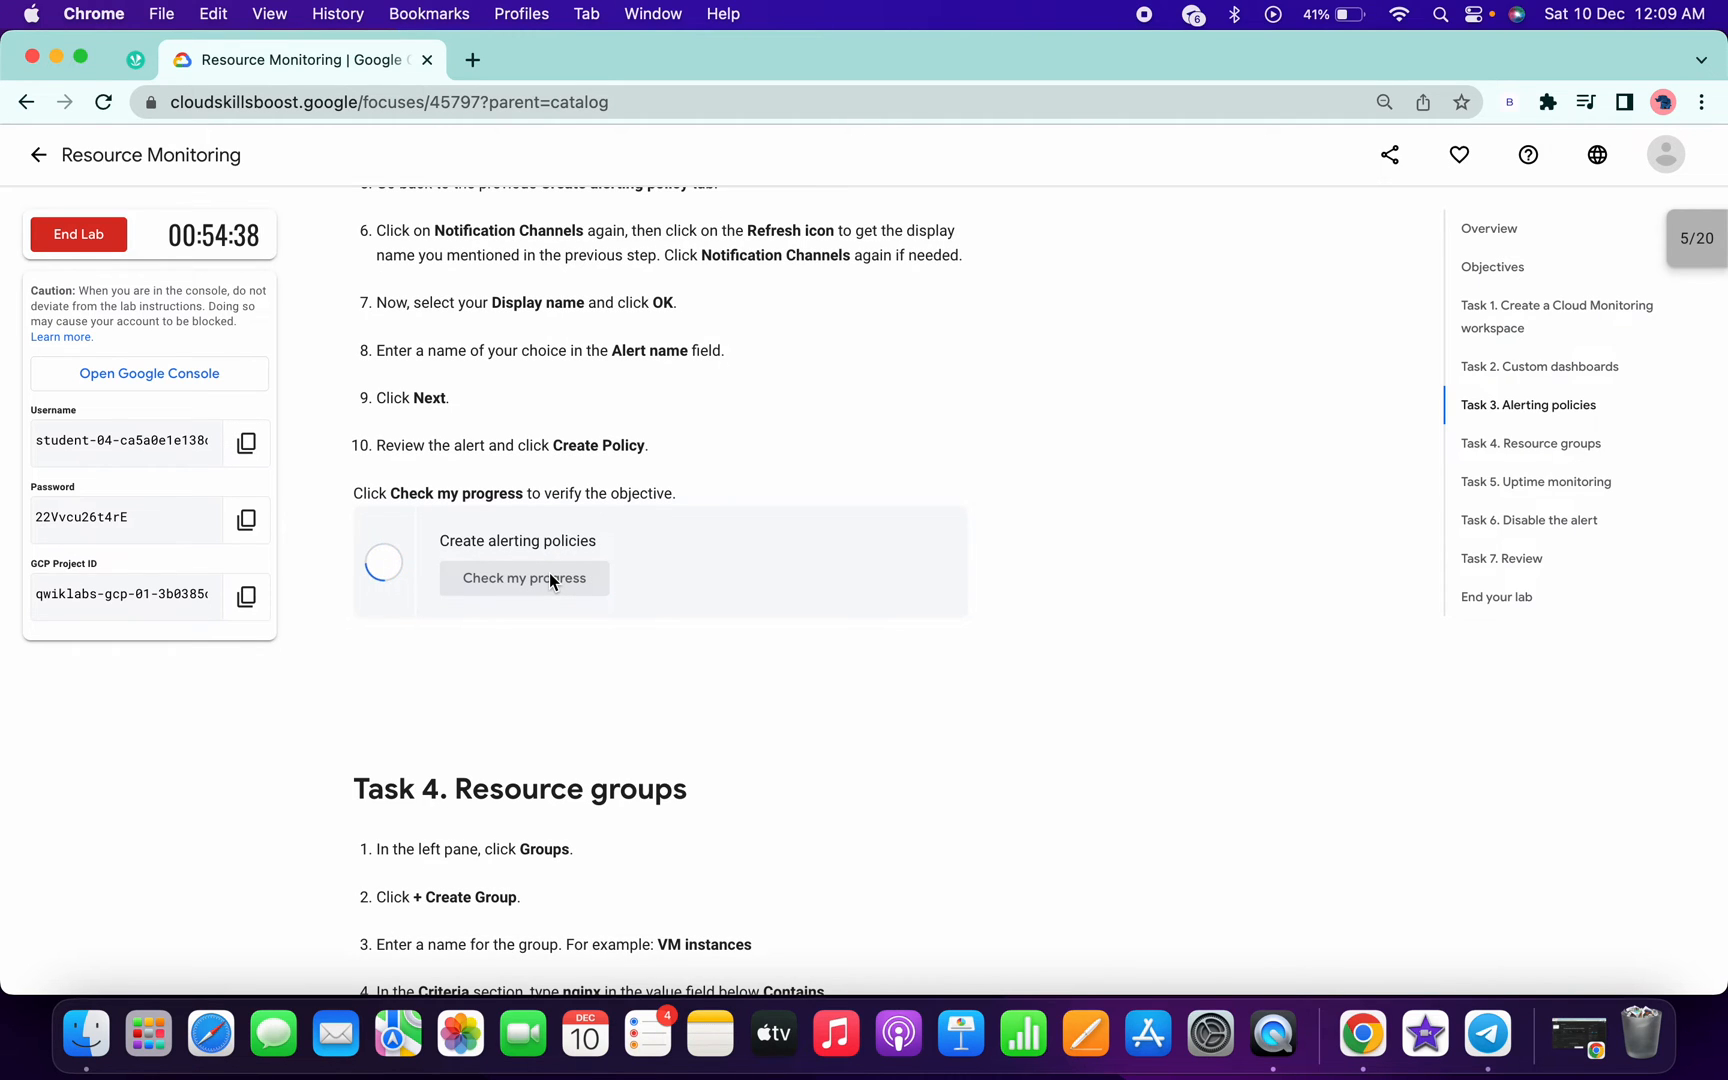
{"action": "left_click", "coordinate": [524, 578]}
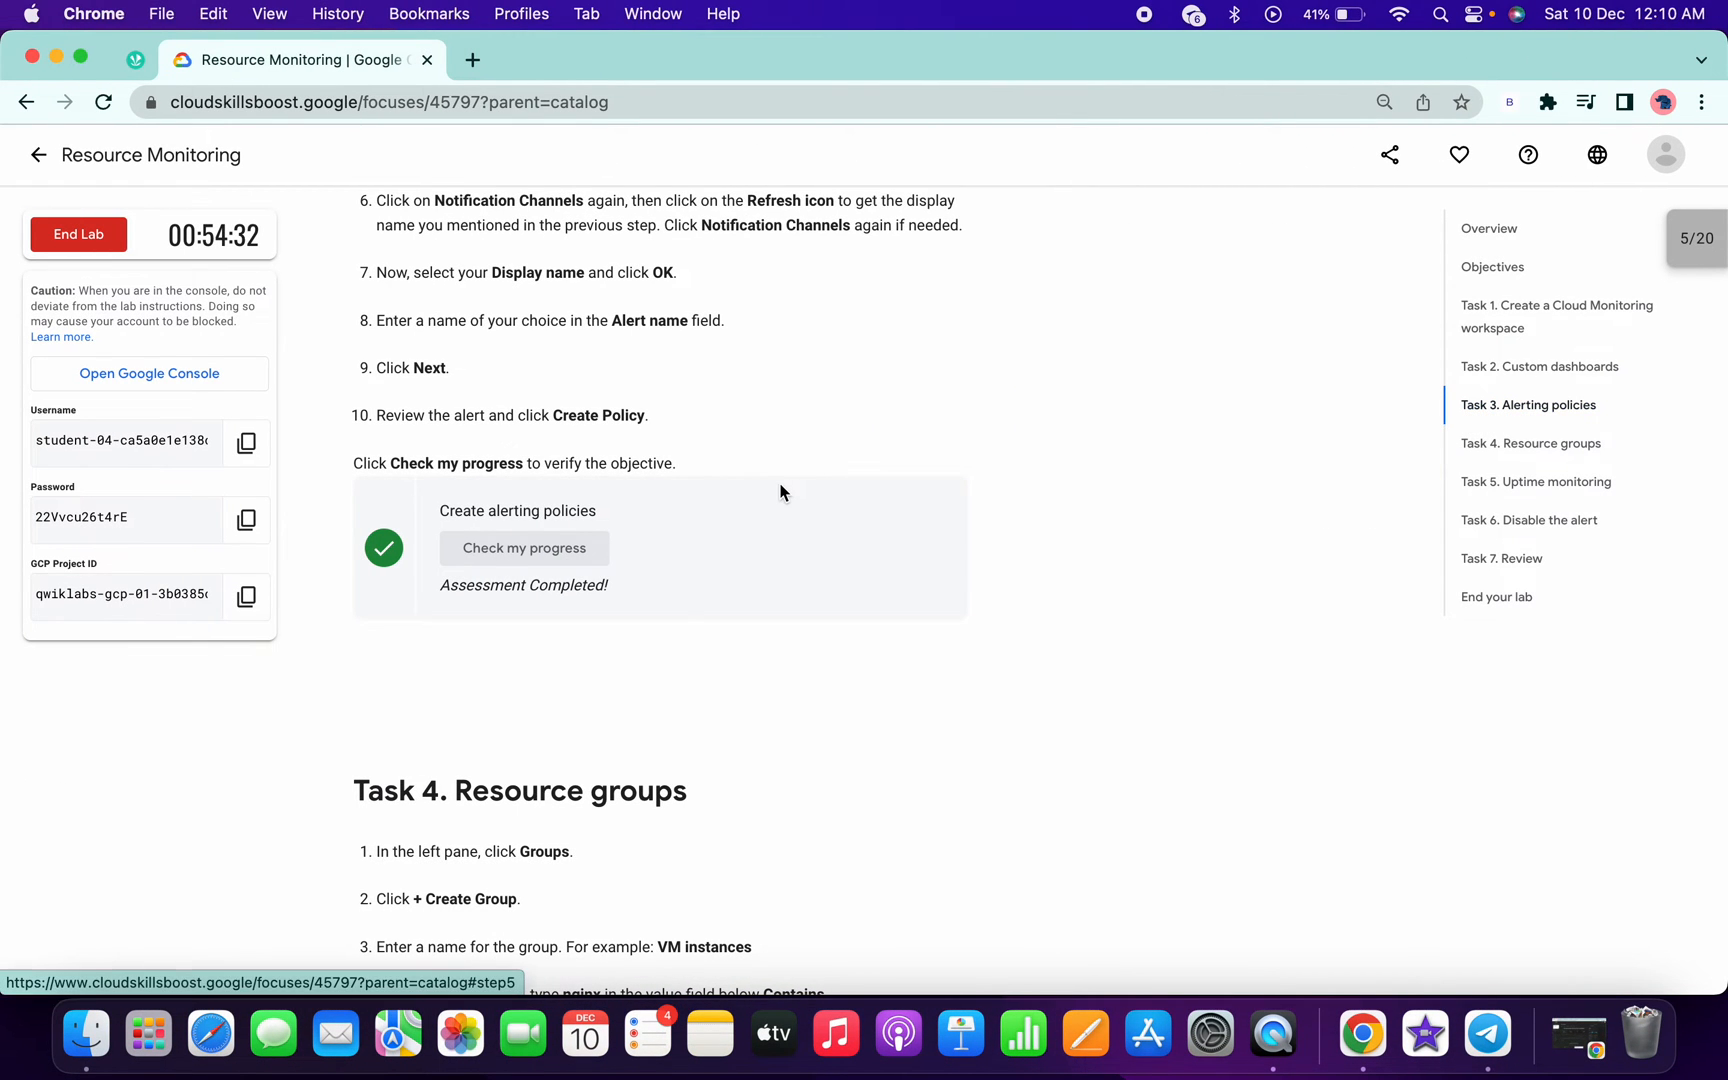
{"action": "scroll", "scroll_direction": "down", "scroll_amount": 3}
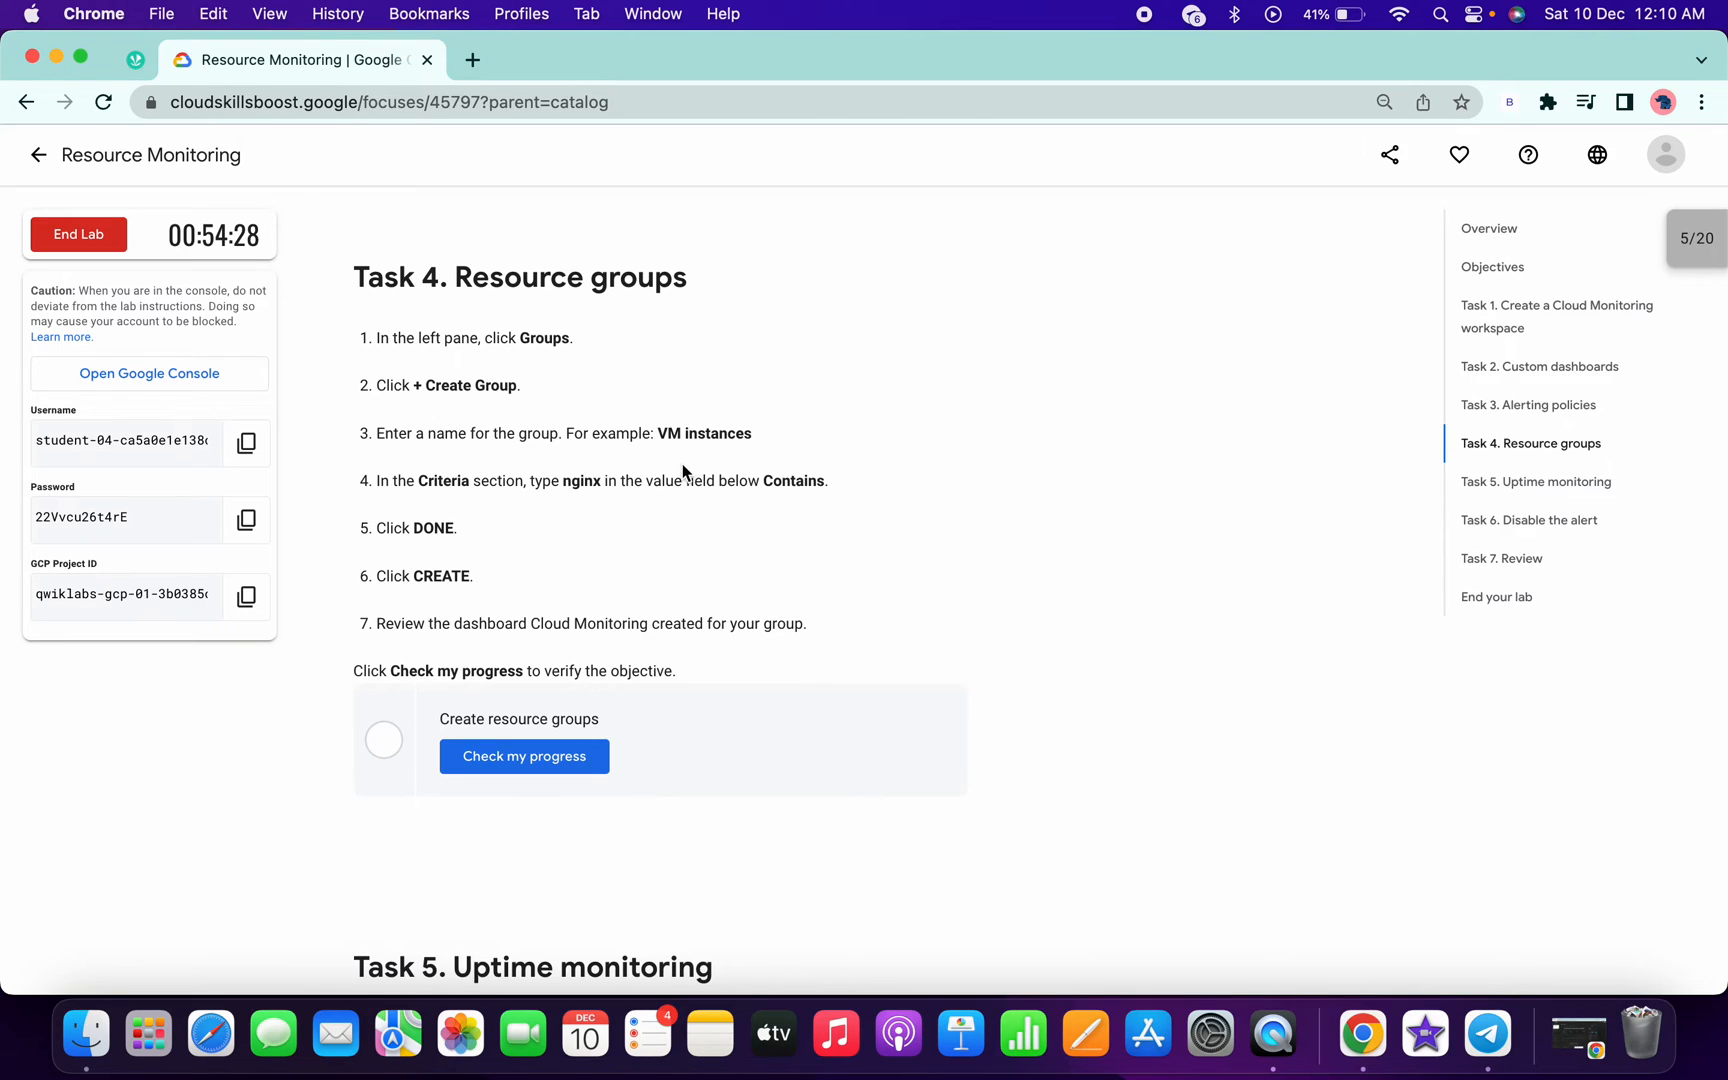
{"action": "double_click", "coordinate": [702, 434]}
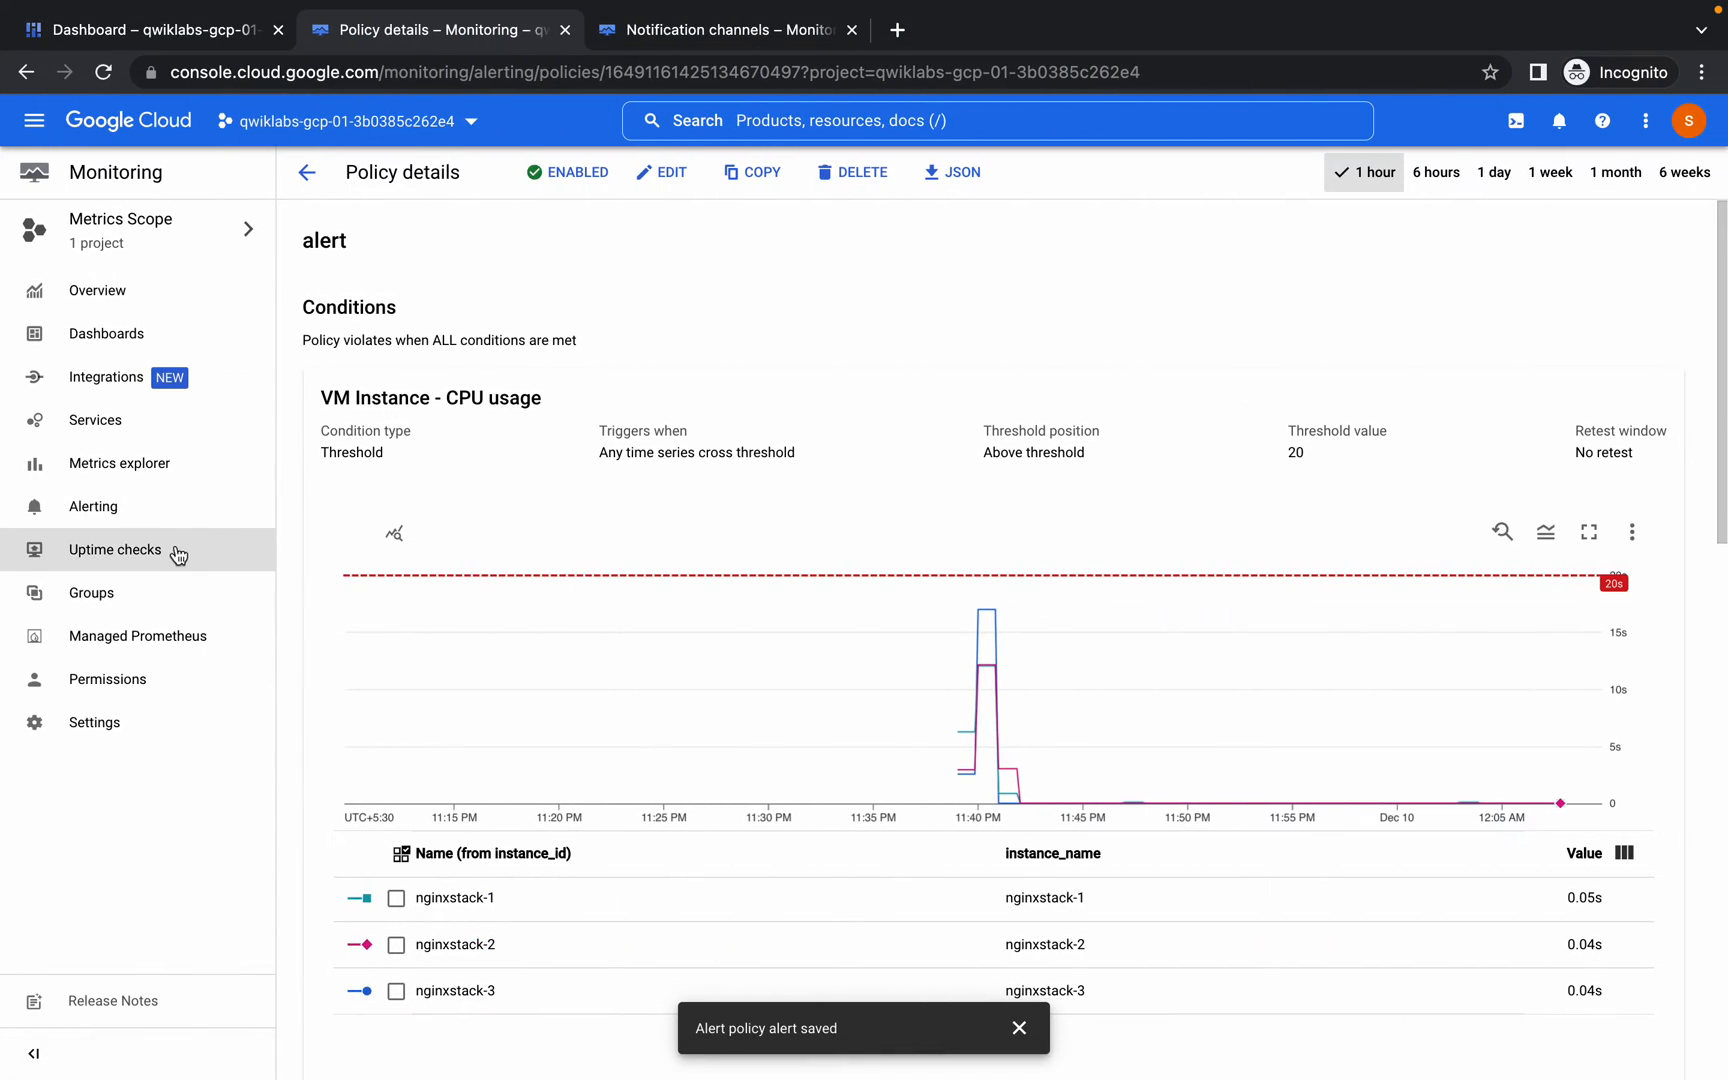
{"action": "mouse_move", "coordinate": [92, 592]}
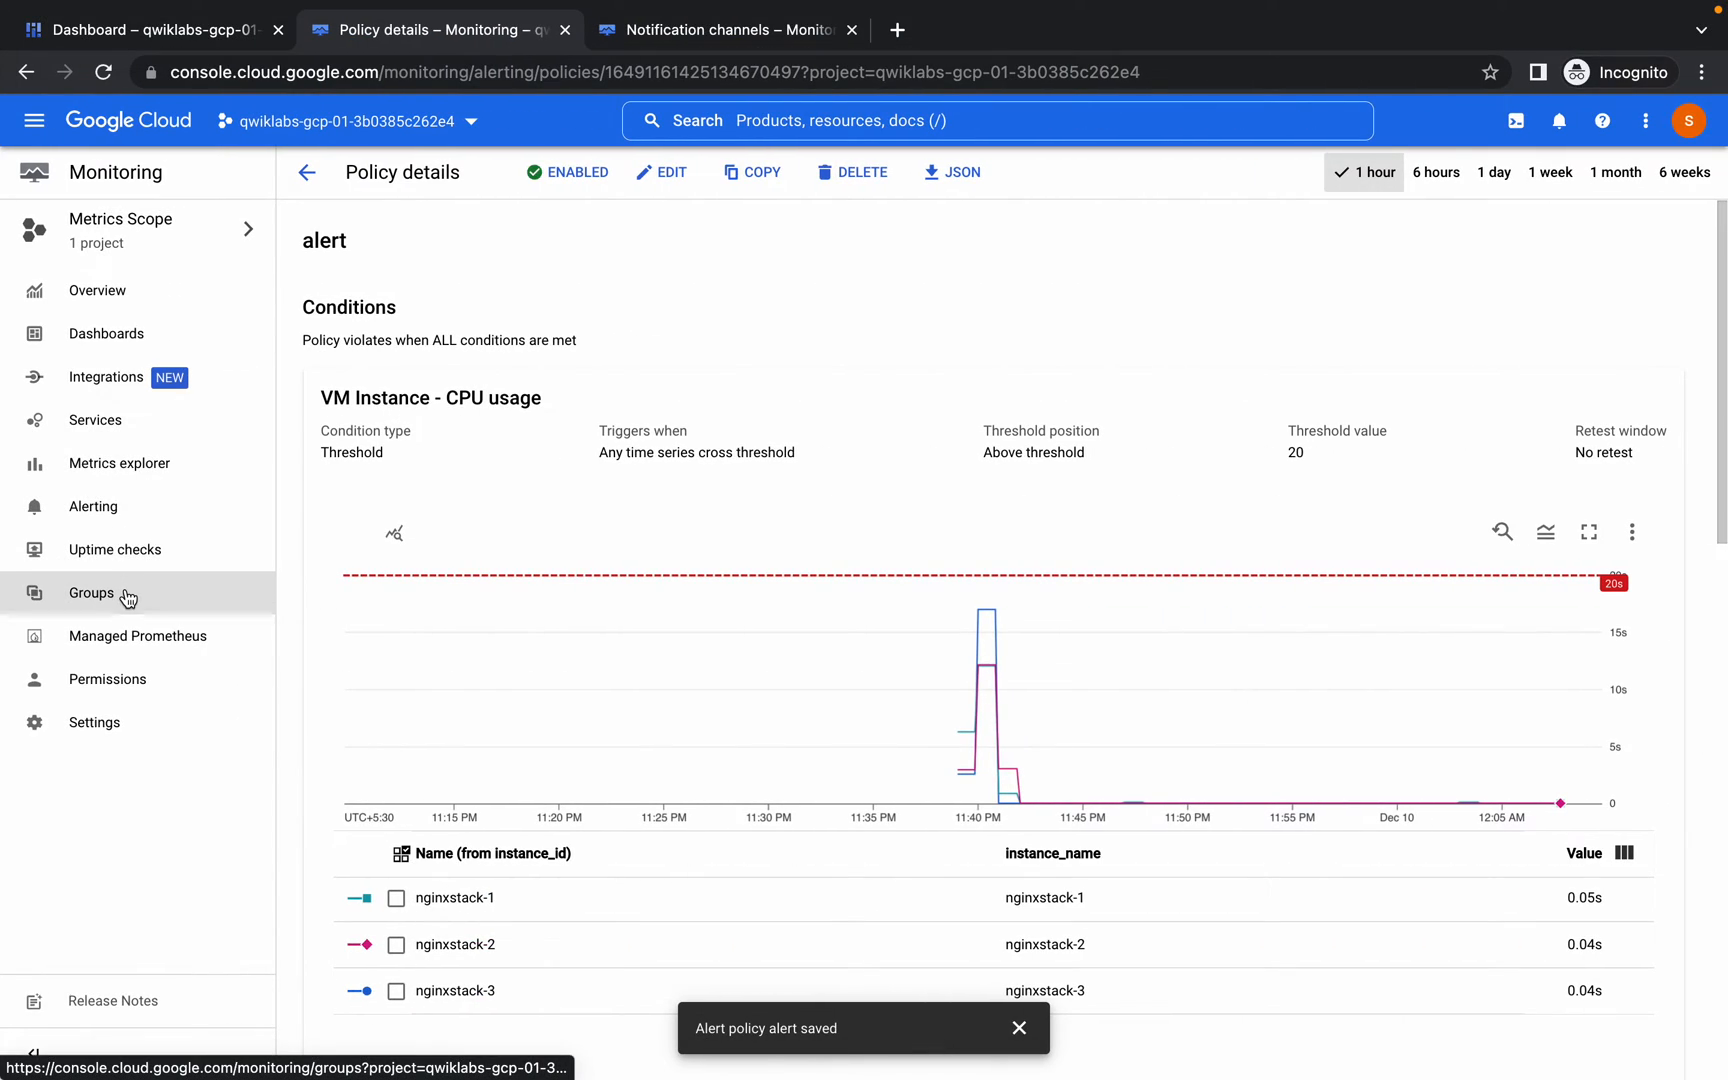
- Create a Monitoring group 'VM instances' matching resource names containing 'nginx'
{"action": "left_click", "coordinate": [92, 592]}
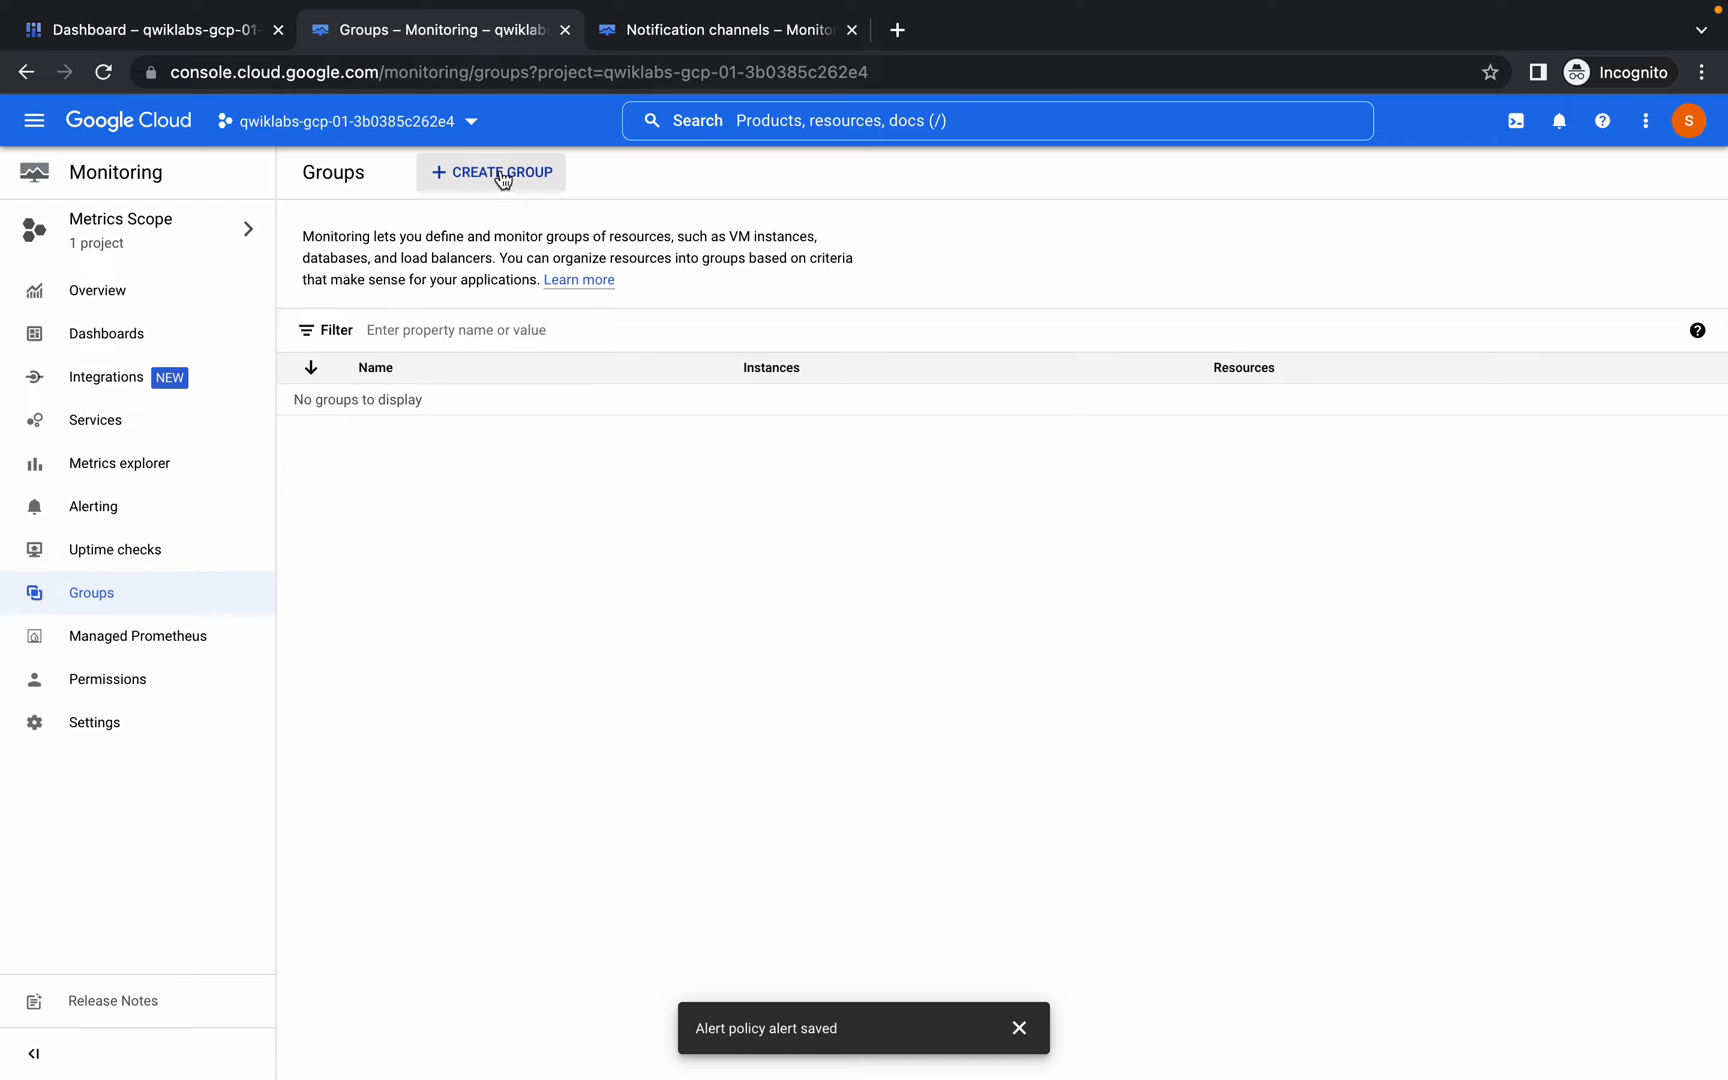
{"action": "left_click", "coordinate": [492, 172]}
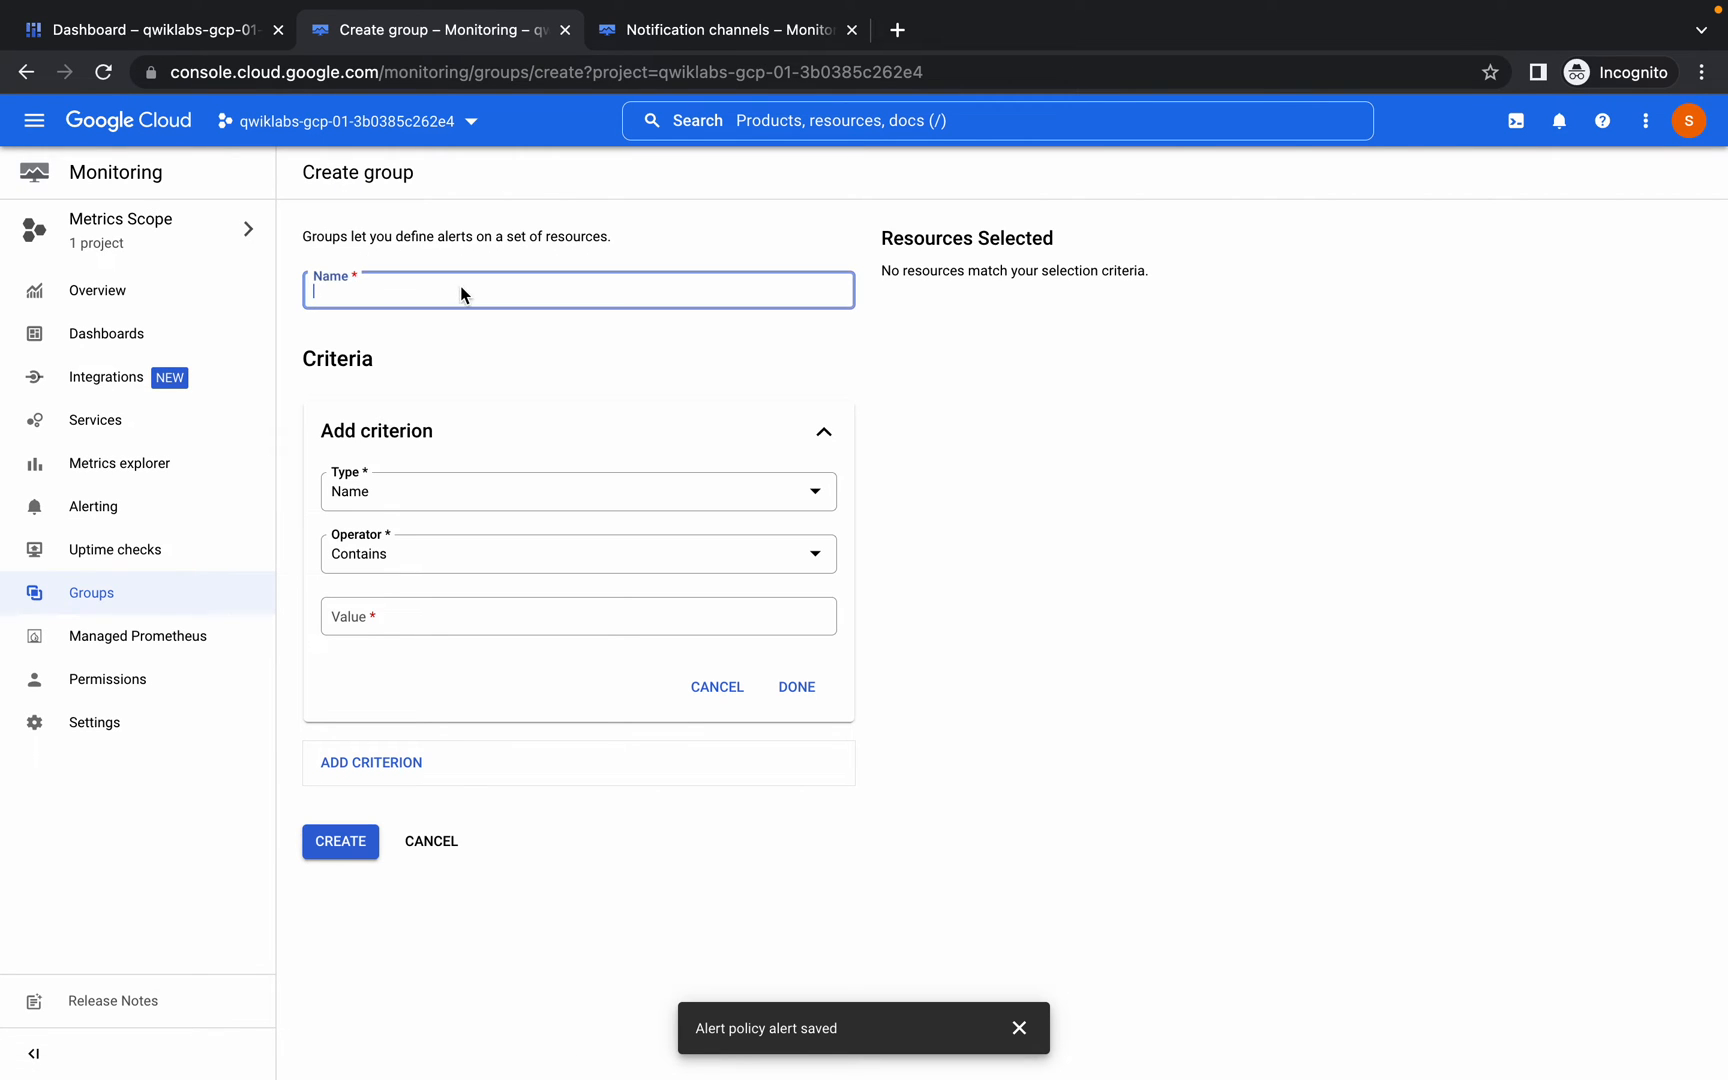
{"action": "type", "text": "VM instances"}
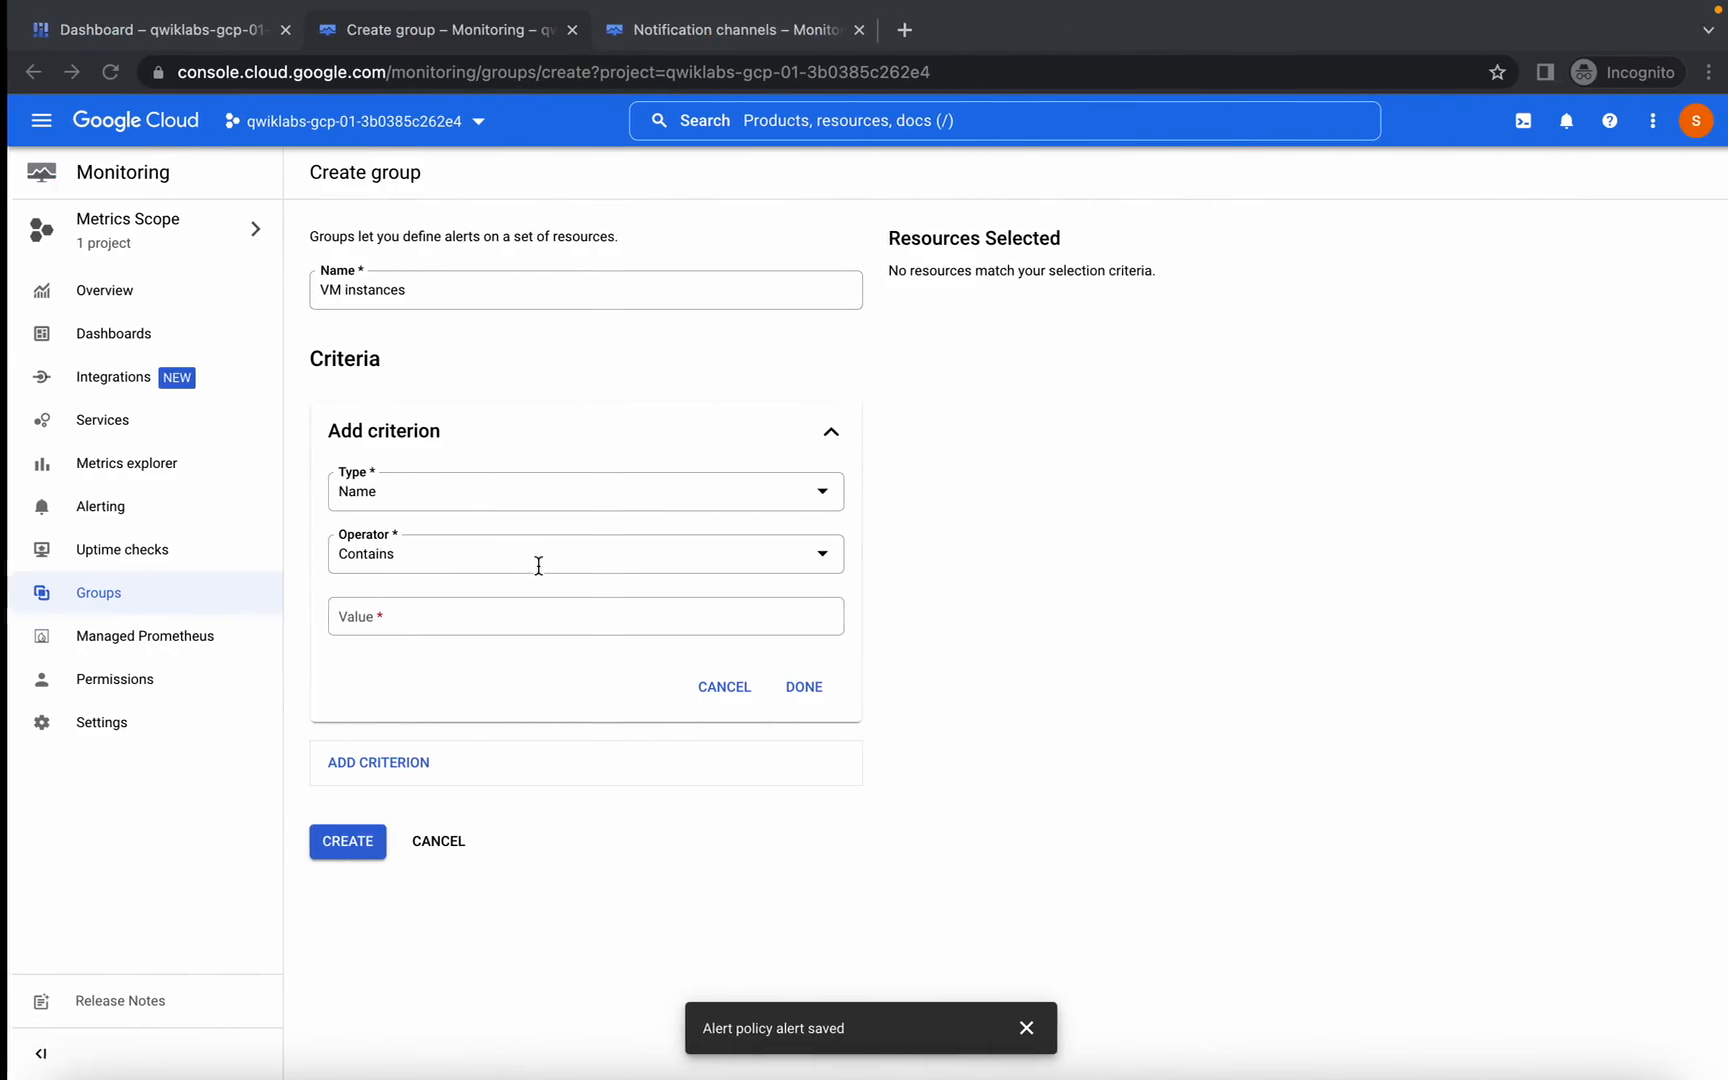
{"action": "type", "text": "nginx"}
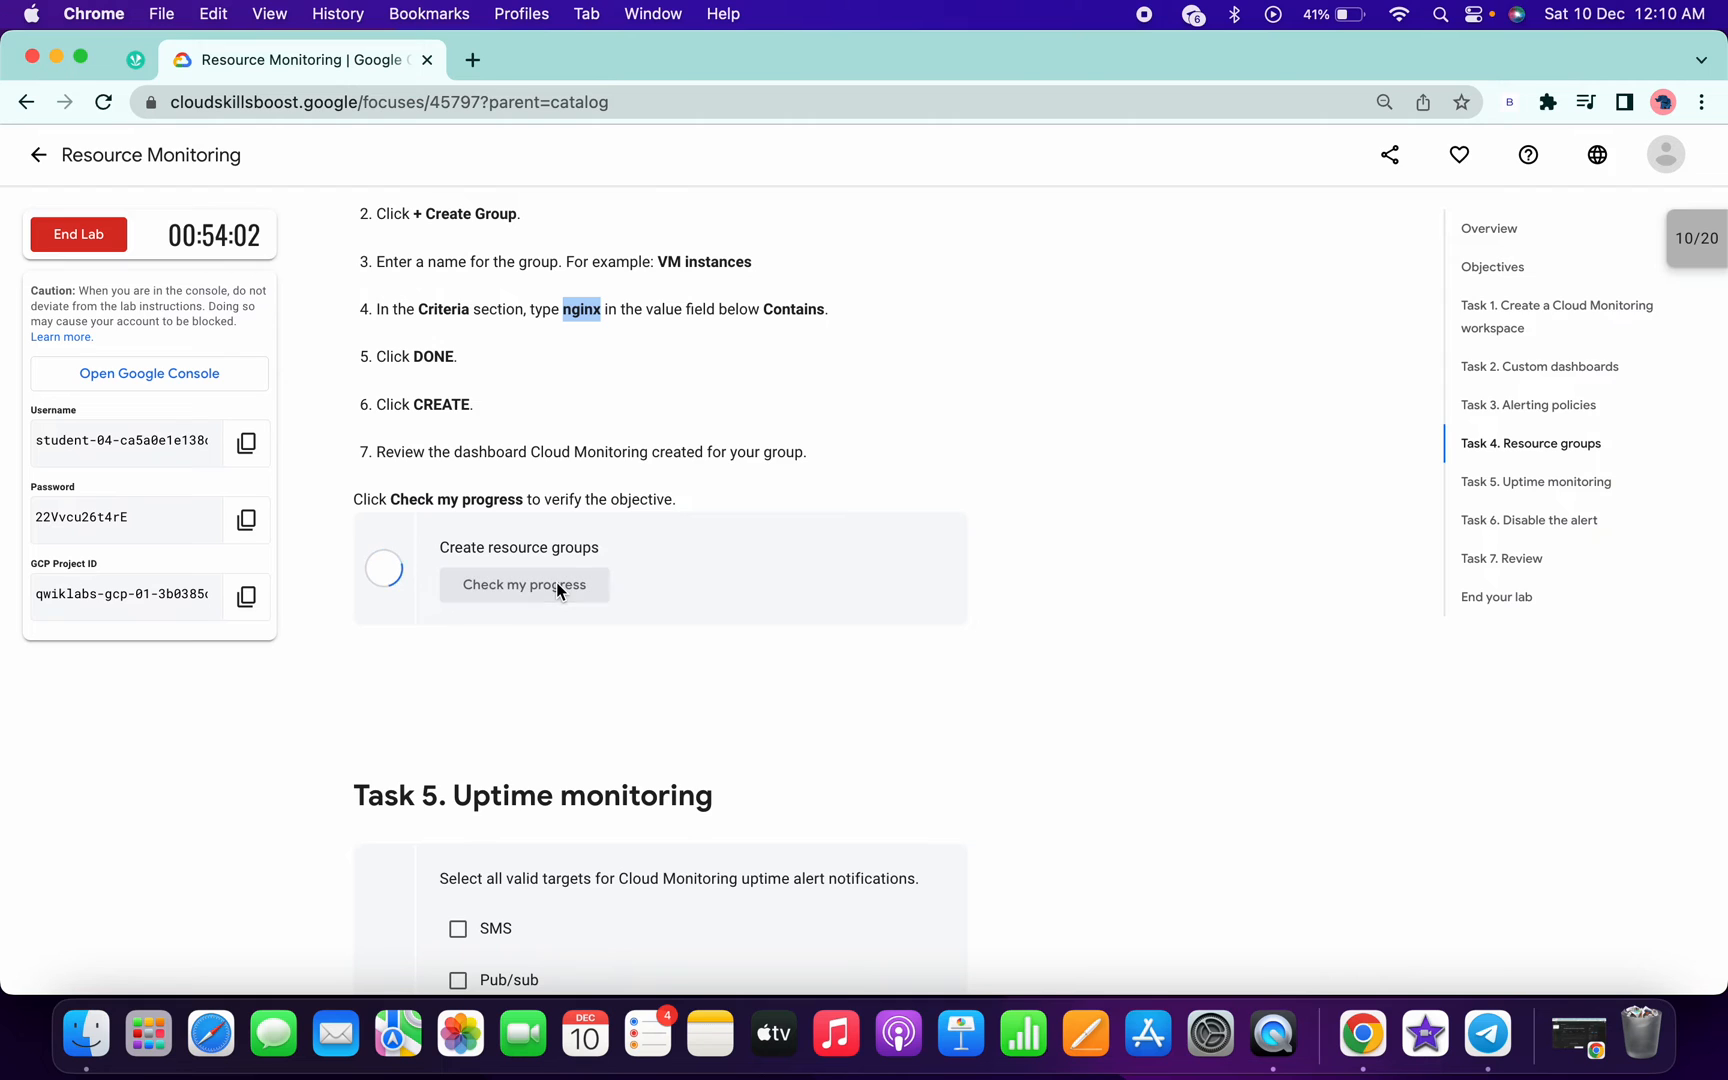
{"action": "scroll", "scroll_direction": "down", "scroll_amount": 3}
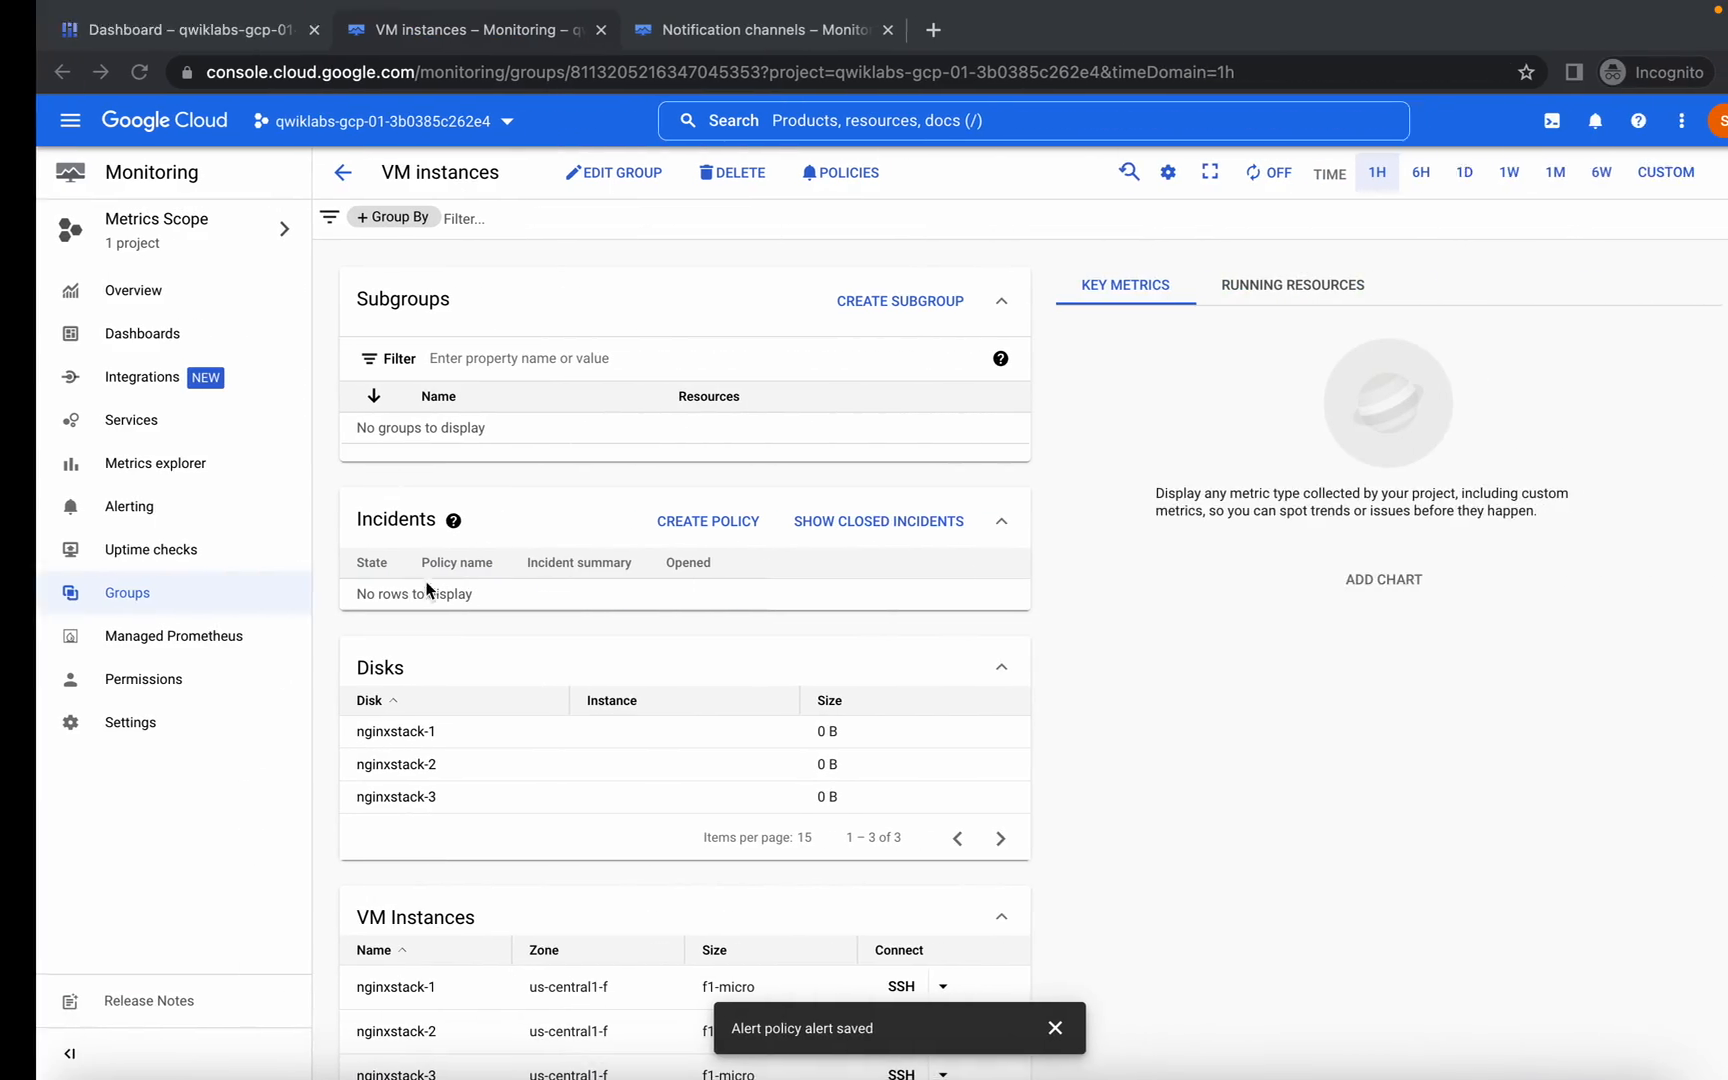
- Start a new uptime check titled 'uptime' and continue to the target settings
{"action": "left_click", "coordinate": [114, 548]}
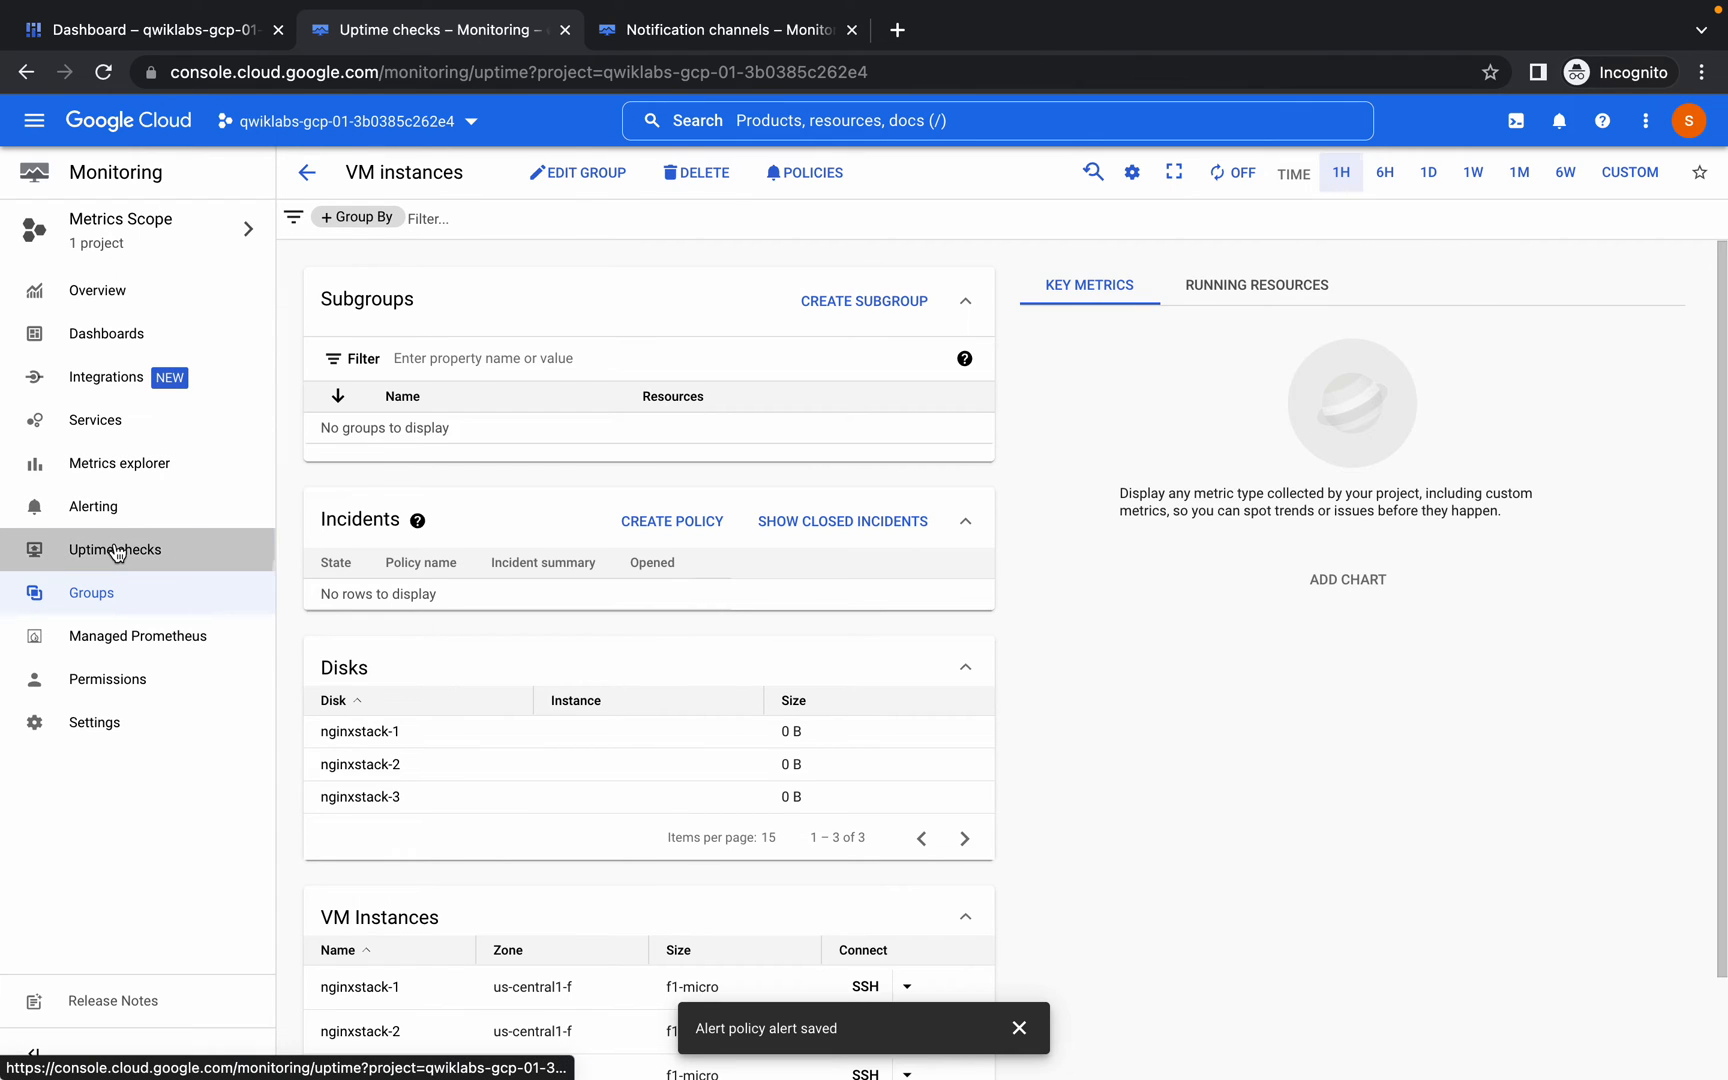
{"action": "left_click", "coordinate": [114, 548]}
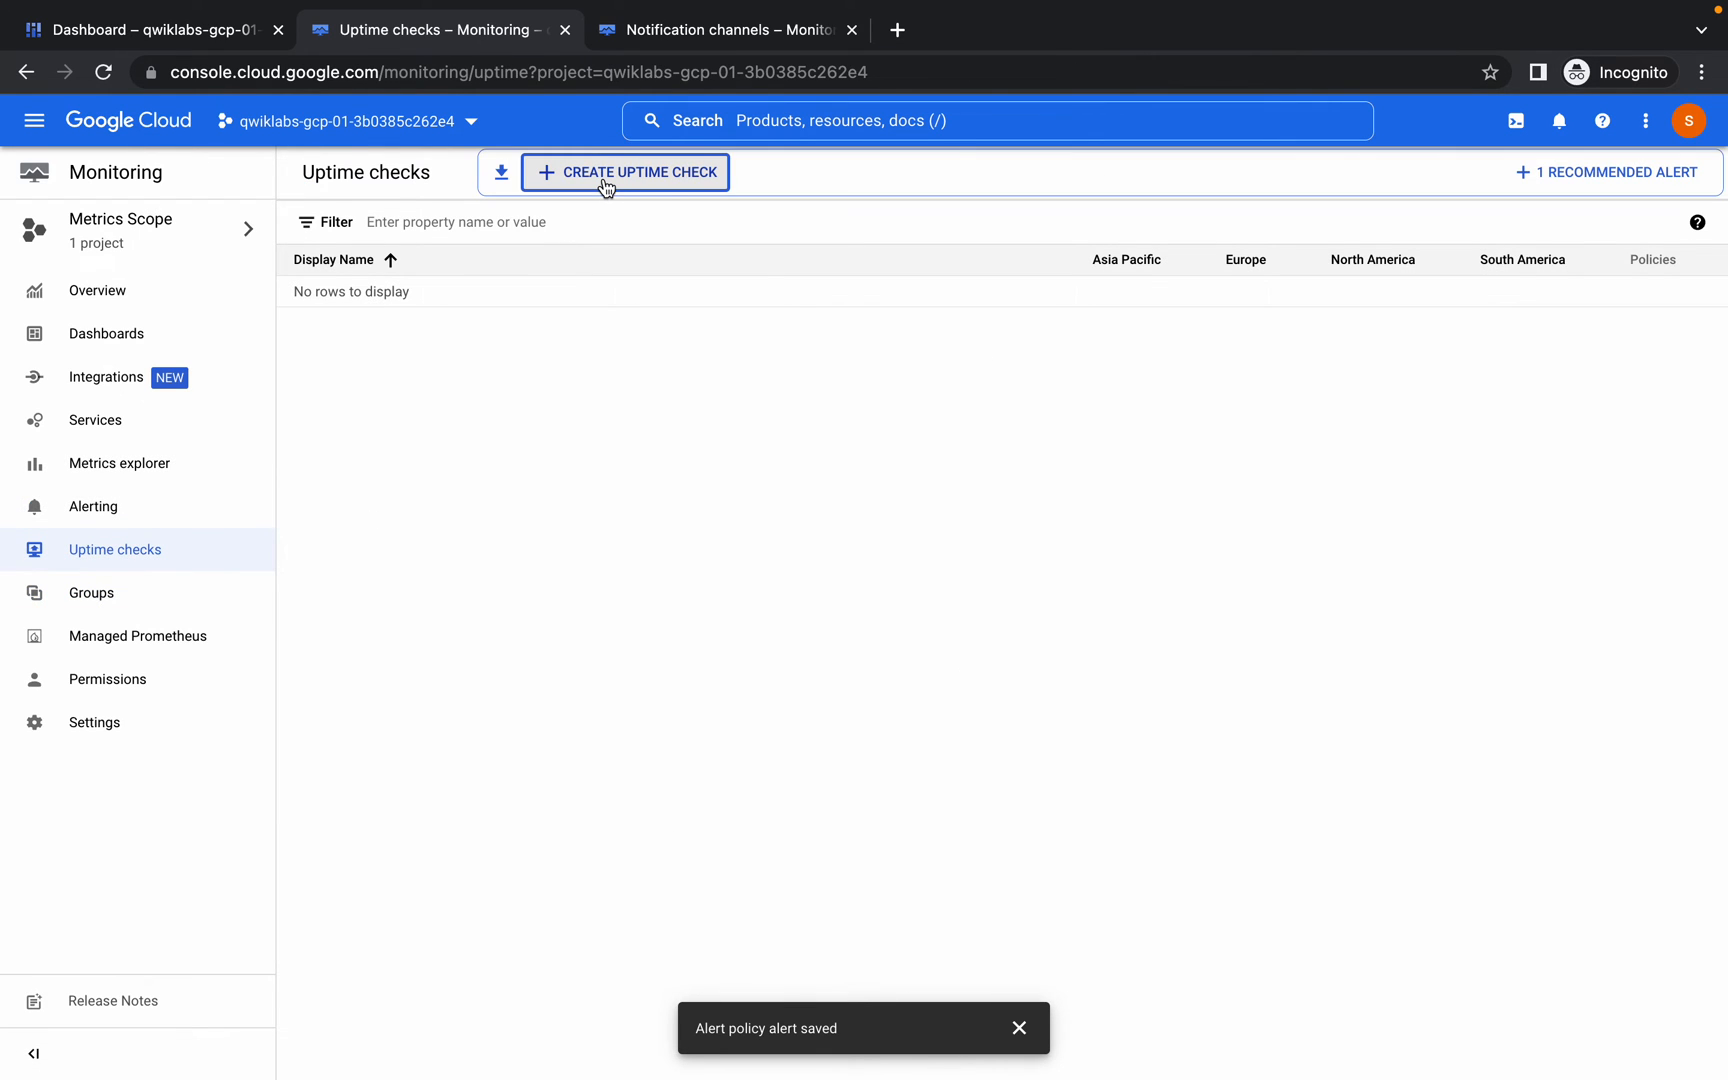
{"action": "left_click", "coordinate": [624, 172]}
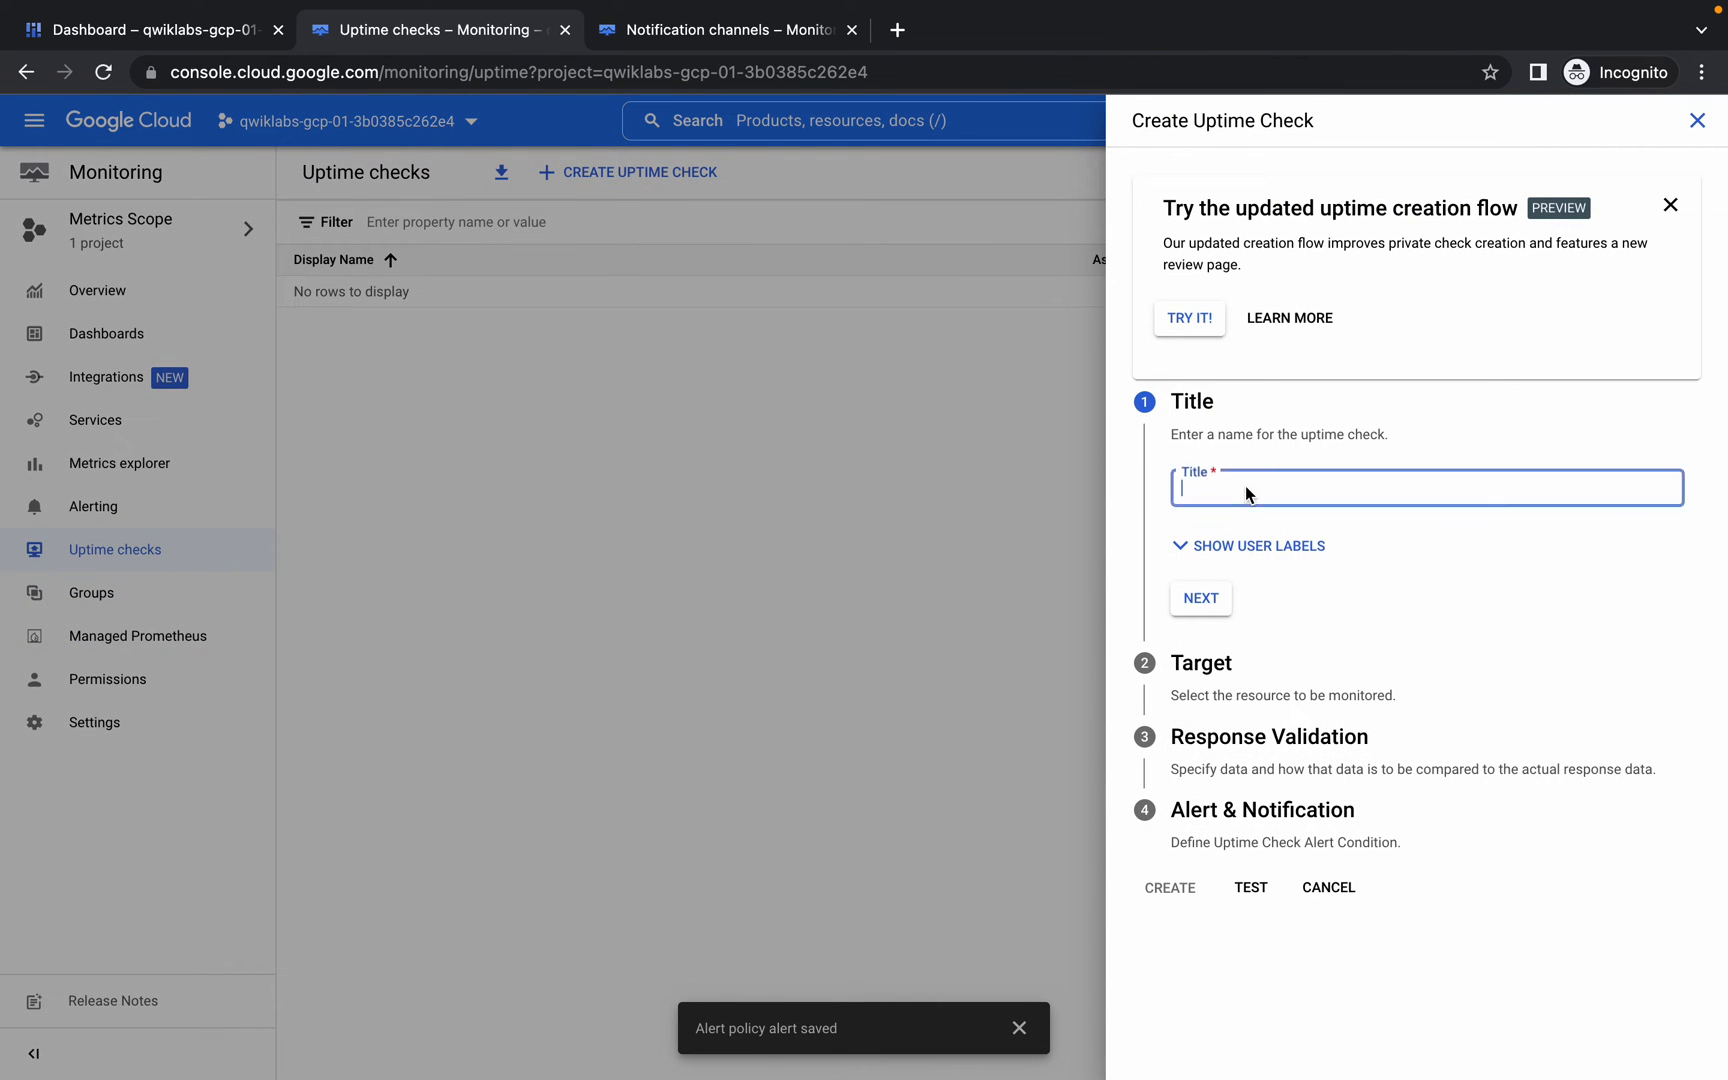
{"action": "type", "text": "uptime"}
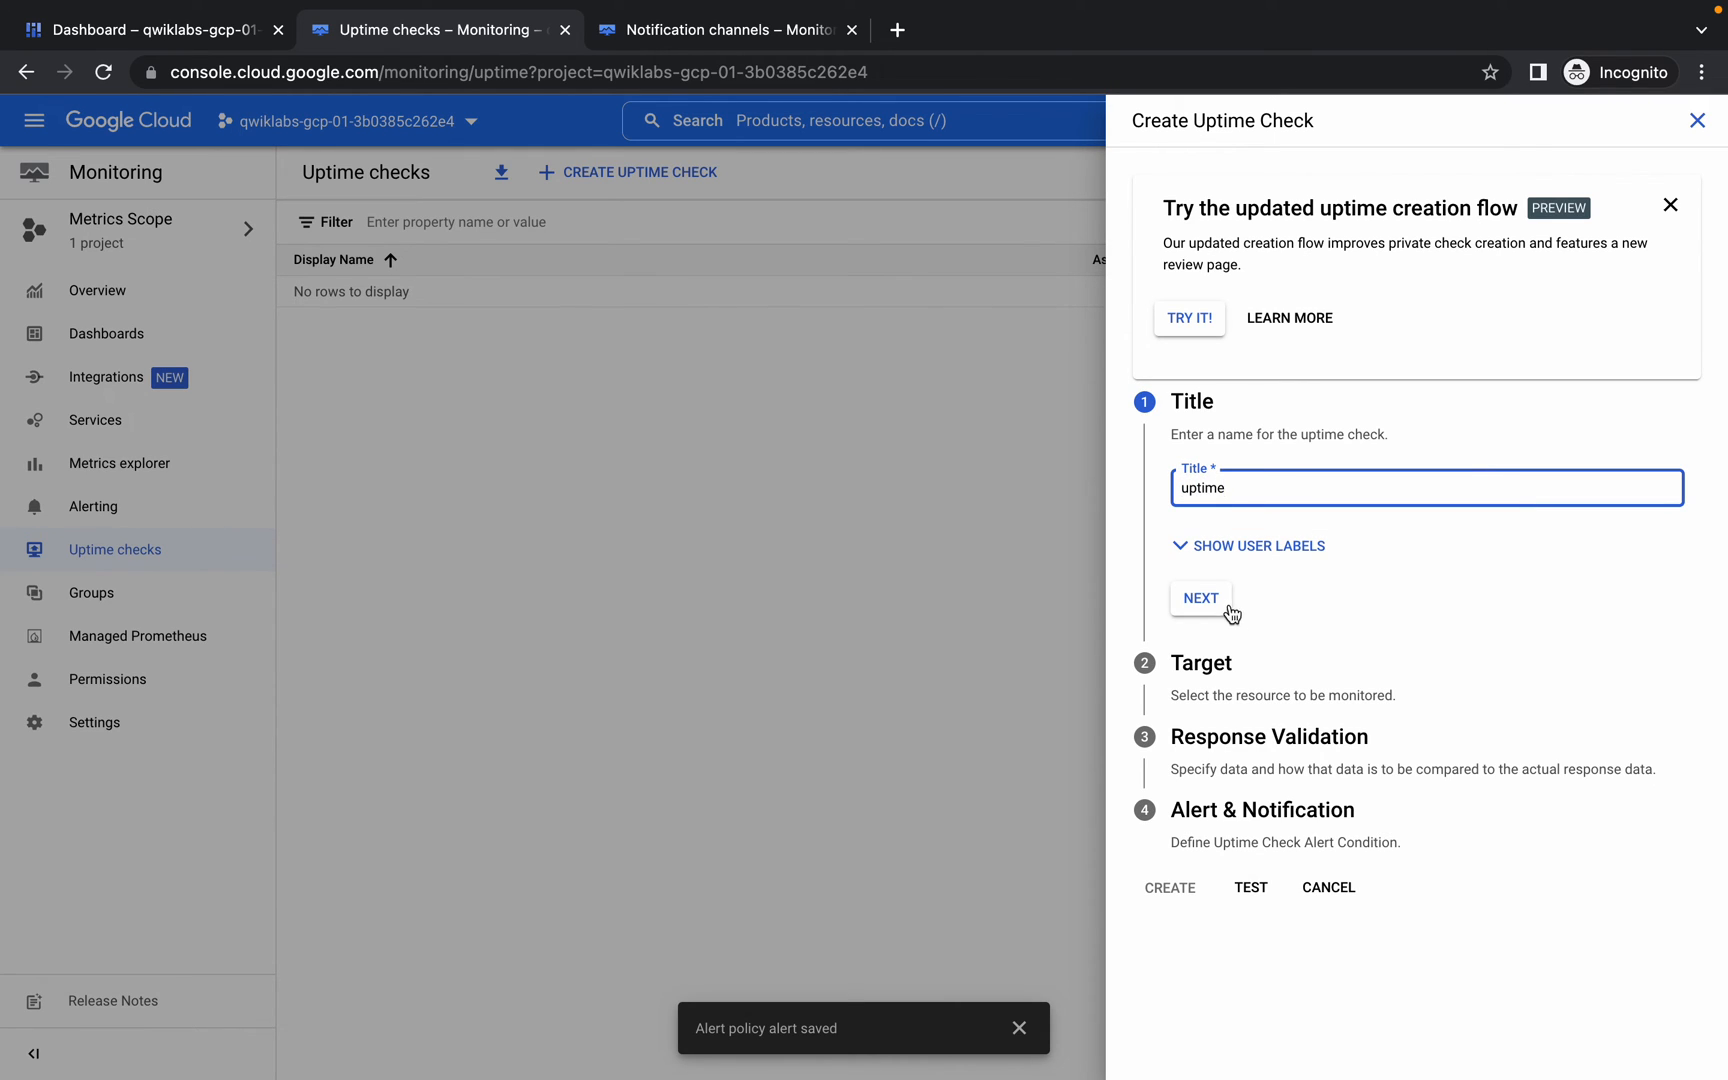
{"action": "left_click", "coordinate": [1200, 598]}
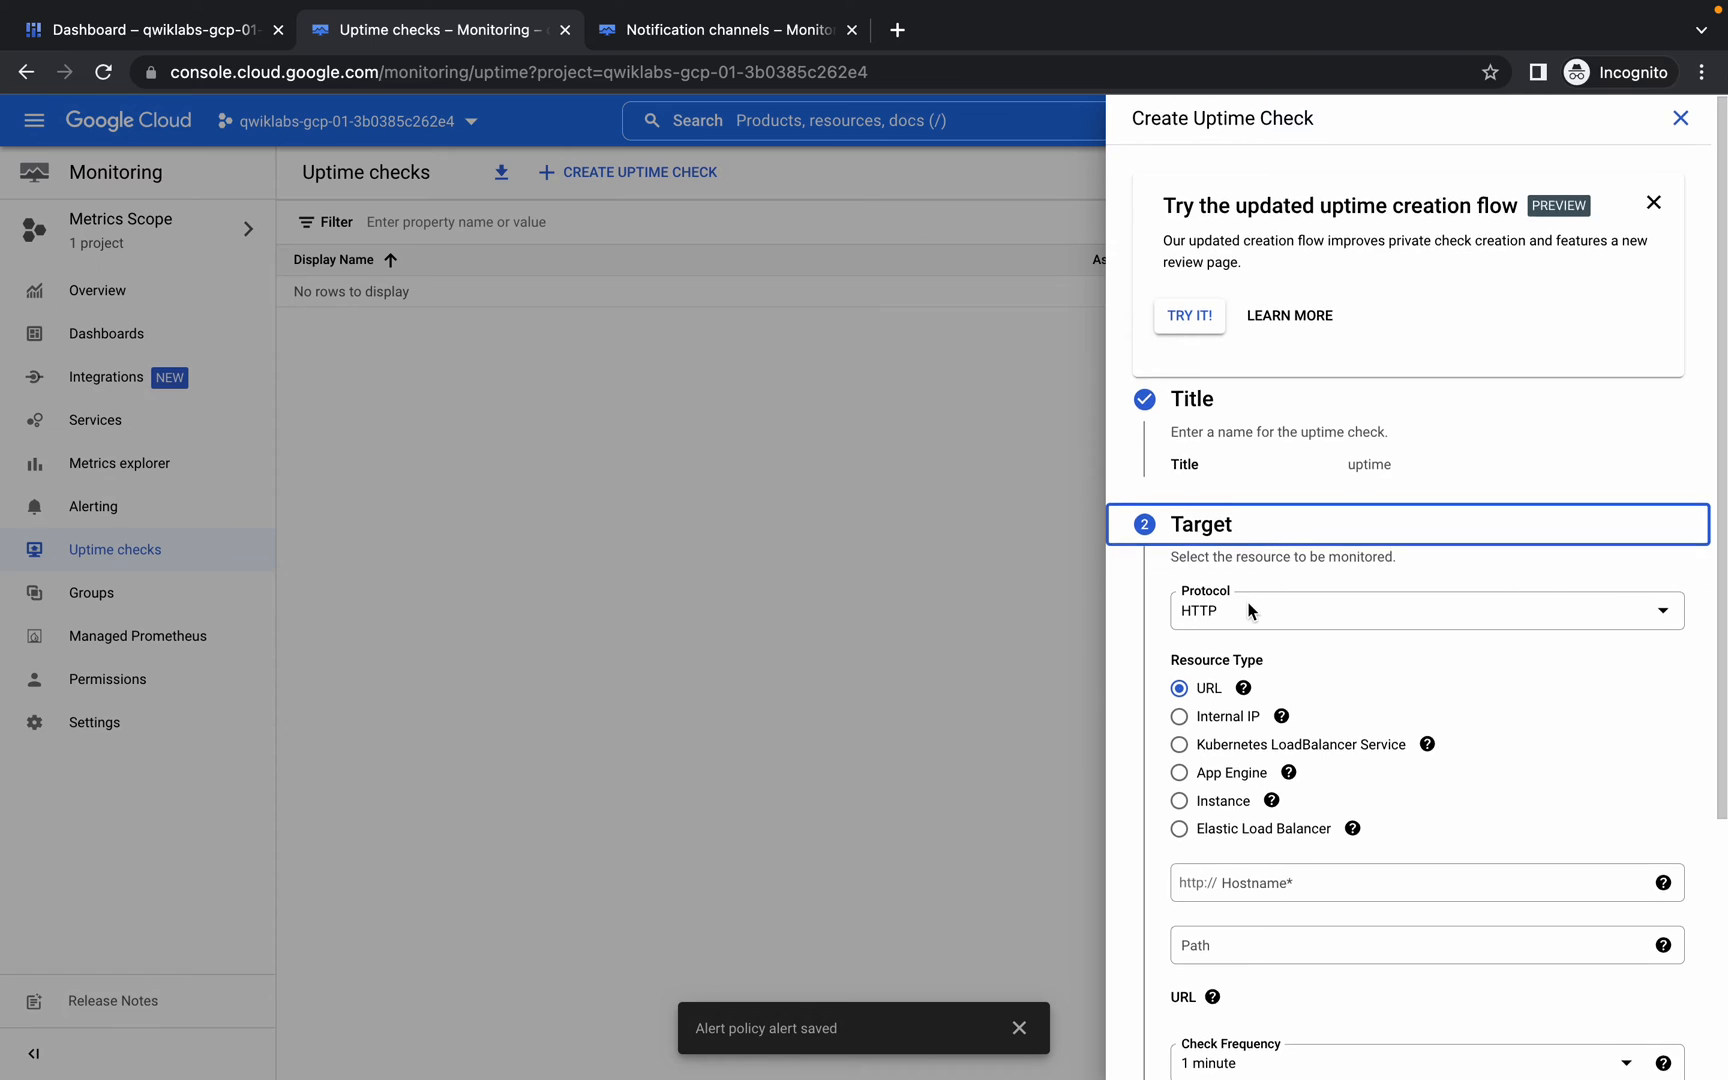
- Target Instance resources applied to the 'VM instances' group
{"action": "scroll", "scroll_direction": "down", "scroll_amount": 3}
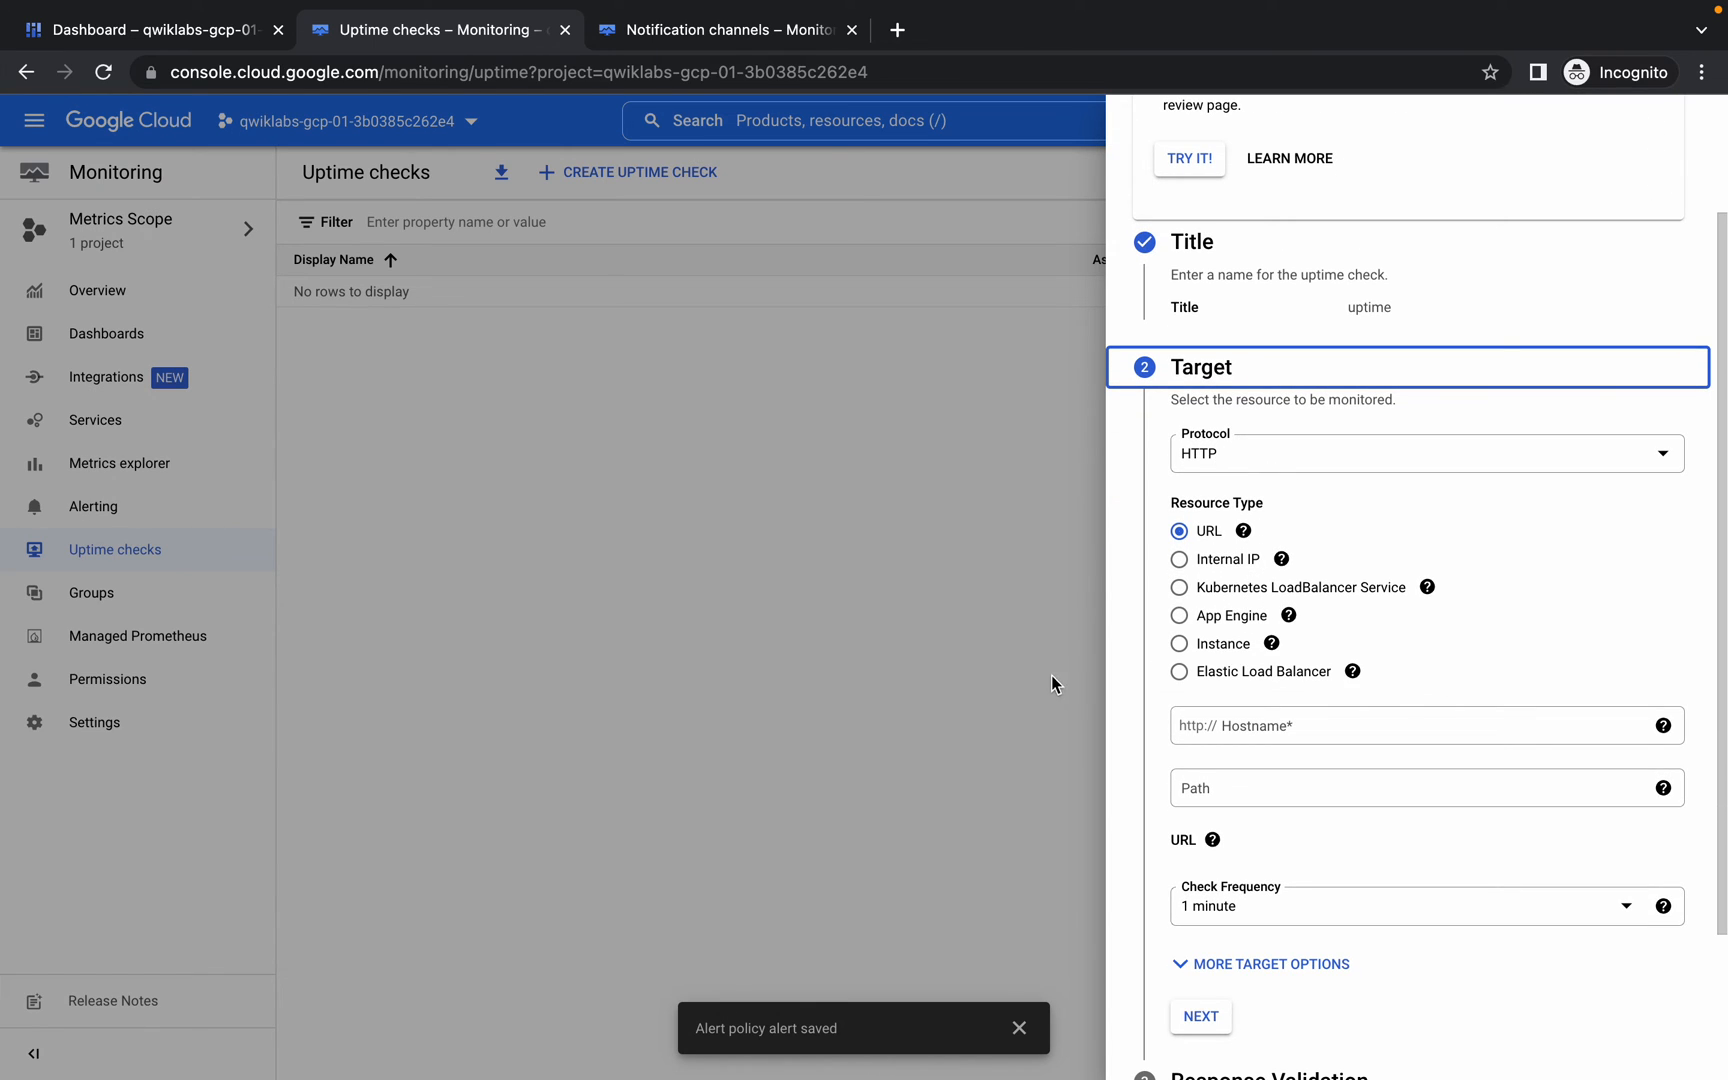
{"action": "left_click", "coordinate": [1180, 522]}
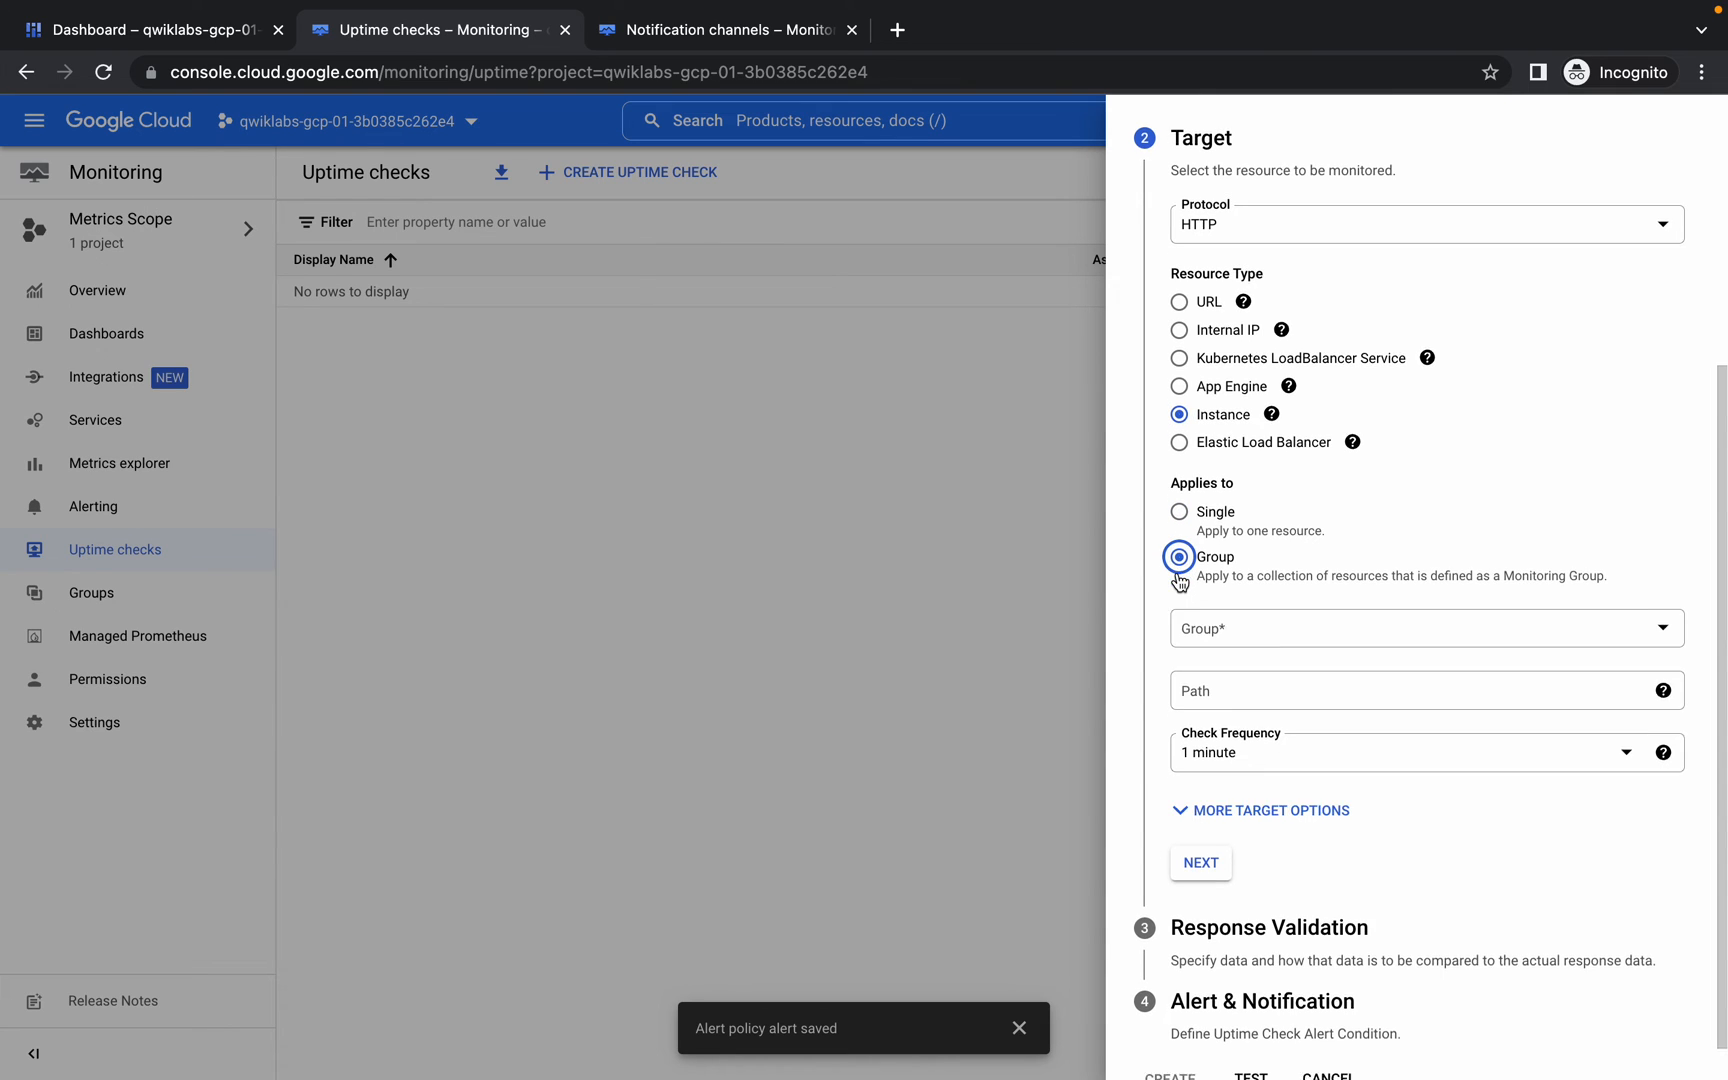
{"action": "left_click", "coordinate": [1422, 628]}
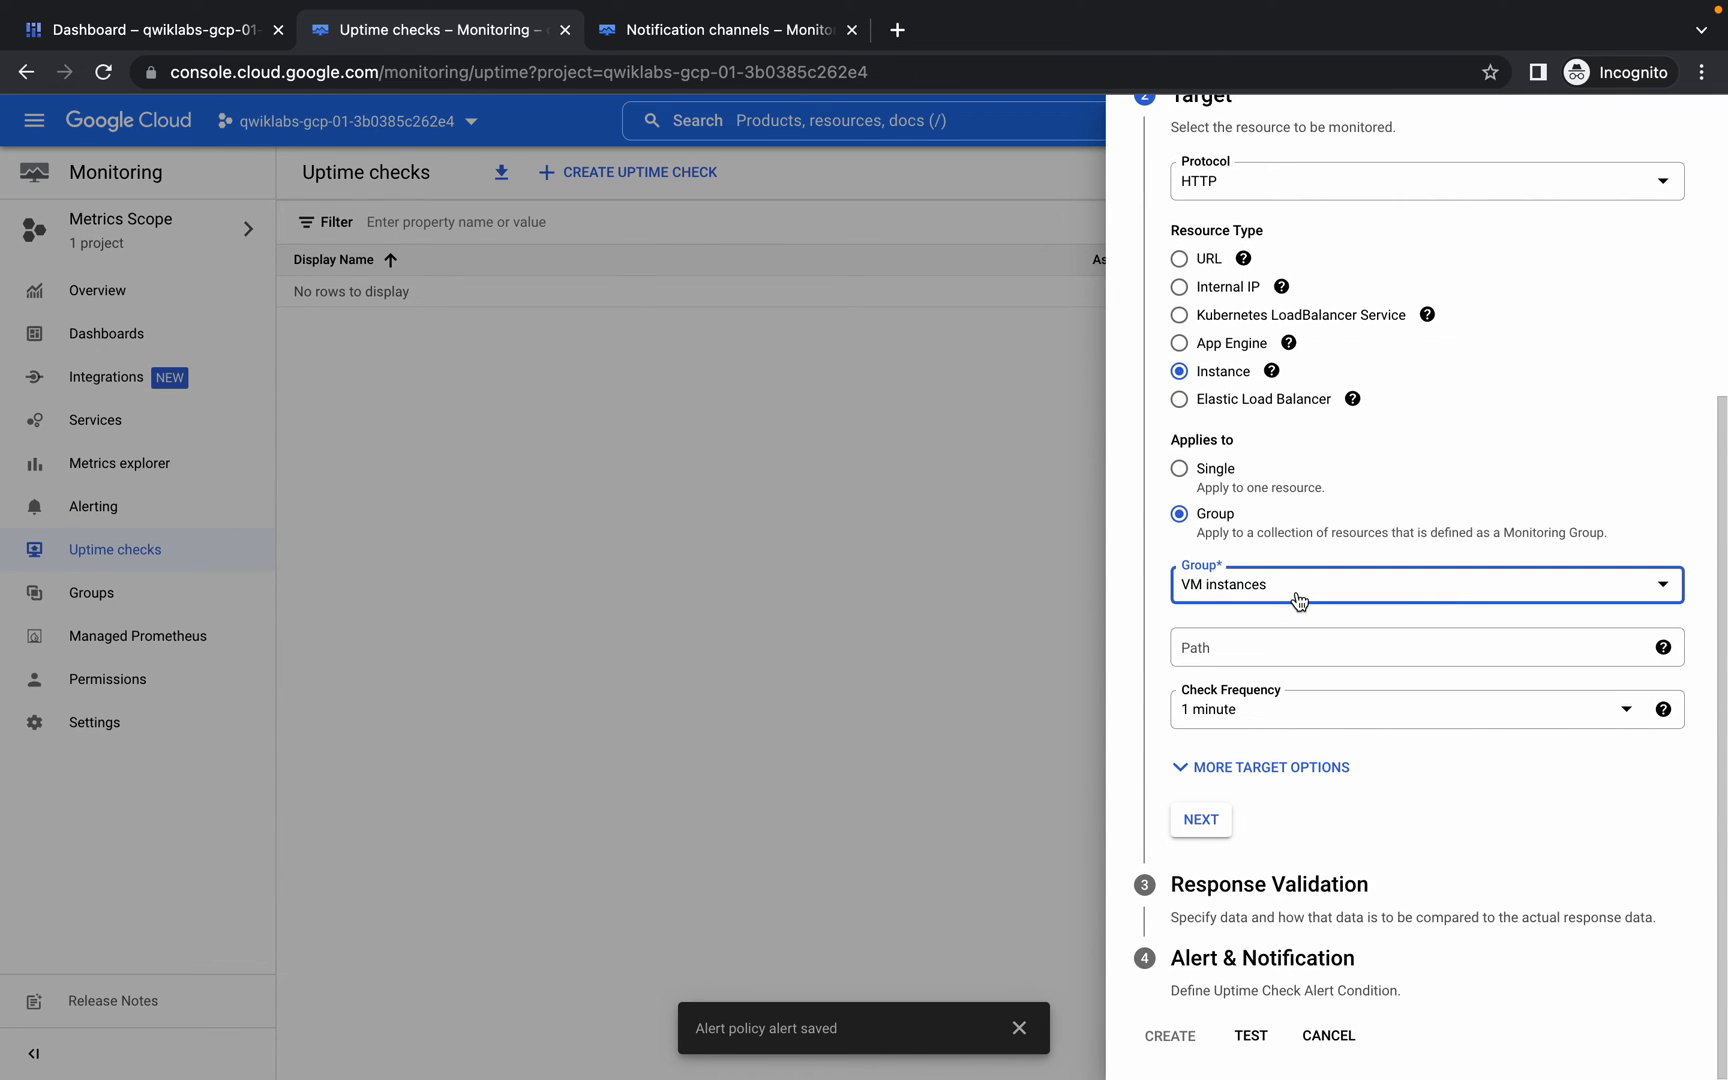
- Accept the target and default response validation settings and continue to alerting
{"action": "left_click", "coordinate": [1200, 818]}
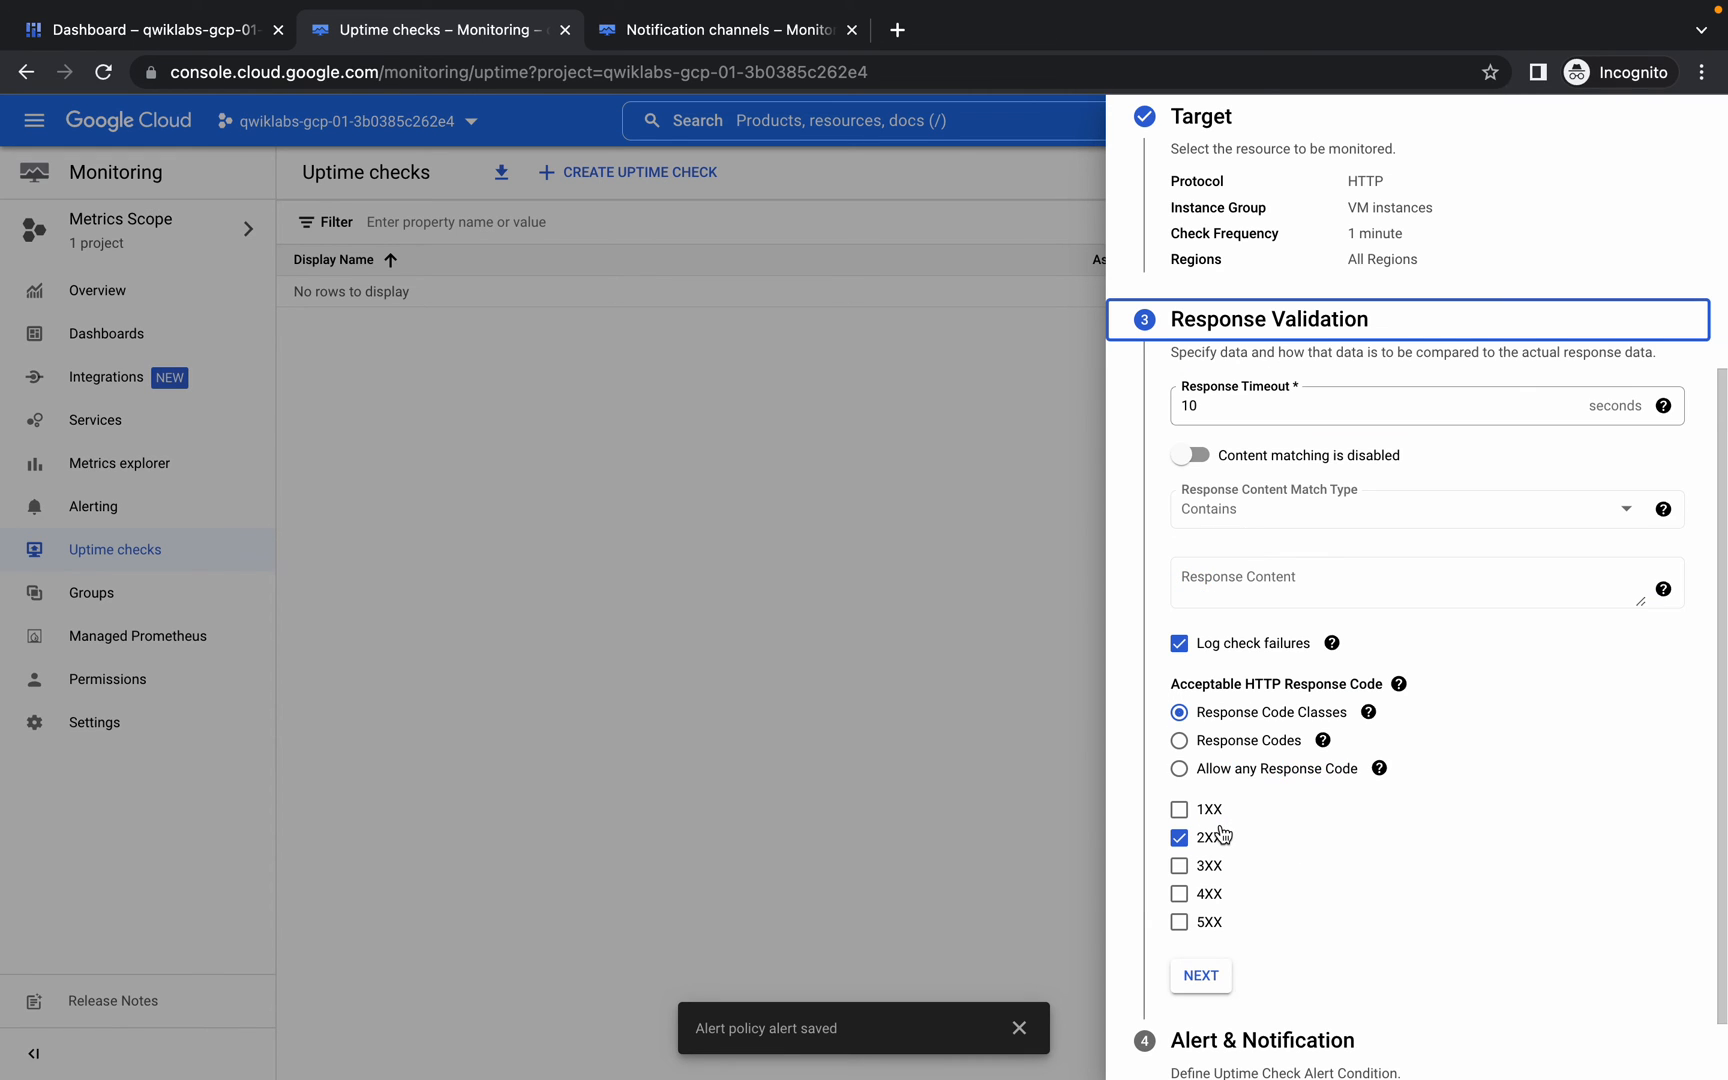
{"action": "scroll", "scroll_direction": "down", "scroll_amount": 3}
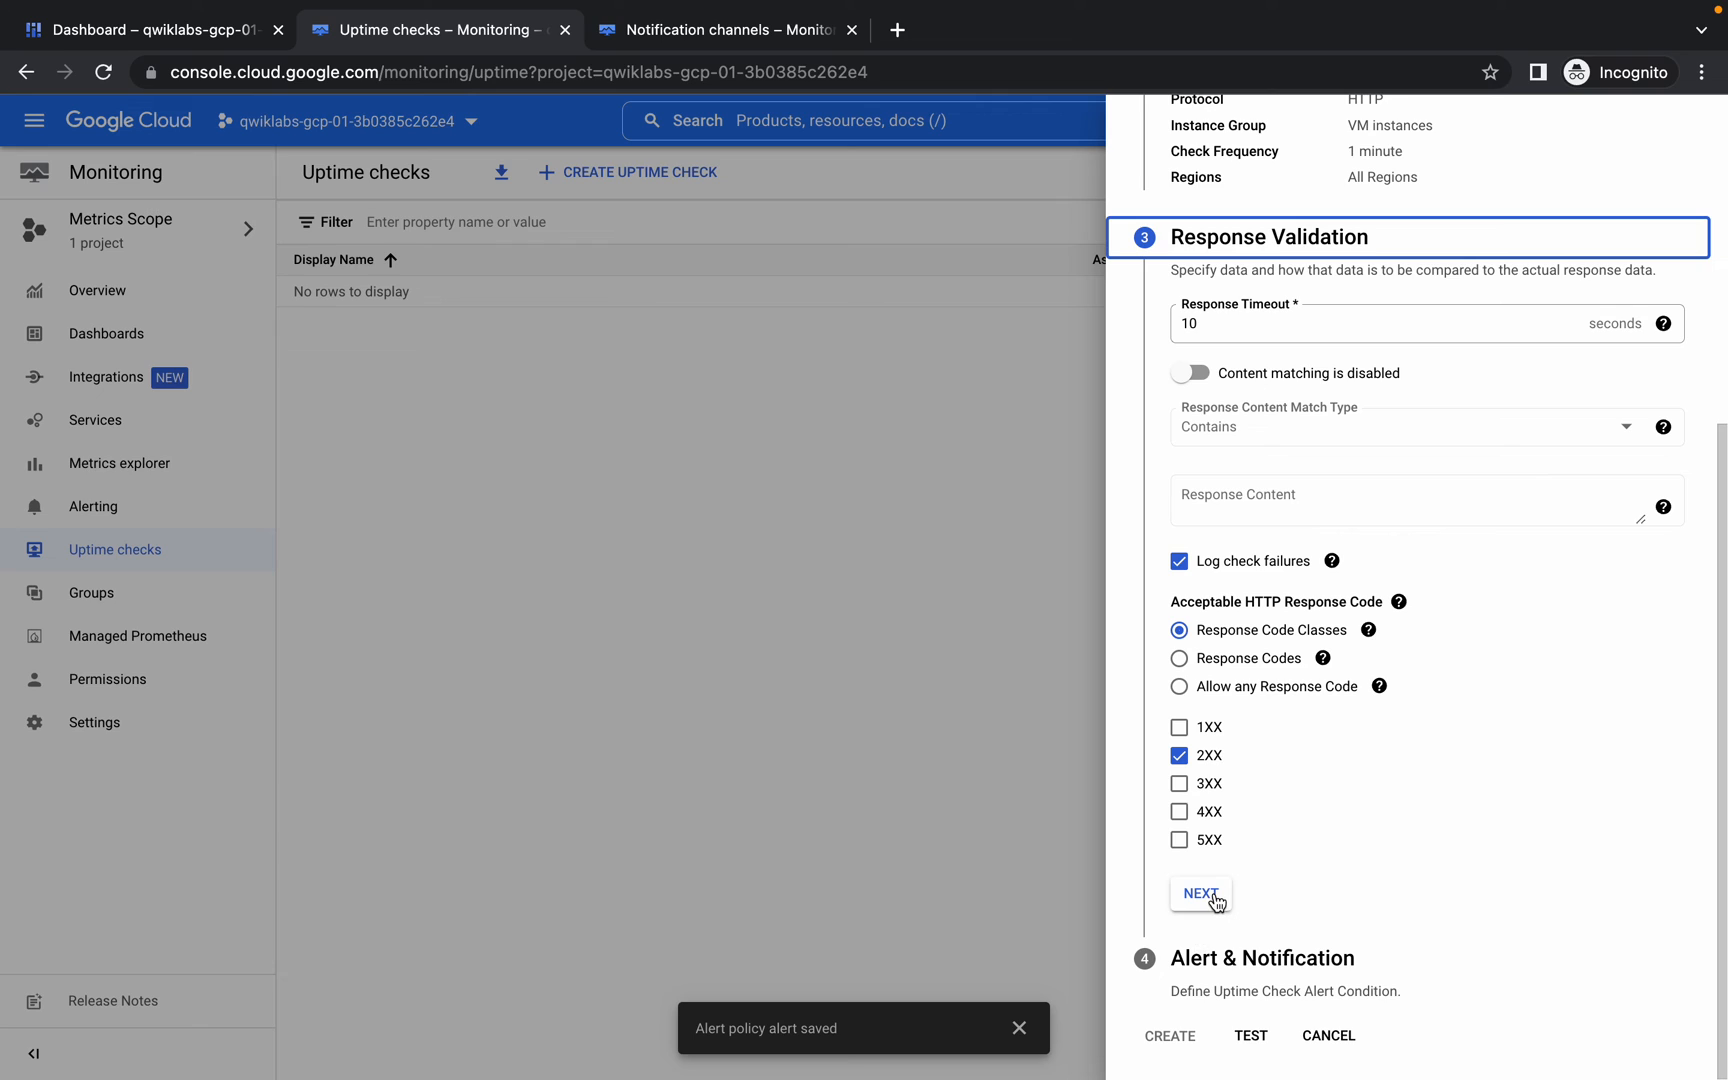
{"action": "left_click", "coordinate": [1200, 894]}
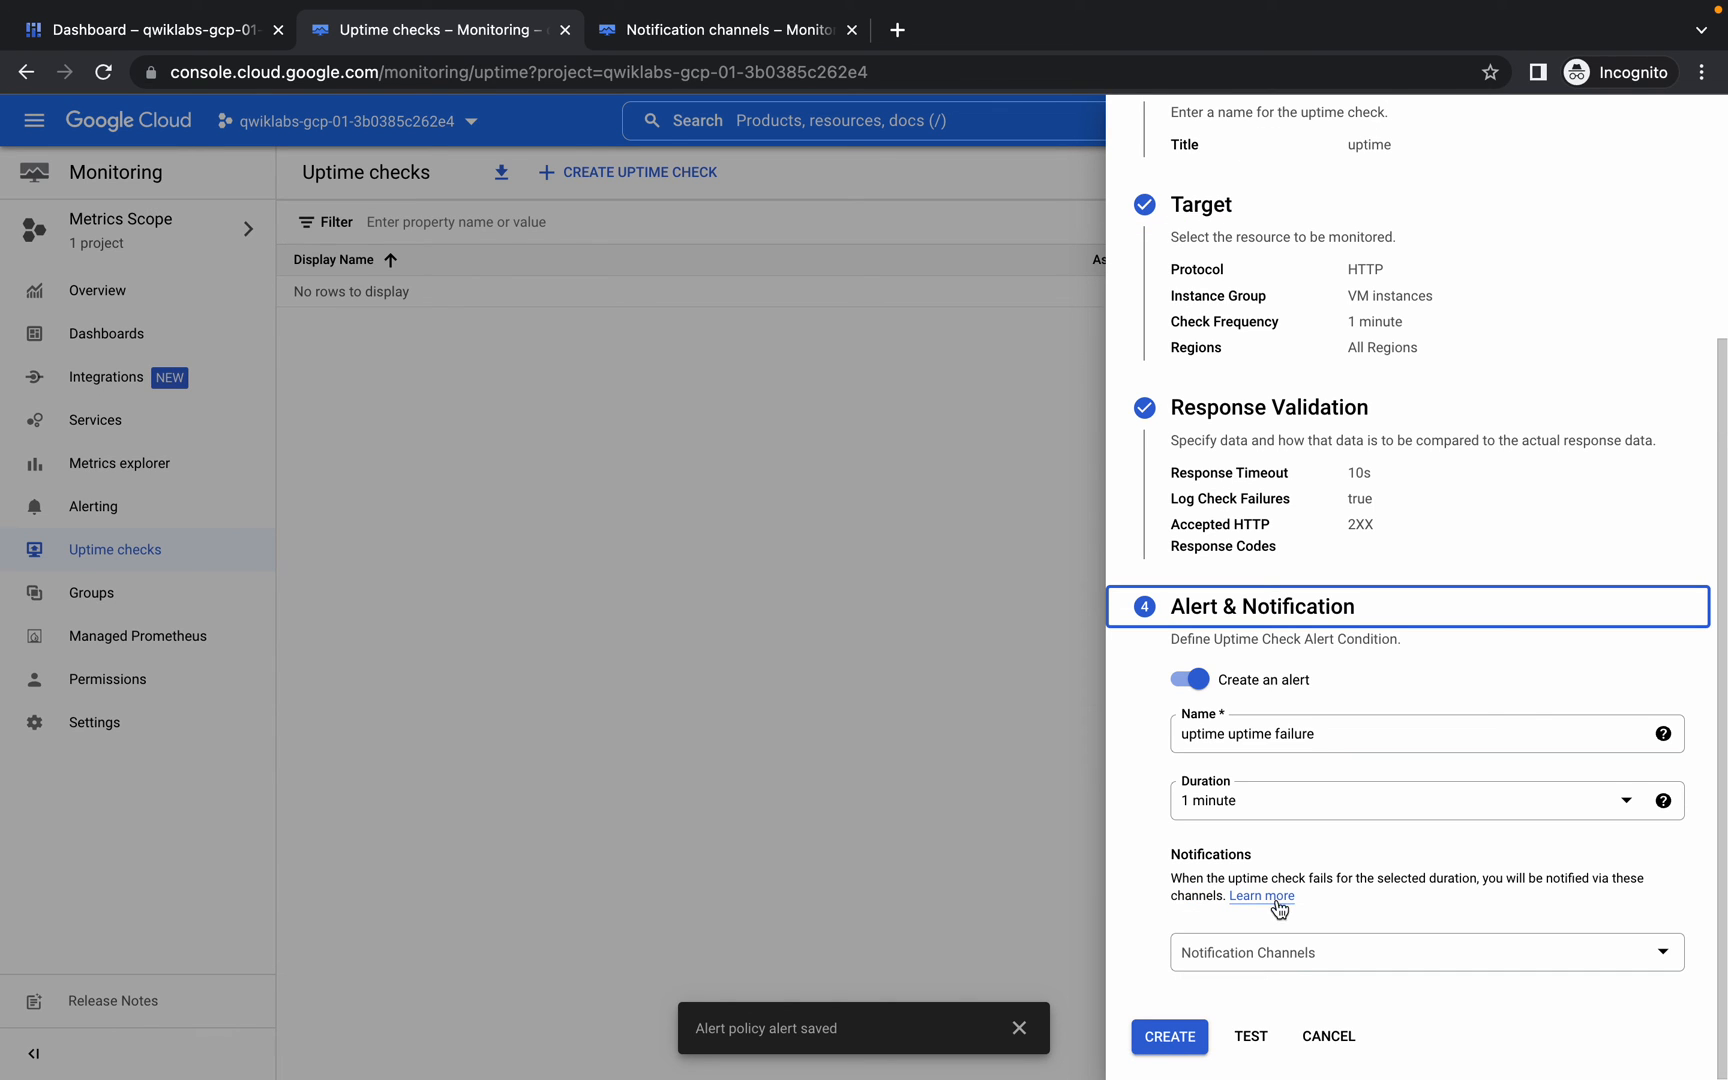
{"action": "mouse_move", "coordinate": [1290, 958]}
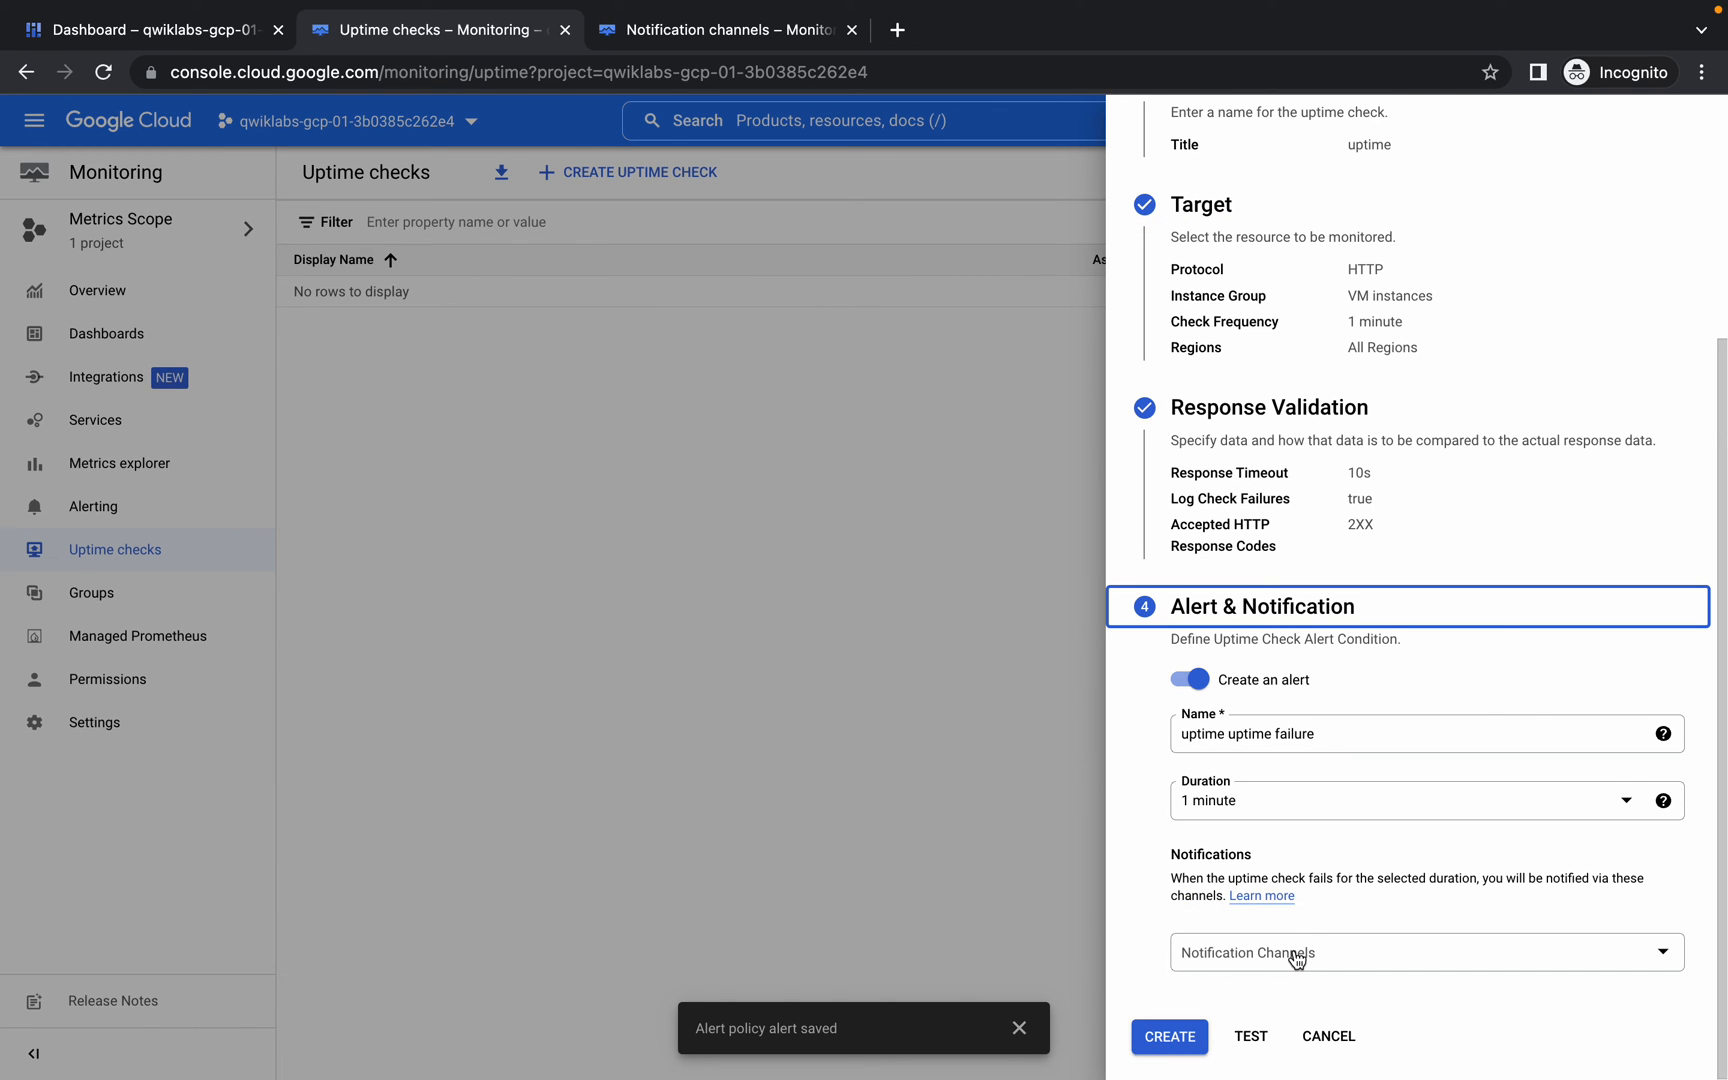
- Notify the student email channel on failure and create the uptime check
{"action": "left_click", "coordinate": [1424, 952]}
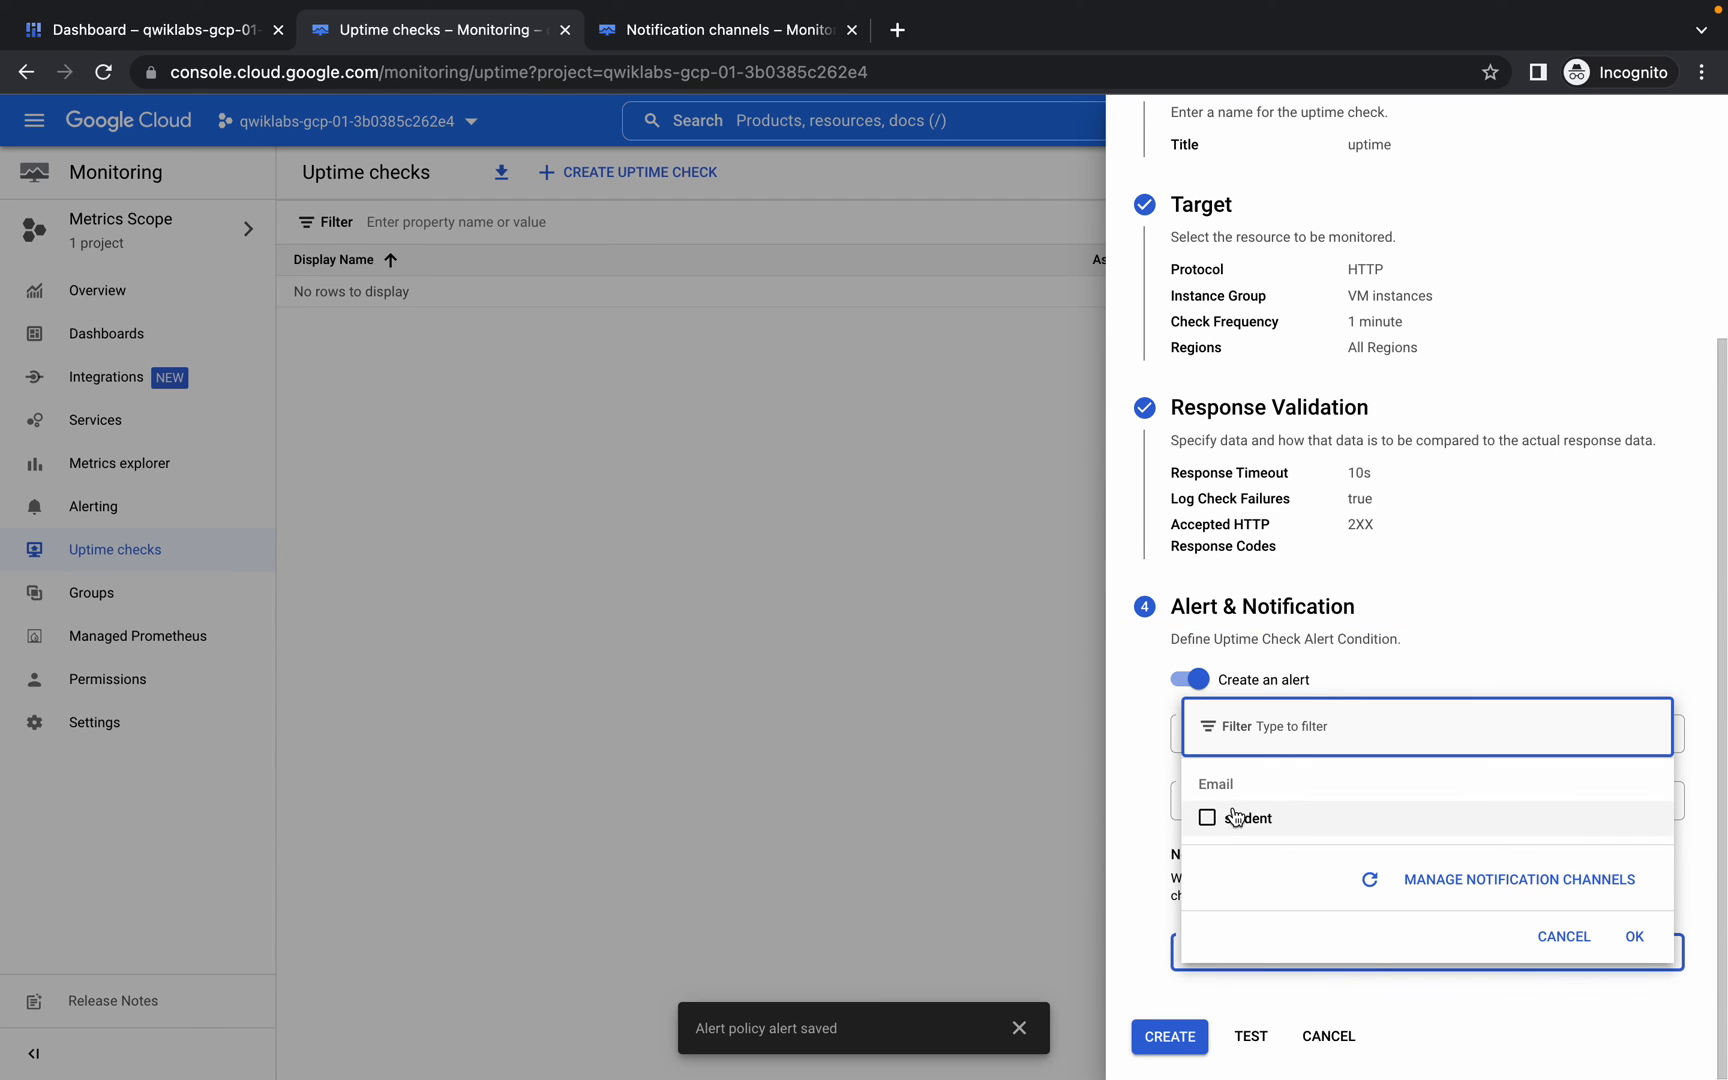
{"action": "left_click", "coordinate": [1208, 818]}
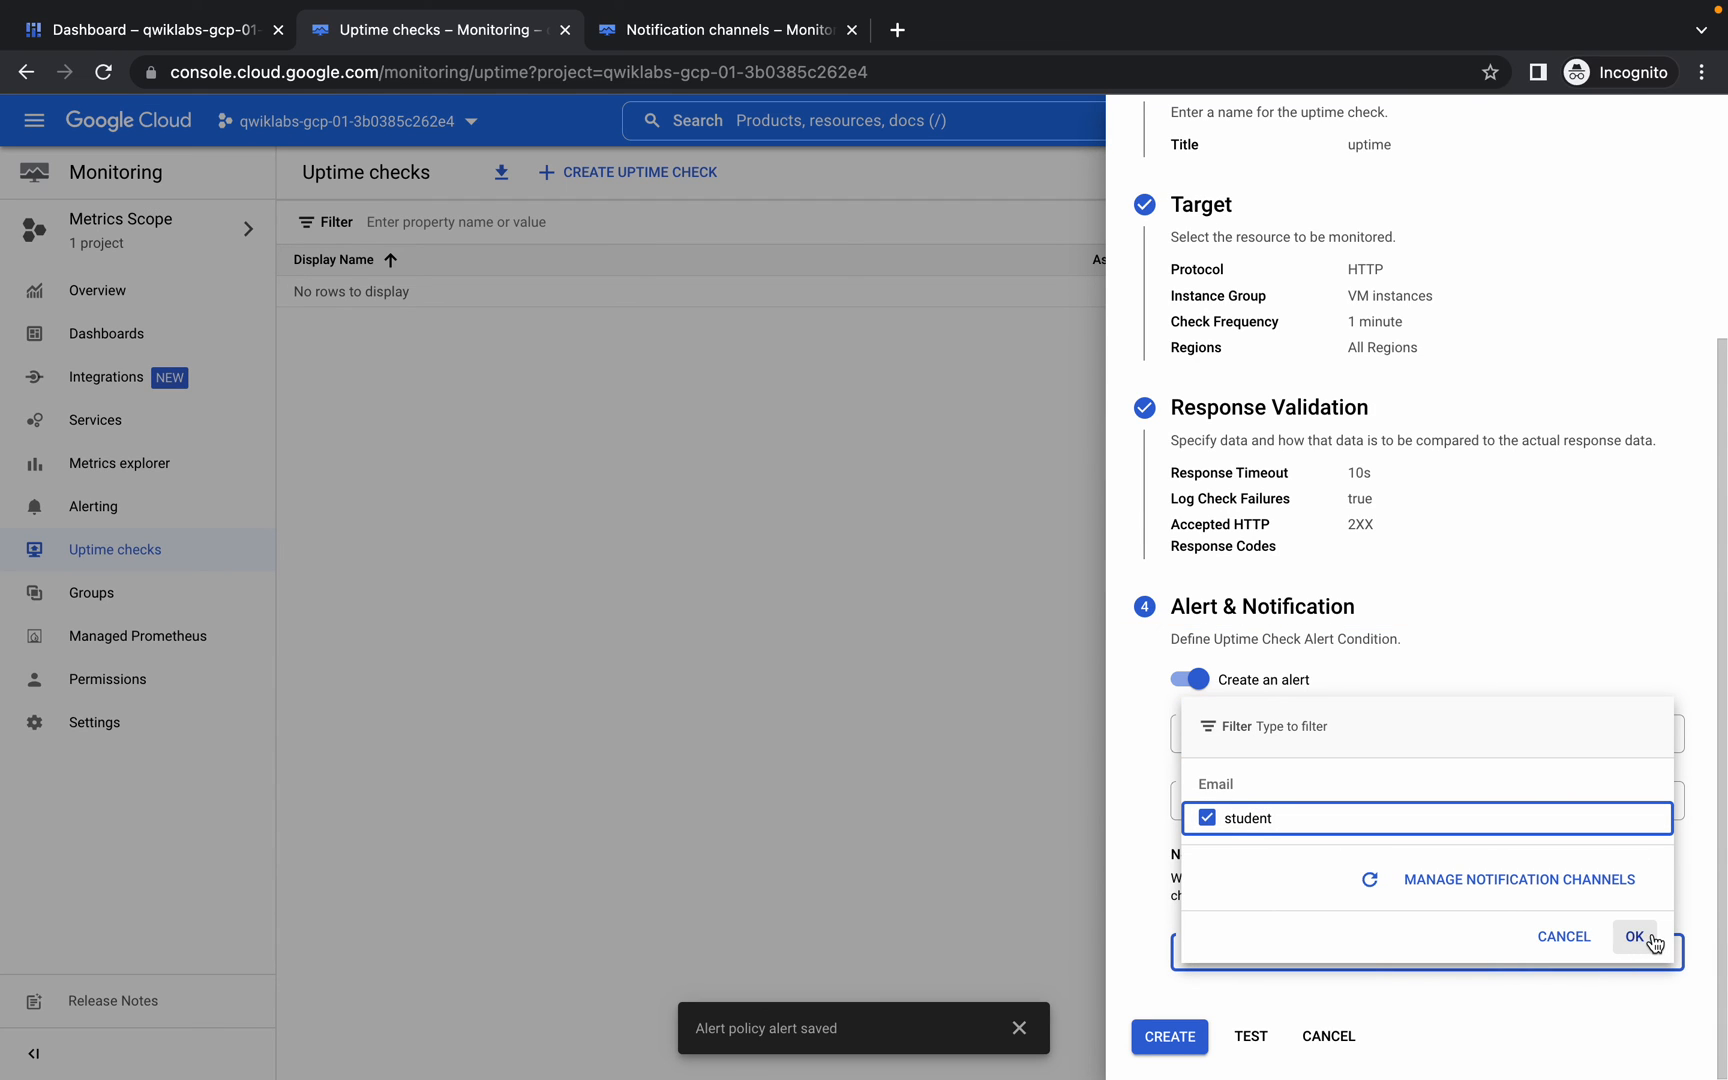
{"action": "left_click", "coordinate": [1634, 936]}
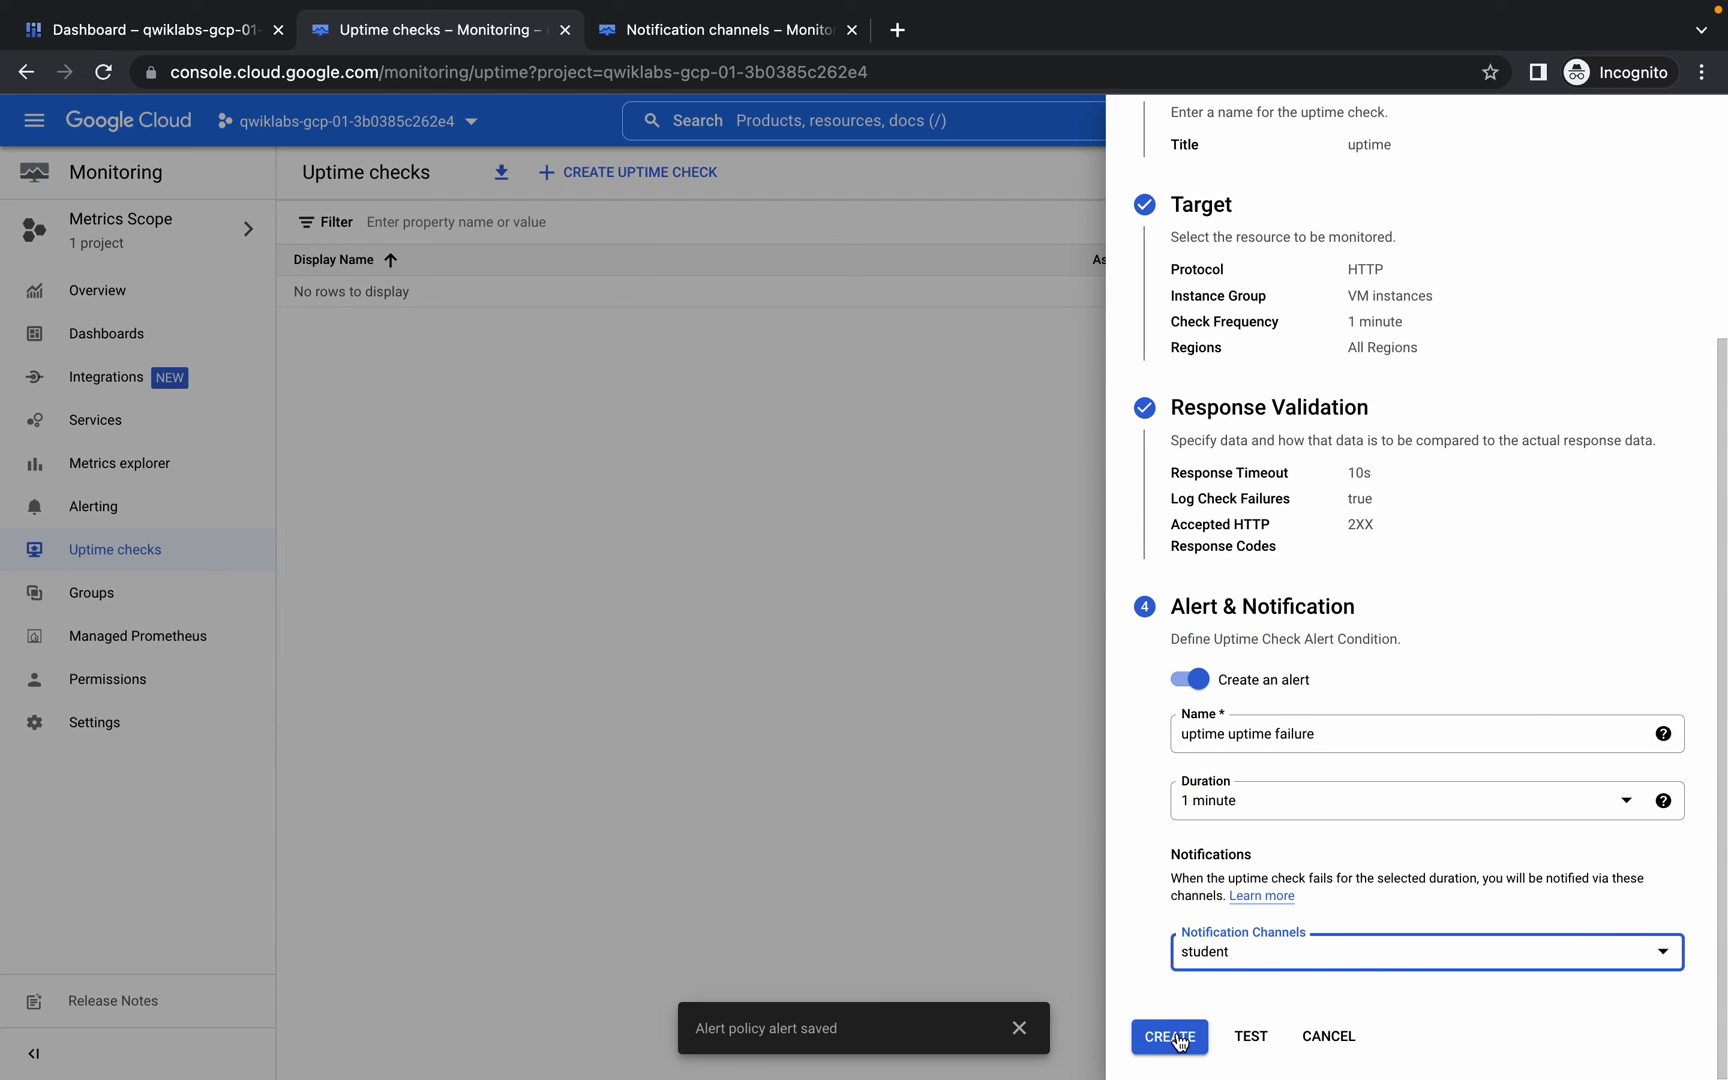
{"action": "left_click", "coordinate": [1168, 1036]}
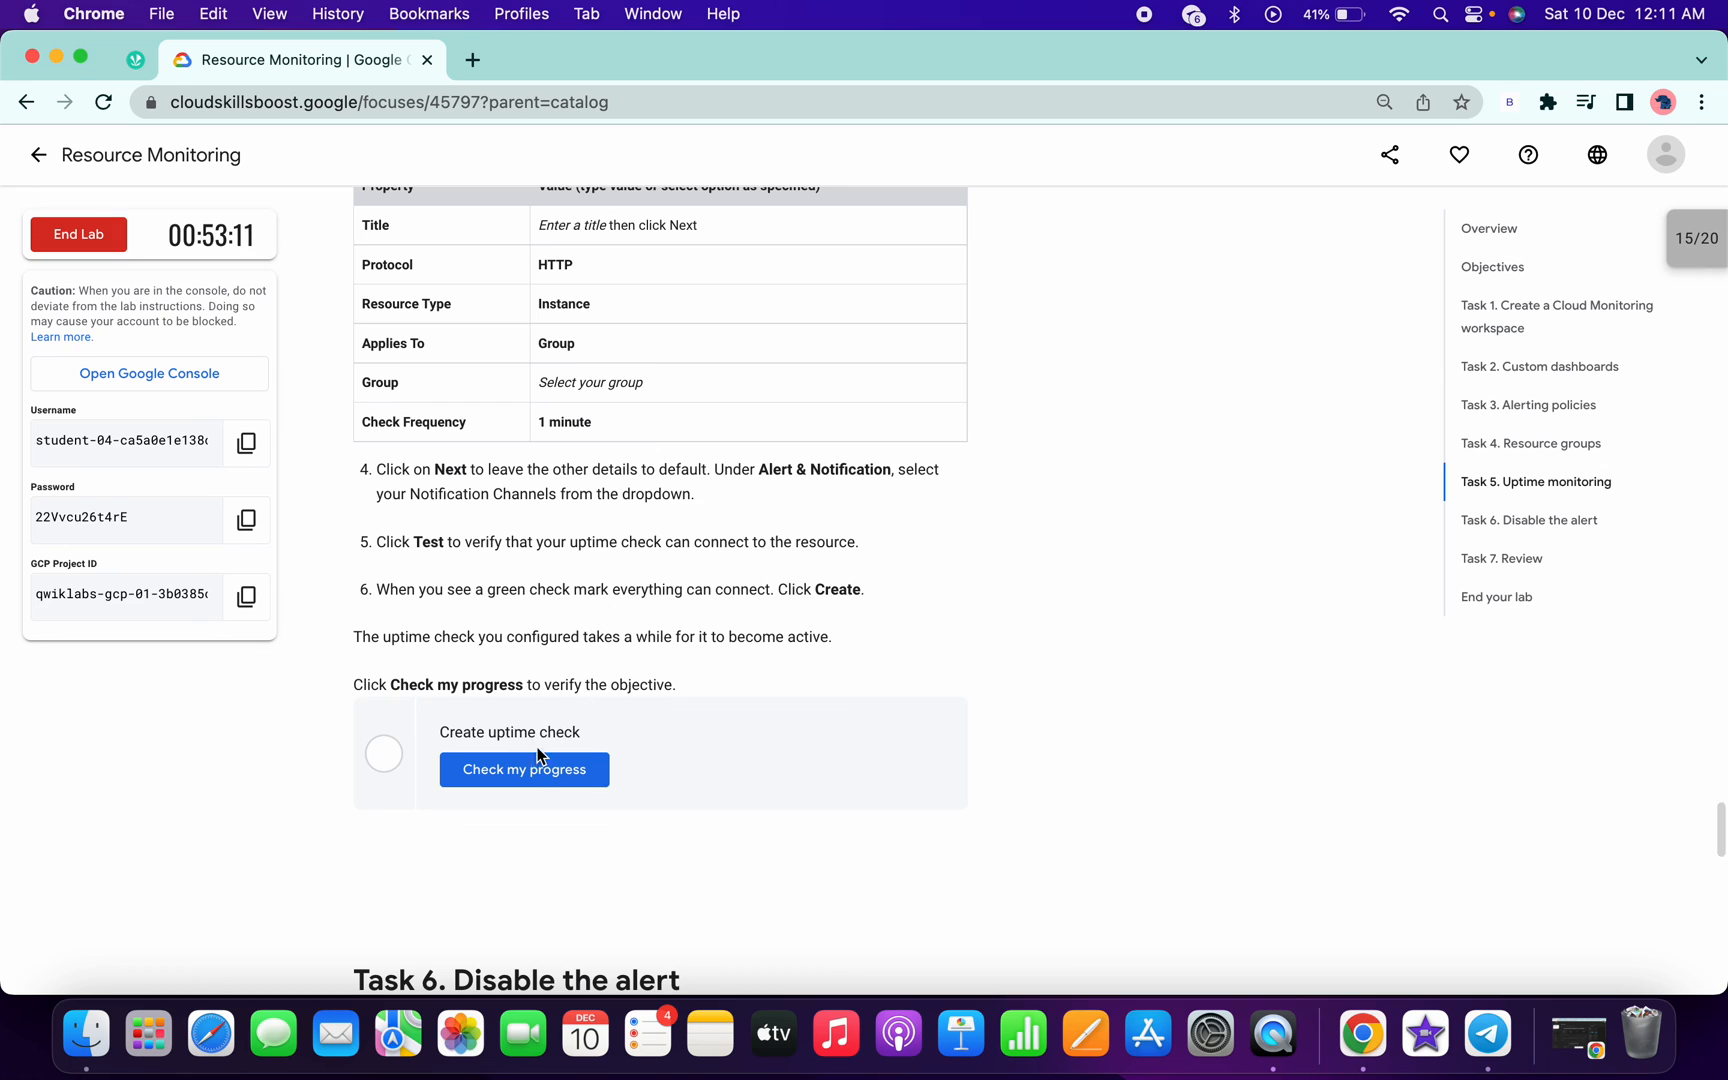
- Run the Create uptime check progress check, reaching 20/20, and view the Task 7 review
{"action": "left_click", "coordinate": [524, 770]}
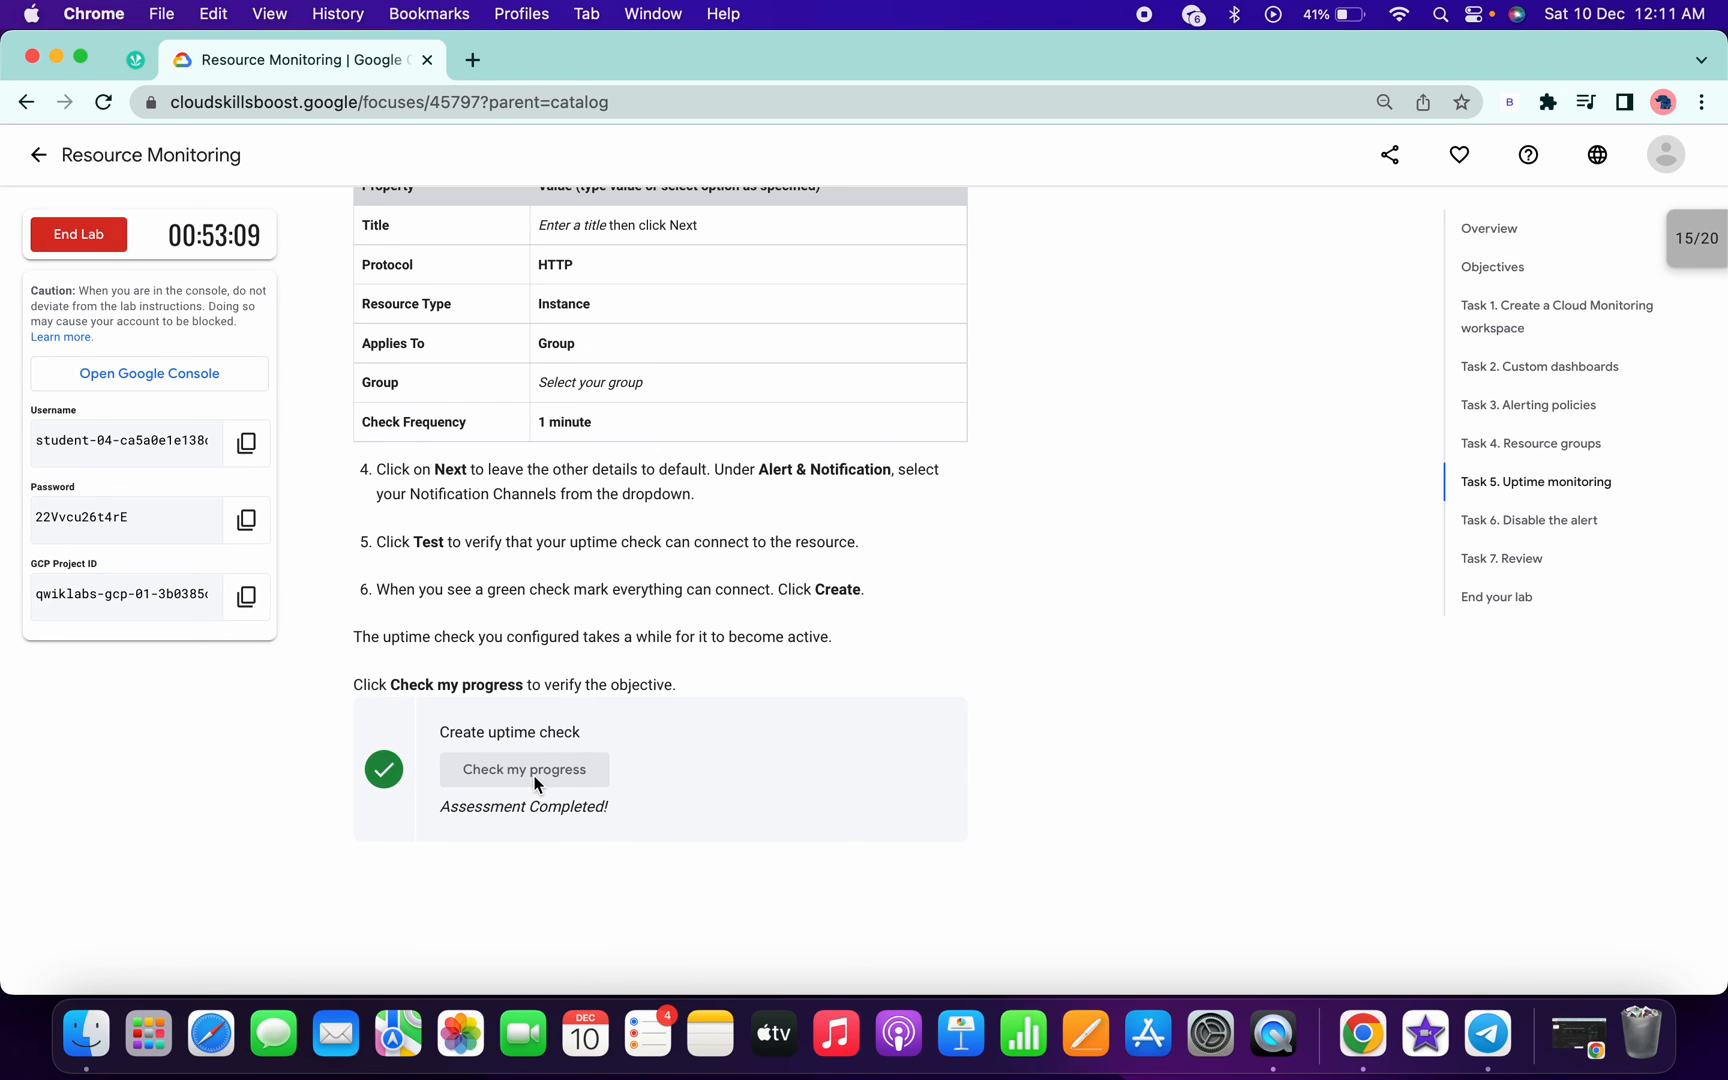
{"action": "scroll", "scroll_direction": "down", "scroll_amount": 3}
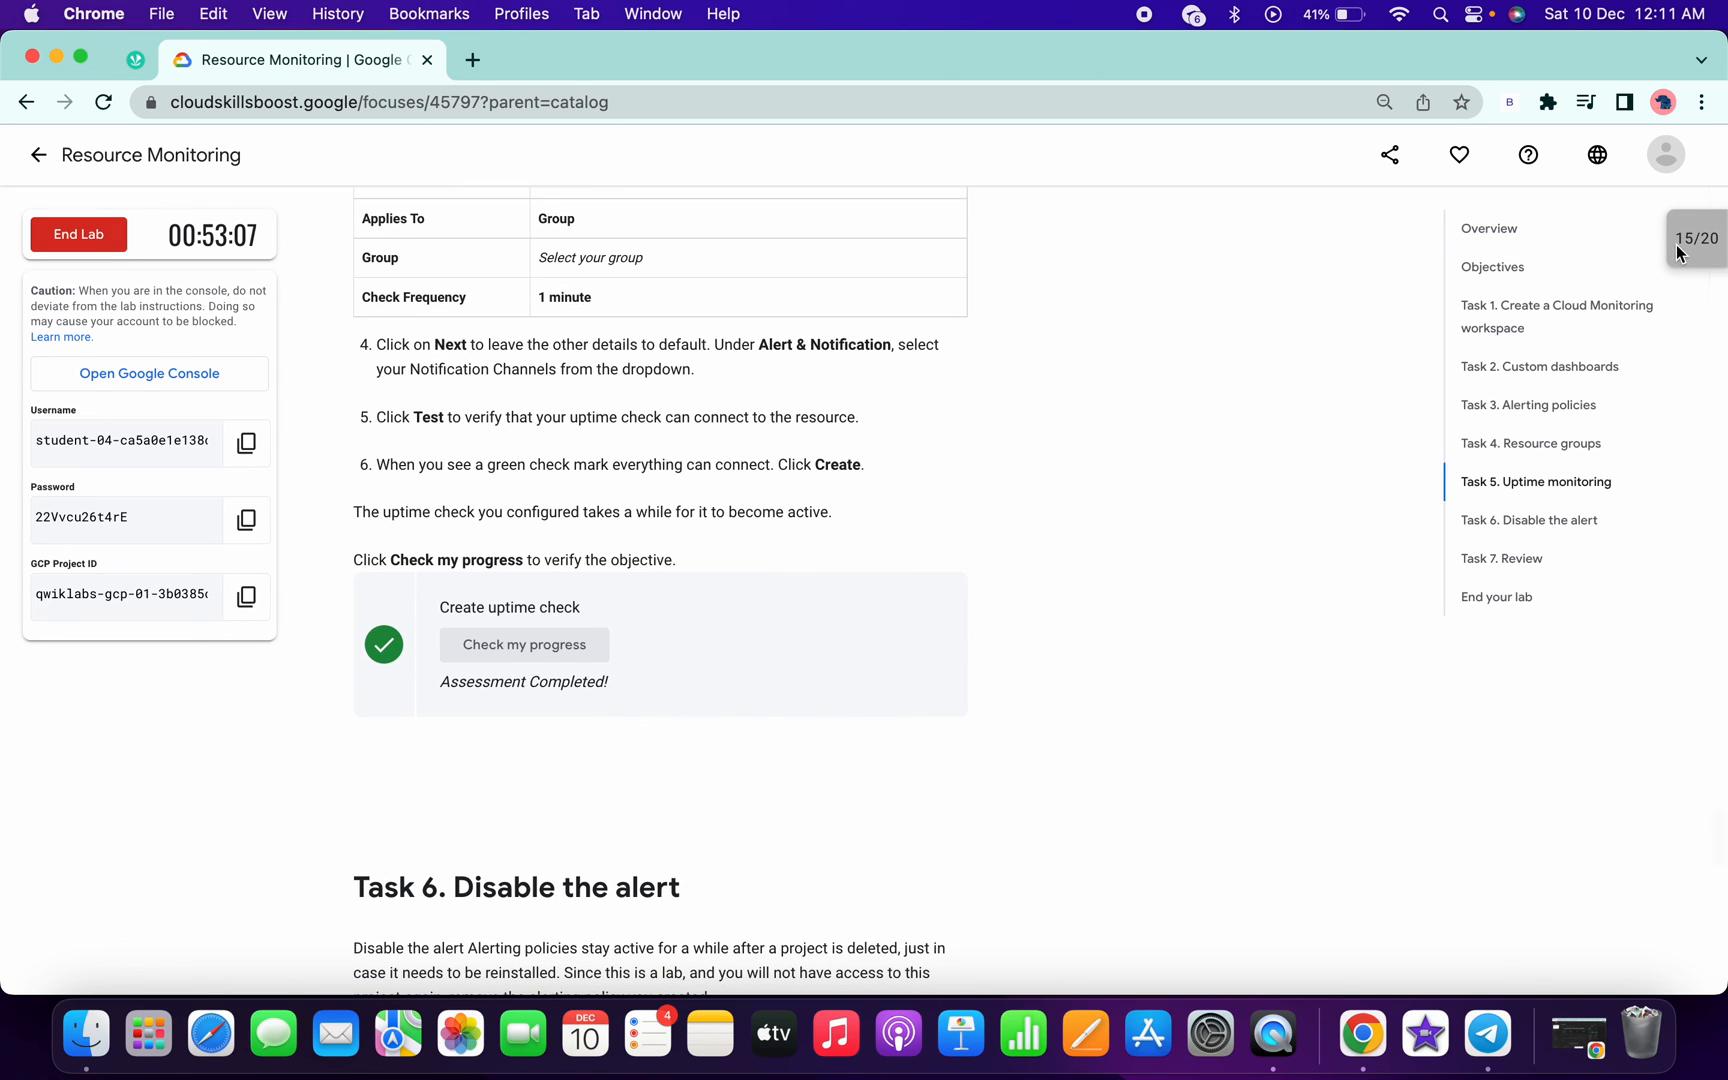
{"action": "left_click", "coordinate": [1694, 238]}
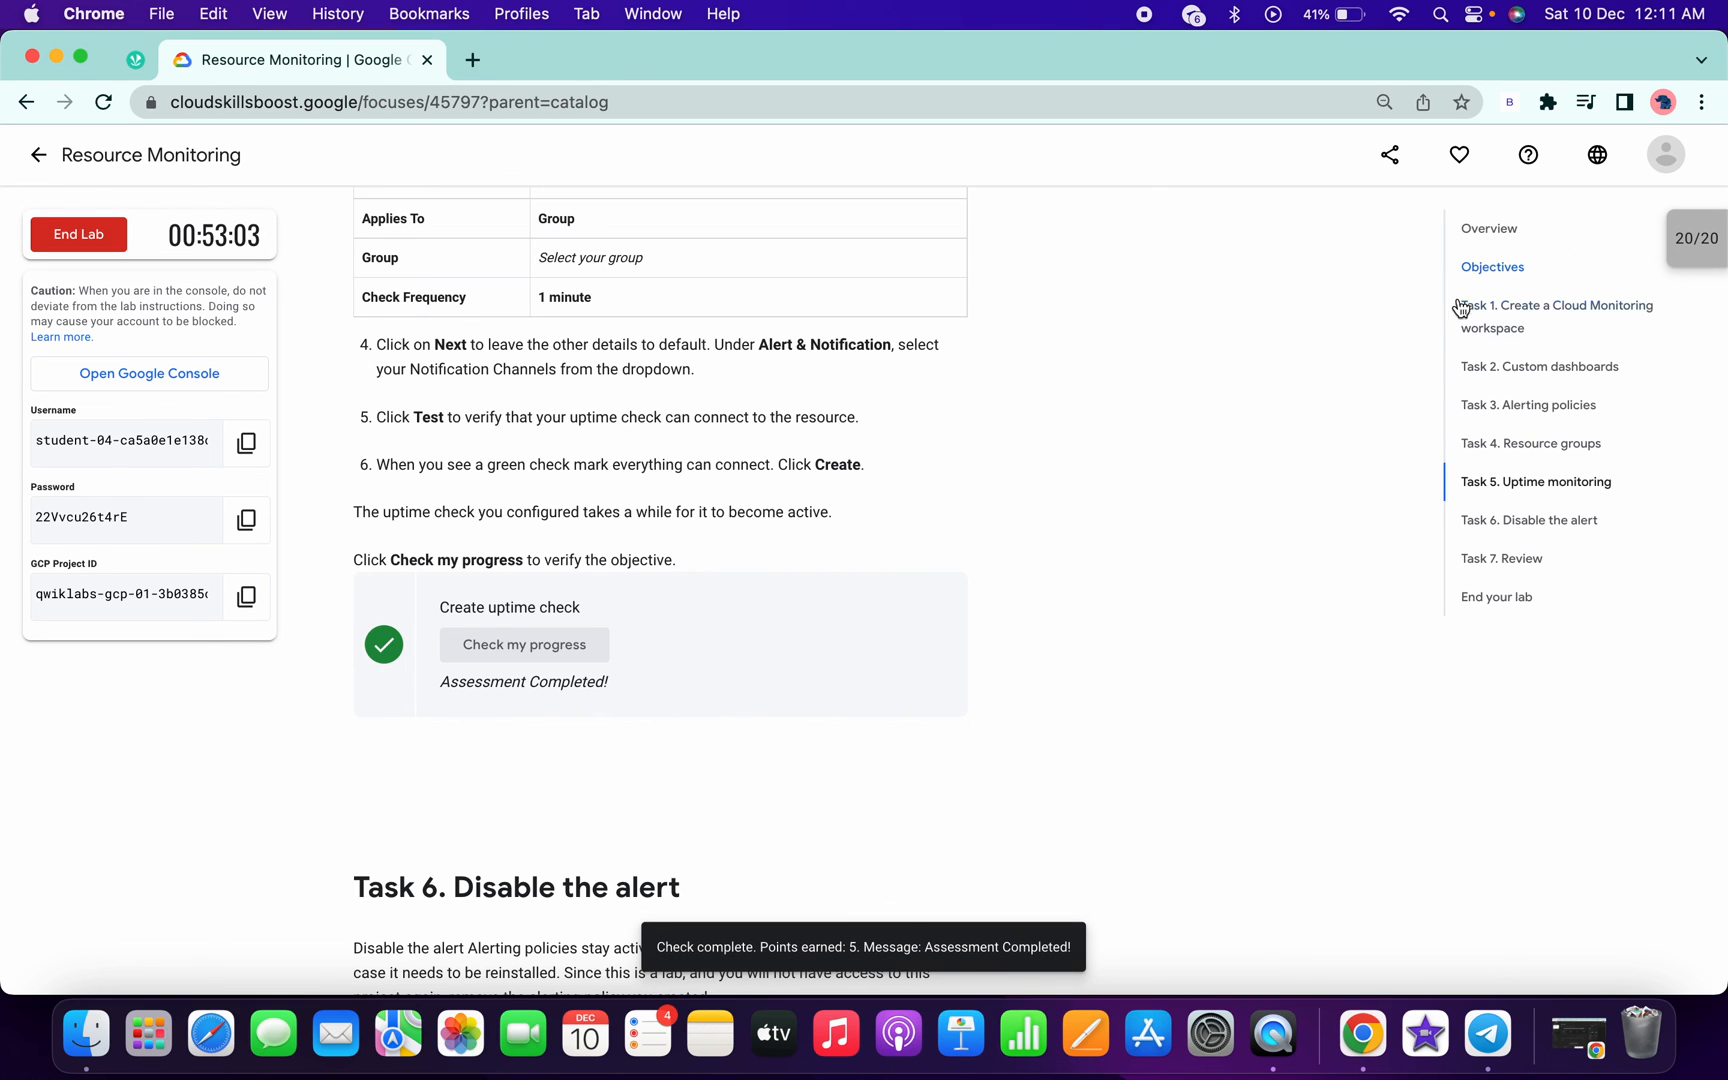
{"action": "scroll", "scroll_direction": "down", "scroll_amount": 3}
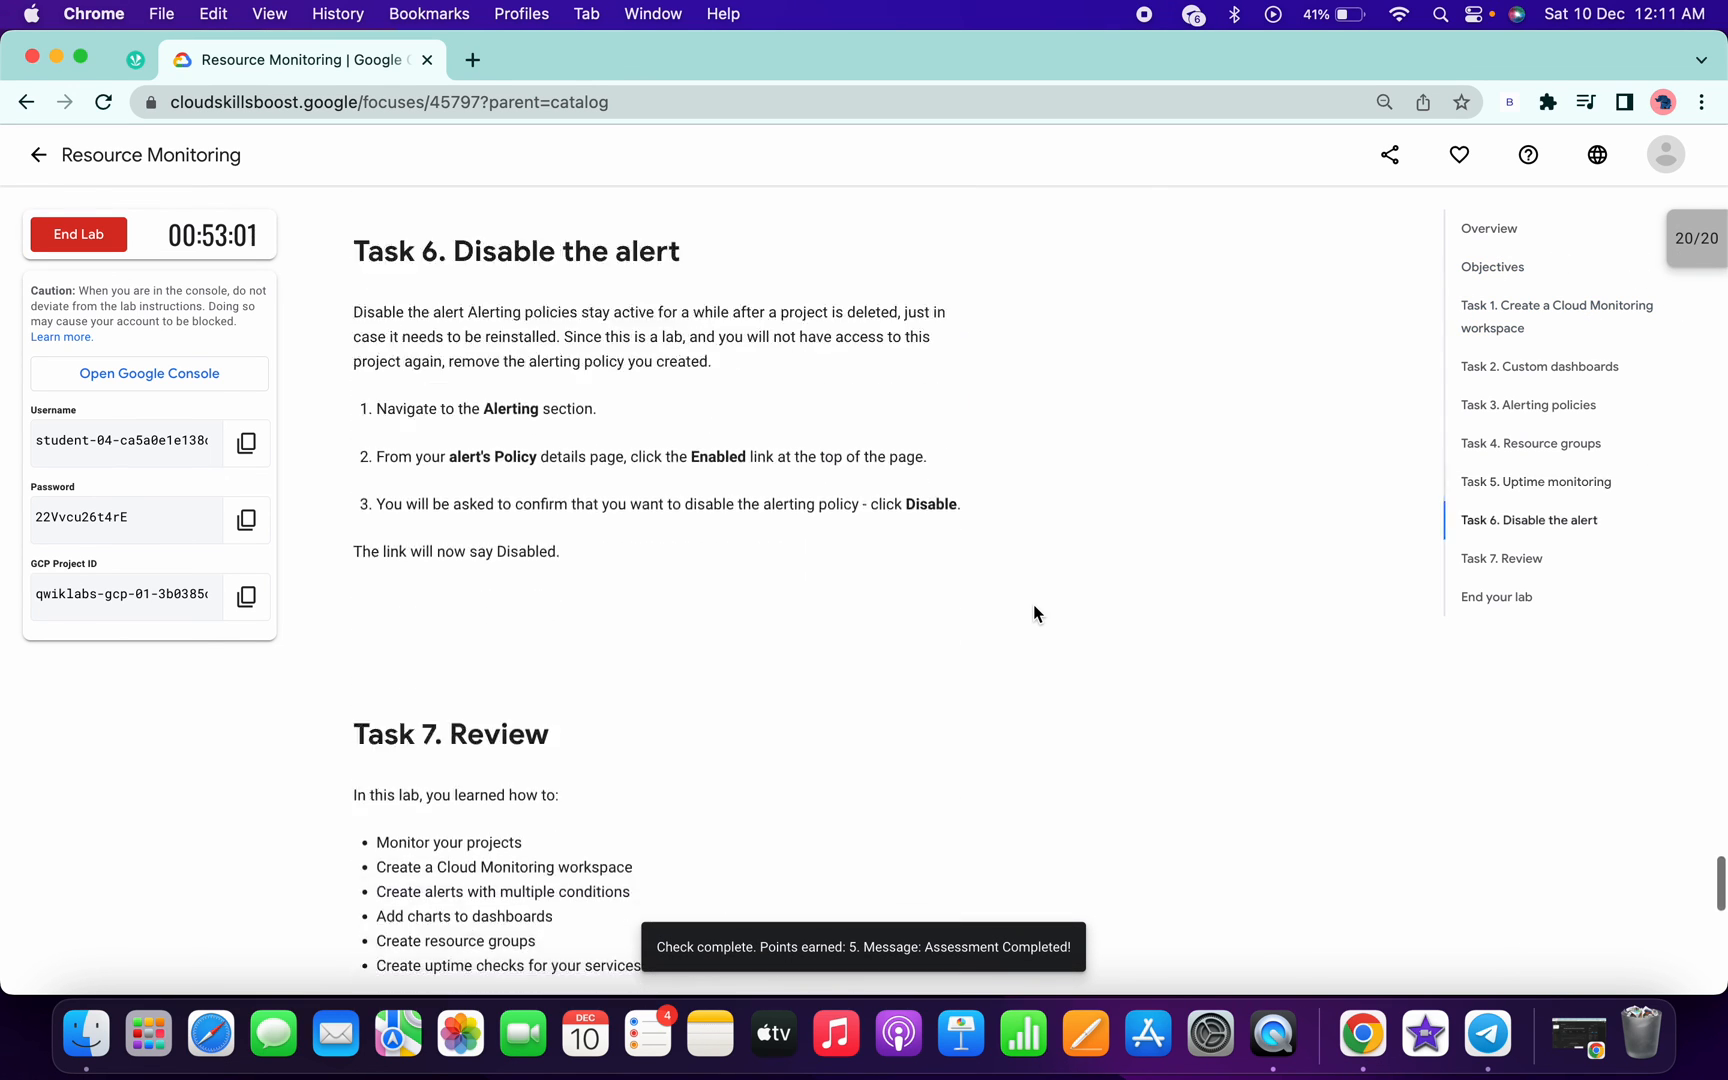
{"action": "scroll", "scroll_direction": "down", "scroll_amount": 3}
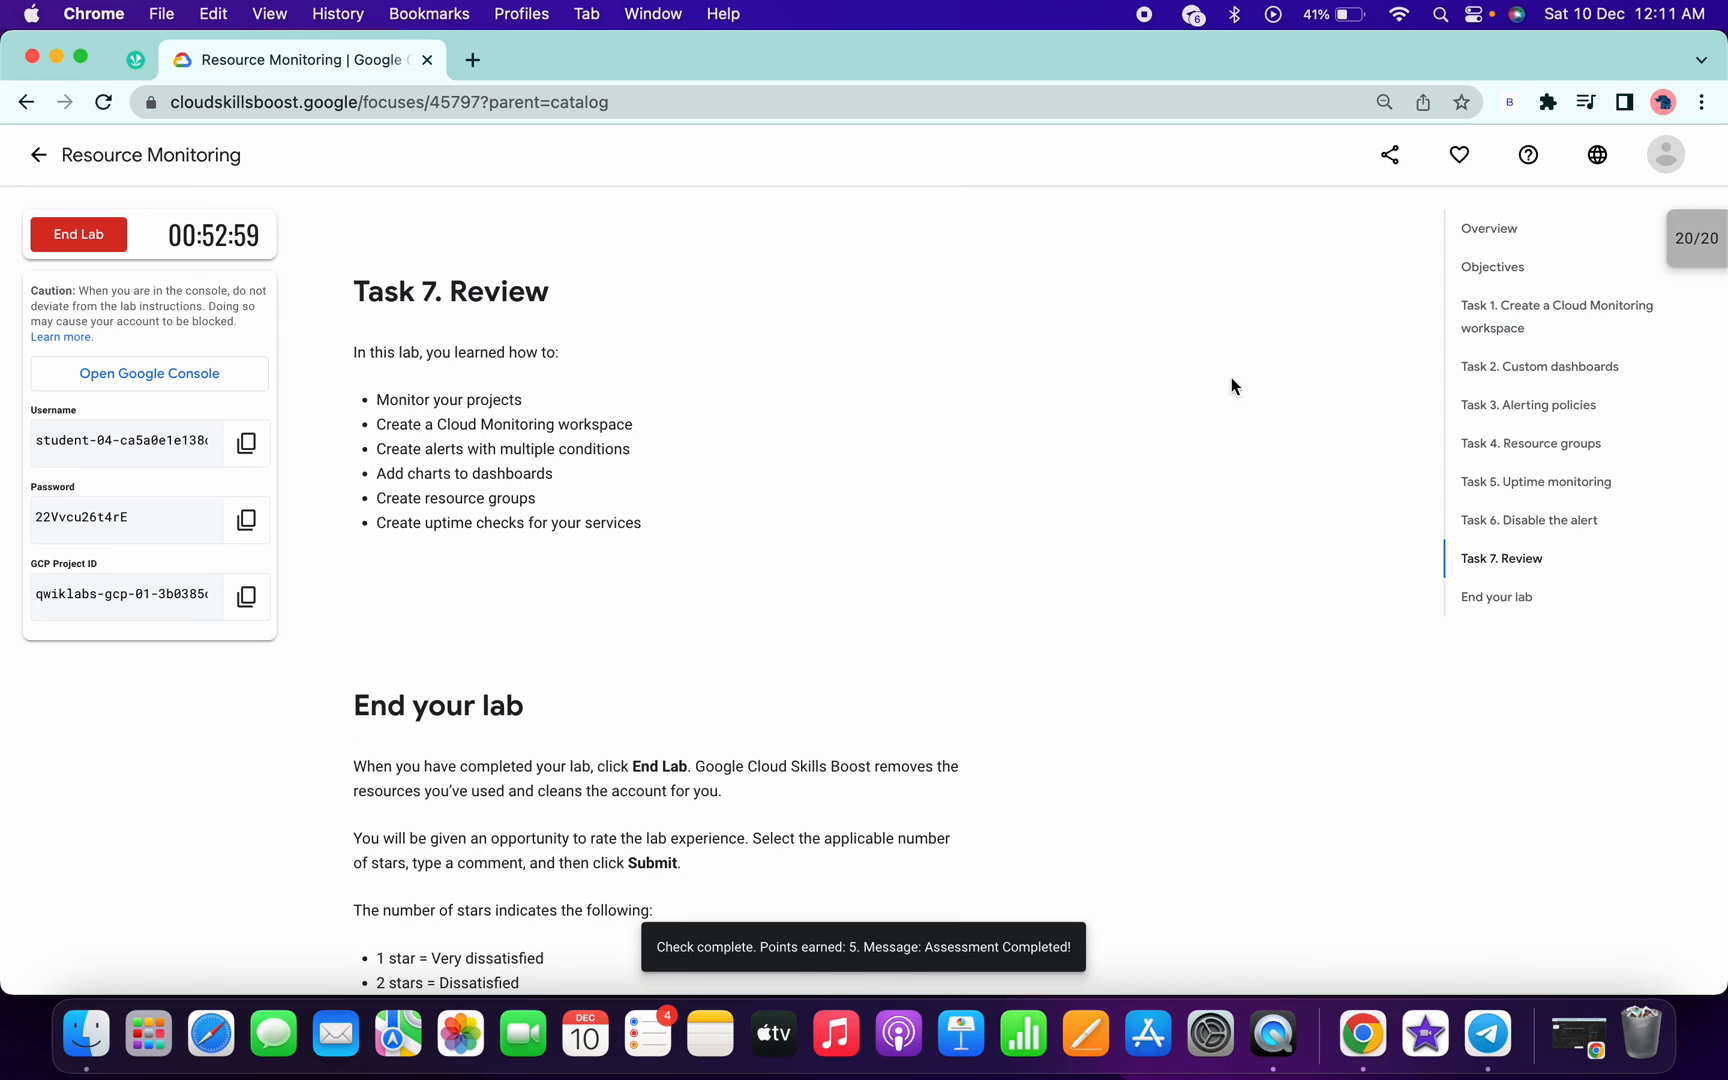